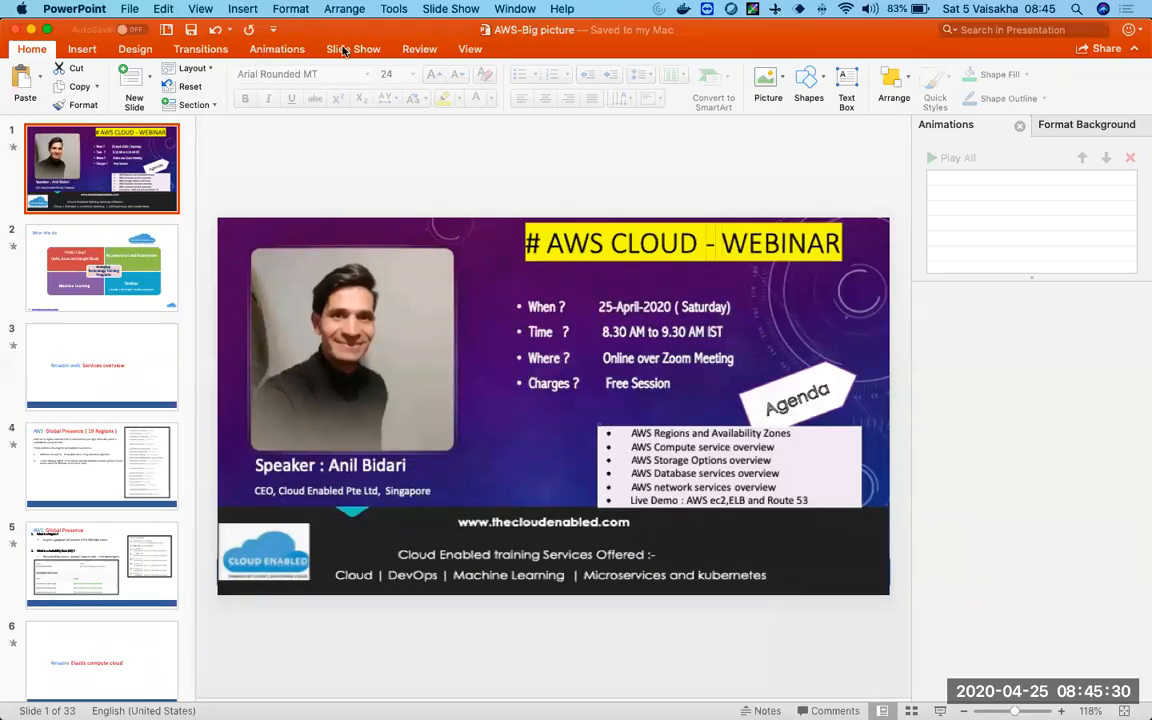
Start the AWS webinar deck as a full-screen slideshow from the beginning
click(352, 48)
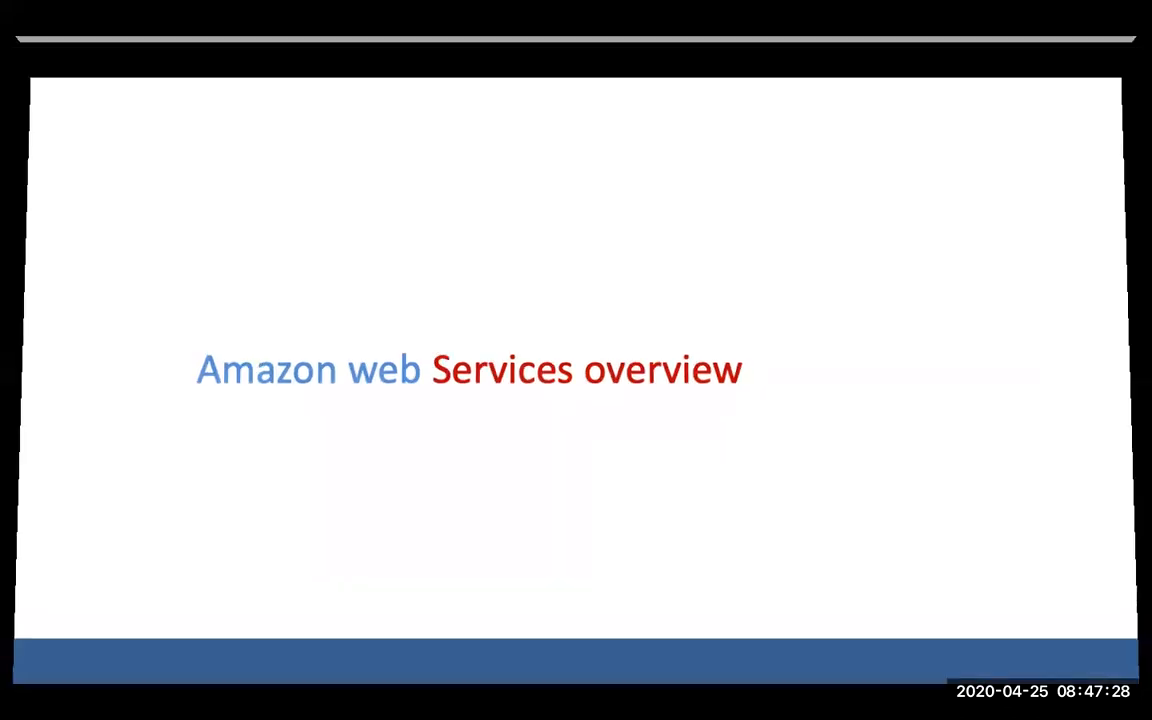
Advance to the AWS Global Presence (19 Regions) slide
key(Right)
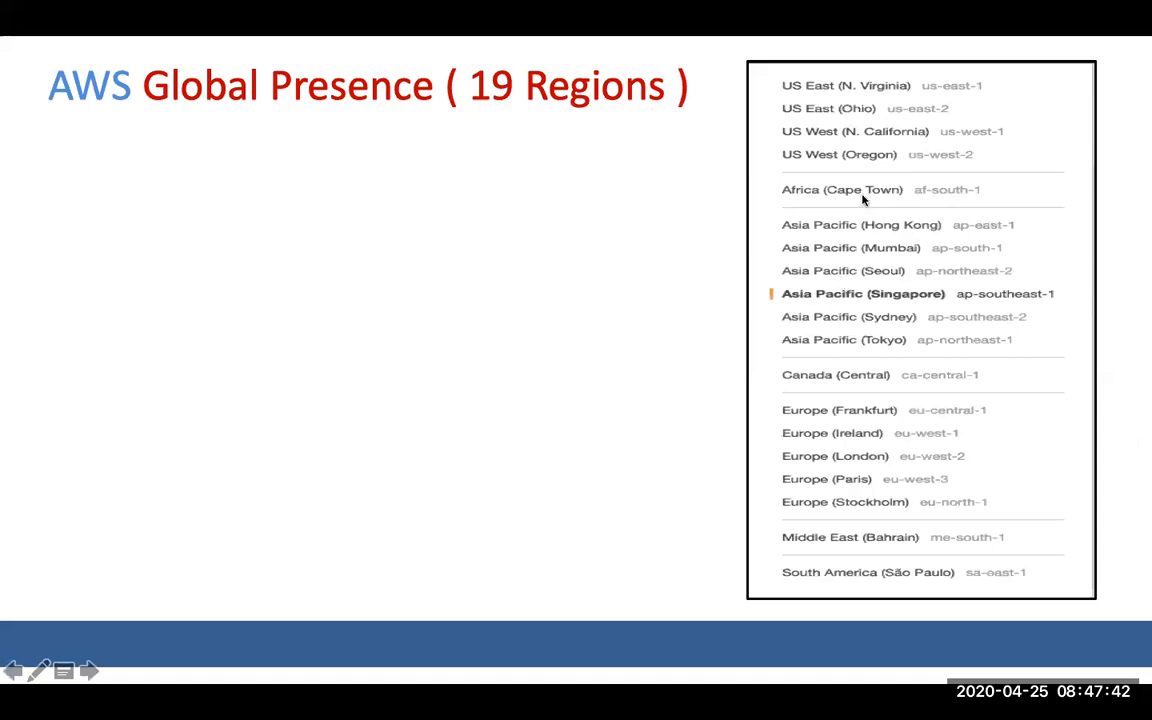
mouse_move(880, 238)
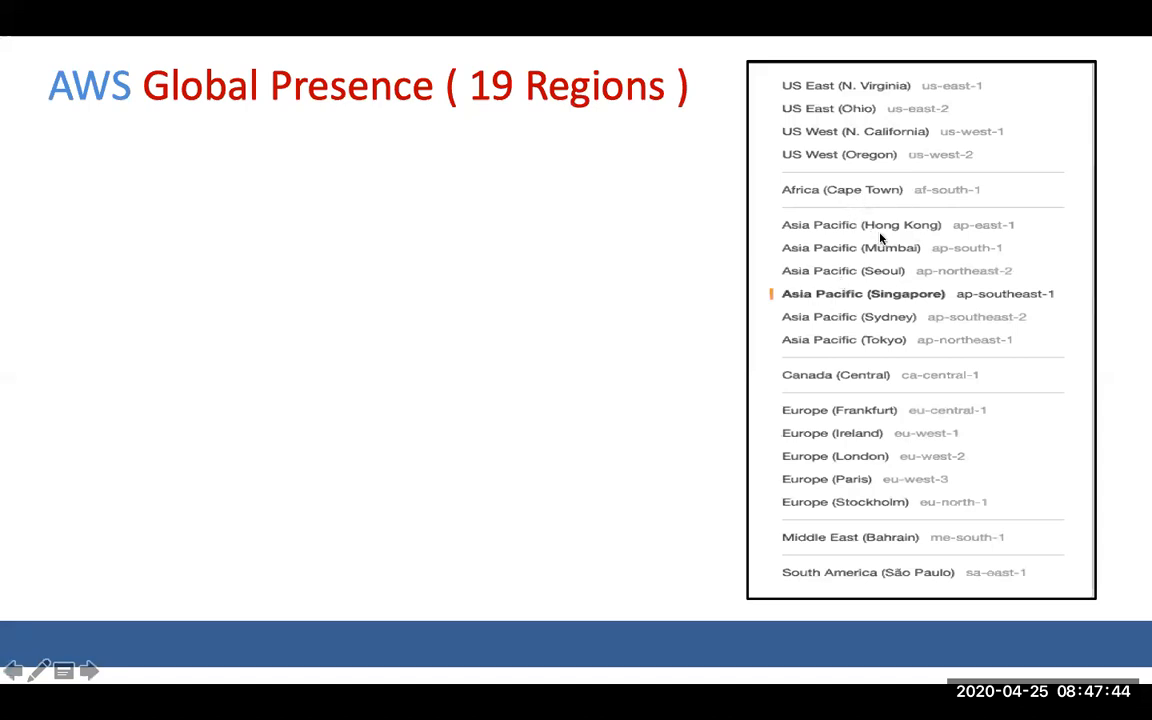
mouse_move(884, 282)
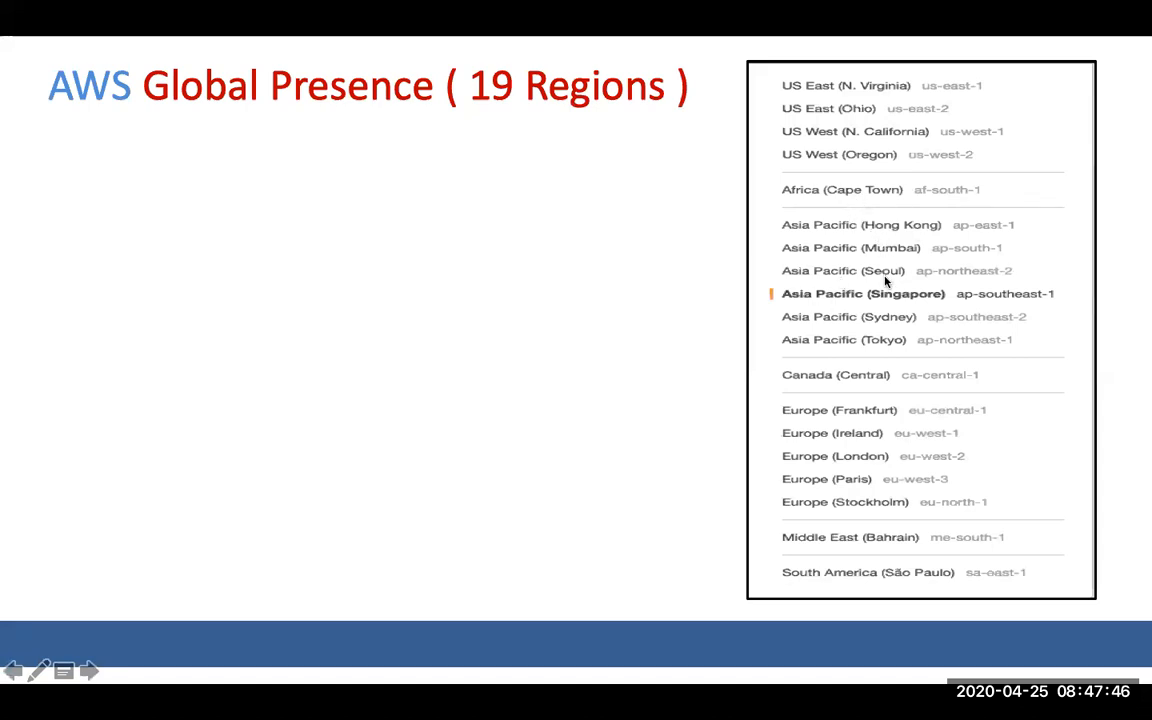
mouse_move(890, 348)
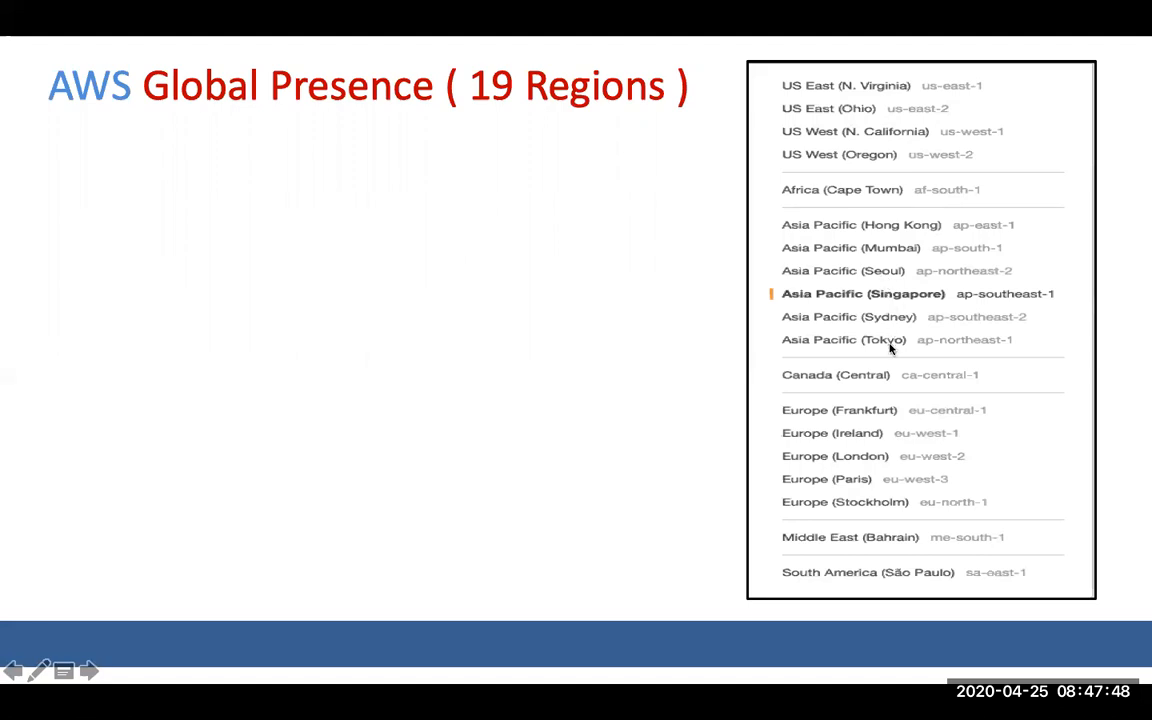
mouse_move(868, 358)
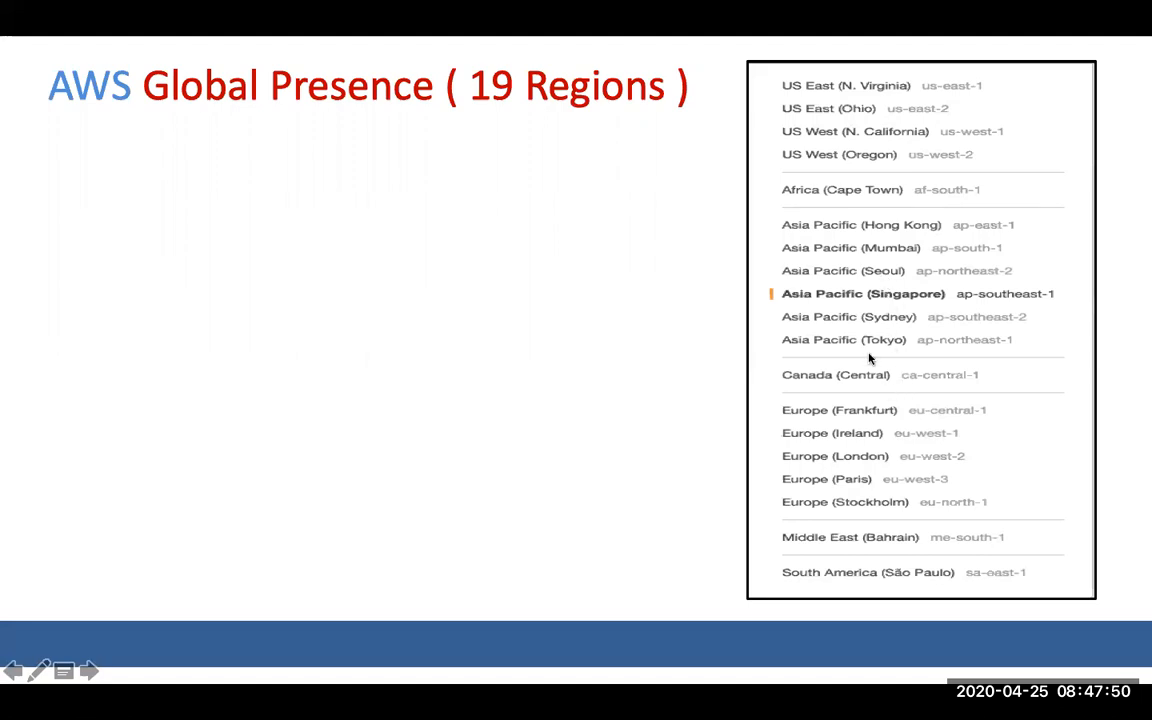
mouse_move(866, 490)
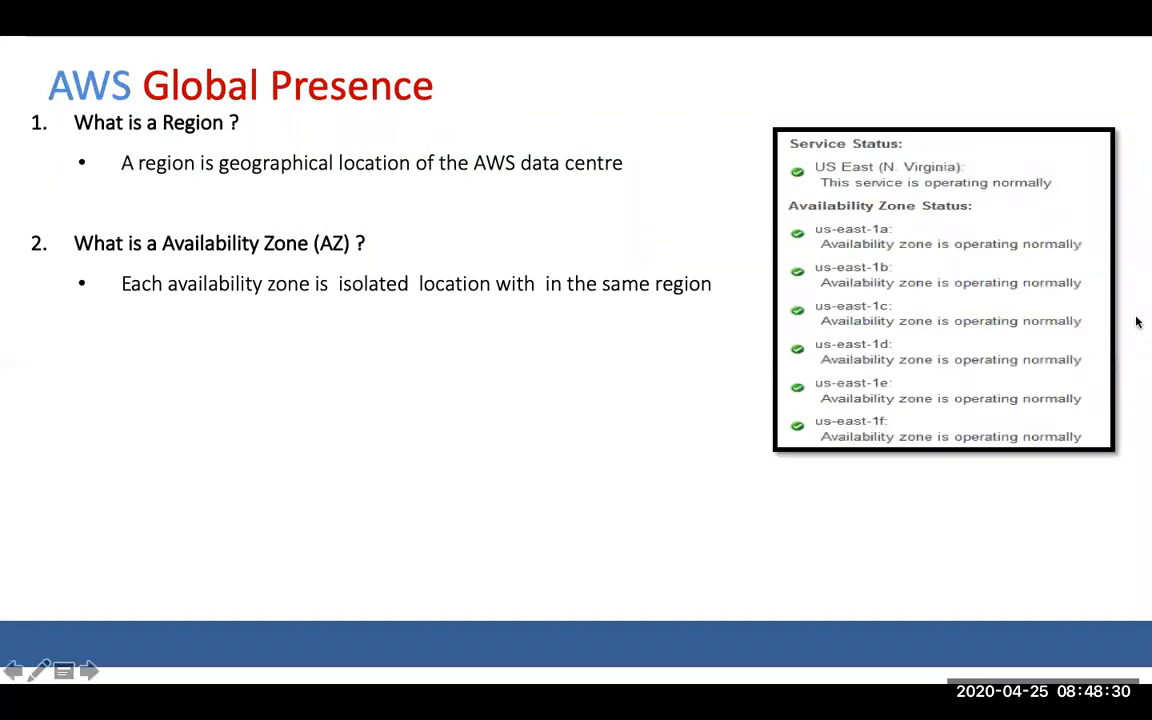
mouse_move(890, 240)
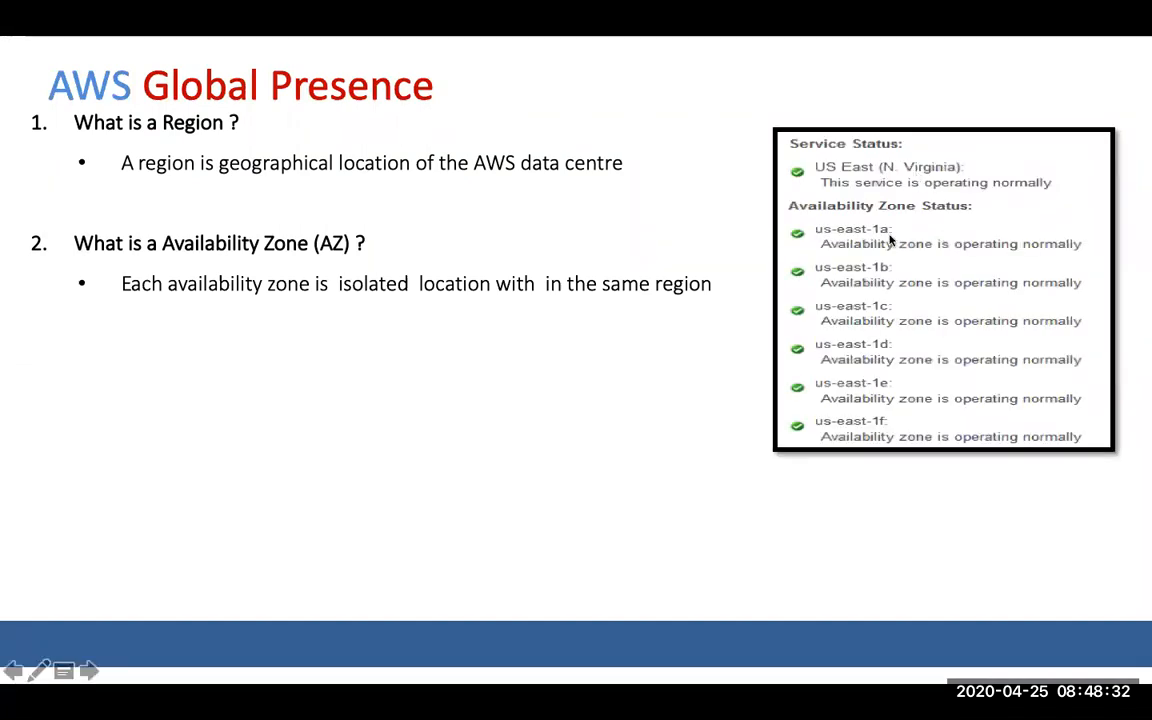
mouse_move(856, 238)
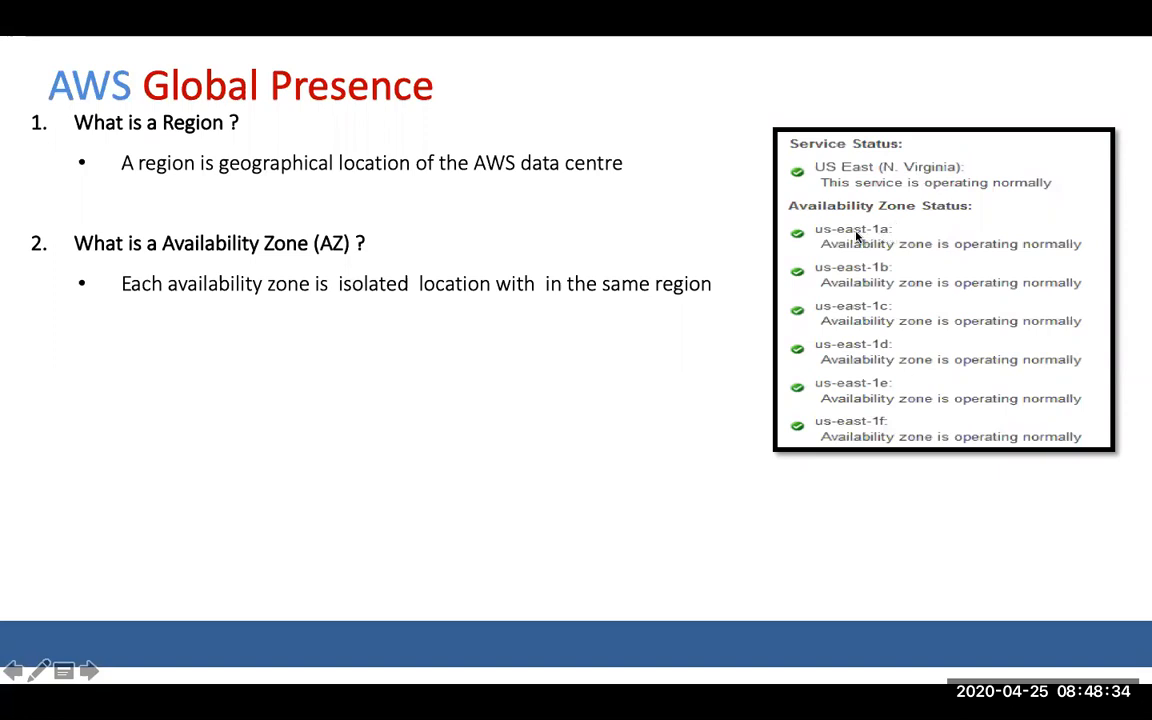
mouse_move(884, 310)
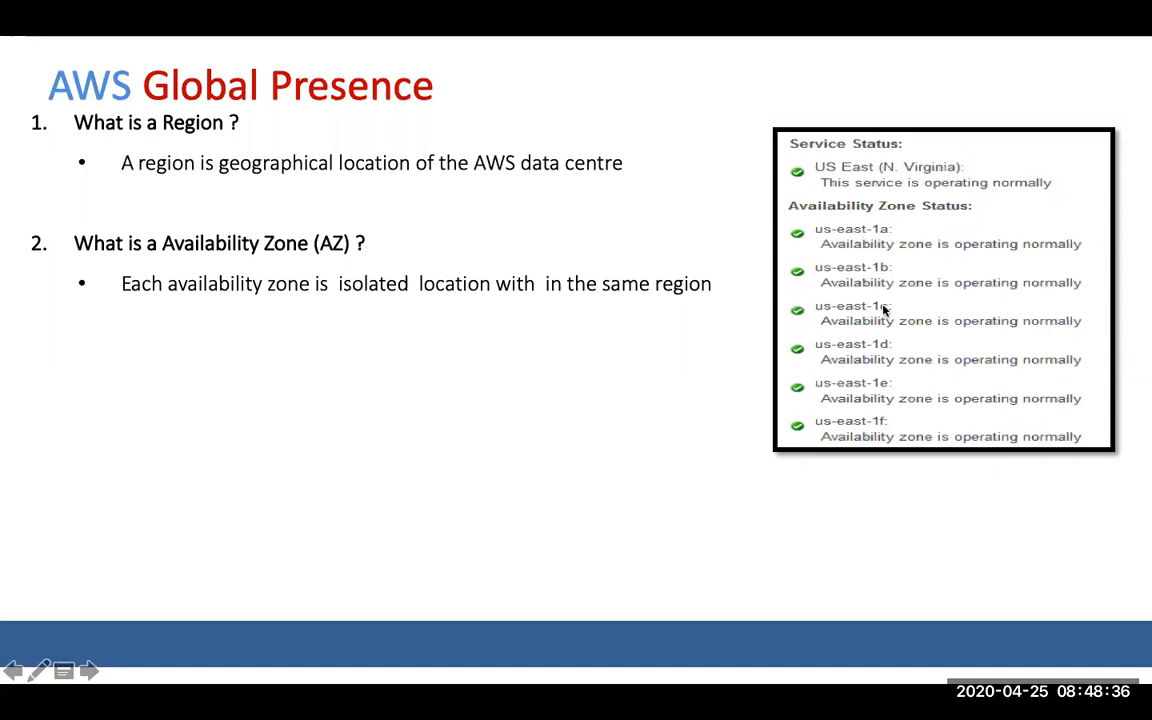
mouse_move(888, 388)
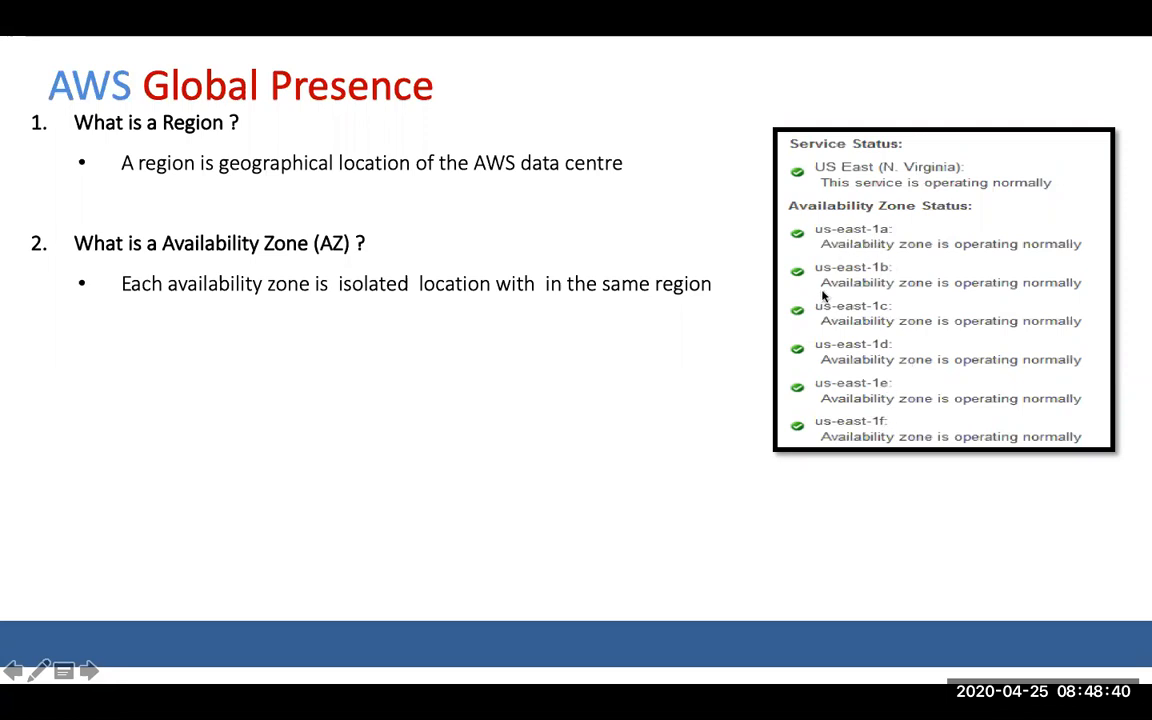
mouse_move(930, 314)
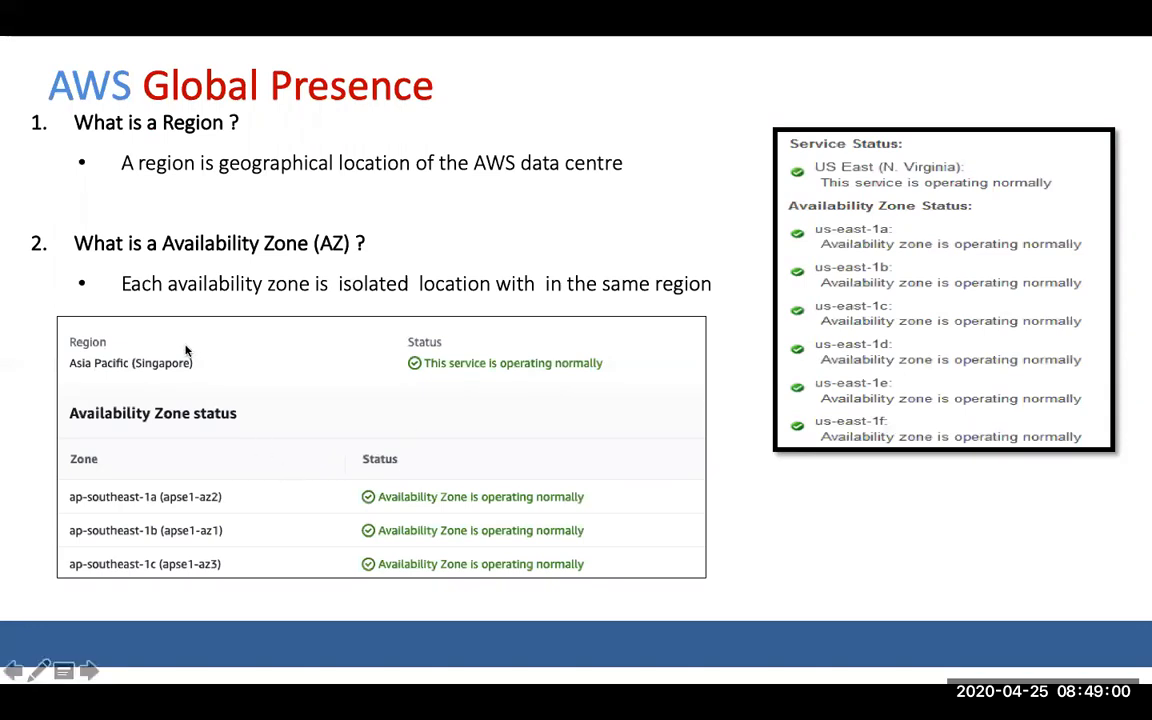
mouse_move(164, 538)
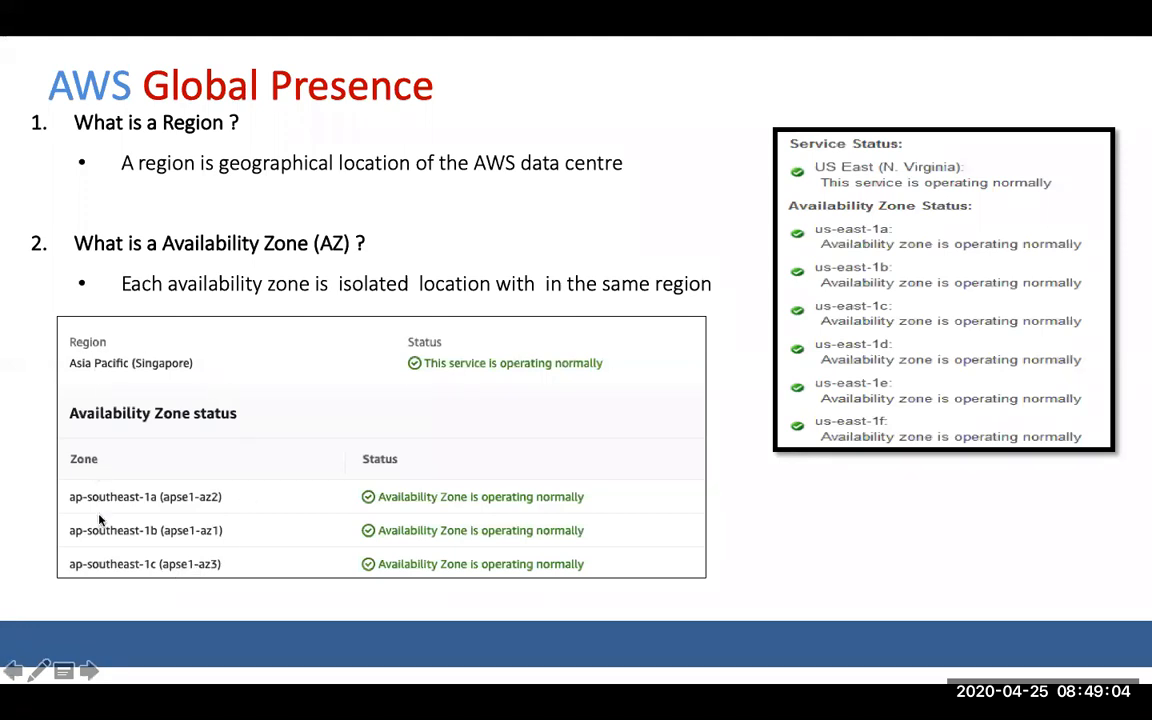
mouse_move(342, 512)
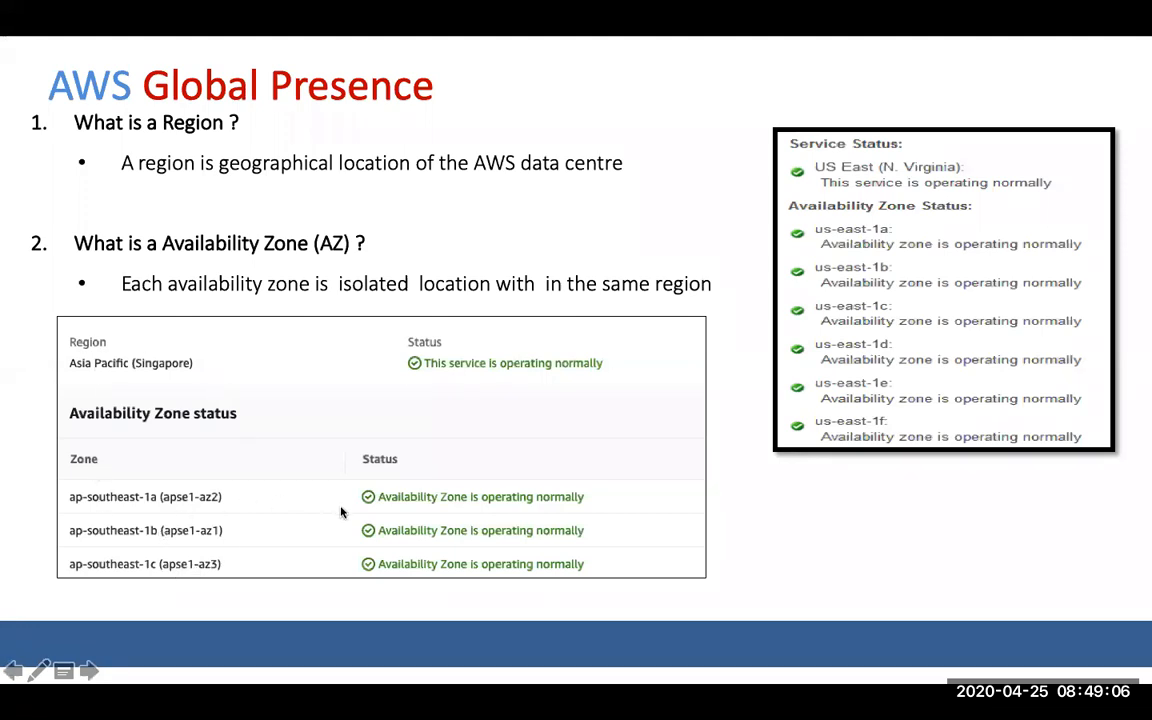
mouse_move(358, 520)
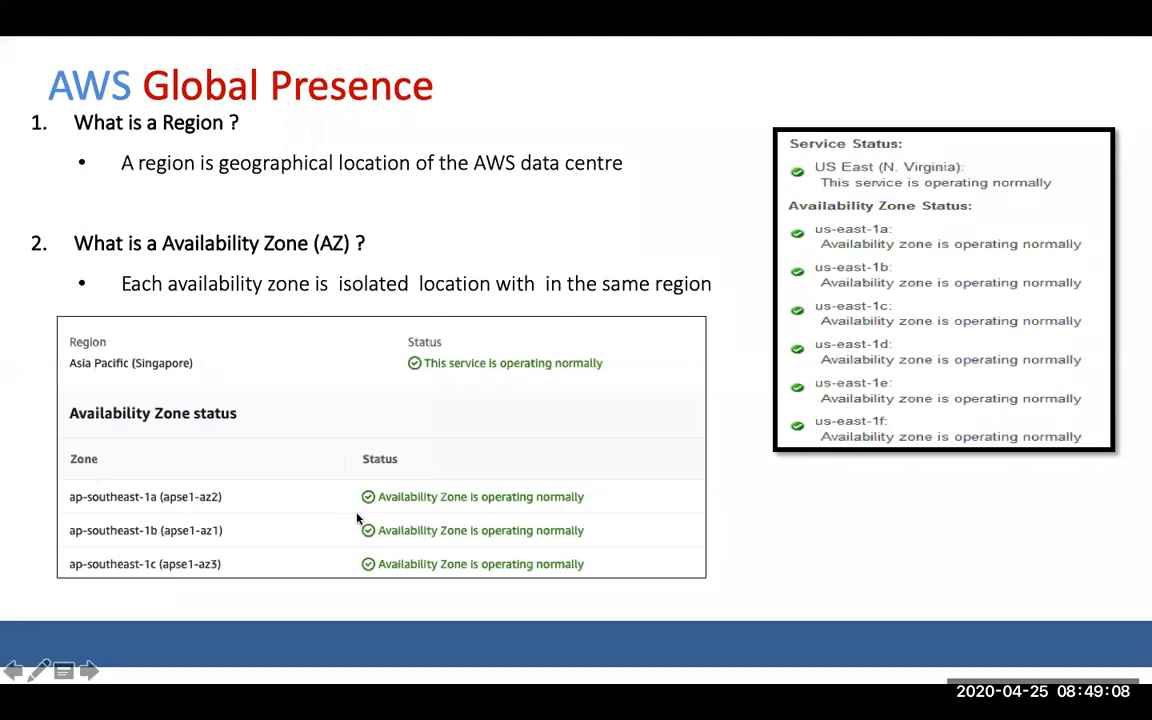
mouse_move(372, 432)
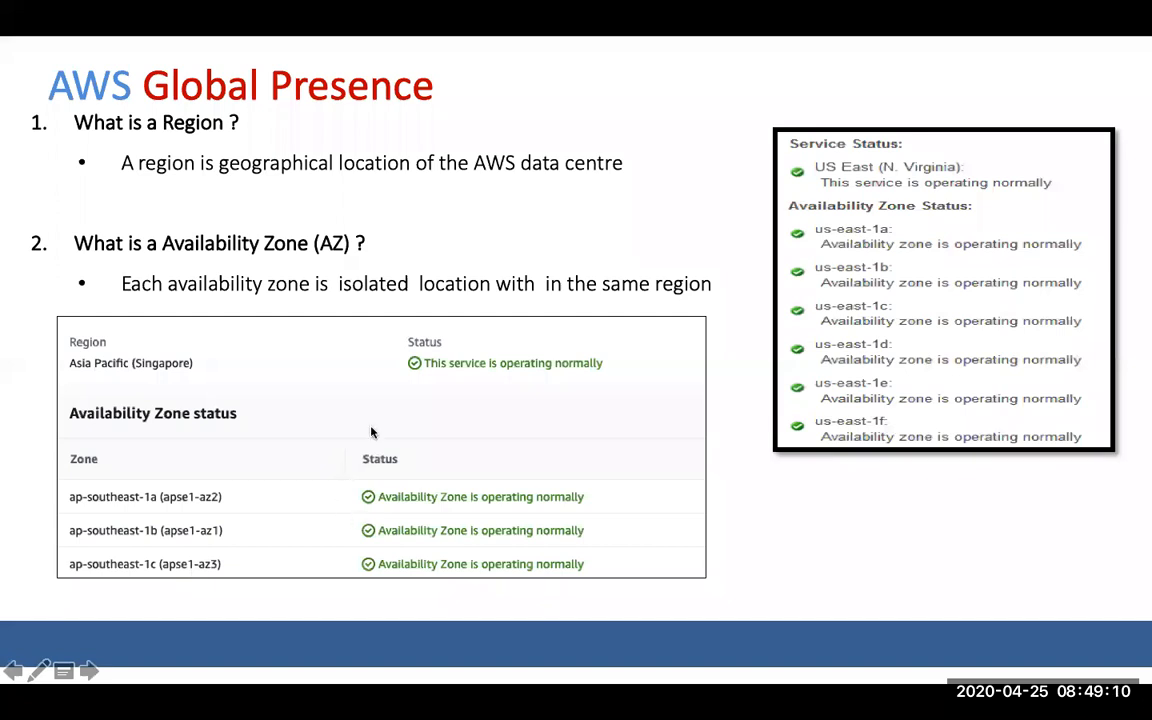
mouse_move(930, 336)
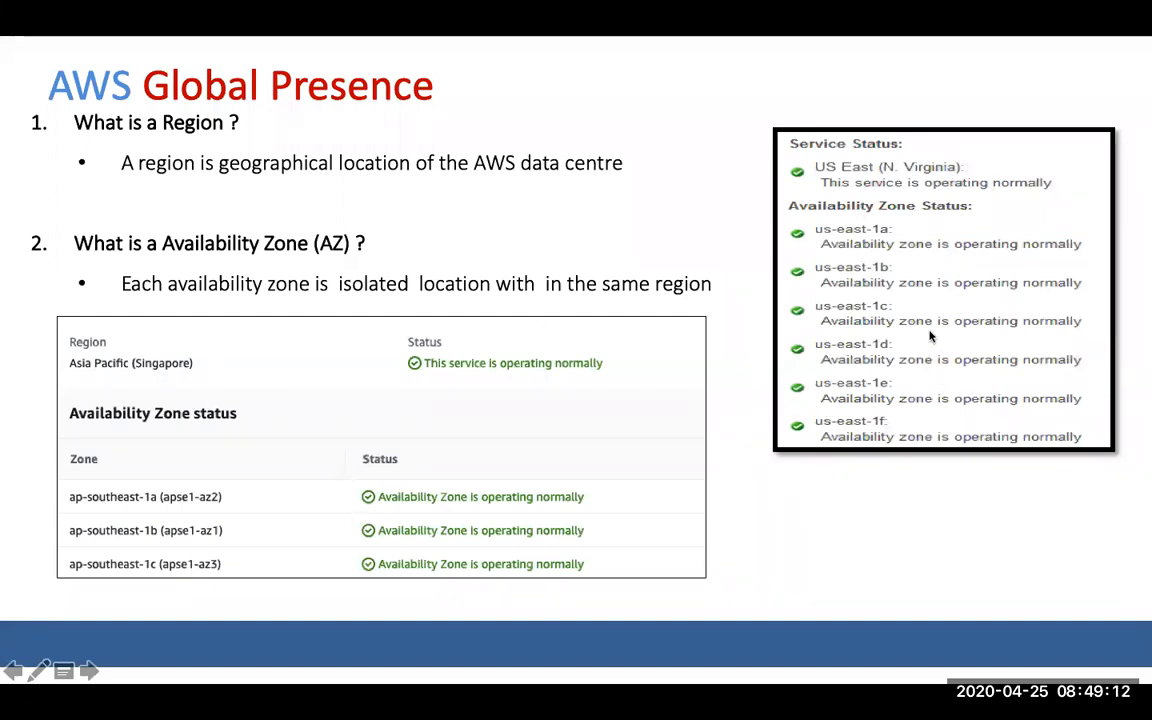
mouse_move(938, 358)
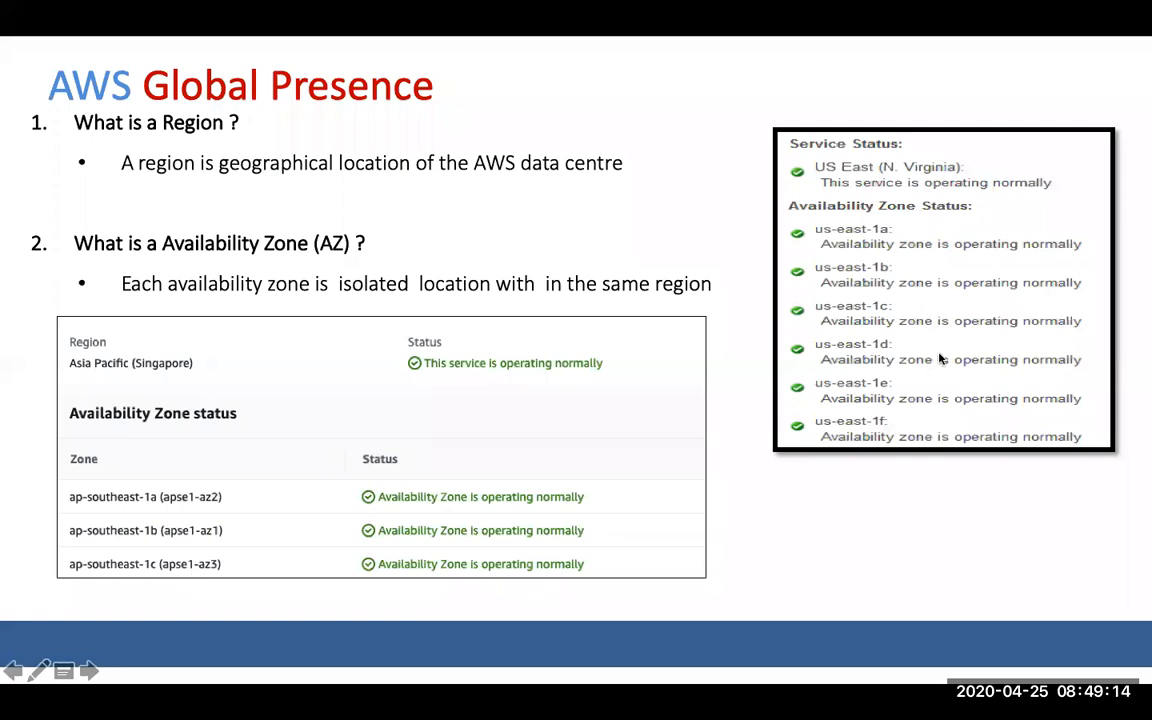
mouse_move(944, 410)
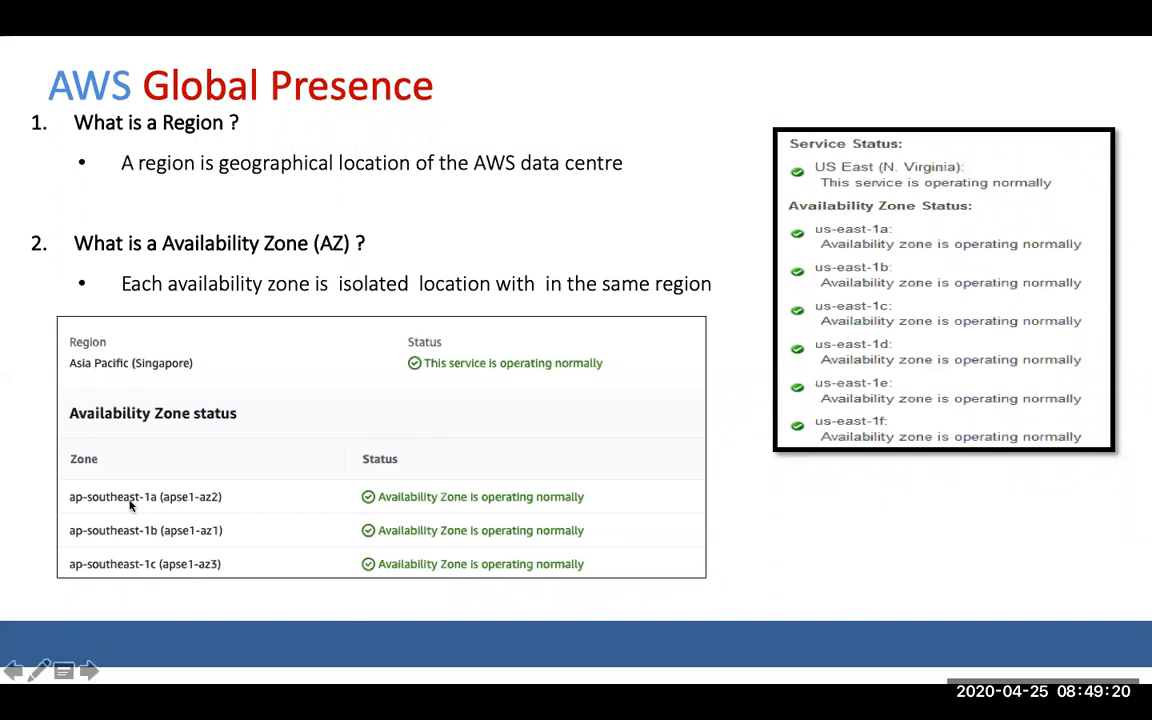
mouse_move(146, 500)
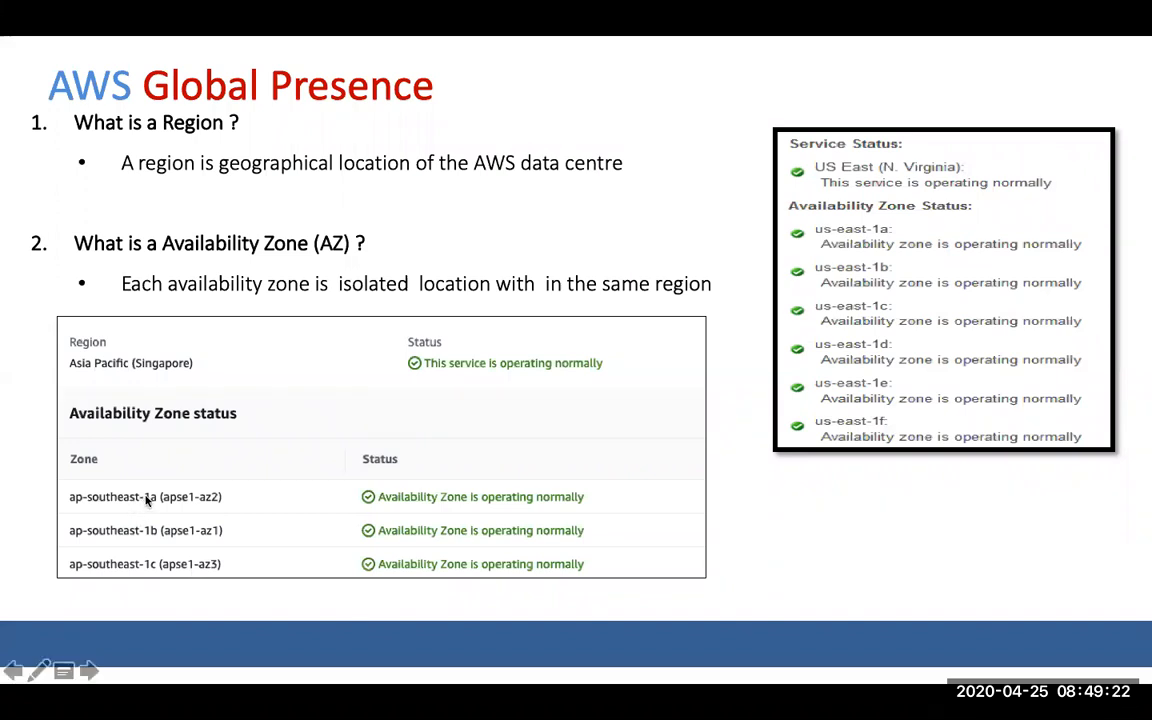
mouse_move(208, 496)
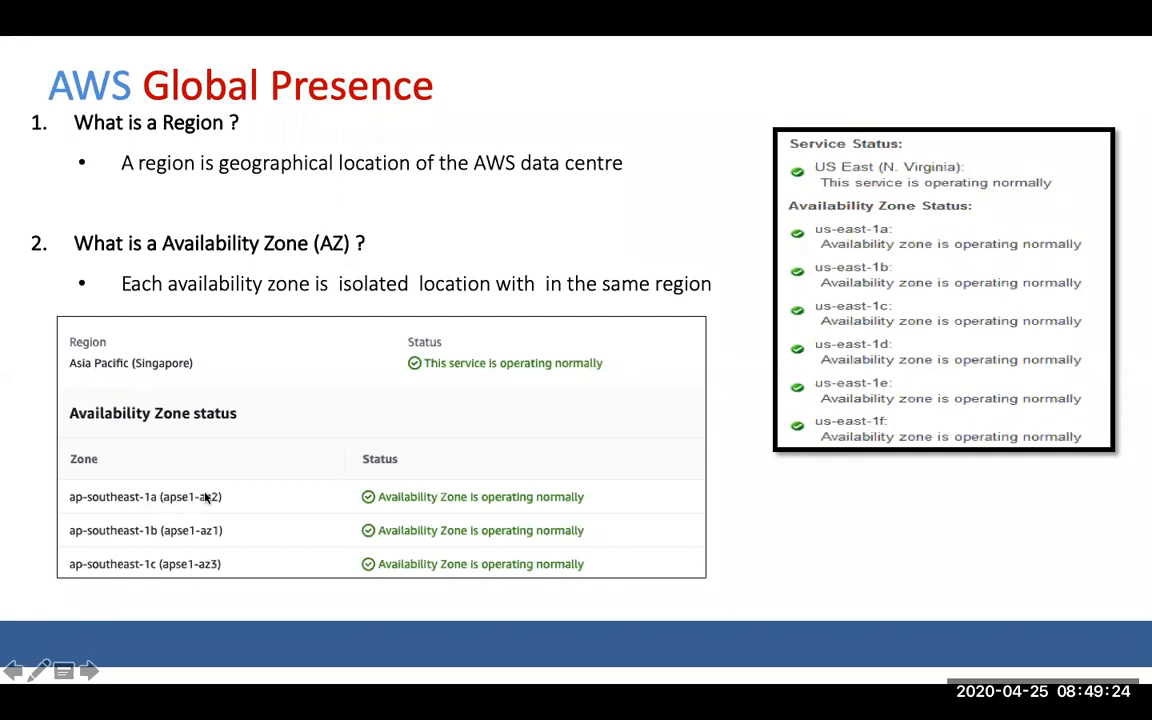
mouse_move(240, 544)
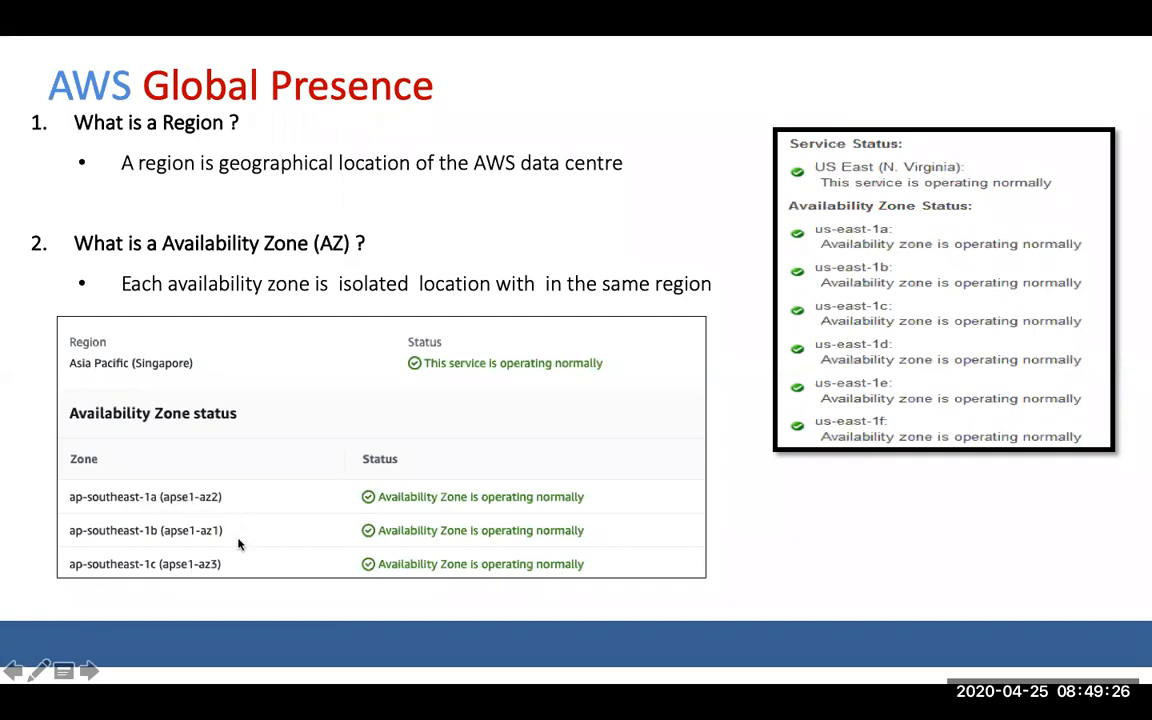
mouse_move(236, 510)
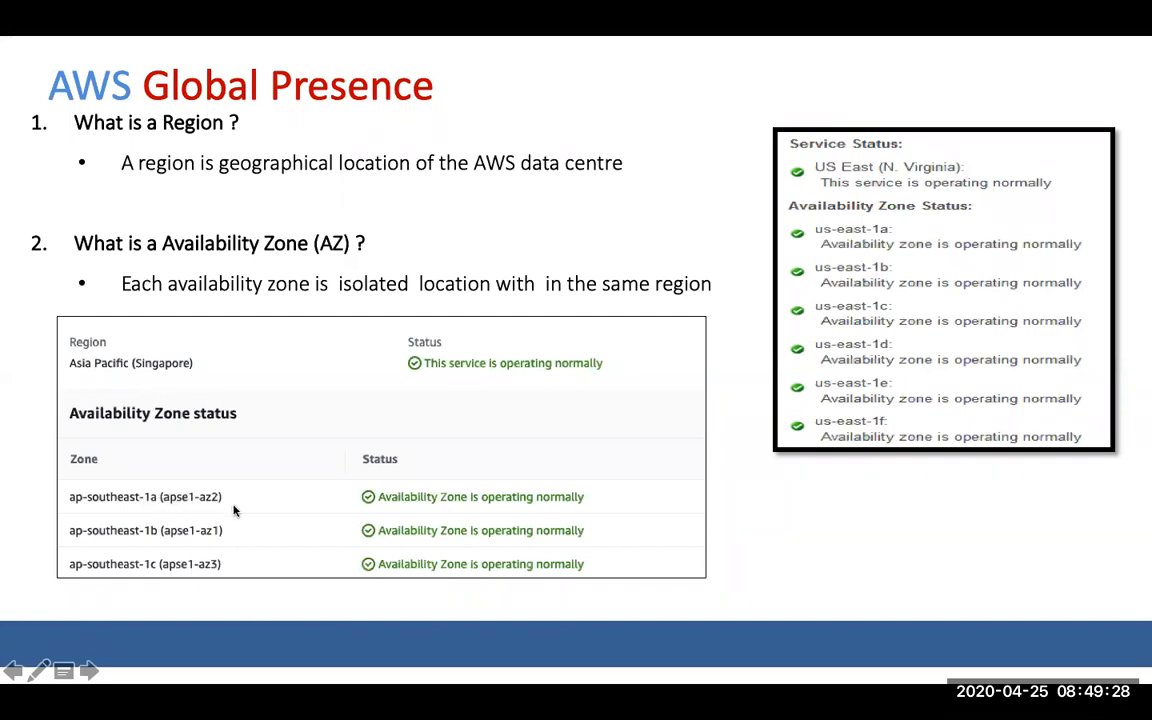
mouse_move(244, 572)
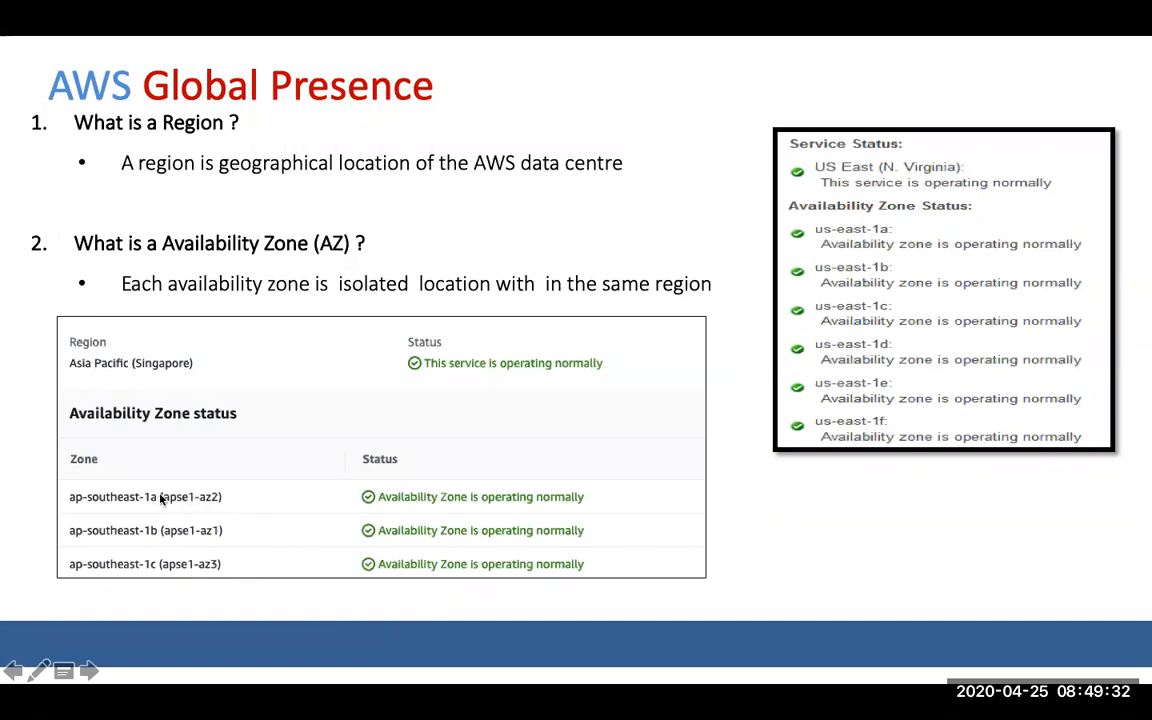
mouse_move(208, 504)
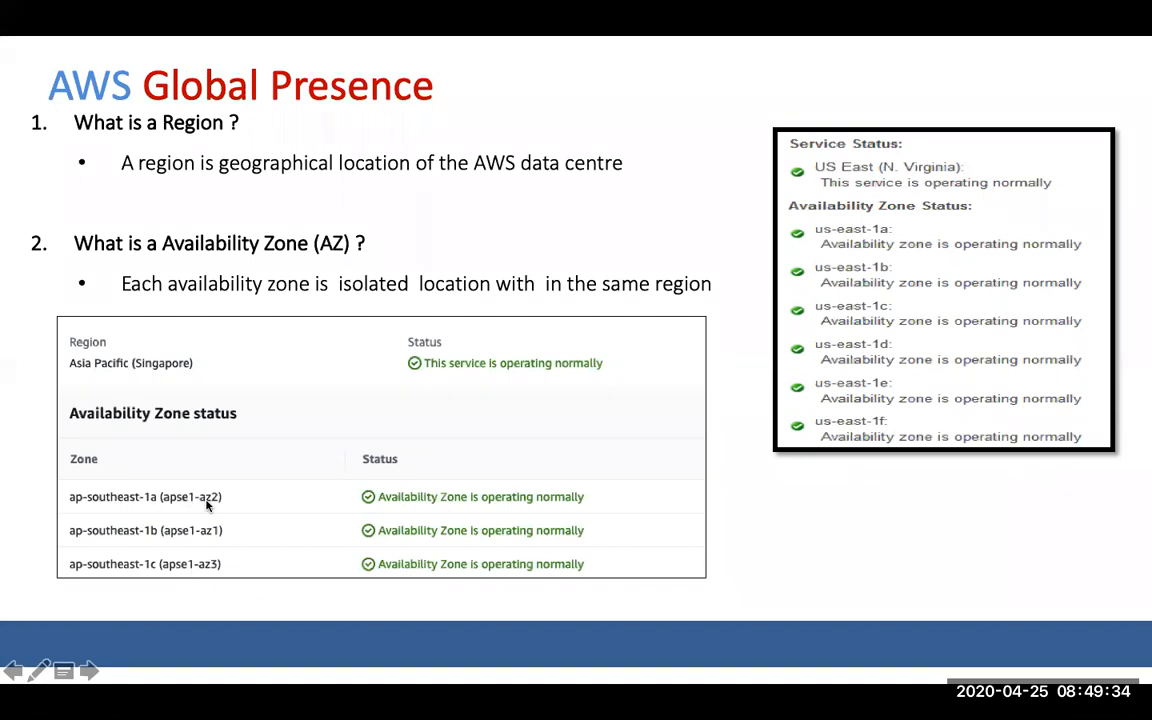
mouse_move(208, 524)
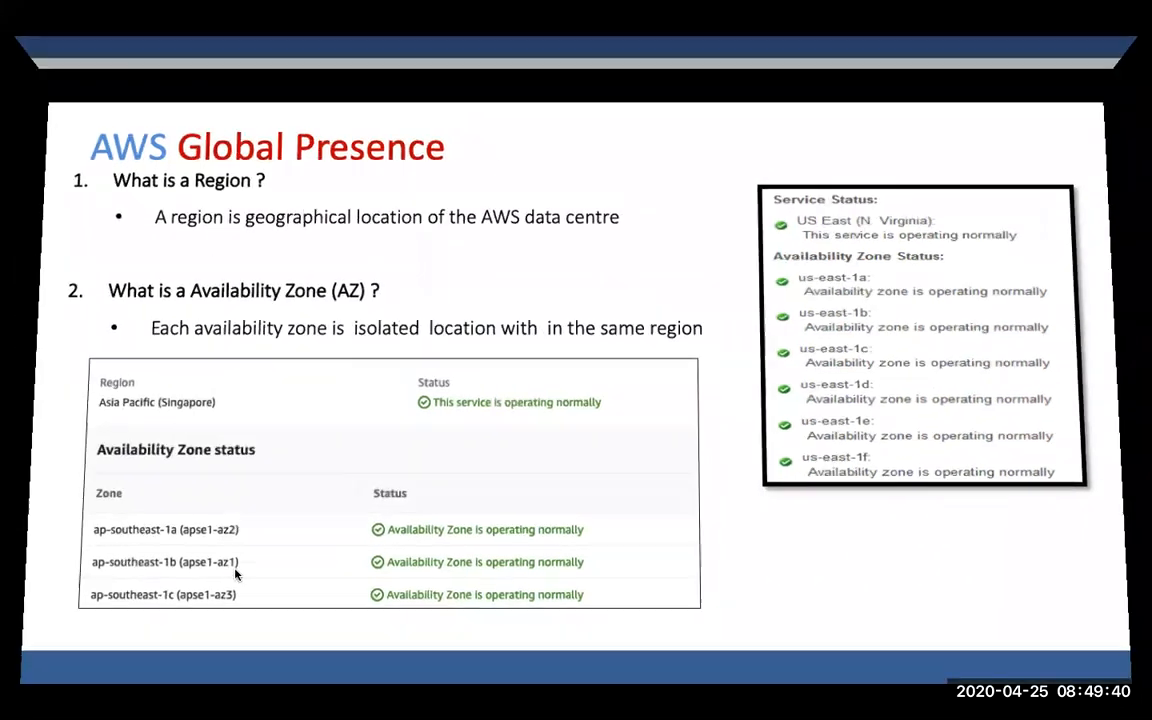
Advance to the Amazon Elastic Compute Cloud (EC2) slide
key(Right)
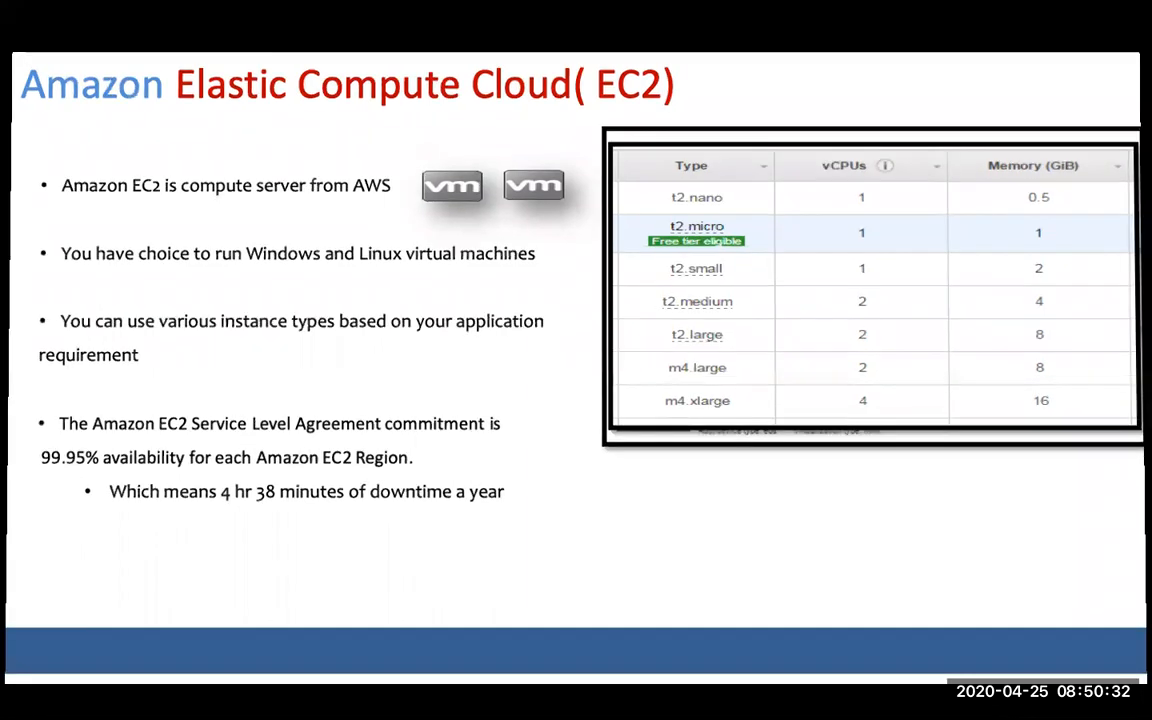
key(Right)
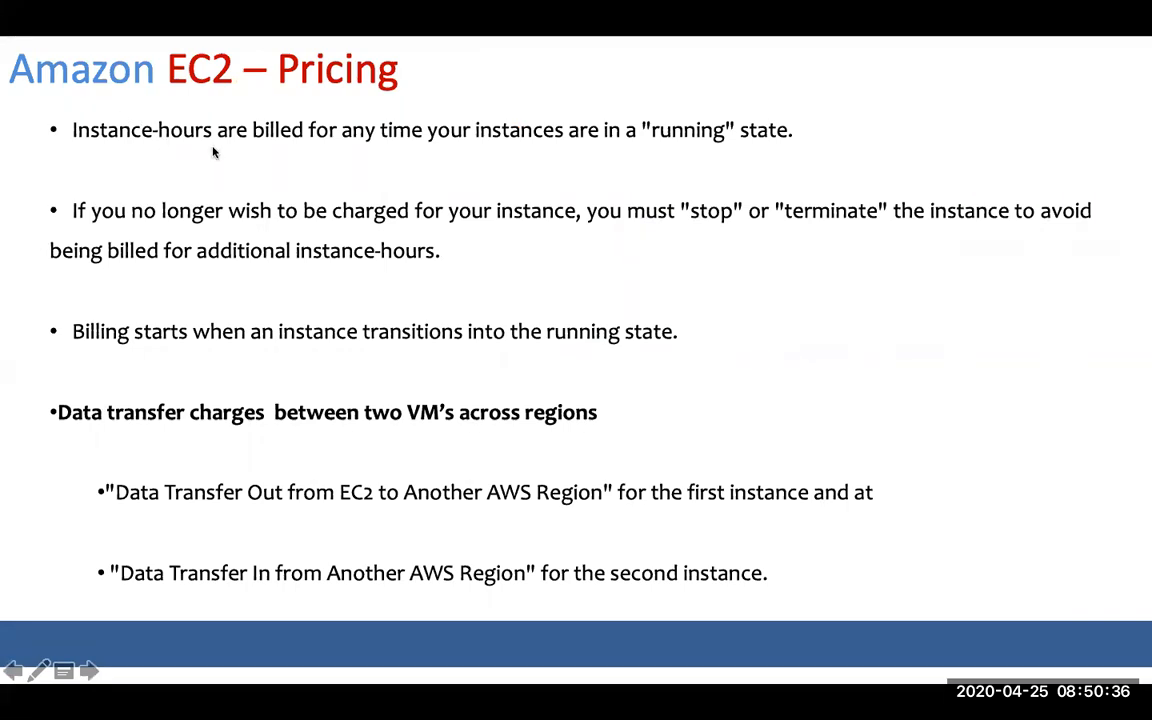
mouse_move(754, 160)
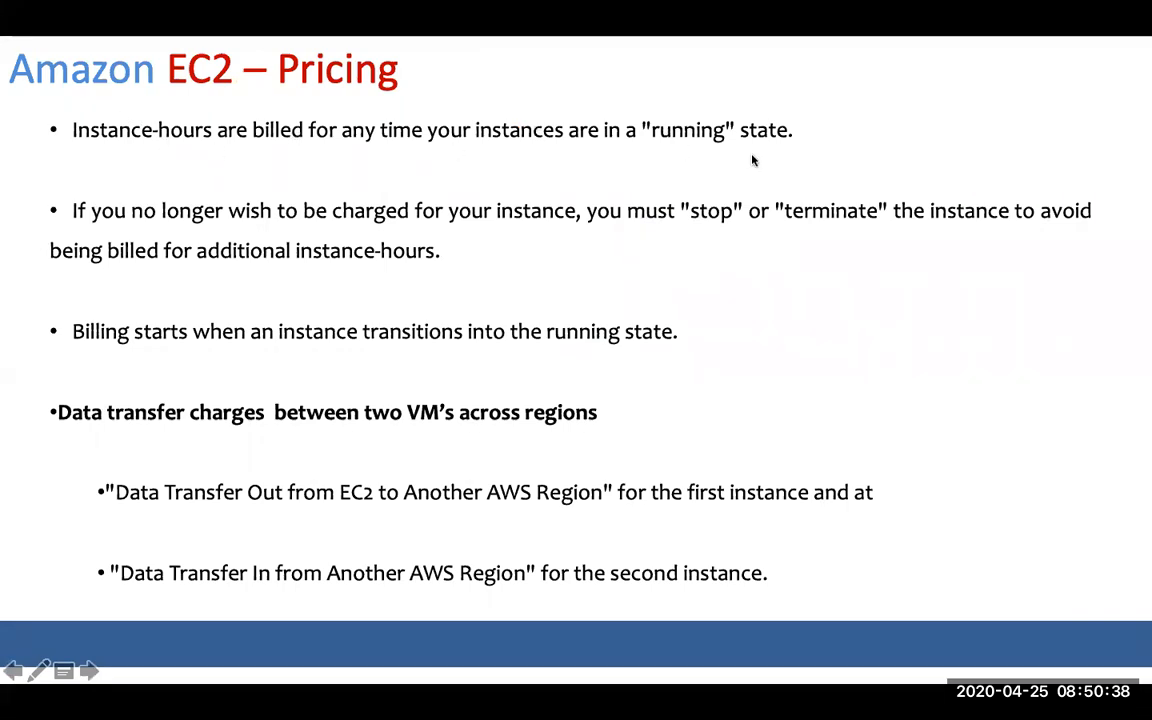
mouse_move(676, 224)
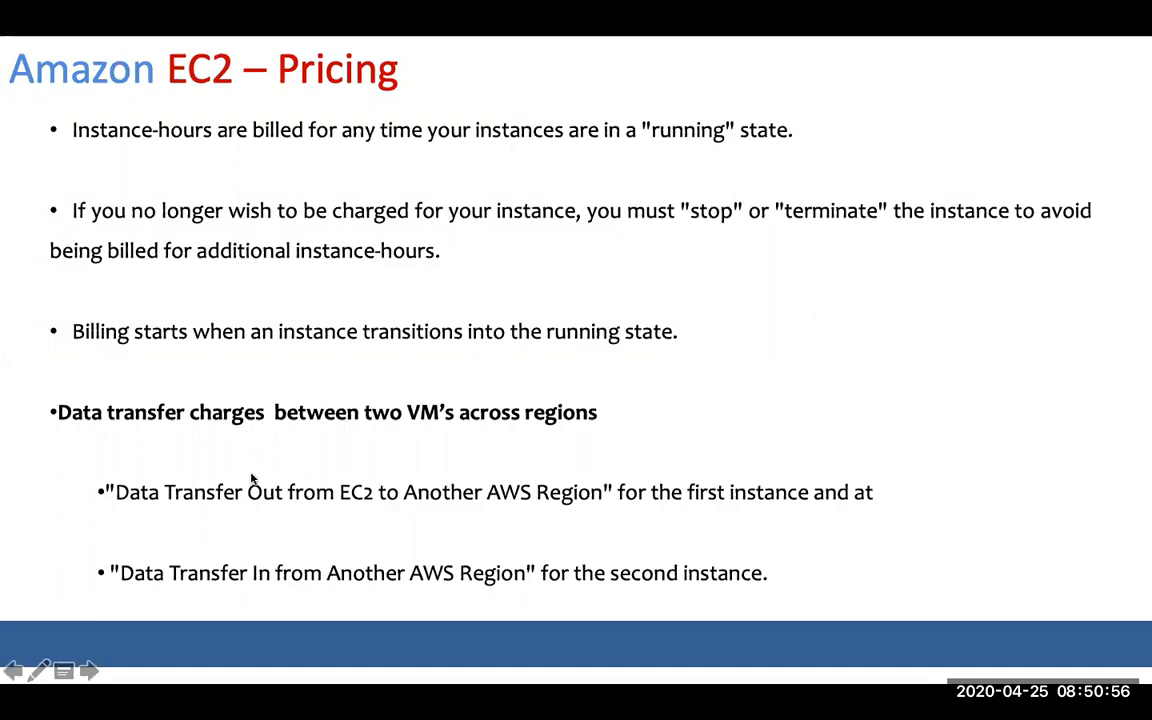
mouse_move(360, 498)
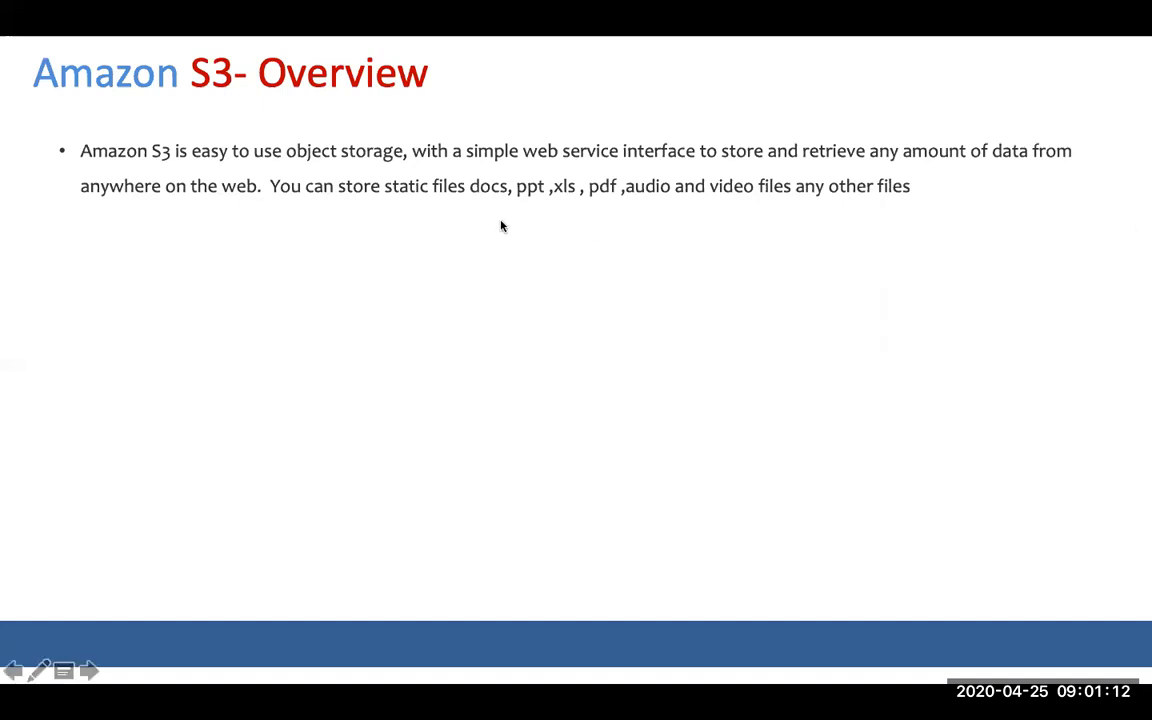
mouse_move(494, 206)
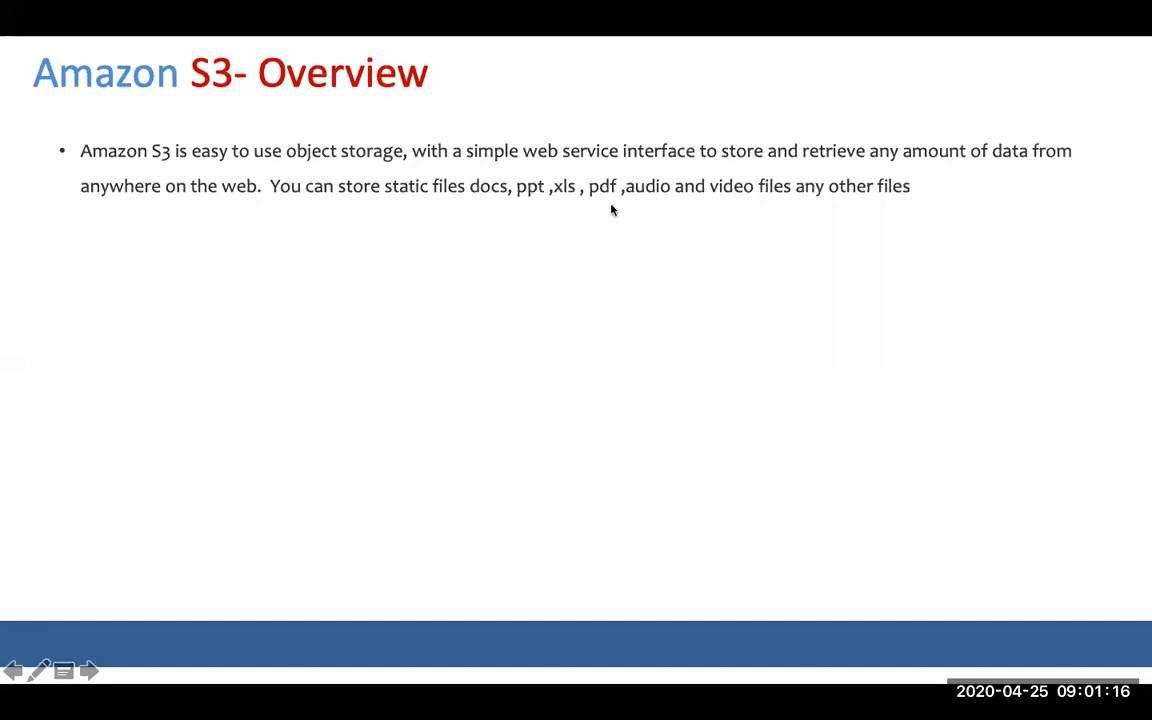
mouse_move(752, 206)
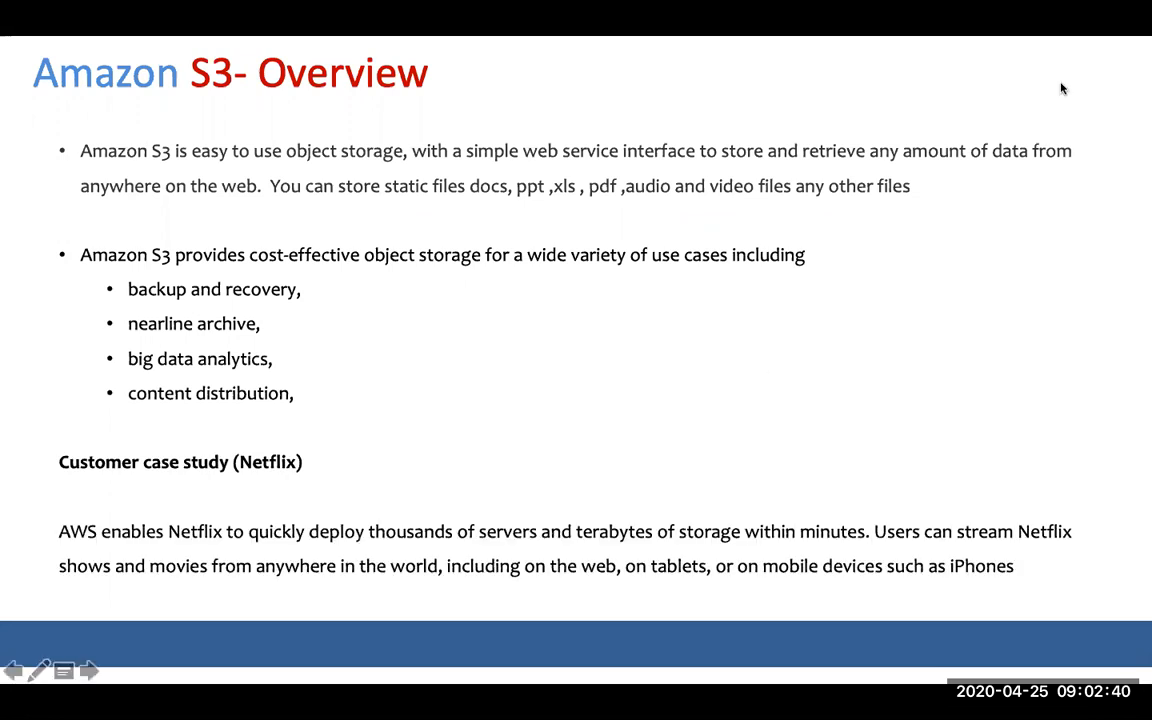
mouse_move(512, 564)
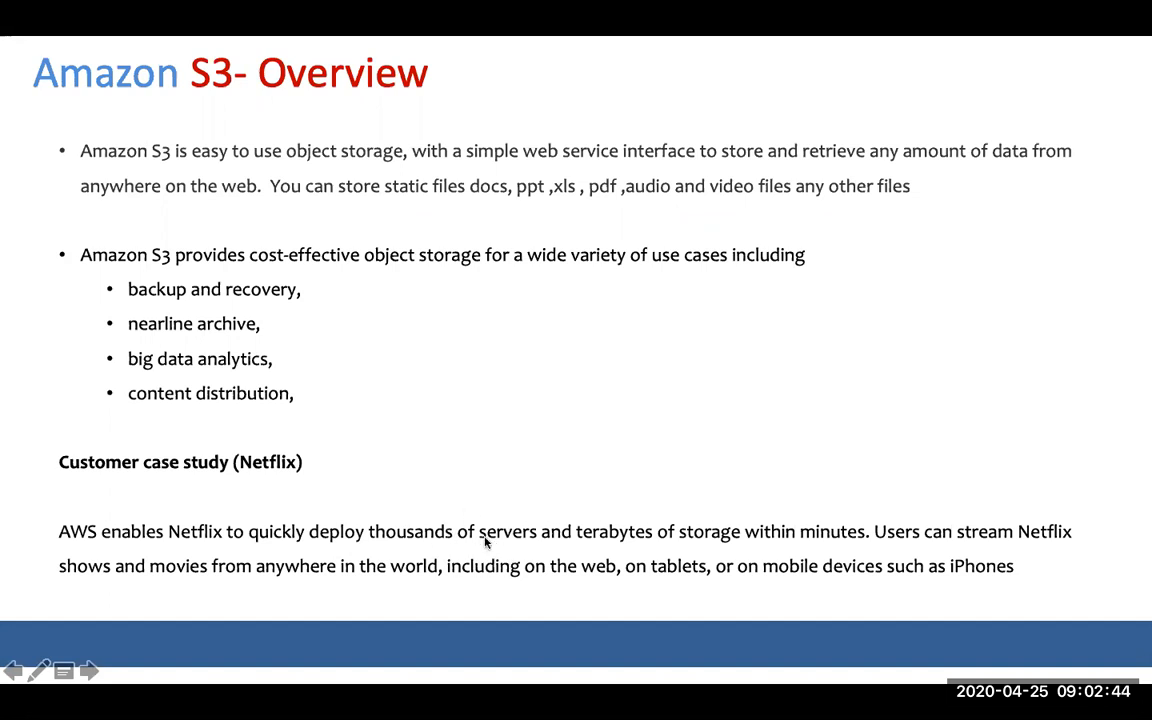
mouse_move(696, 540)
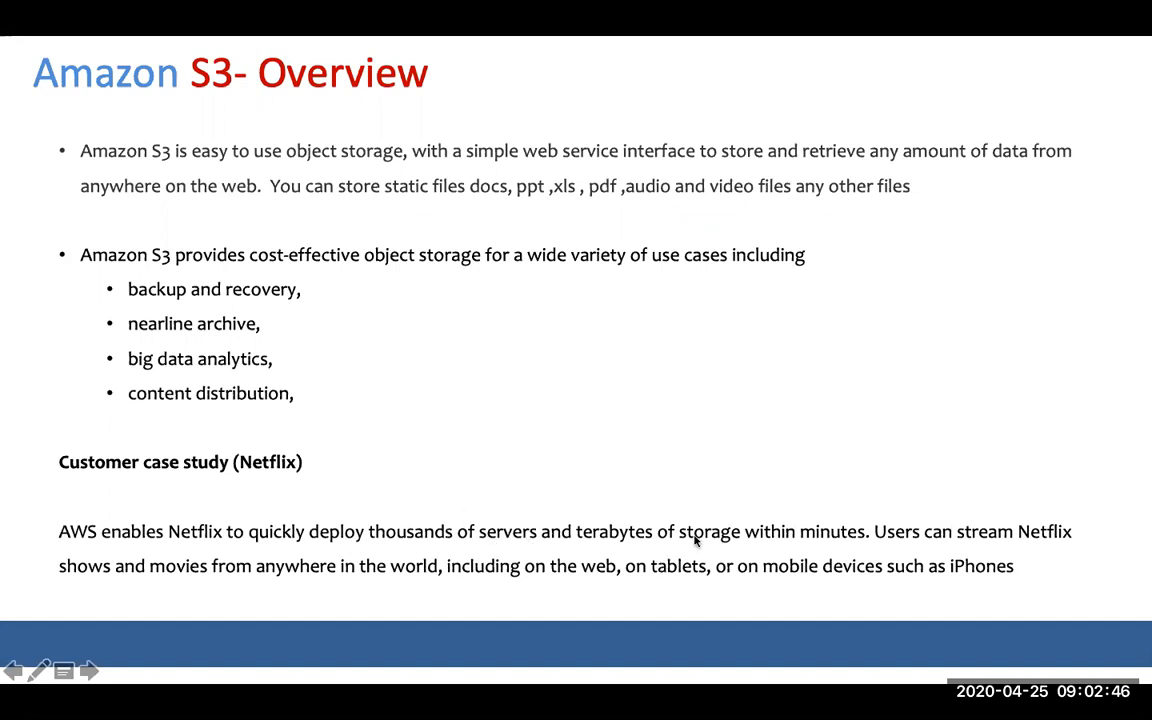
mouse_move(750, 568)
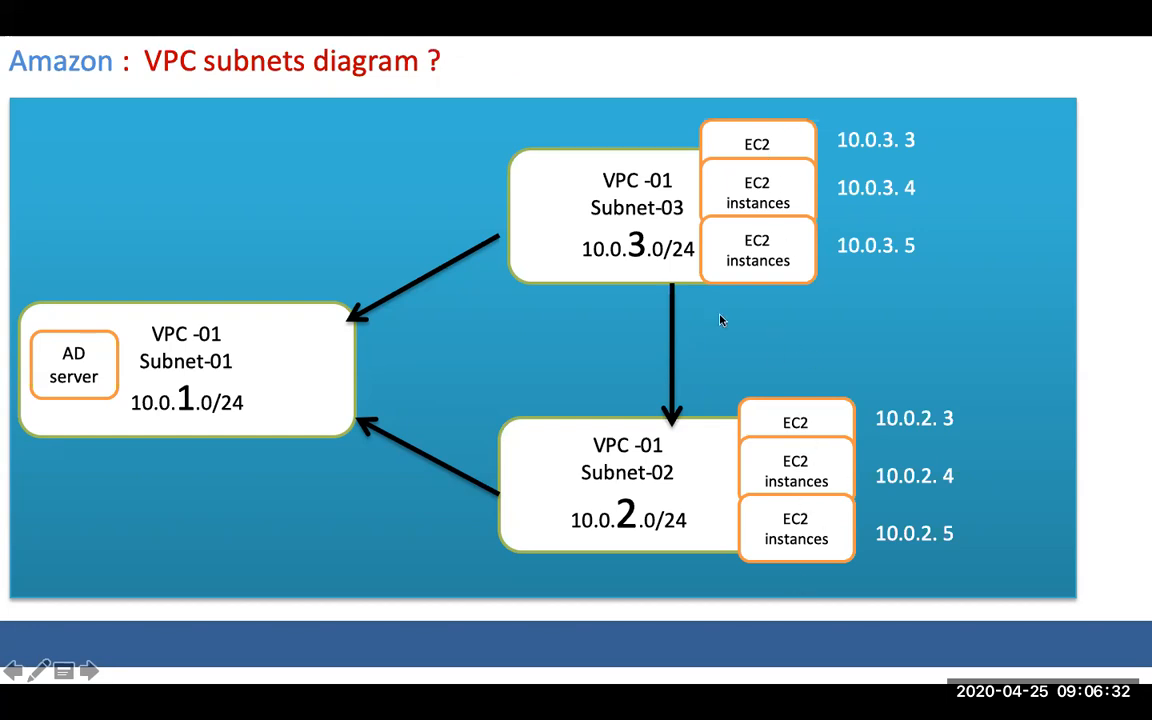
mouse_move(818, 540)
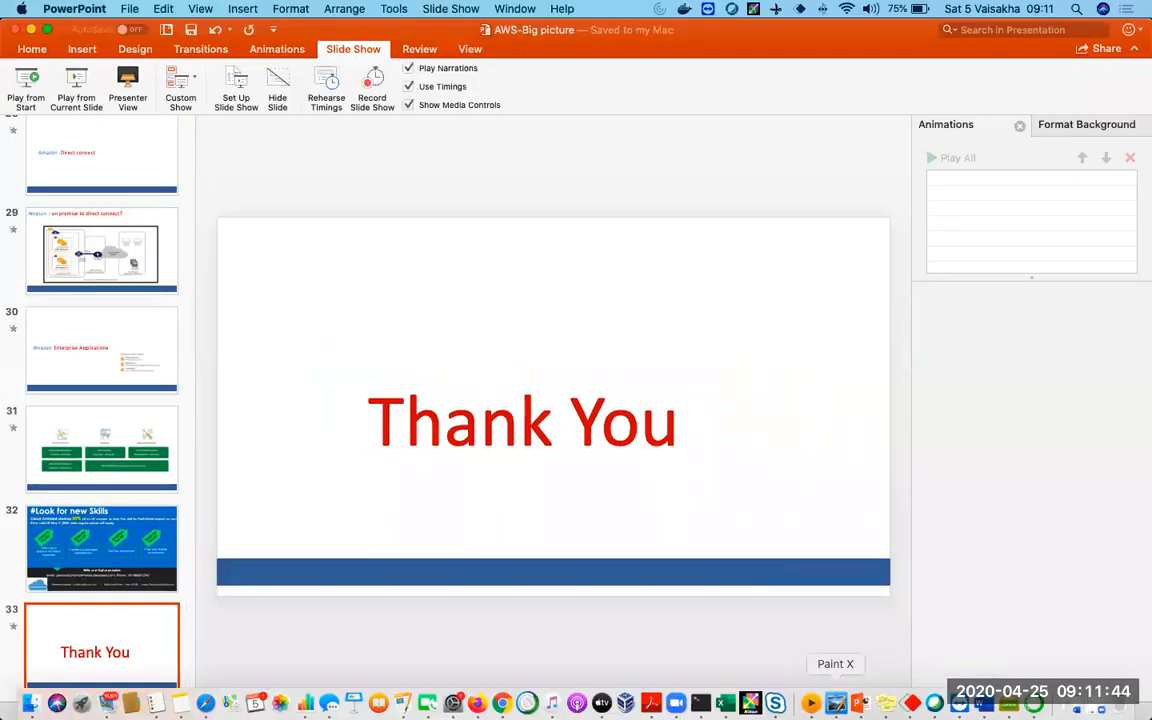
Start a new blank Paint X drawing with two rounded boxes stacked at the upper right
click(836, 664)
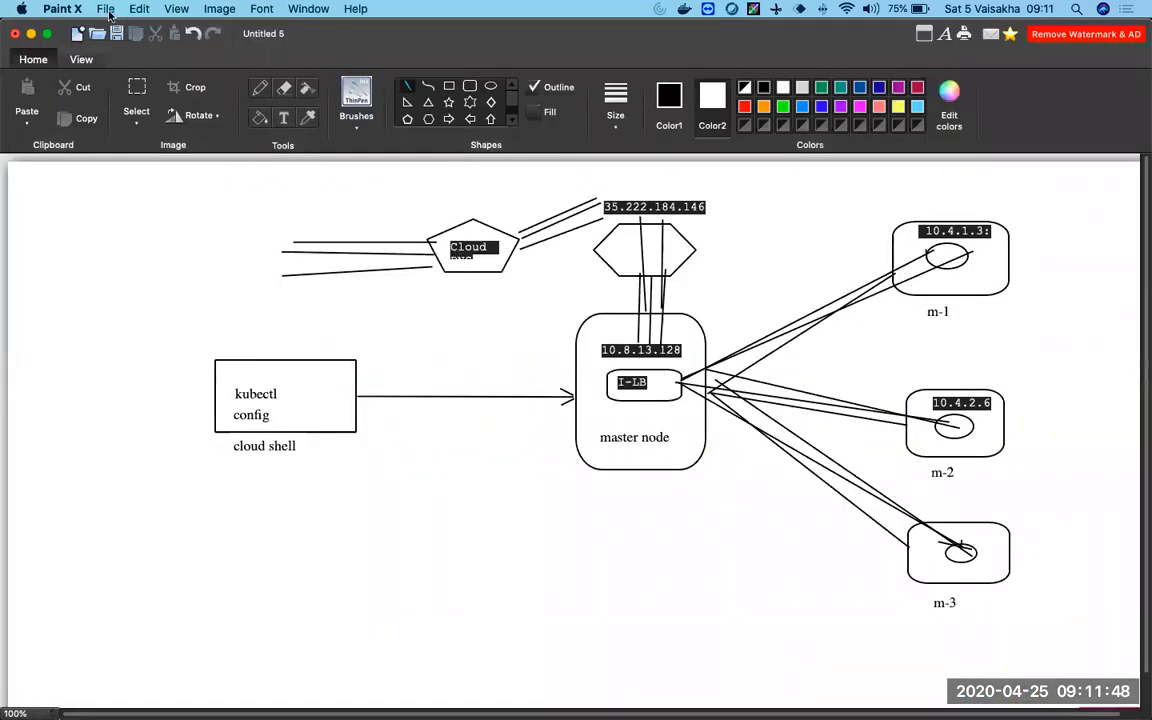
click(104, 8)
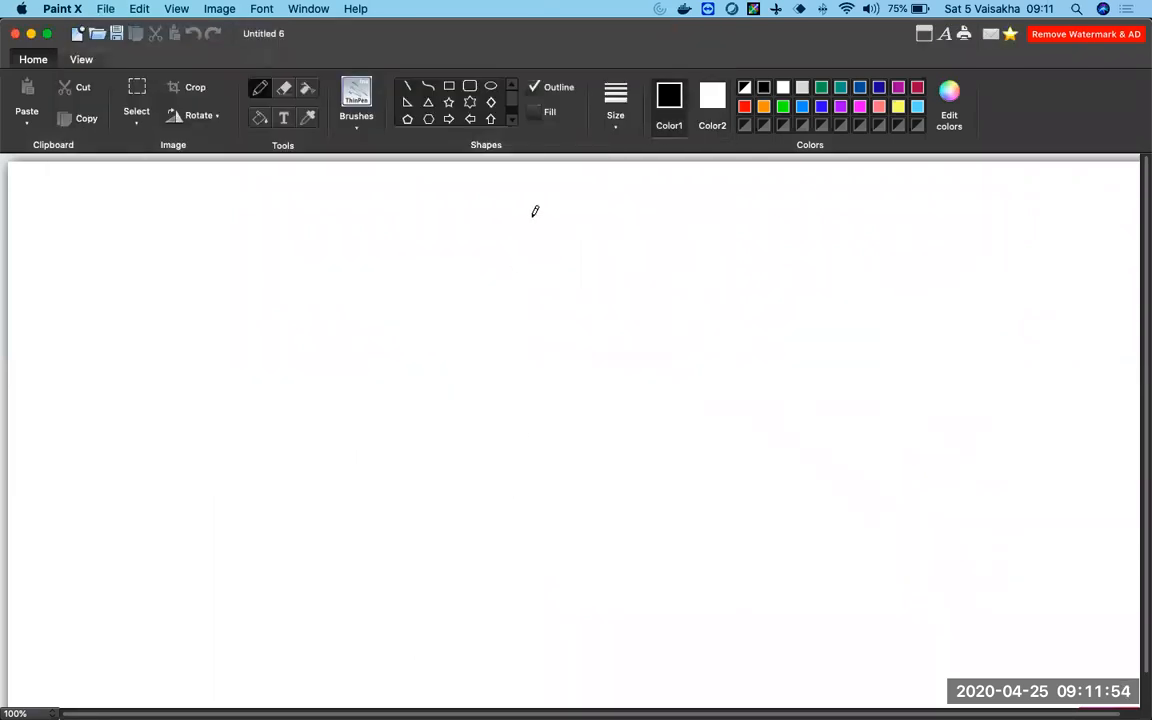
click(468, 86)
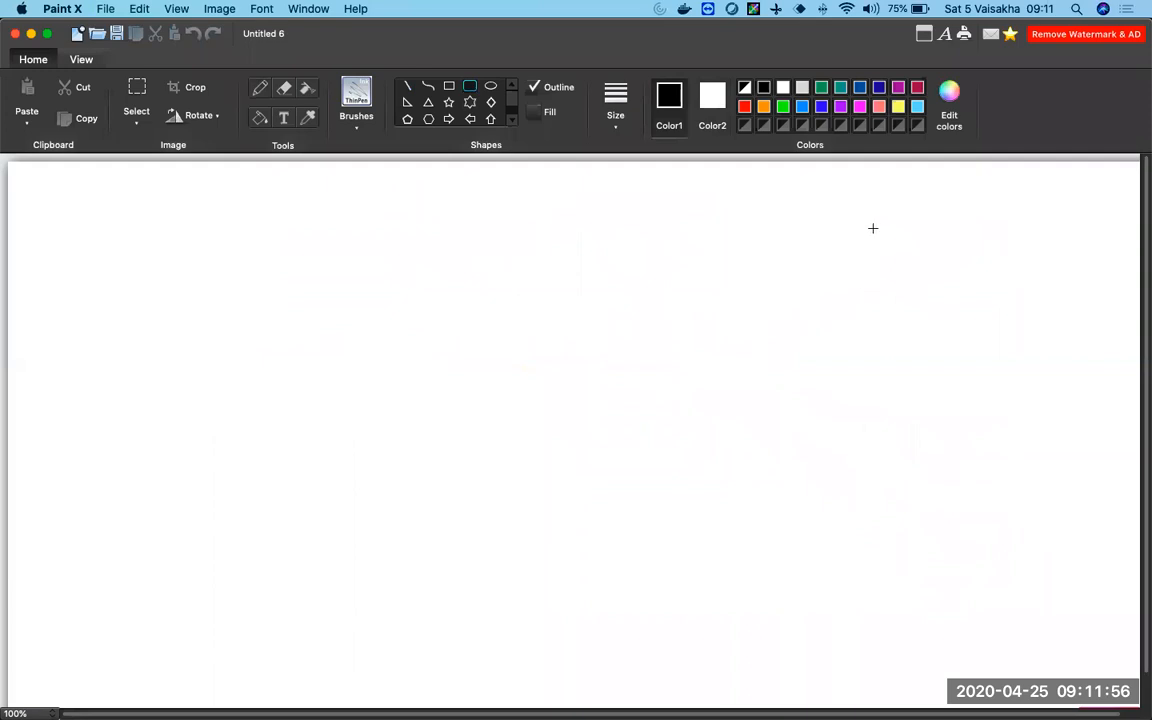
drag(872, 228, 996, 320)
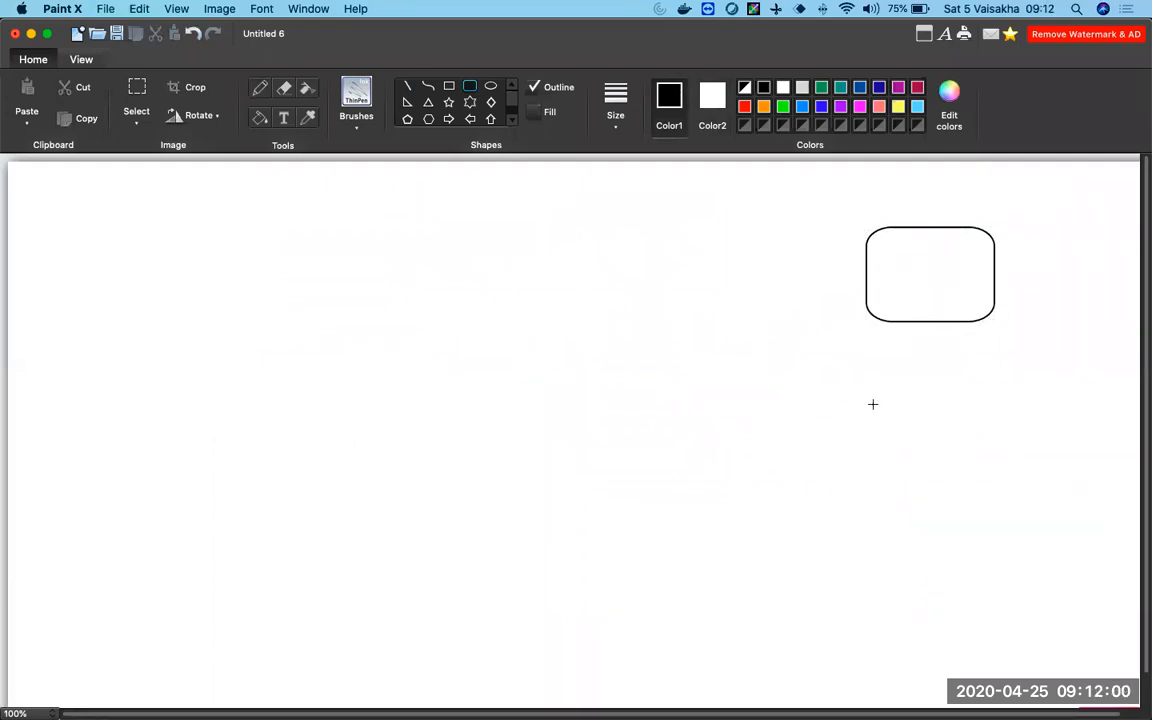
drag(872, 404, 1038, 486)
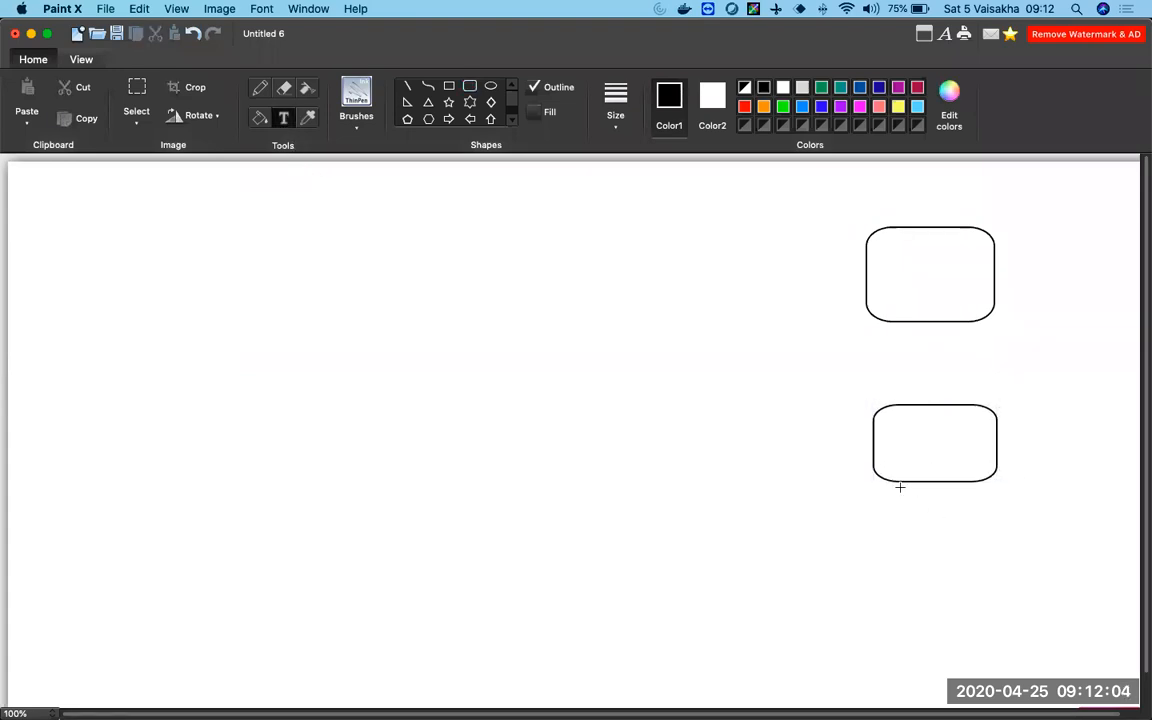
Label the boxes with the text 'ubuntu'
text(ubunt)
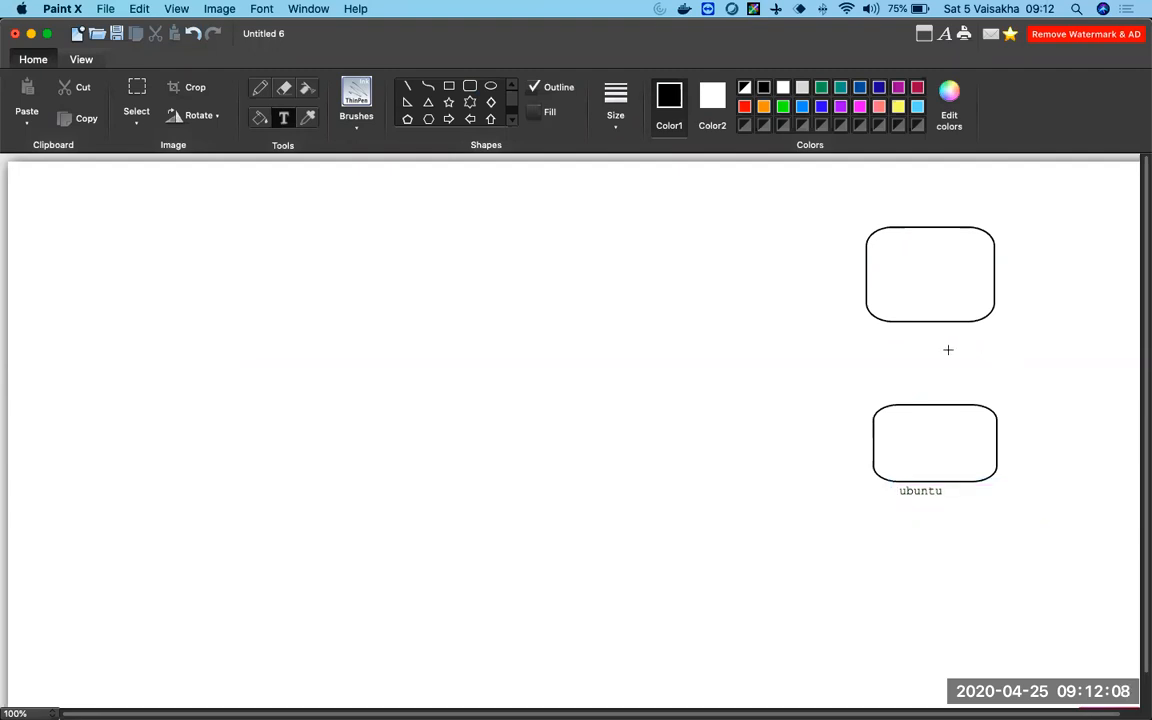
text(ubu)
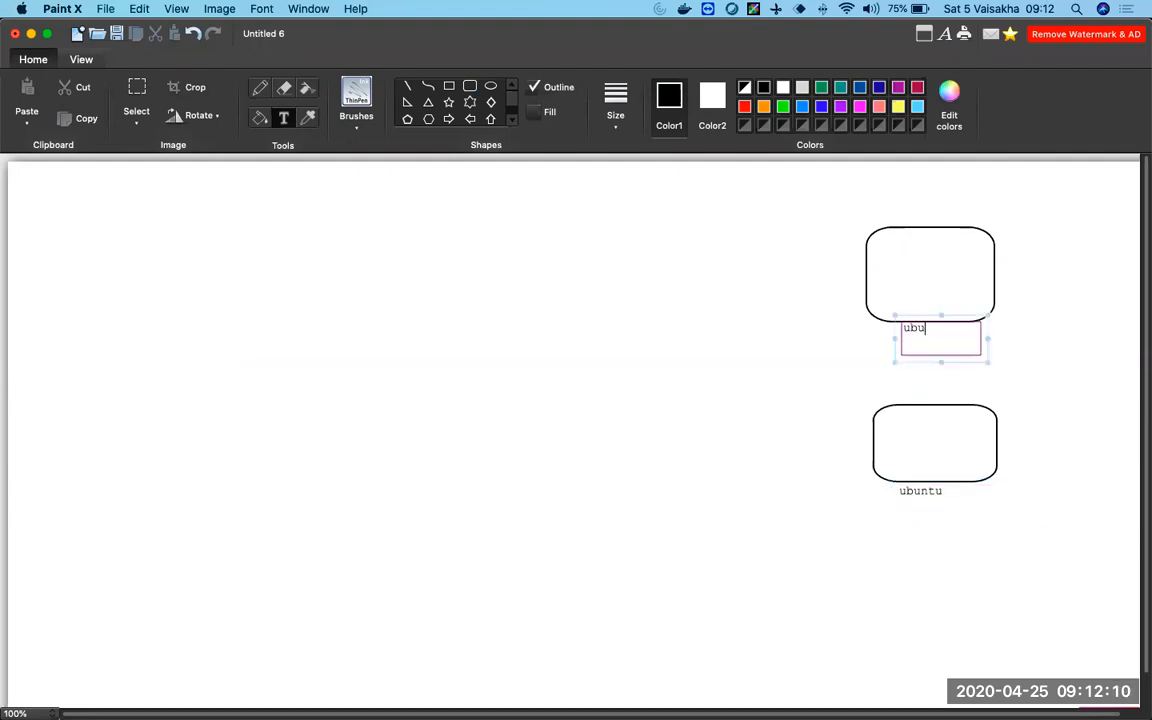
text(ntu)
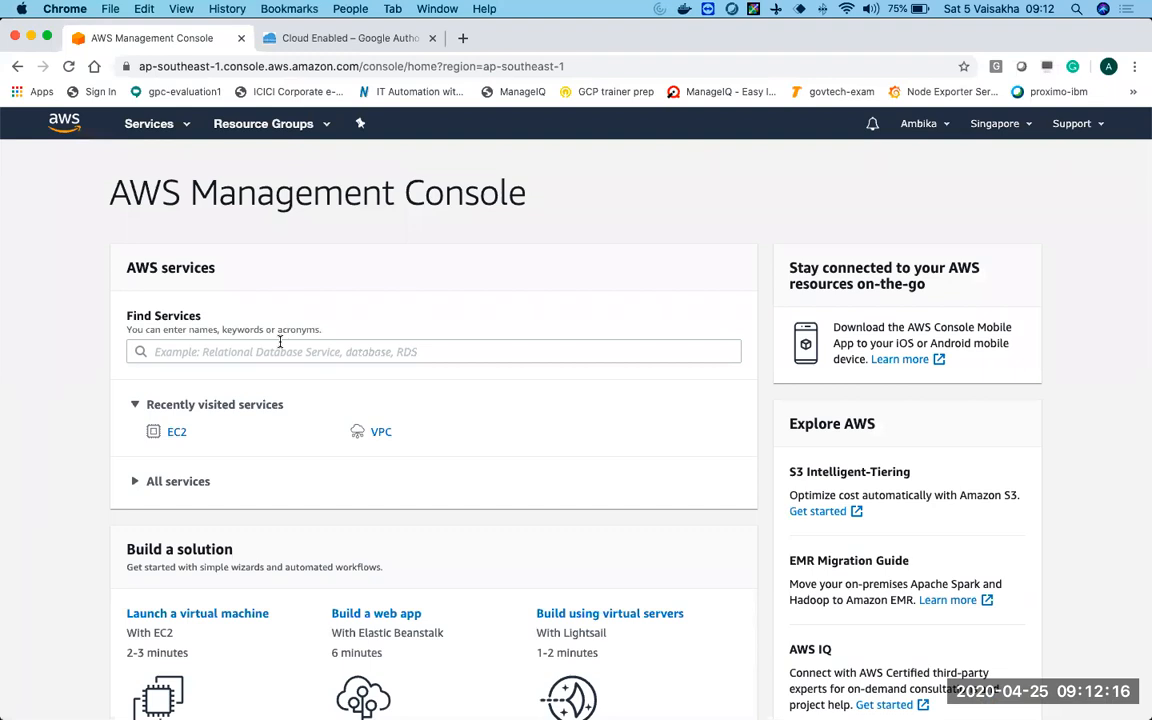
mouse_move(1036, 156)
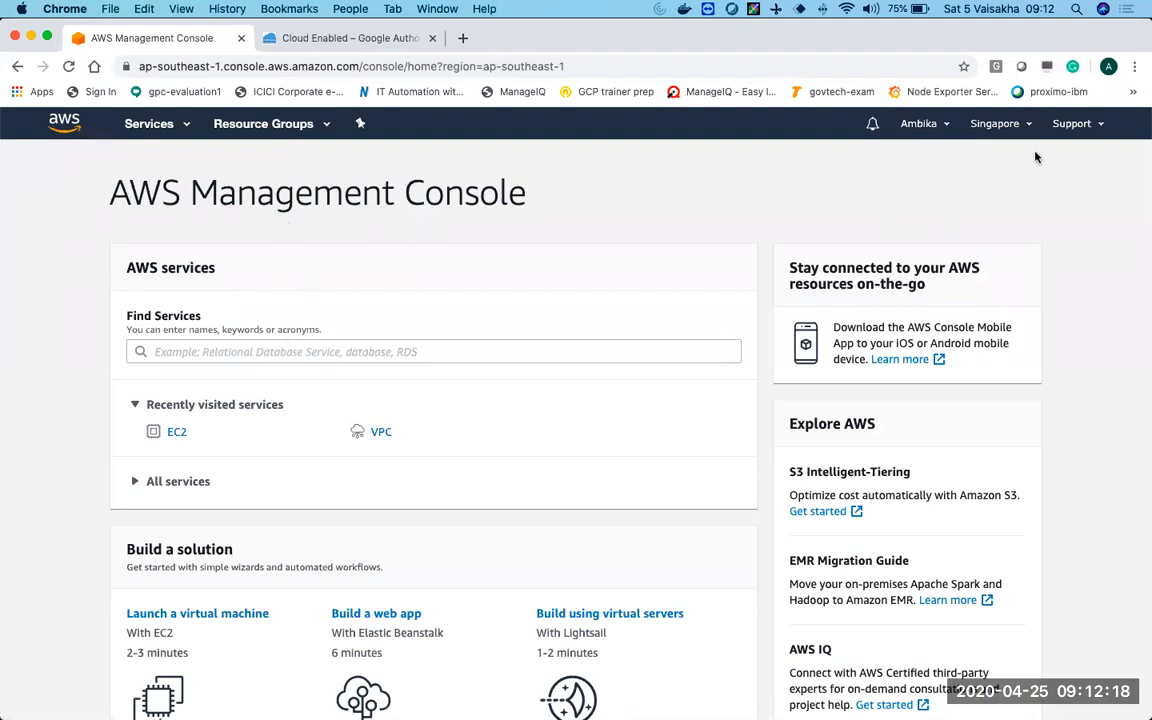
Switch the console region from Singapore to Canada (Central)
click(994, 124)
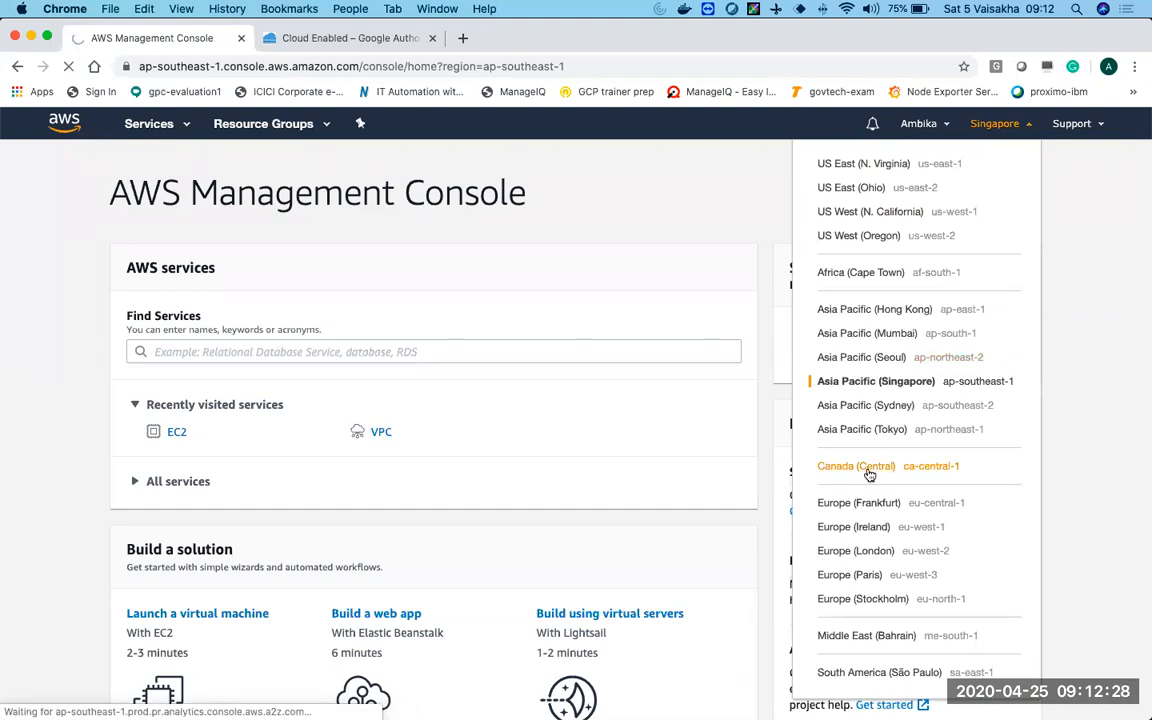
click(856, 464)
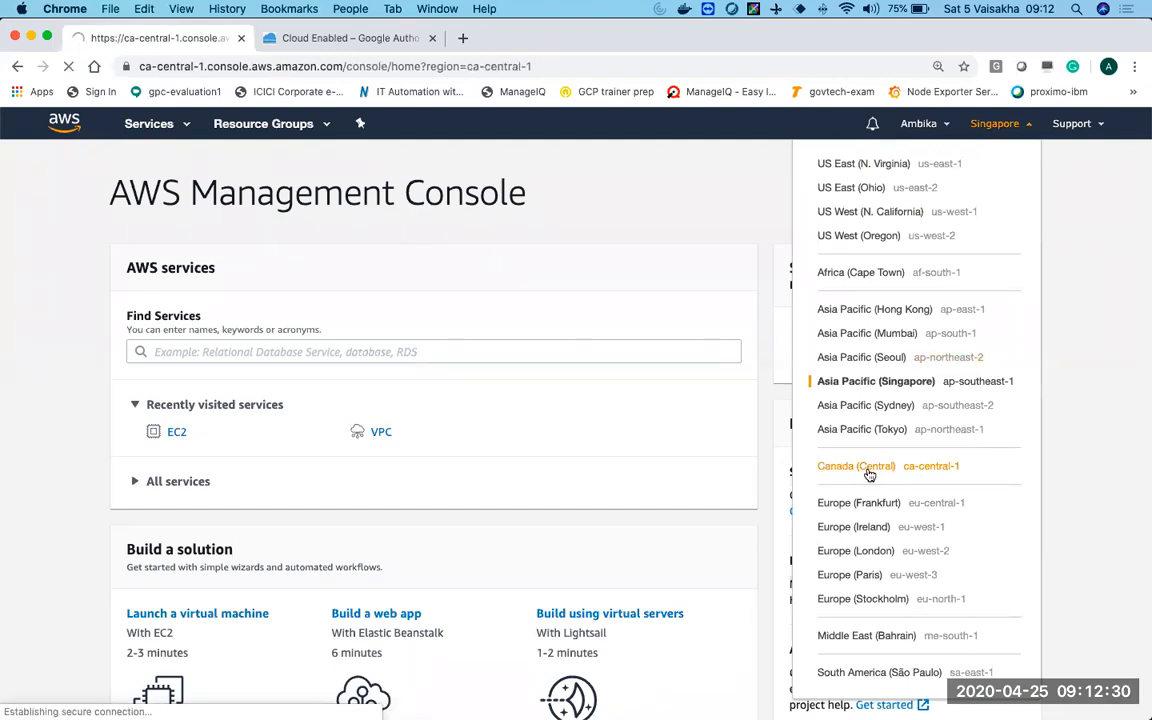
click(856, 466)
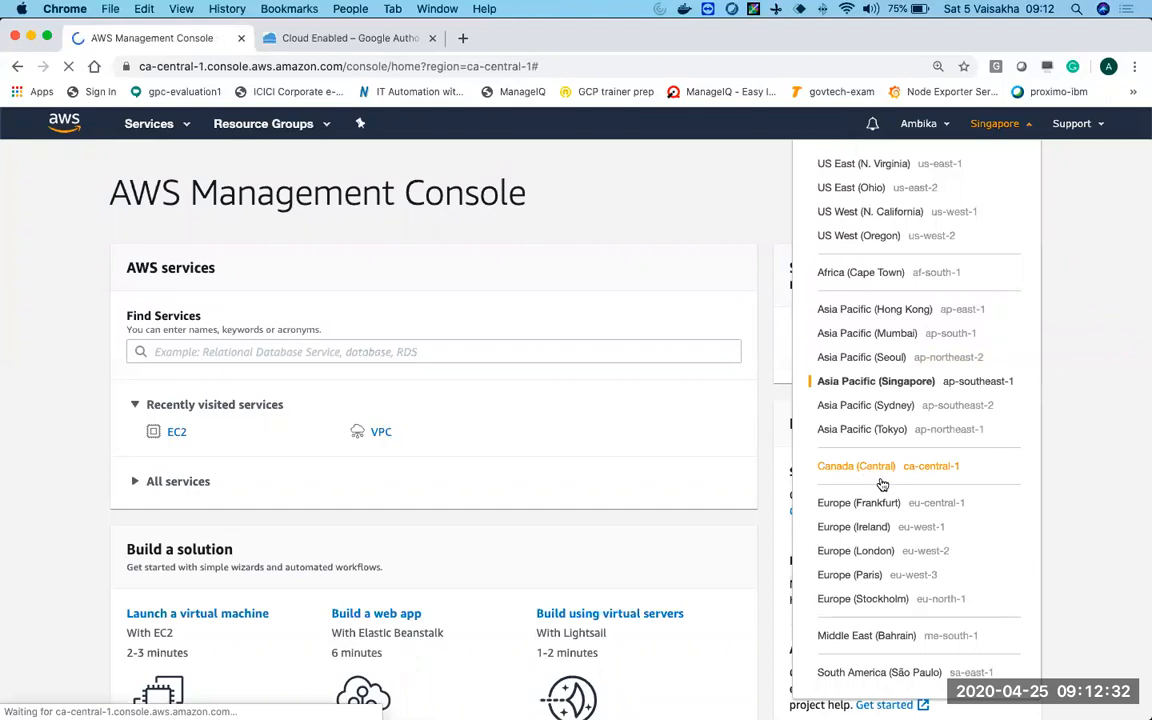
click(856, 466)
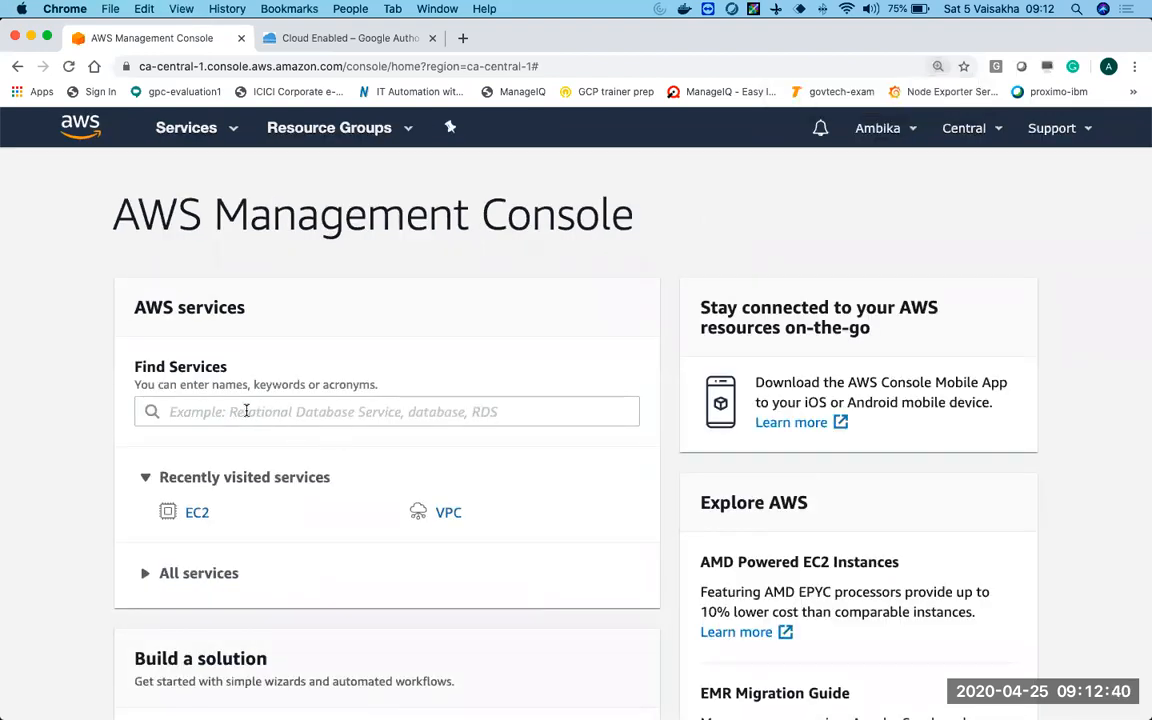
Bring up the full catalogue of AWS services from the Services menu
click(388, 412)
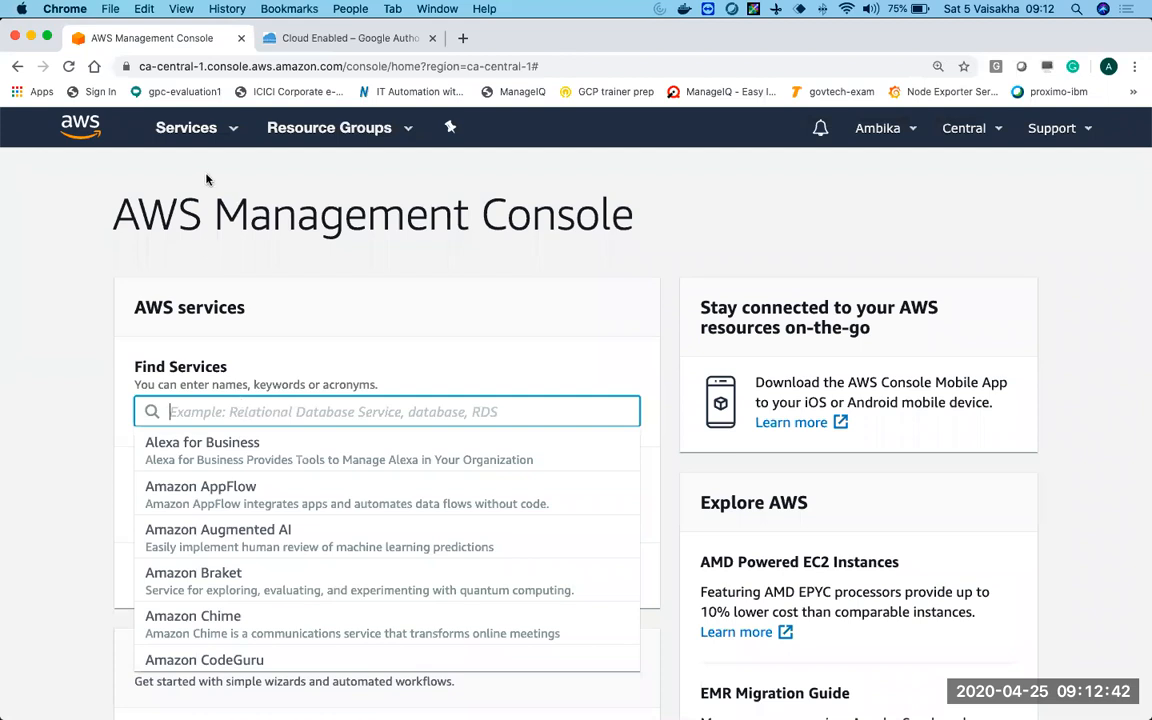
click(186, 128)
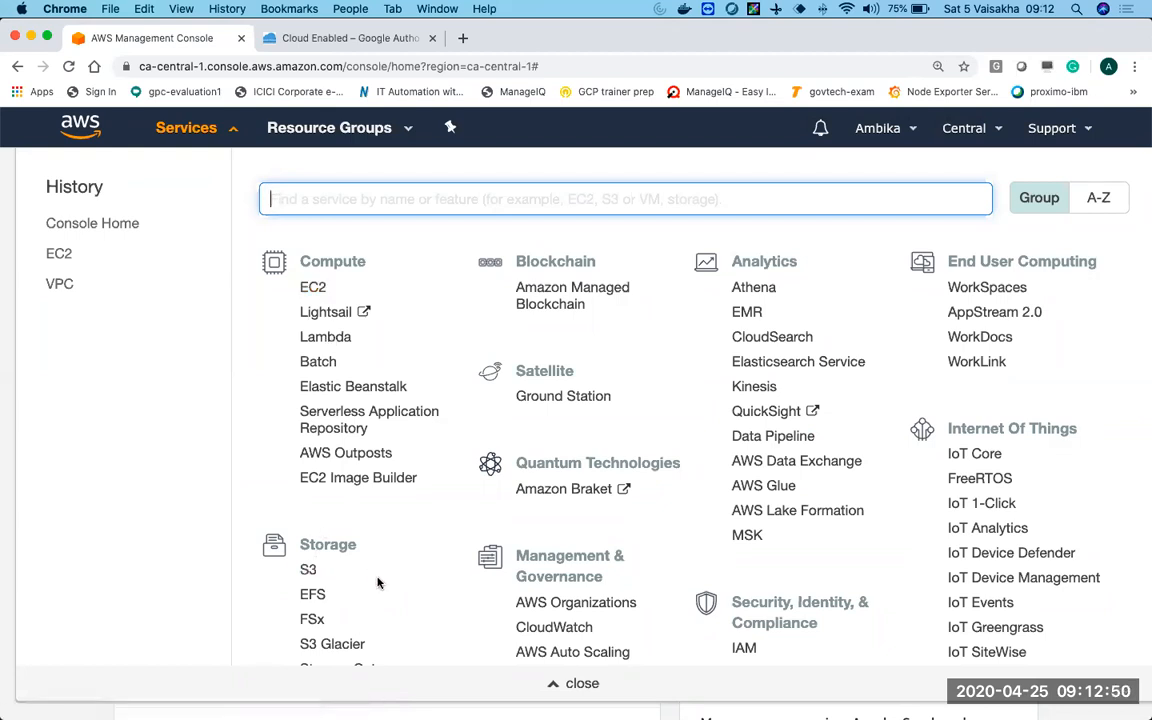
mouse_move(312, 288)
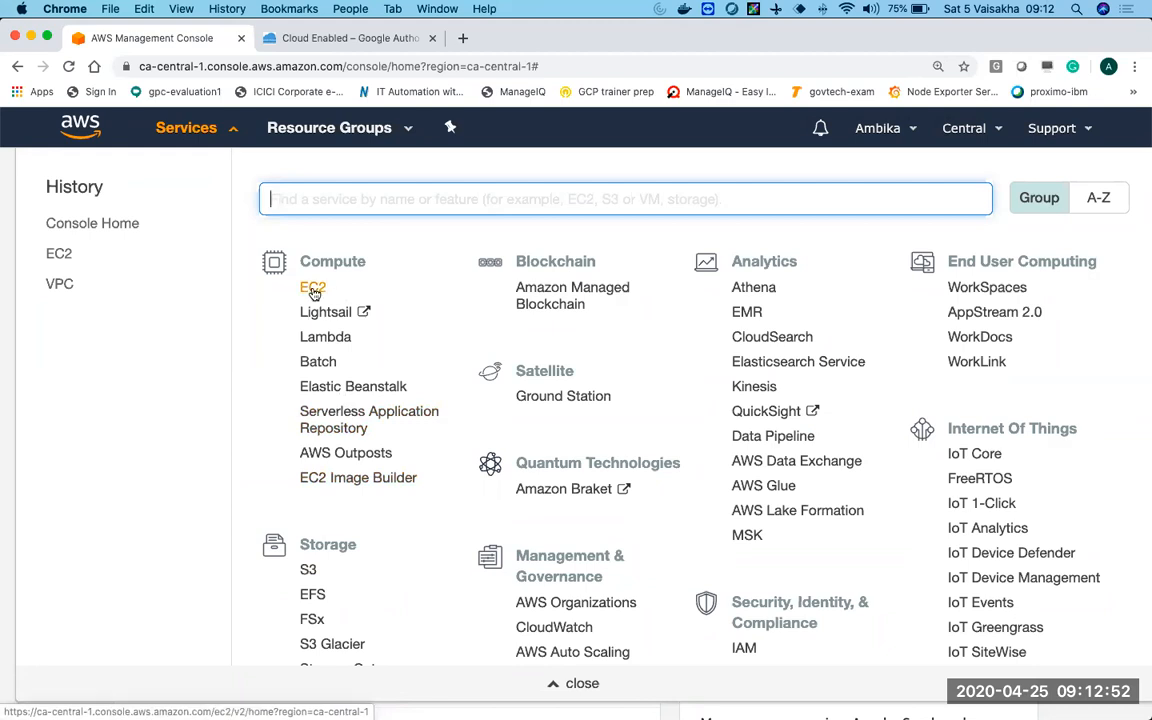
click(312, 288)
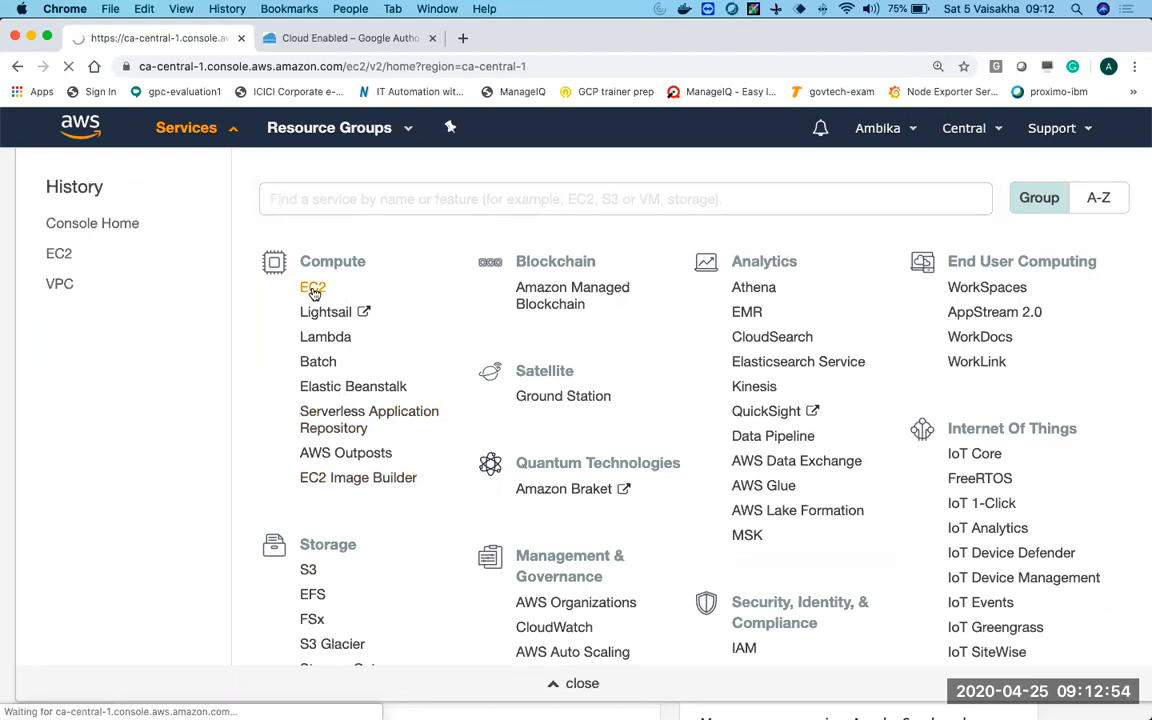
click(312, 288)
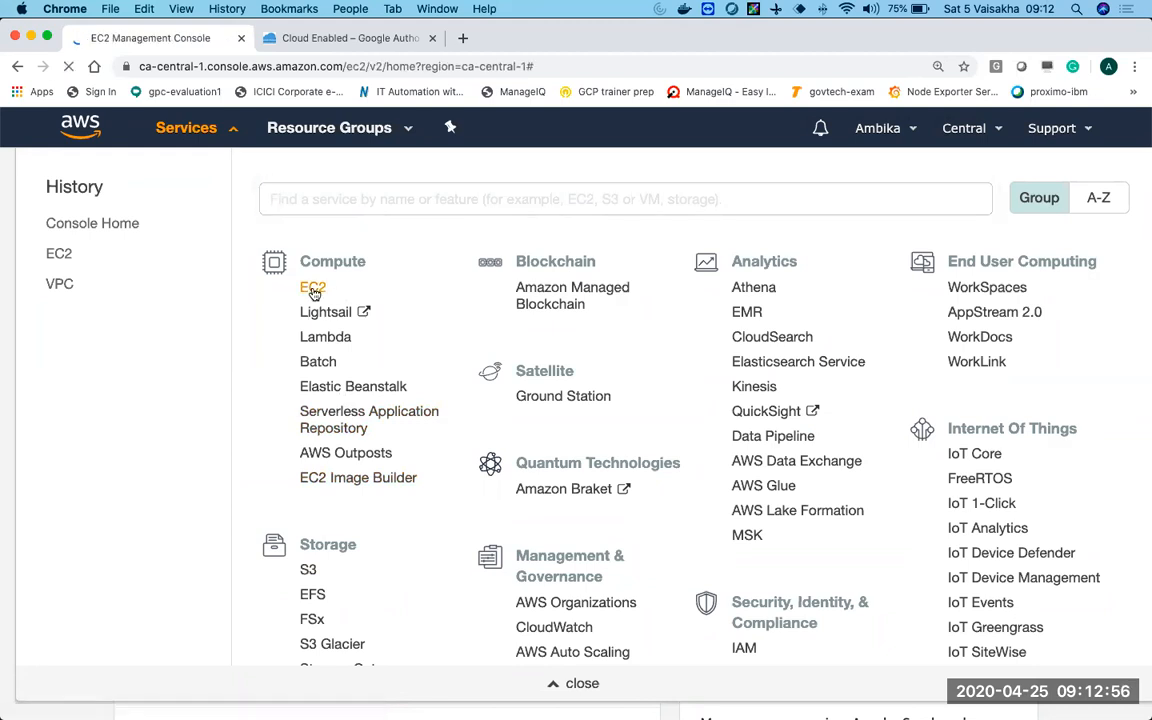
click(312, 288)
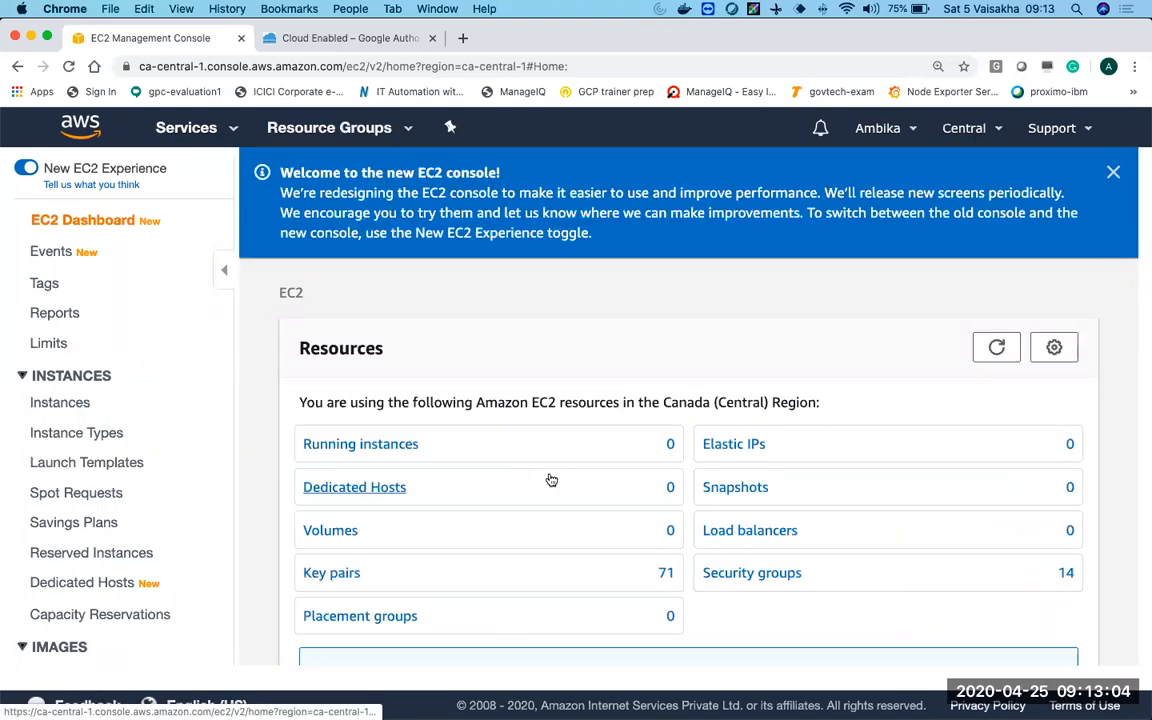
scroll(down, 3)
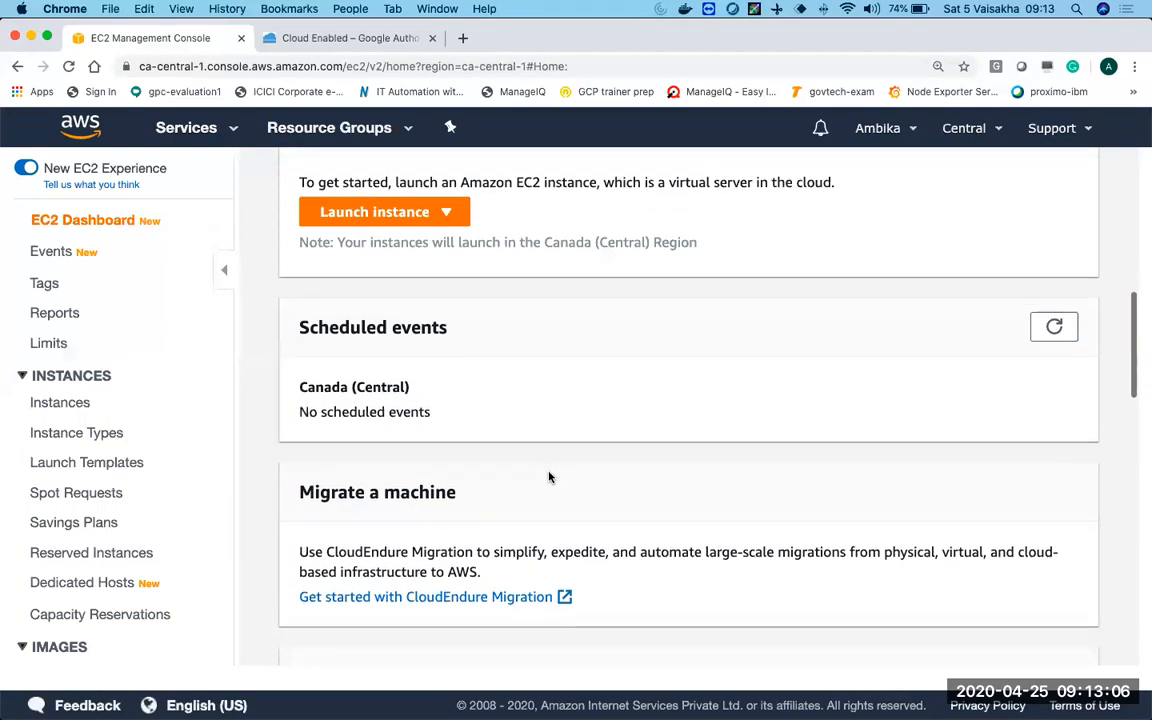
scroll(down, 3)
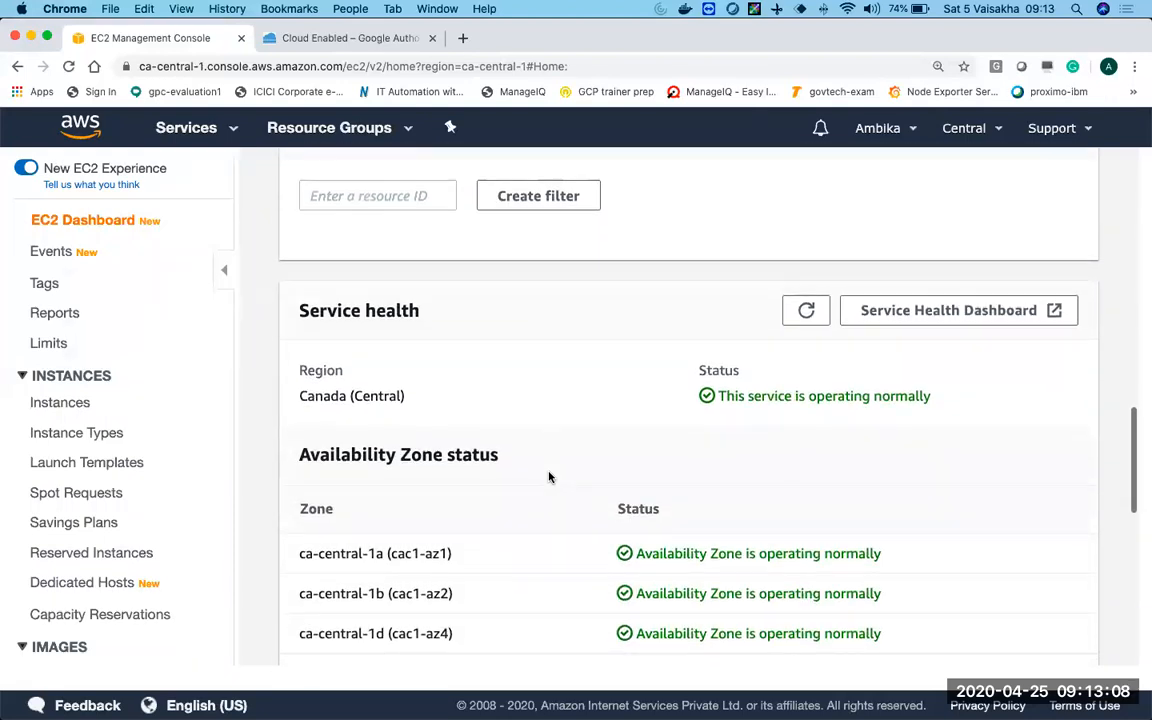
scroll(down, 3)
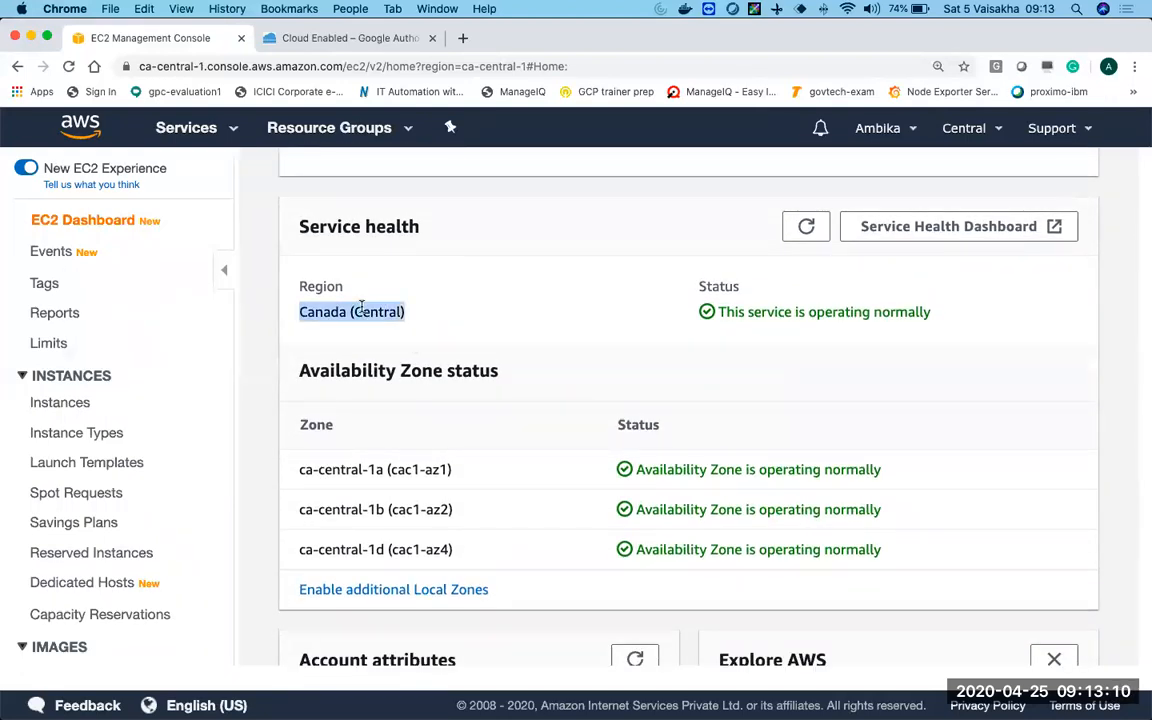
mouse_move(396, 488)
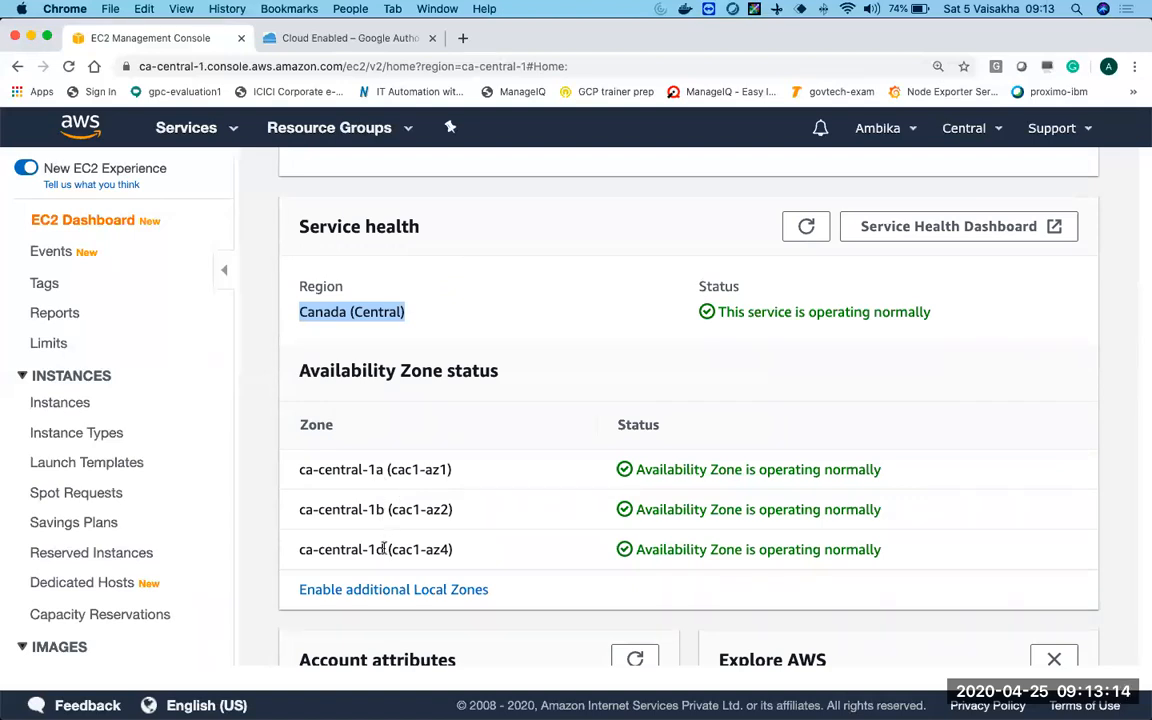
mouse_move(502, 488)
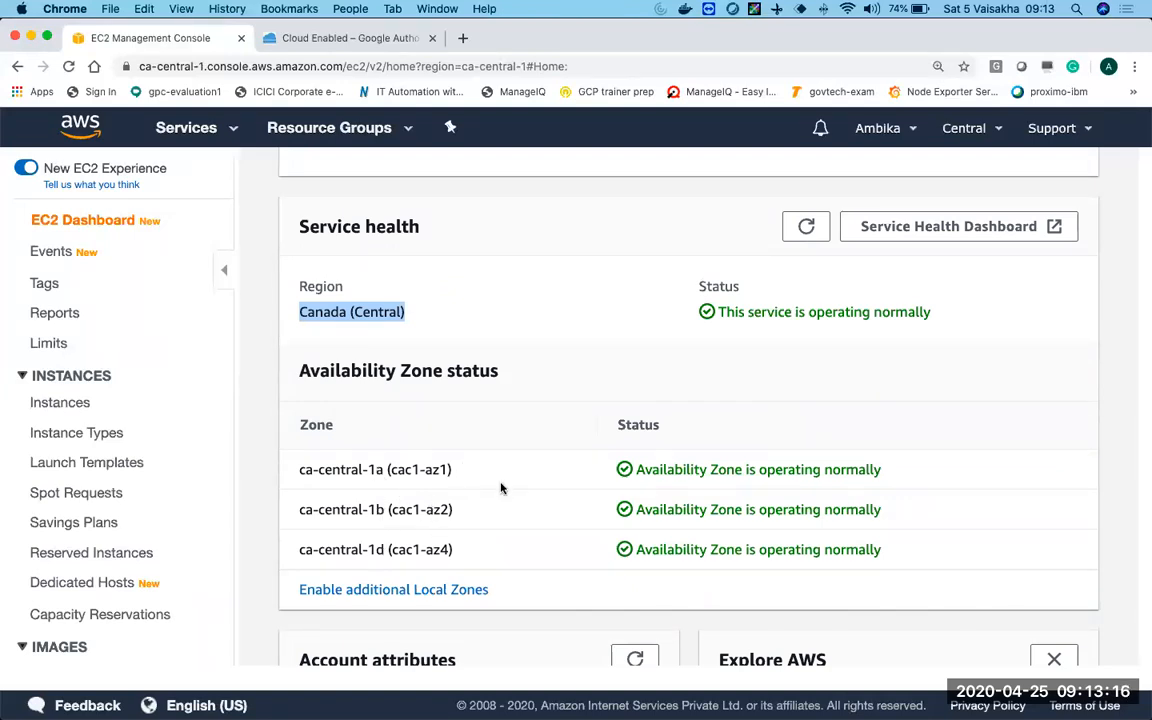
mouse_move(420, 448)
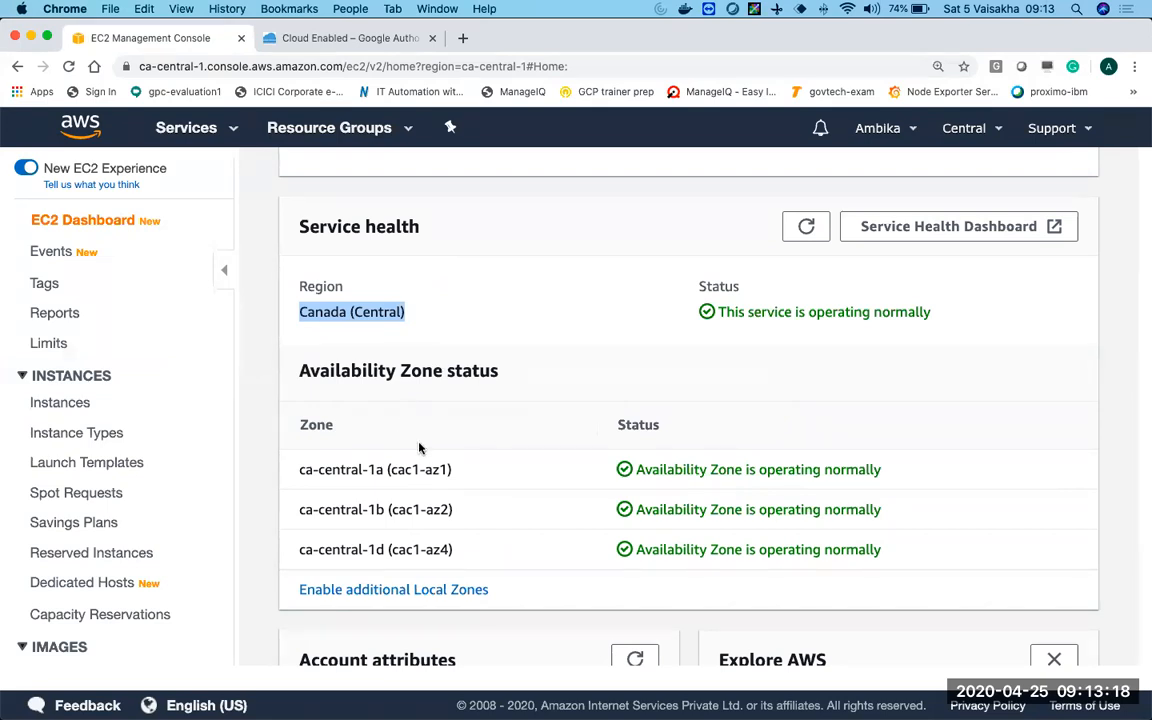
scroll(up, 3)
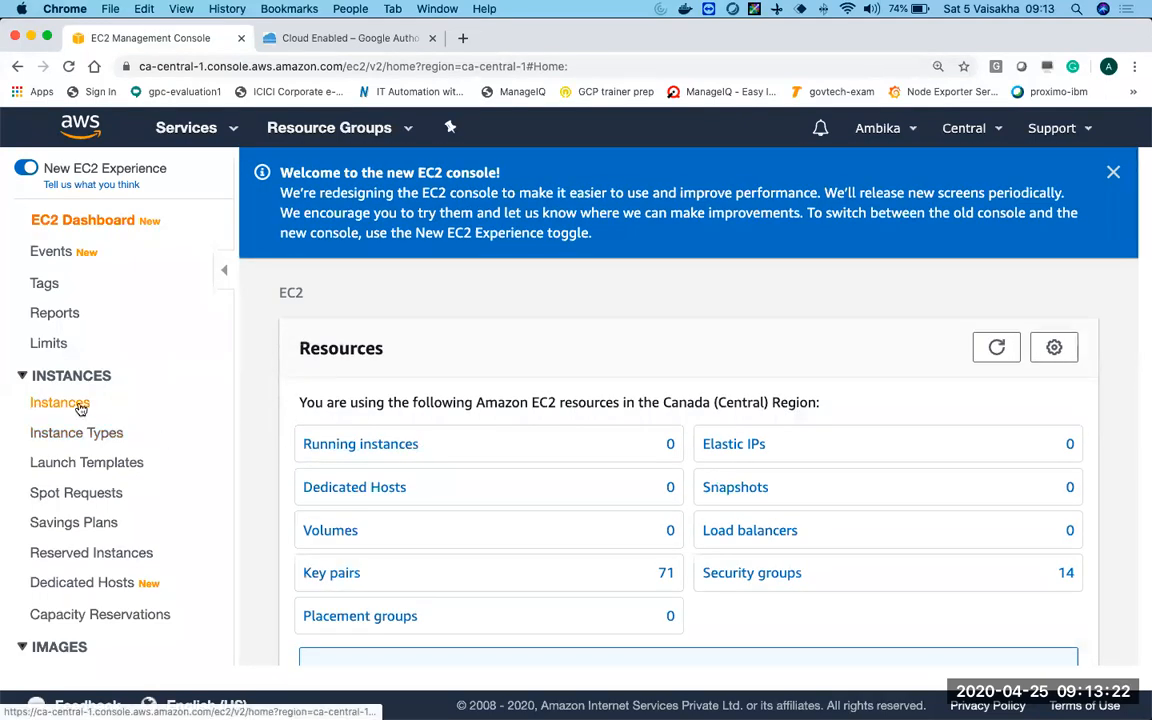
Begin launching a new EC2 instance from the Instances list
click(60, 402)
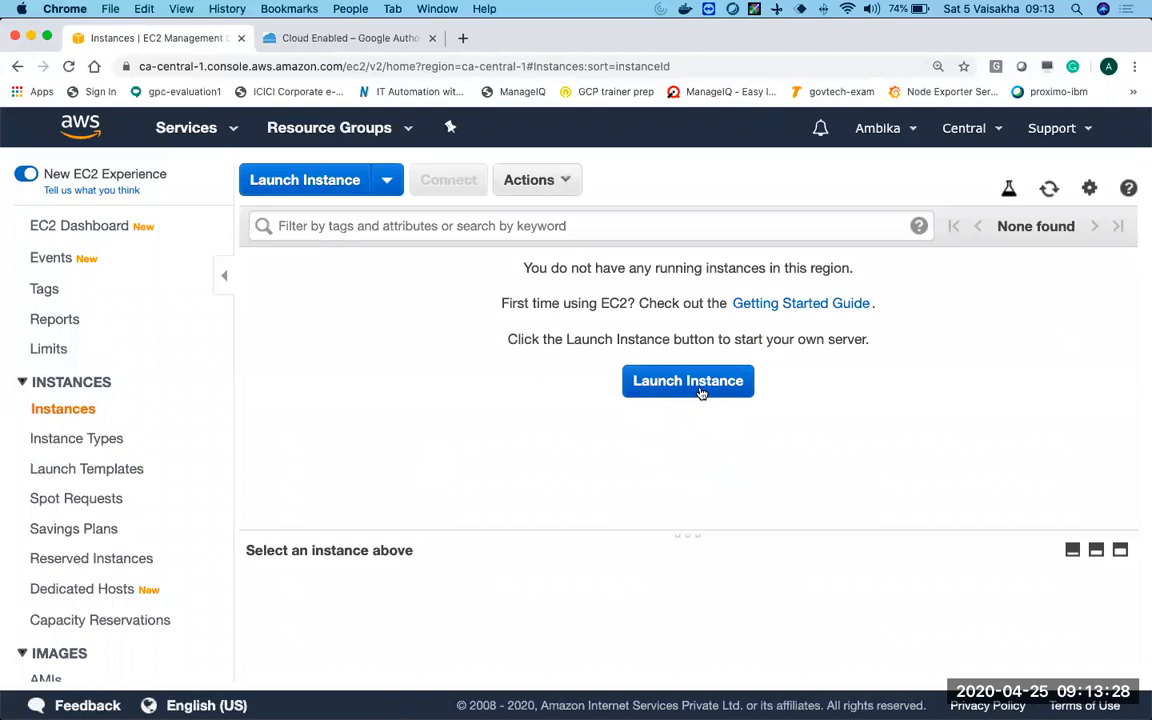
click(688, 380)
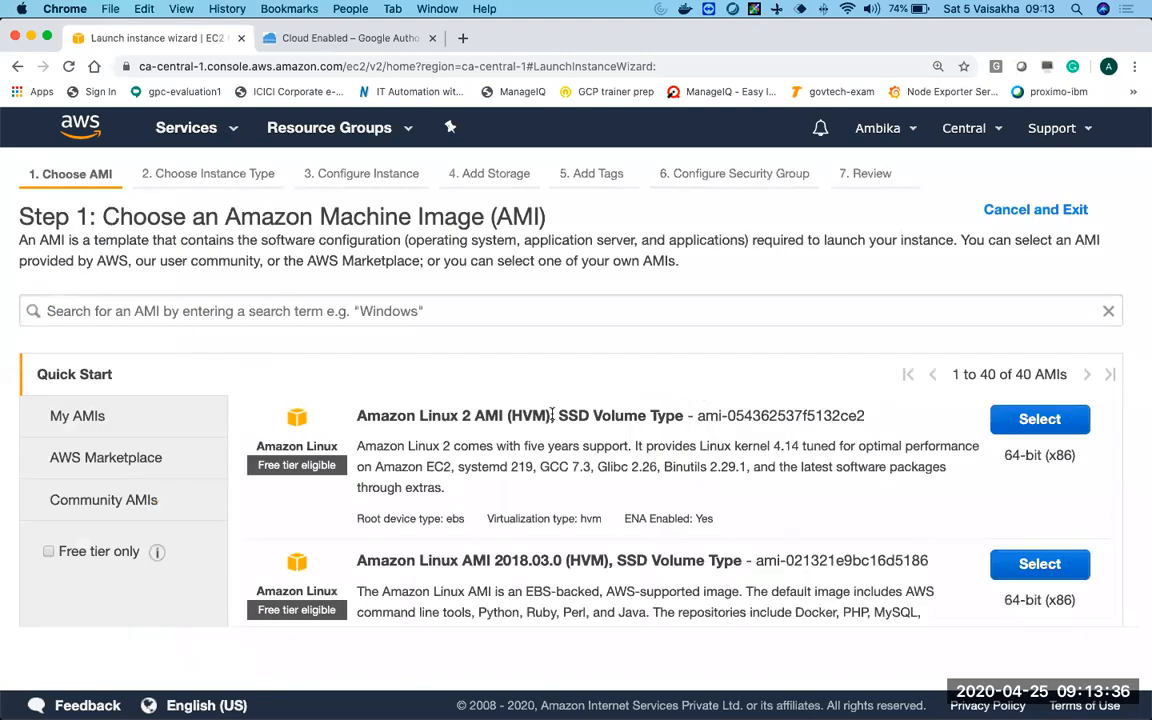
Search the AMI catalogue for ubuntu, red hat and centos images in turn
text(ubuntu)
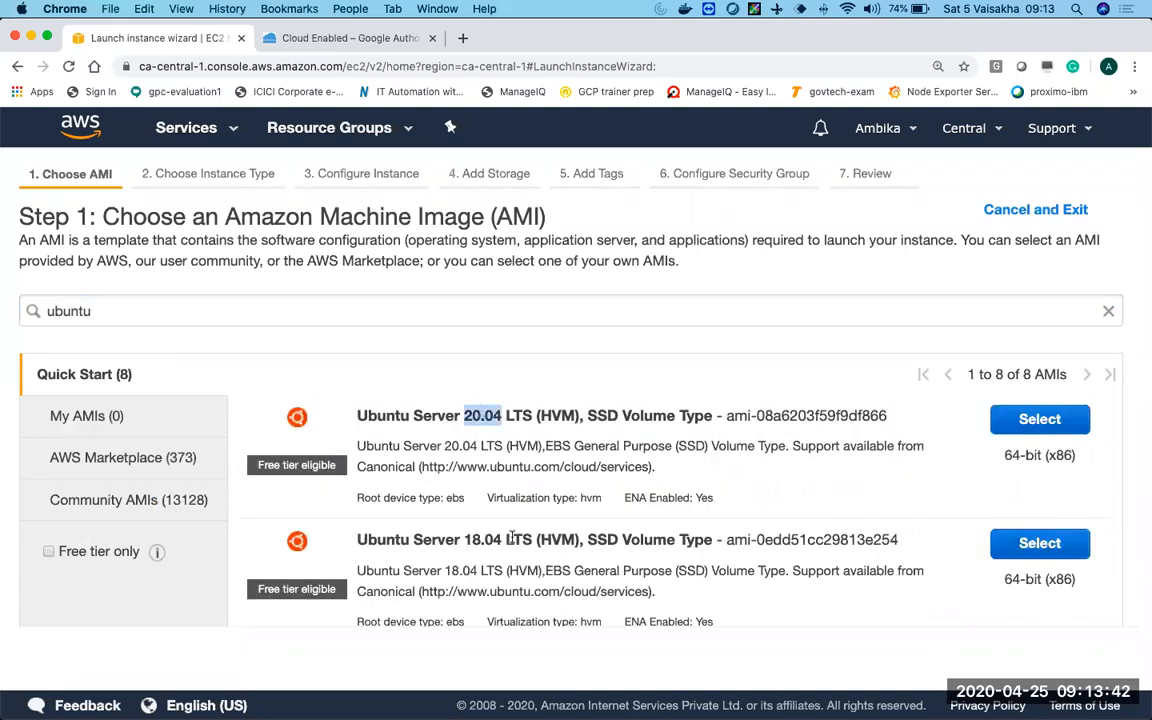
scroll(down, 3)
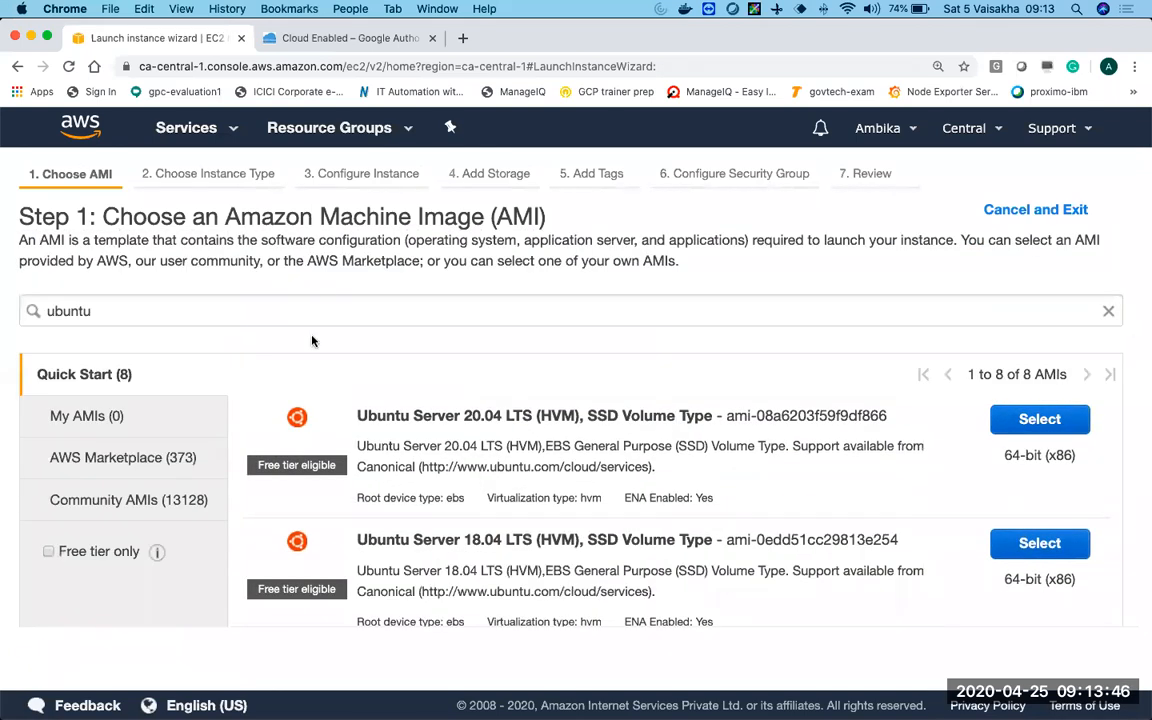
text(r)
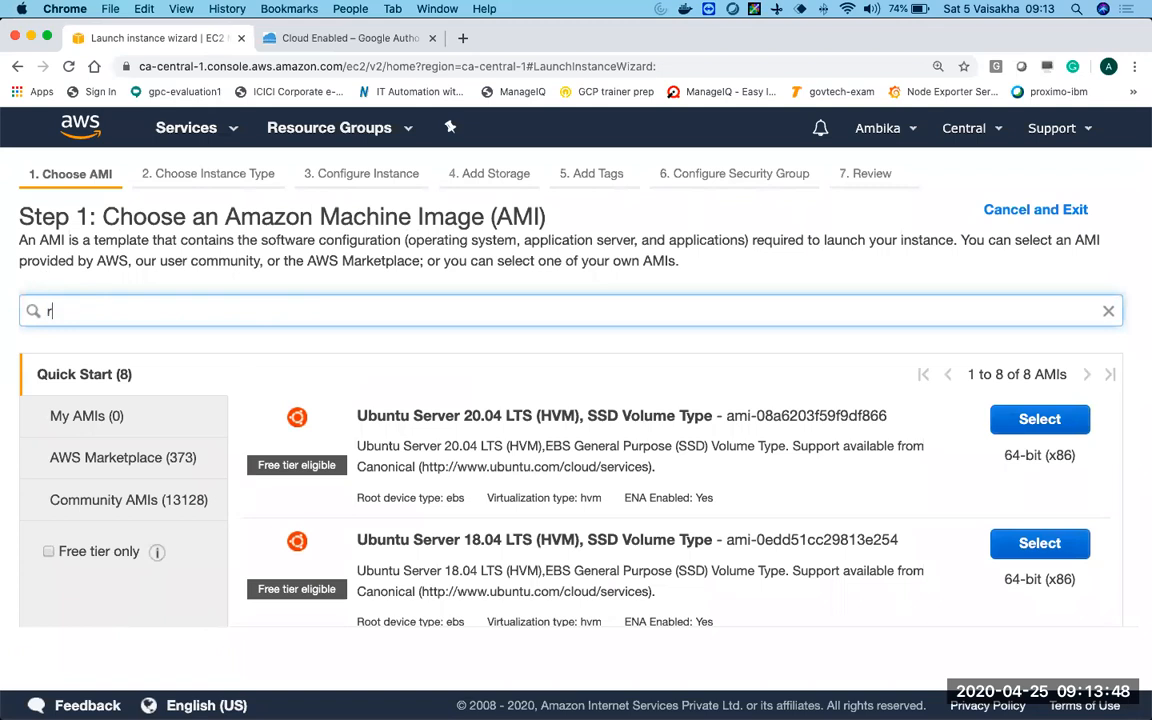
text(ed hat)
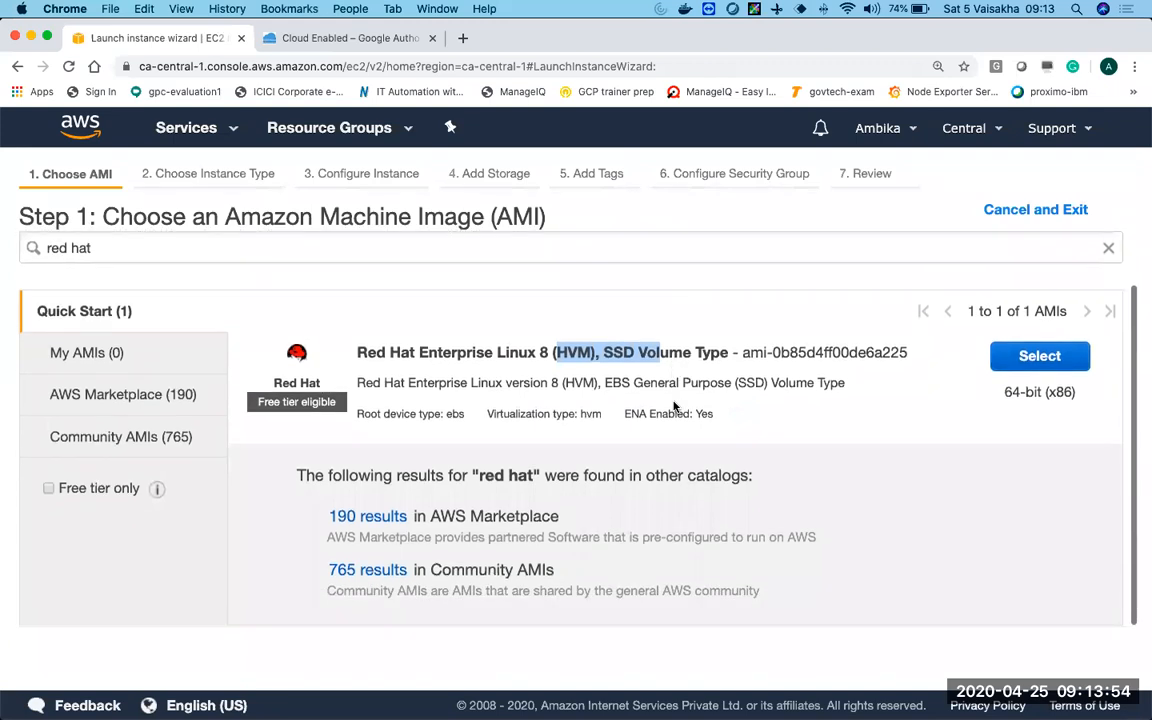
text(c)
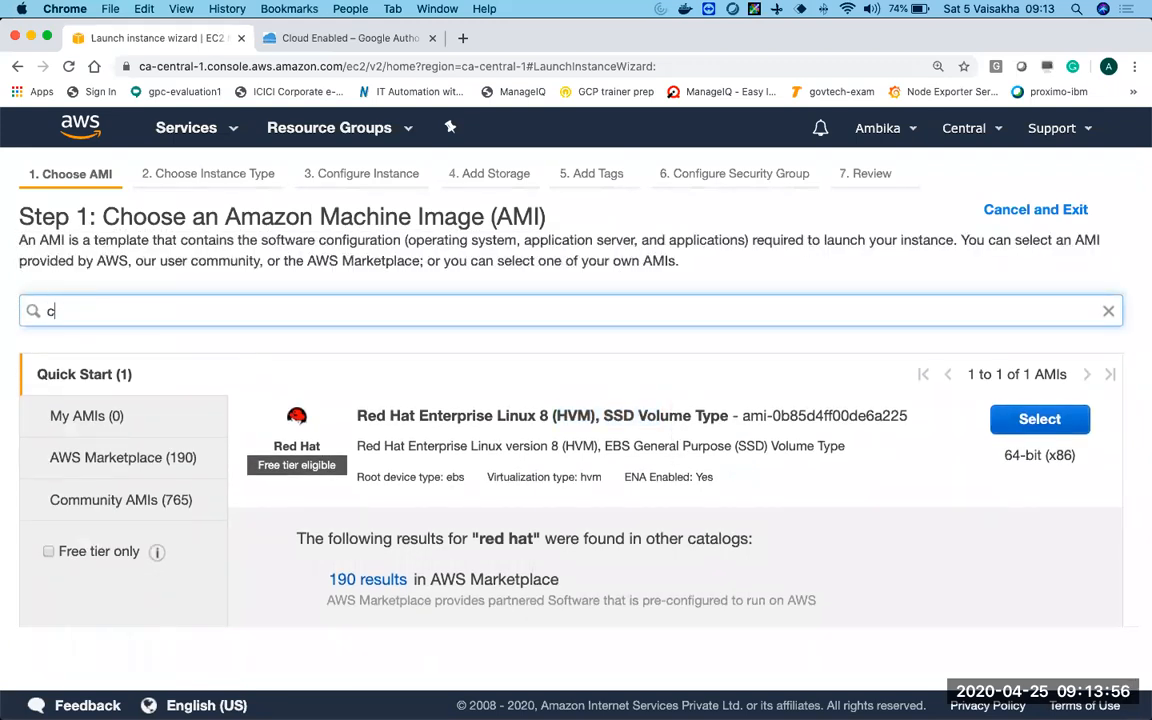
text(entos)
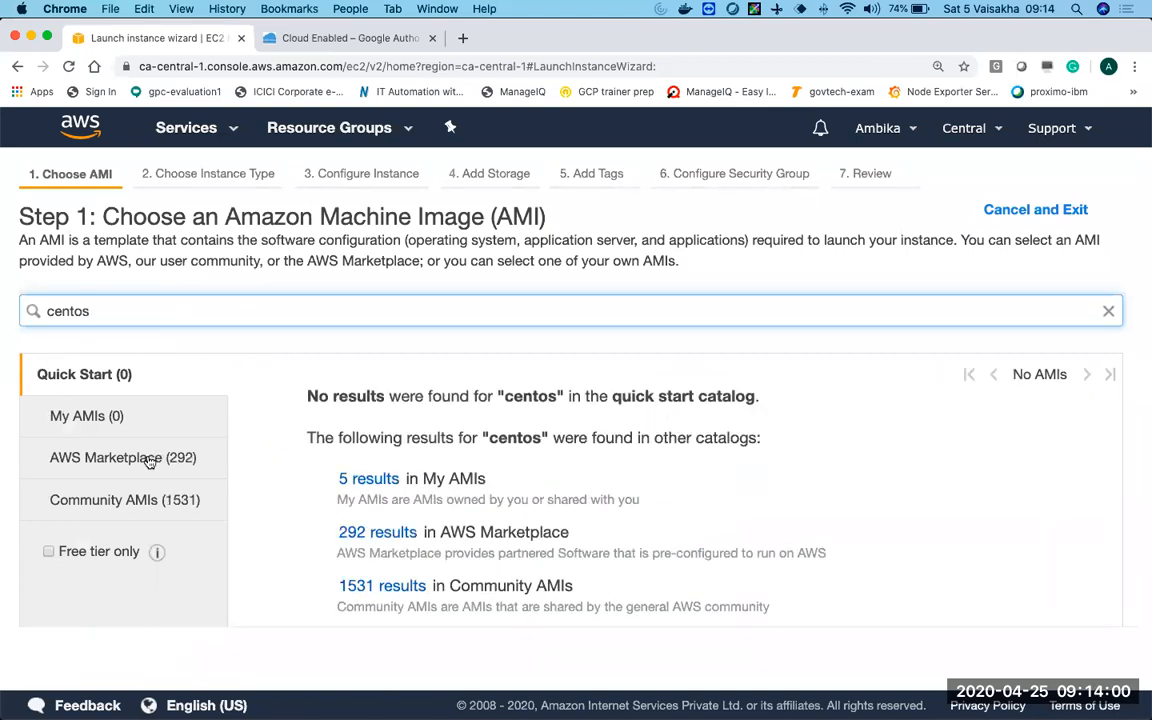
click(112, 456)
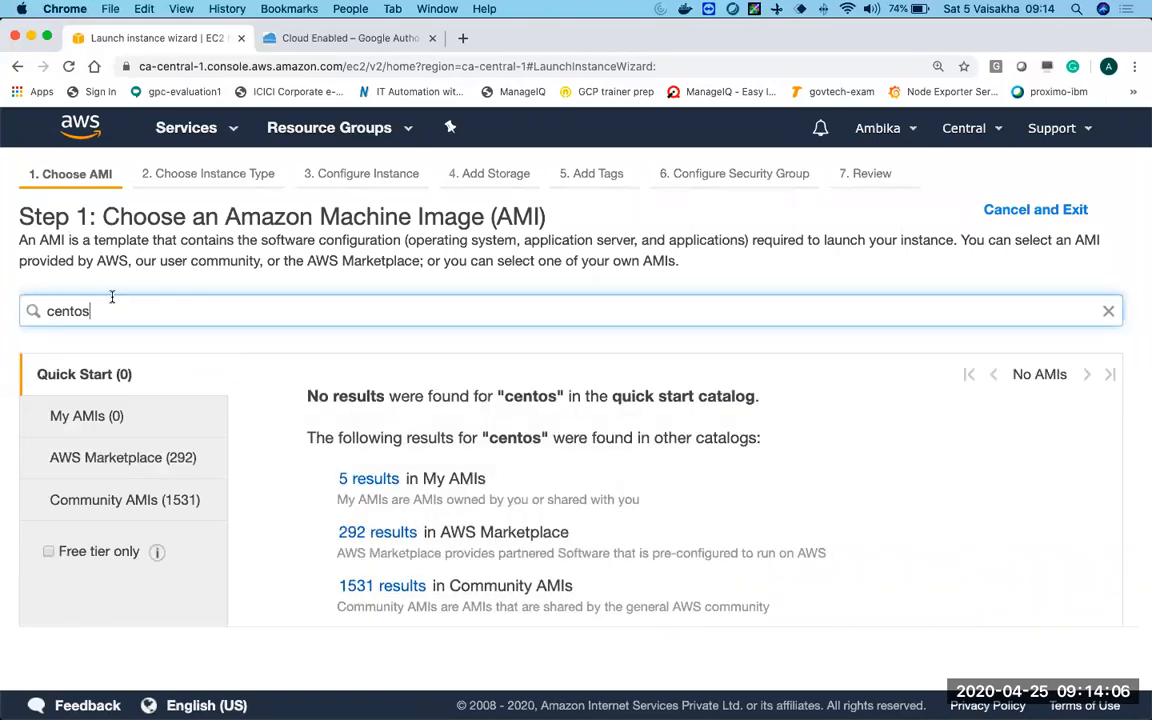
Narrow the AMI choices back to Ubuntu servers
click(1108, 312)
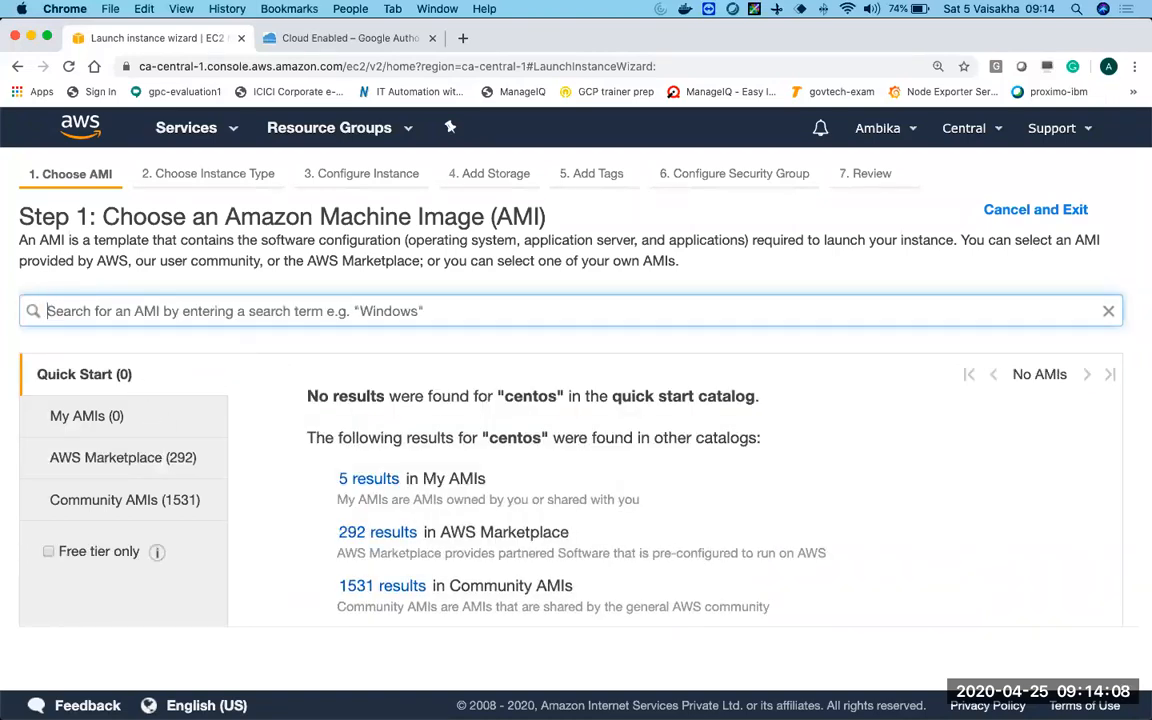
text(u)
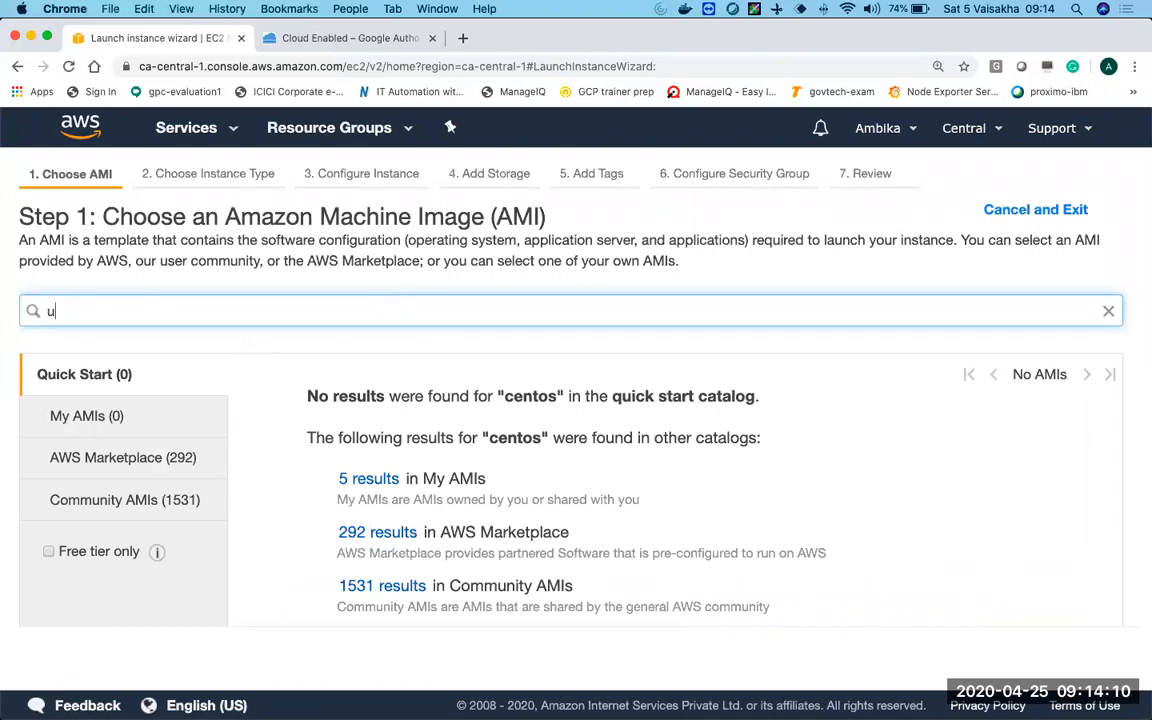
text(buntu)
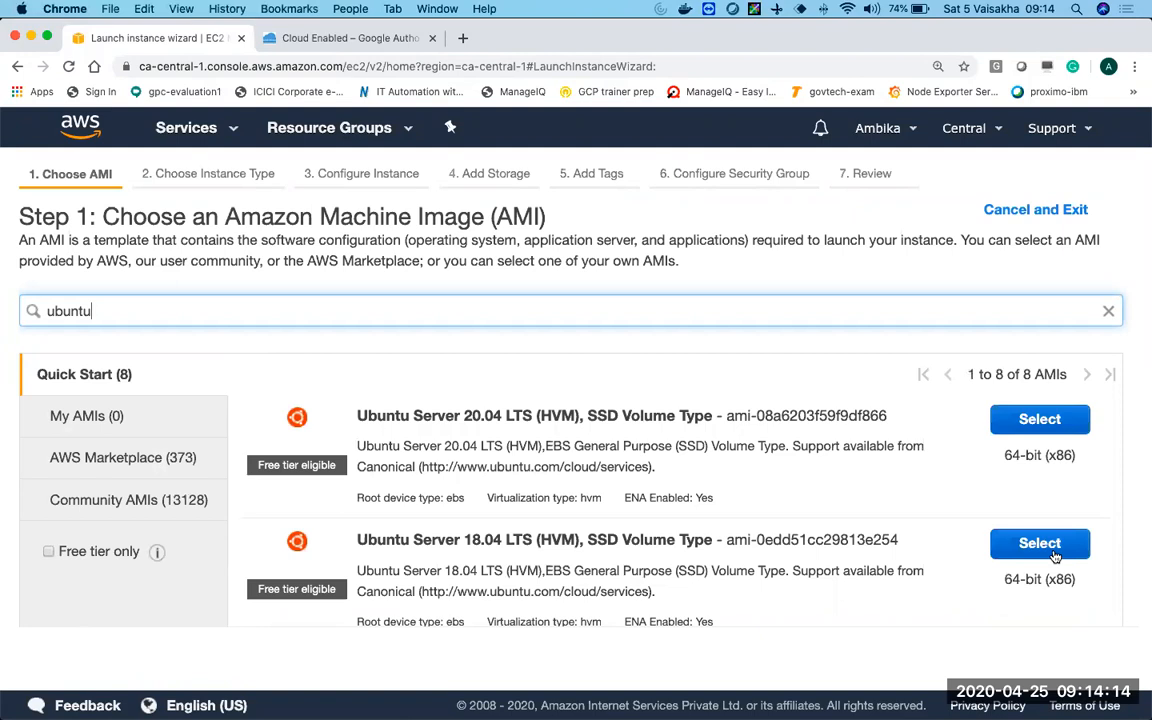
Choose the Ubuntu Server 18.04 AMI and browse the instance types down to x1e.32xlarge
click(1040, 544)
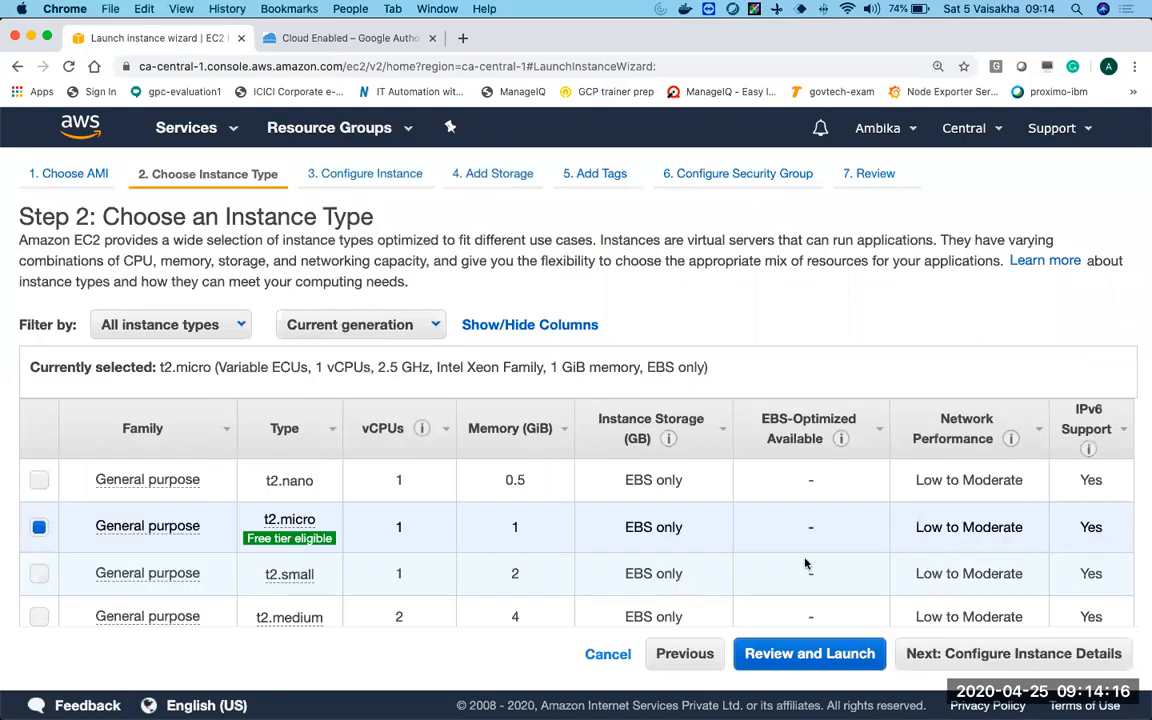
mouse_move(800, 564)
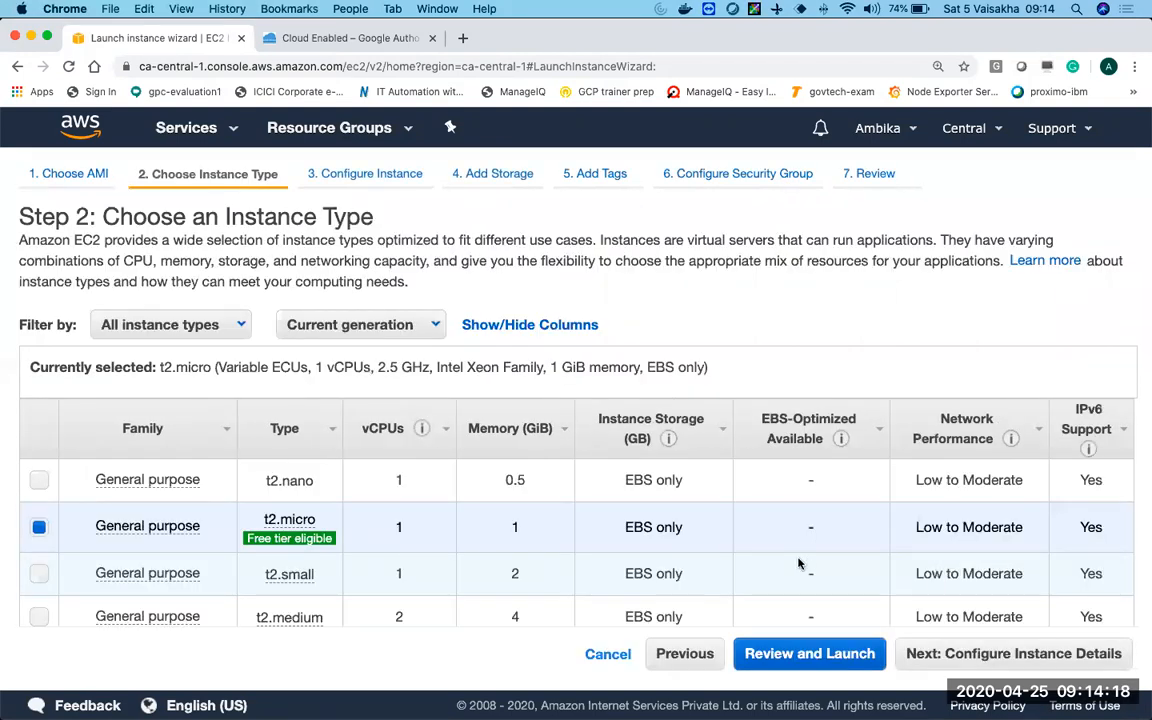
mouse_move(700, 500)
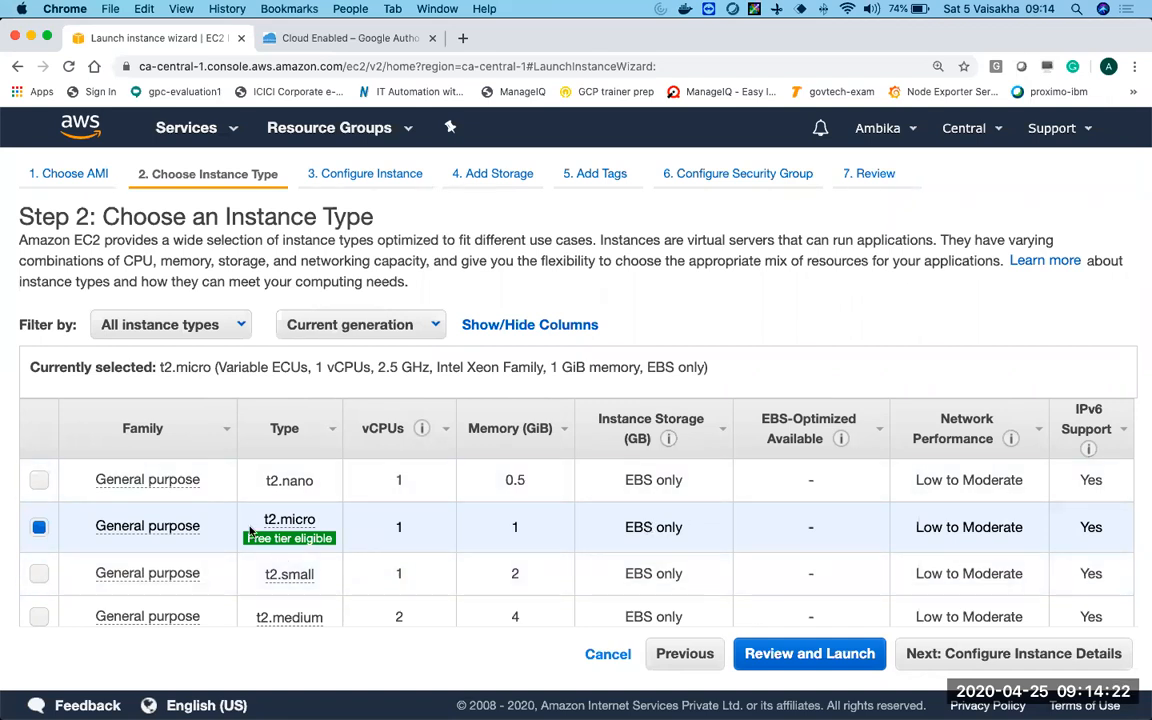
mouse_move(336, 472)
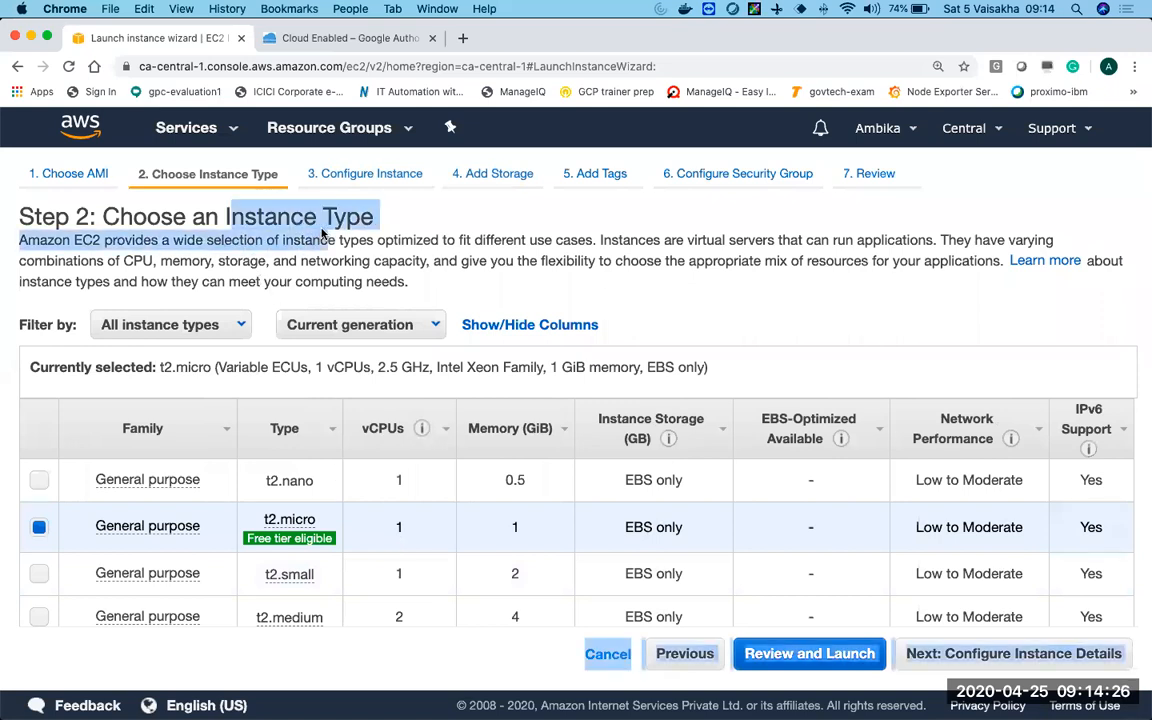
mouse_move(422, 540)
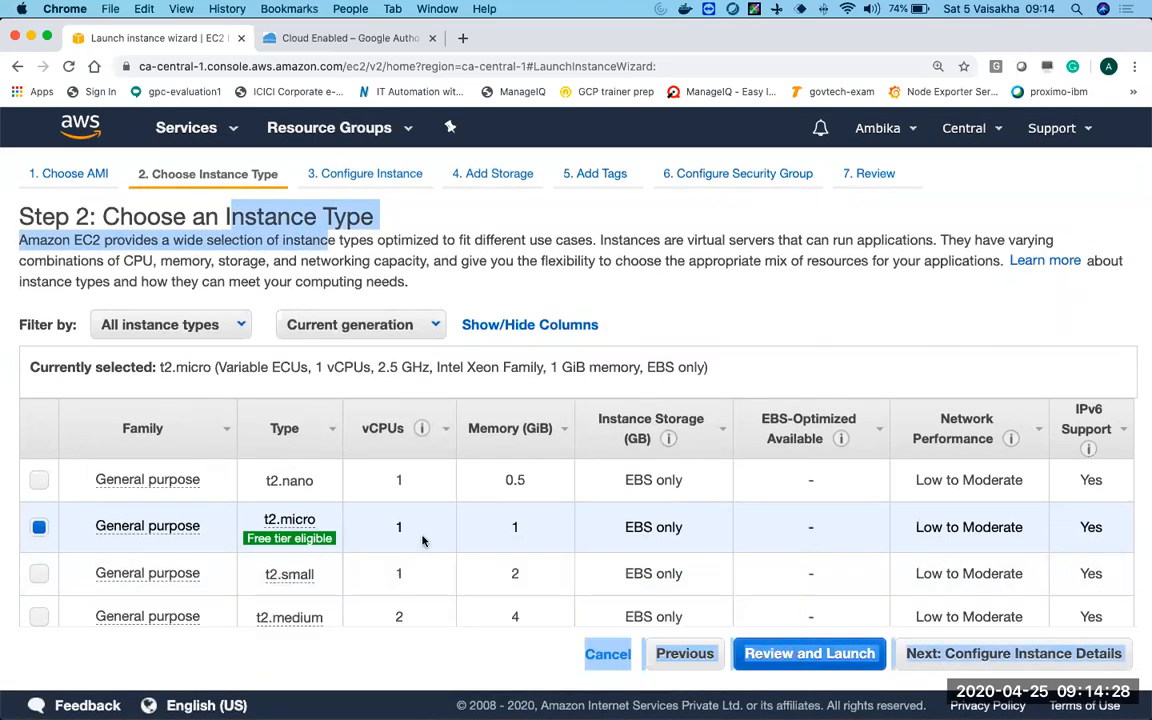
scroll(down, 3)
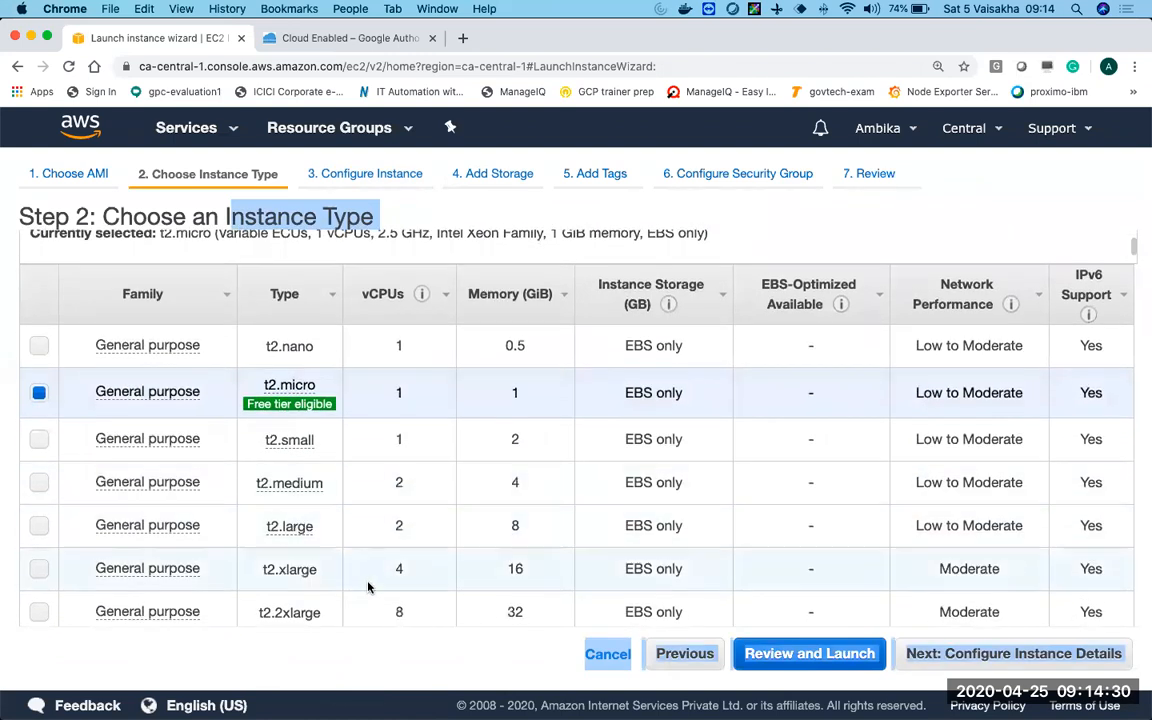
scroll(down, 3)
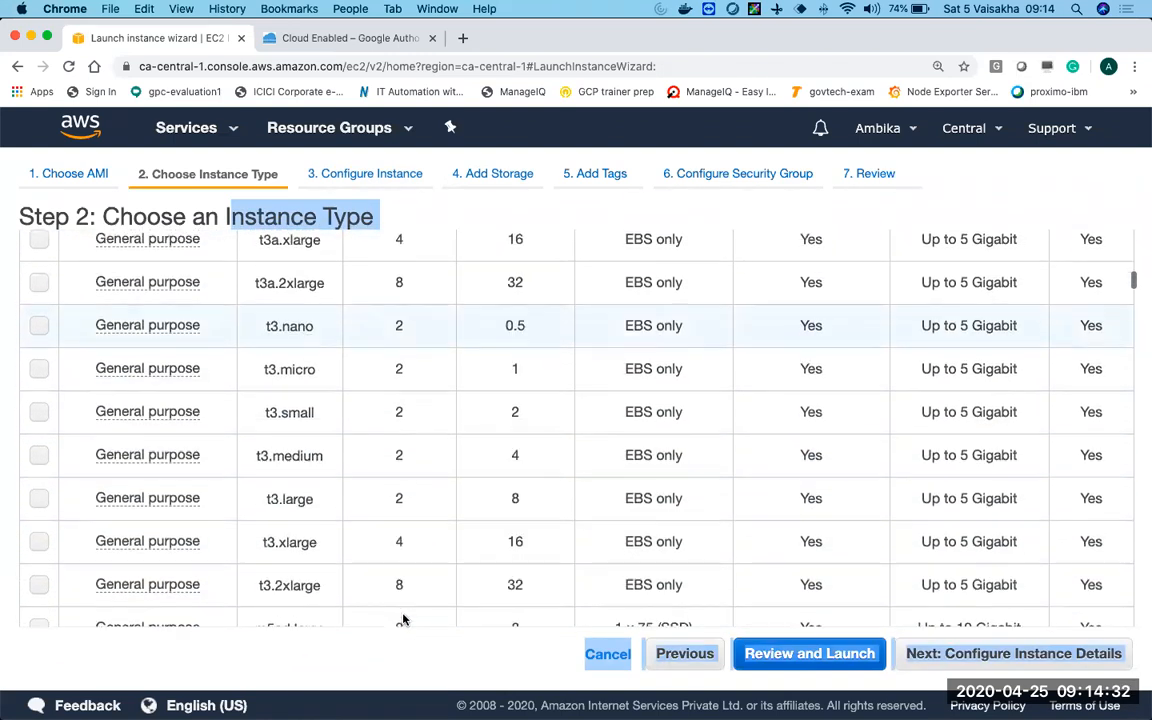
scroll(down, 3)
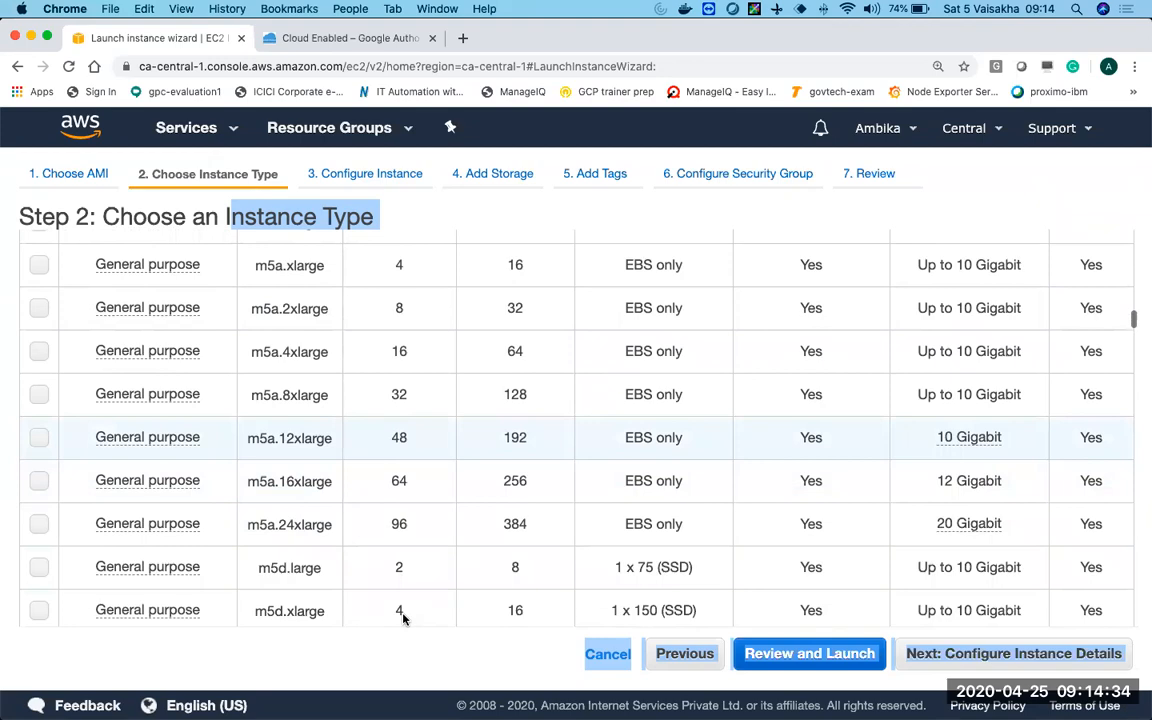
scroll(down, 3)
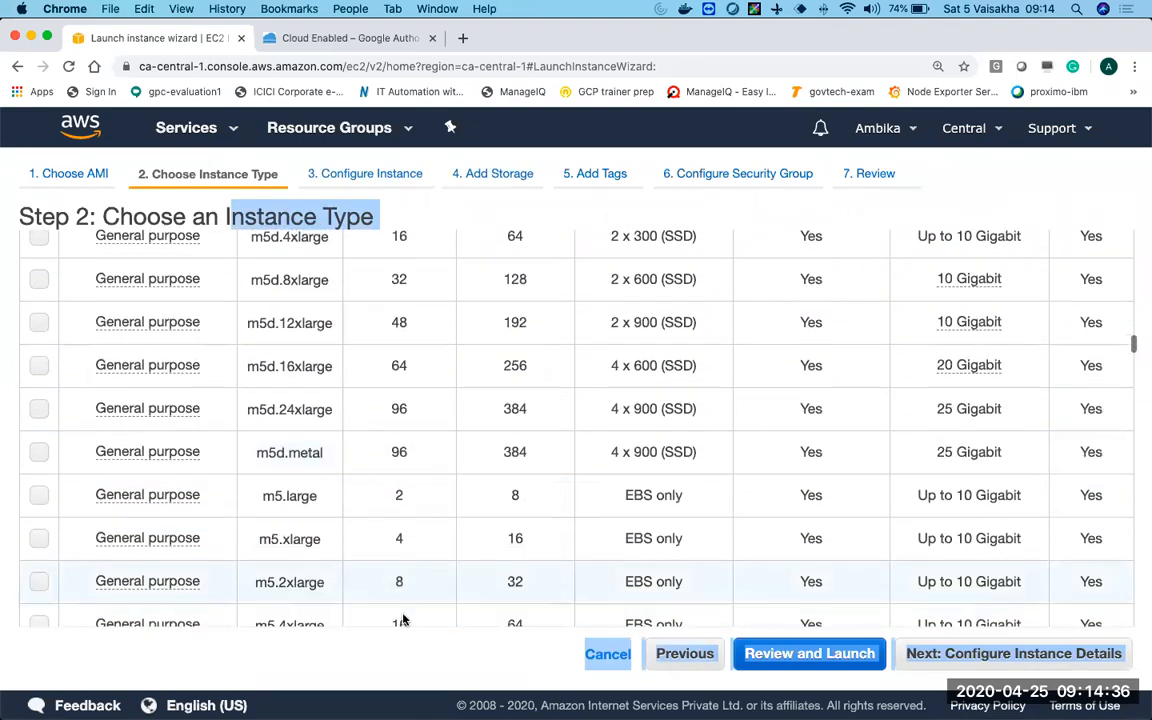
scroll(down, 3)
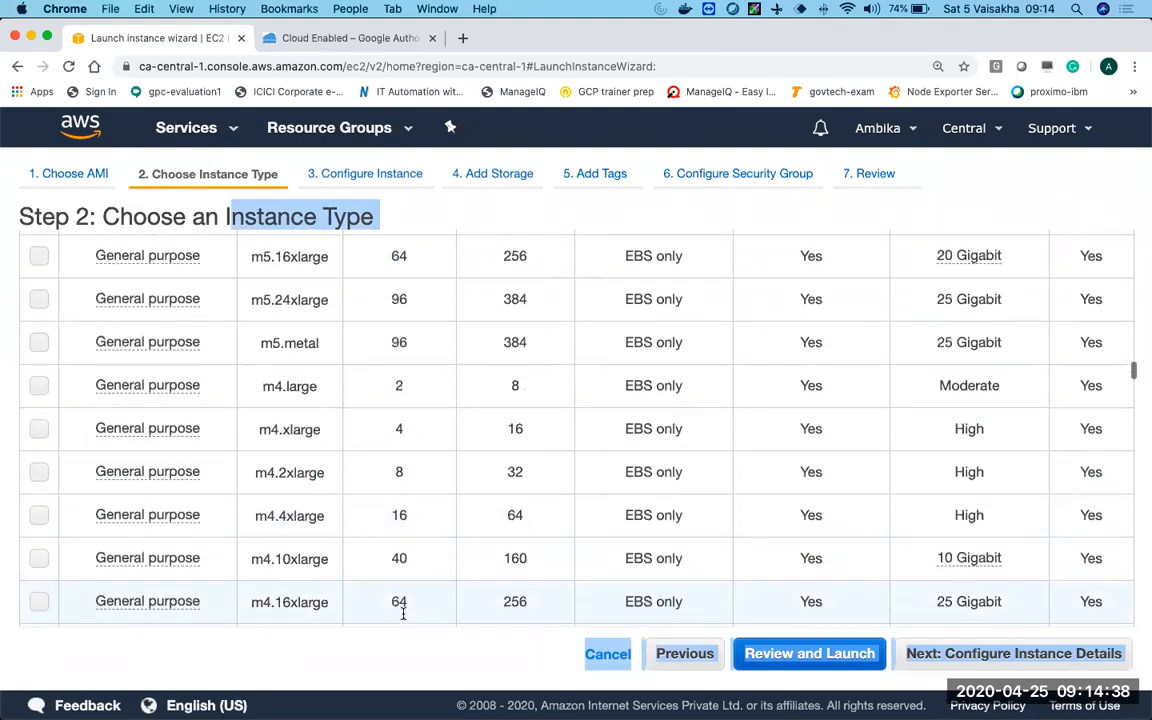
scroll(down, 3)
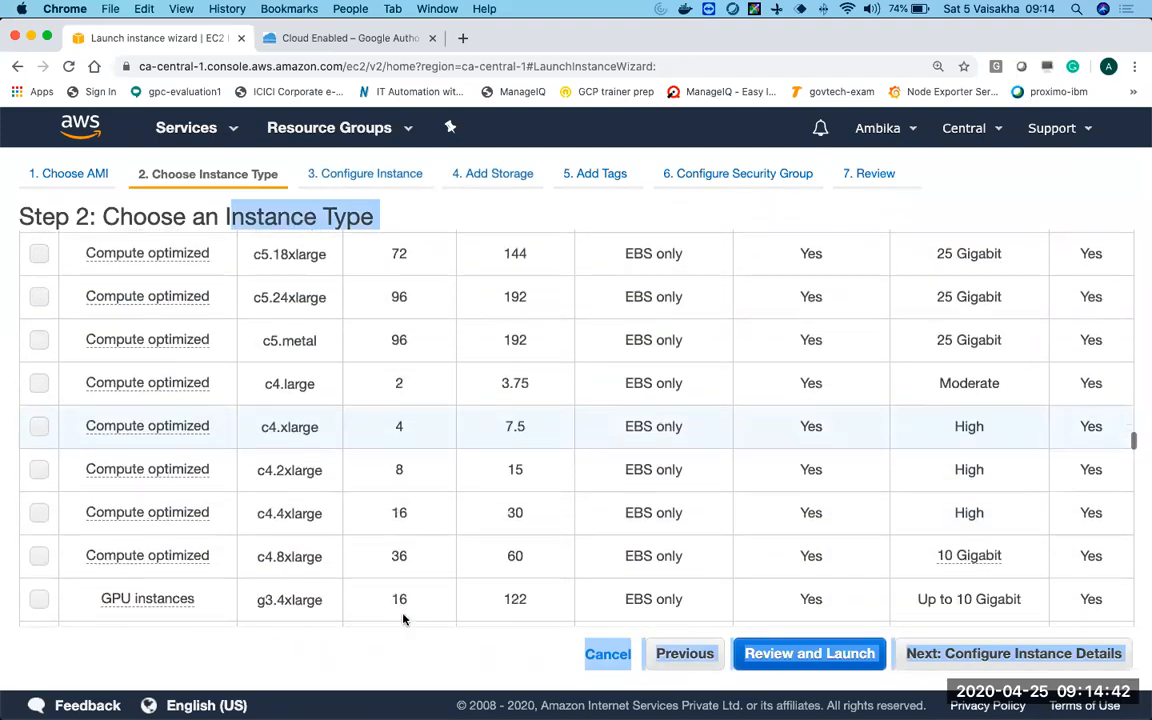
scroll(down, 3)
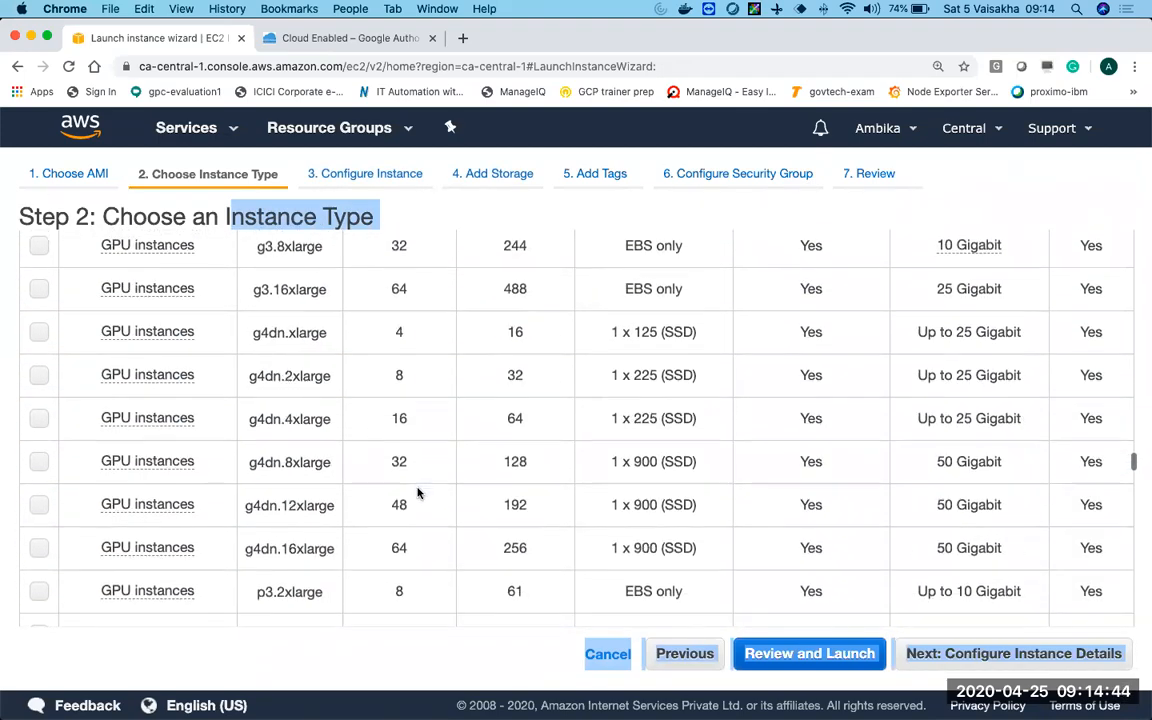
scroll(down, 3)
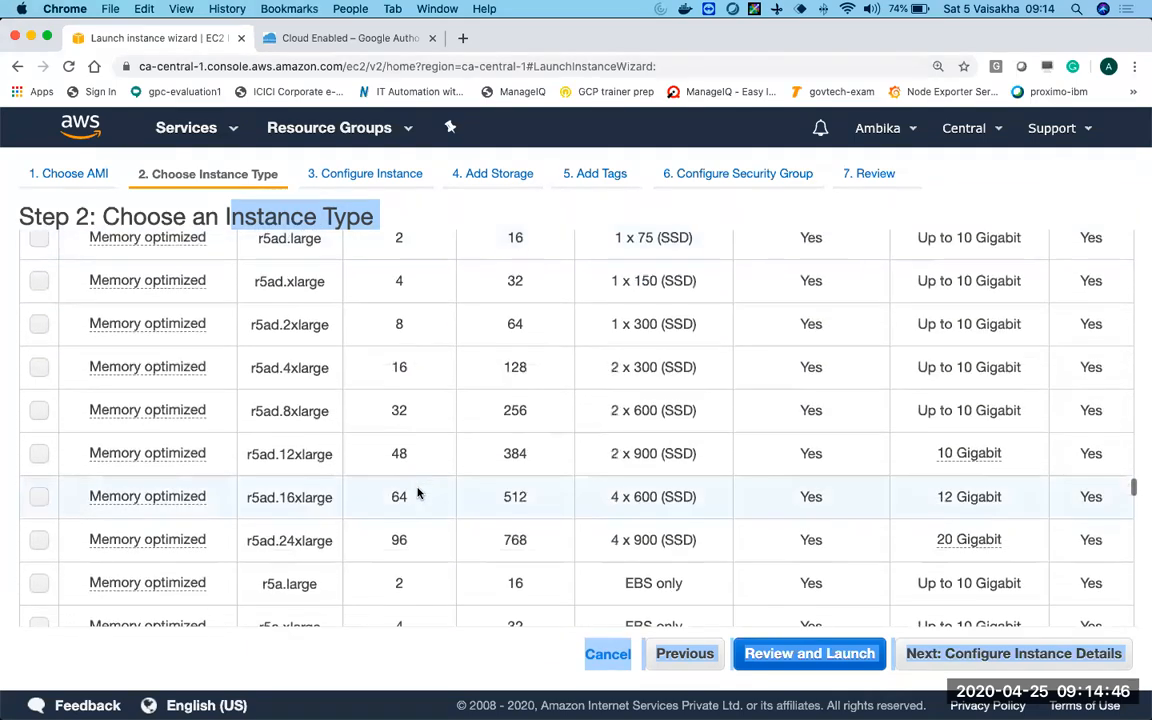
scroll(down, 3)
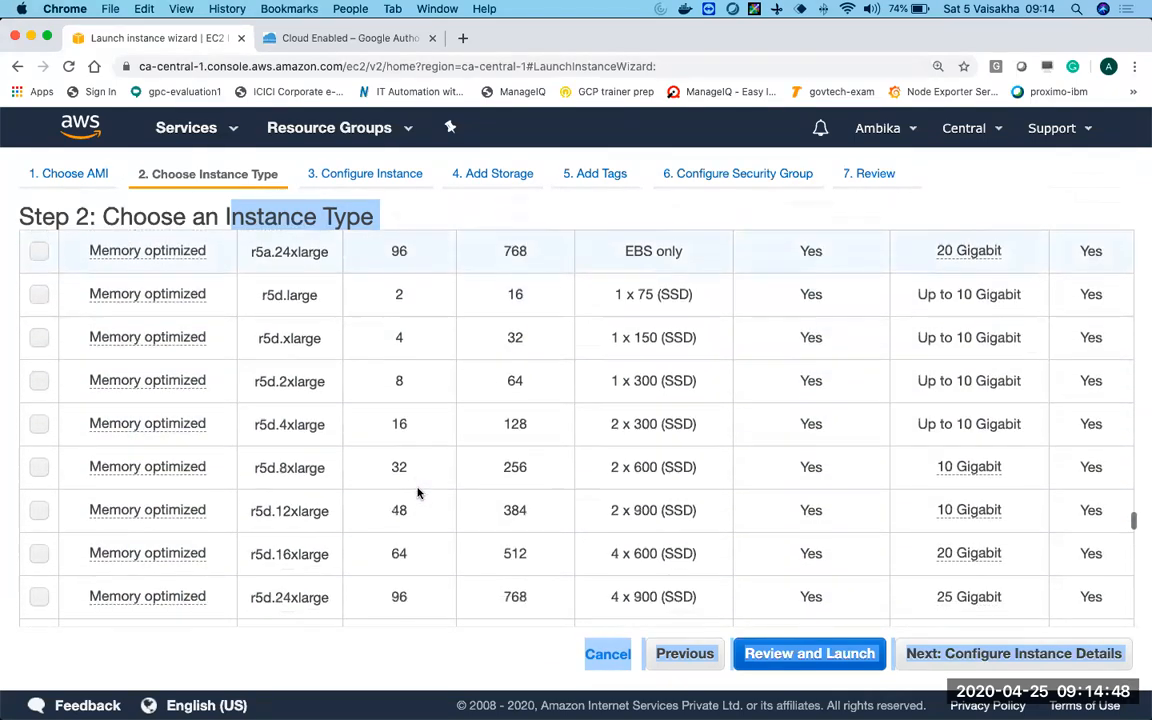
scroll(down, 3)
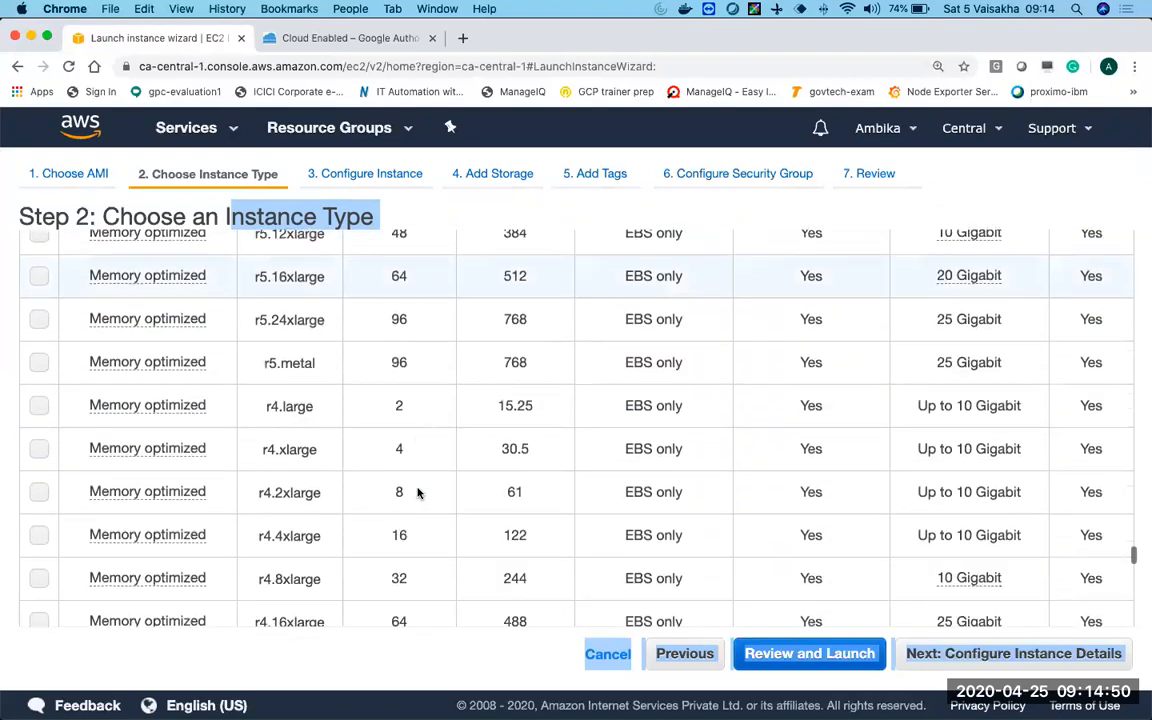
scroll(down, 3)
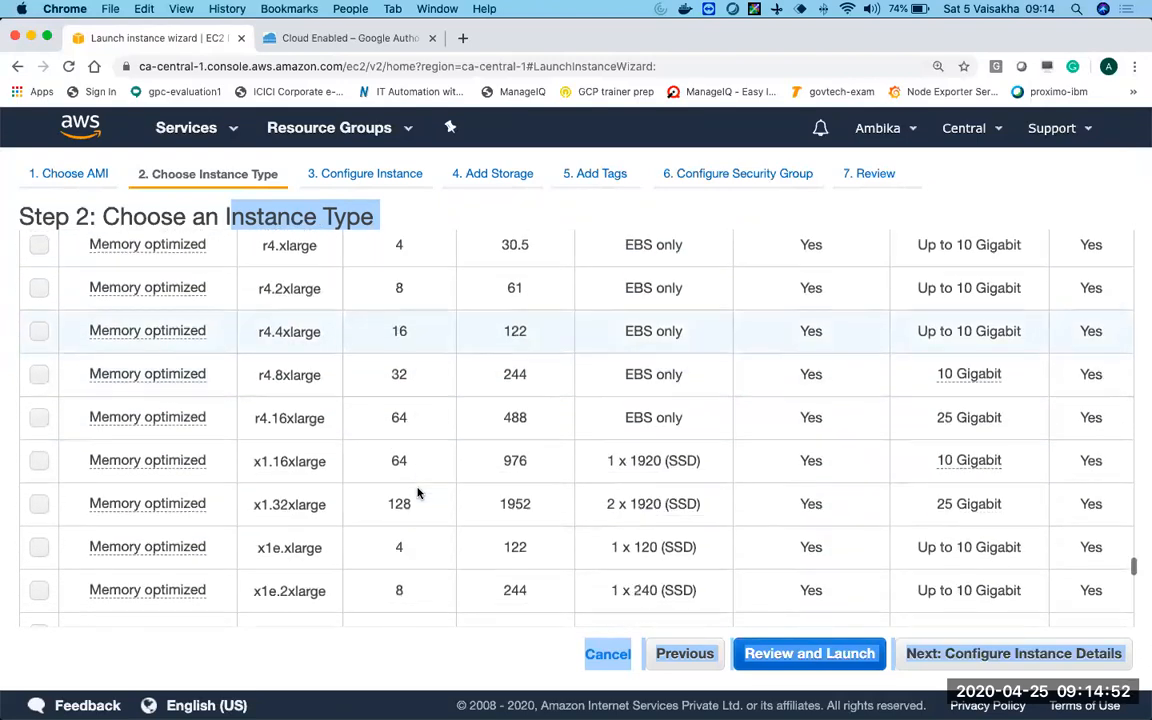
scroll(down, 3)
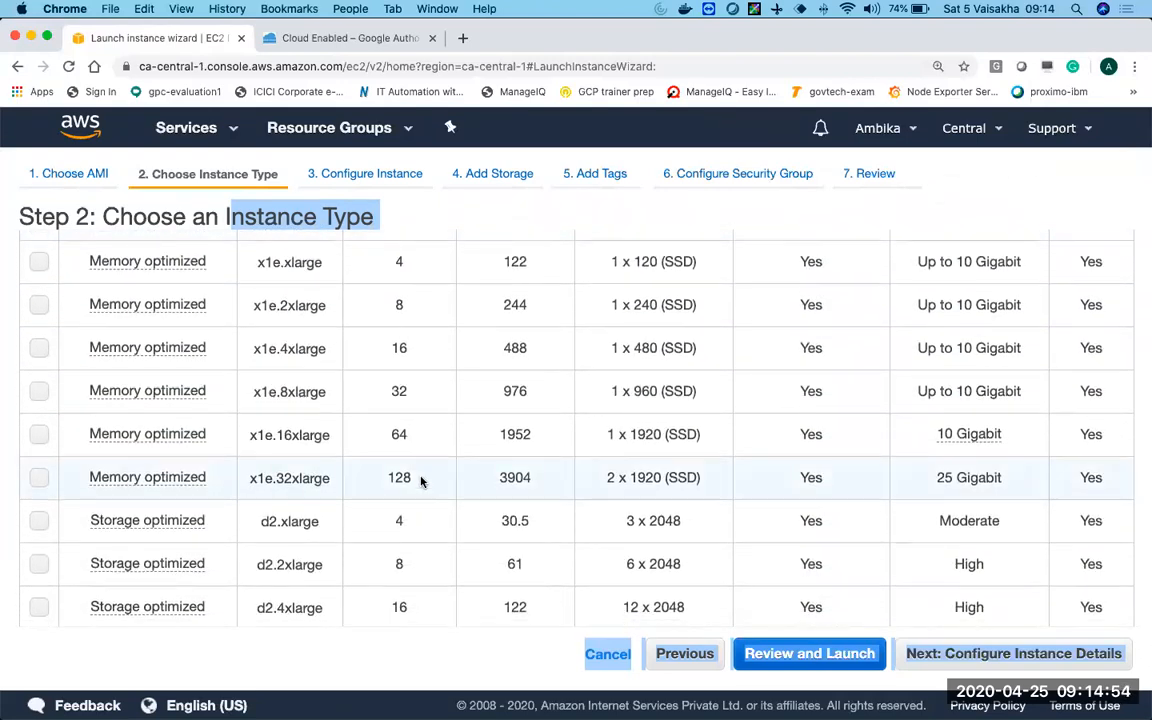
click(40, 476)
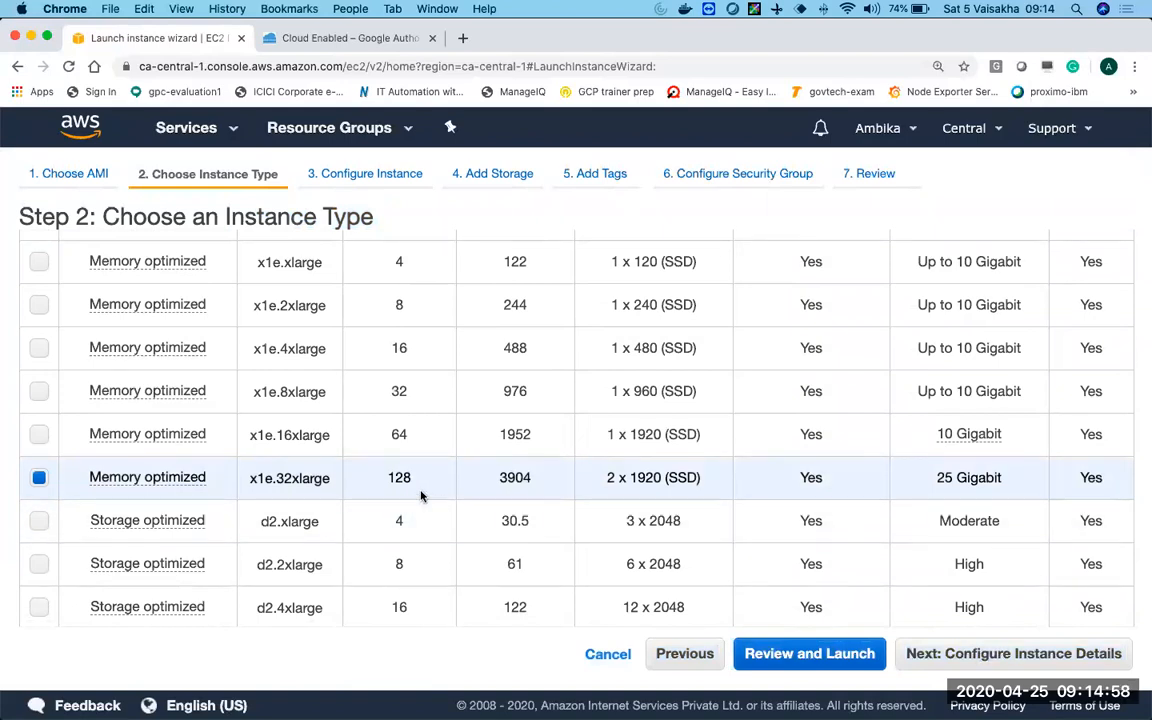
double_click(516, 476)
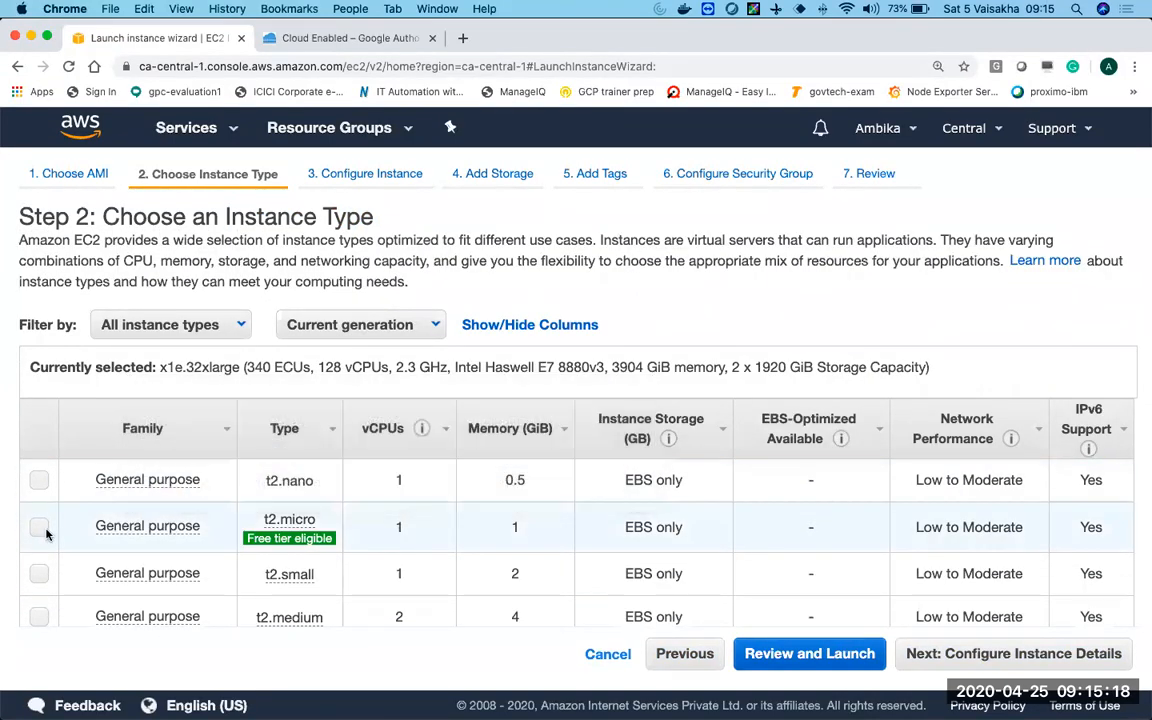
Select the free-tier t2.micro instance type for the launch
click(38, 528)
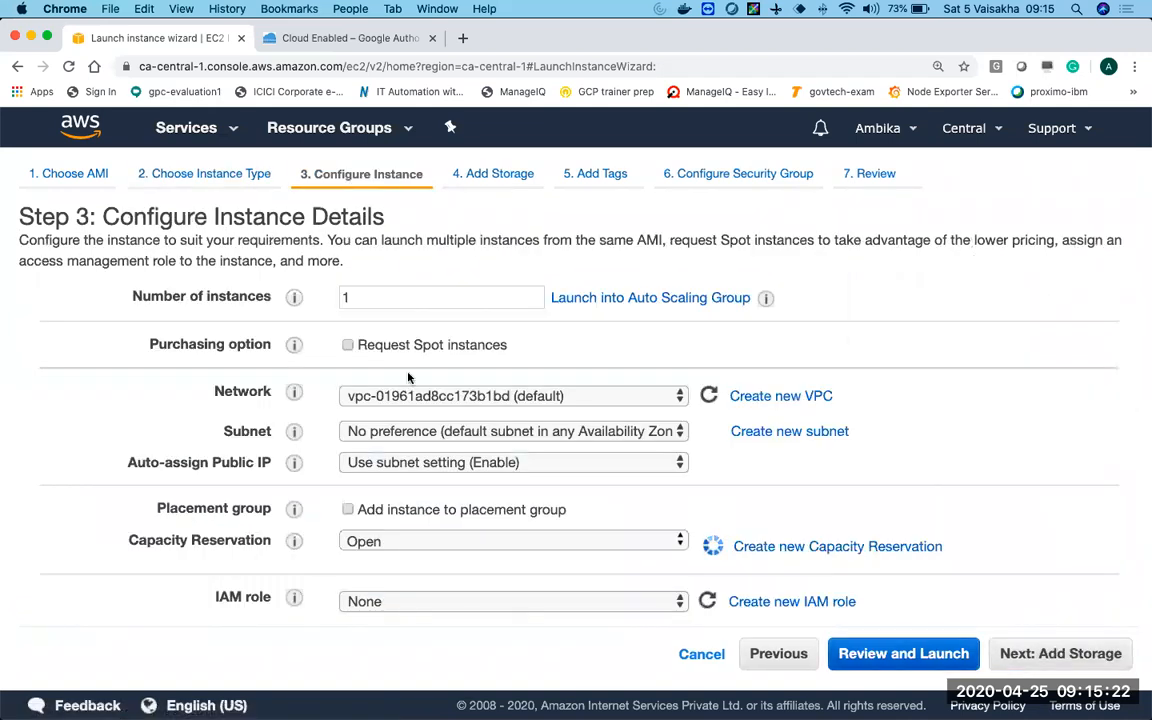
Set the number of instances to launch to 2
click(440, 296)
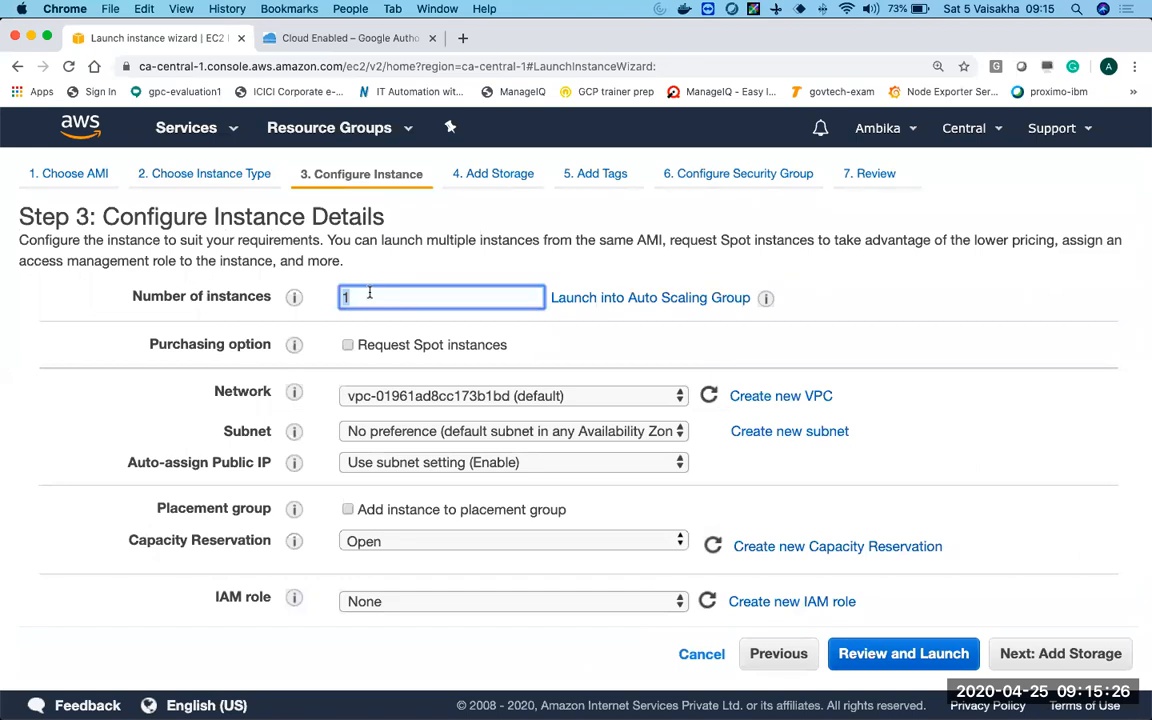
text(2)
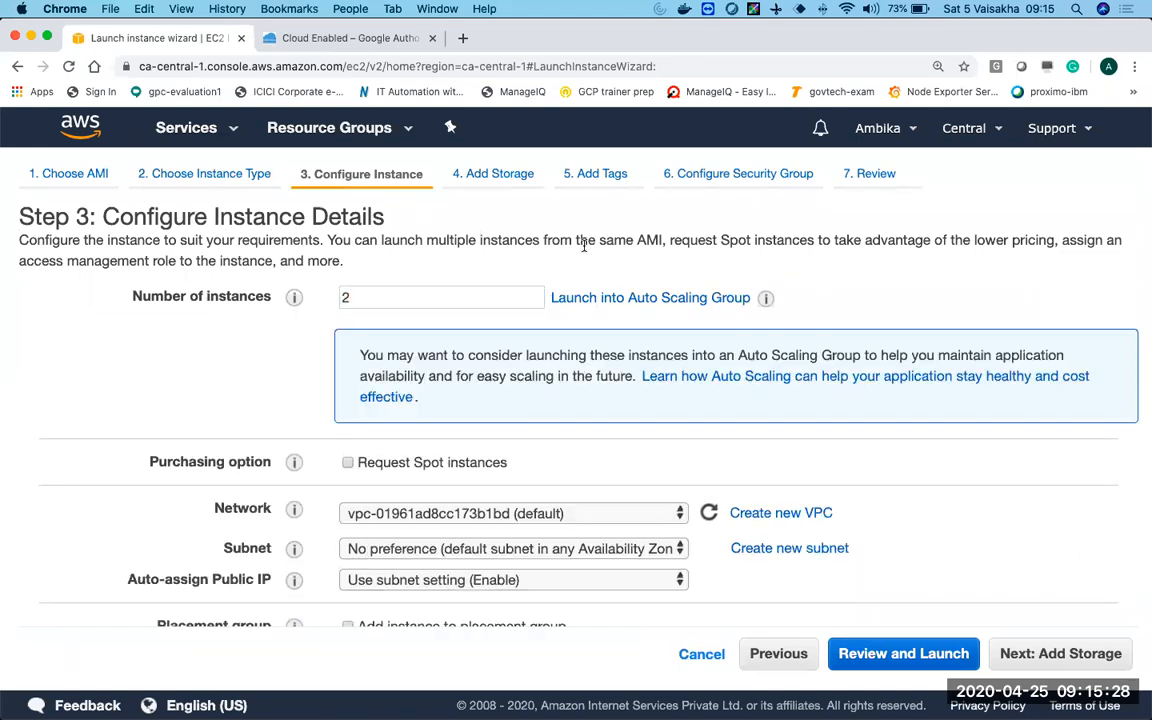
scroll(down, 3)
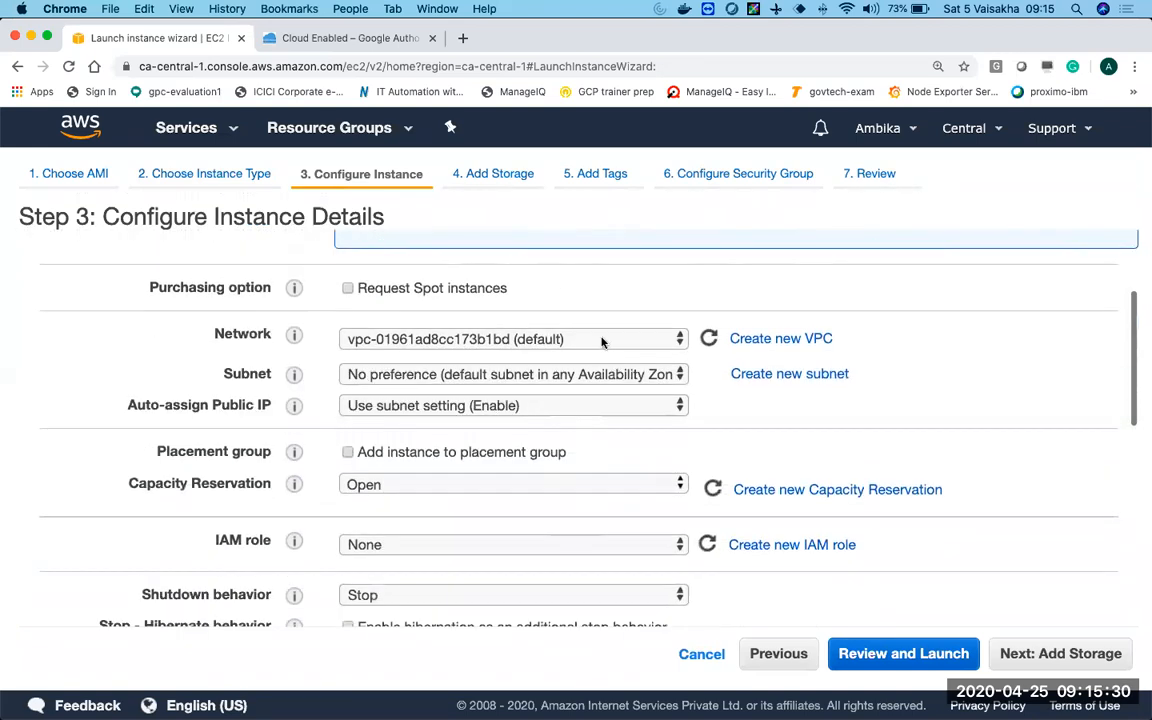
Keep the subnet at No preference and review settings down to Advanced Details
click(512, 340)
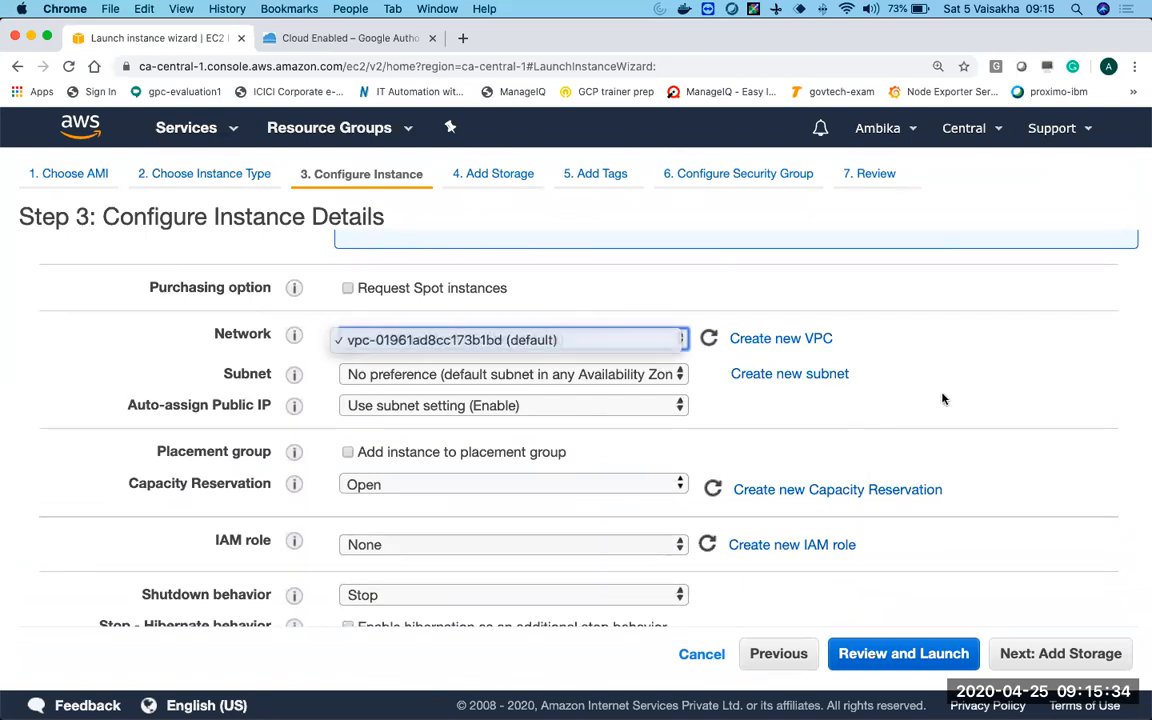
click(512, 374)
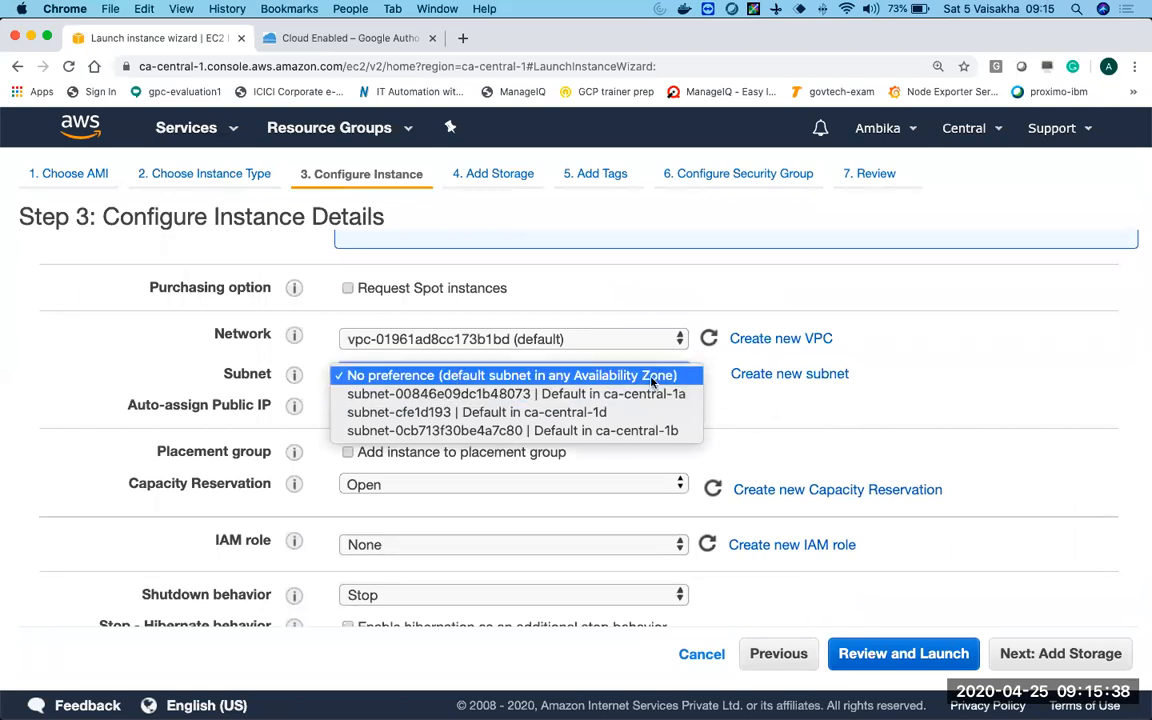
click(510, 376)
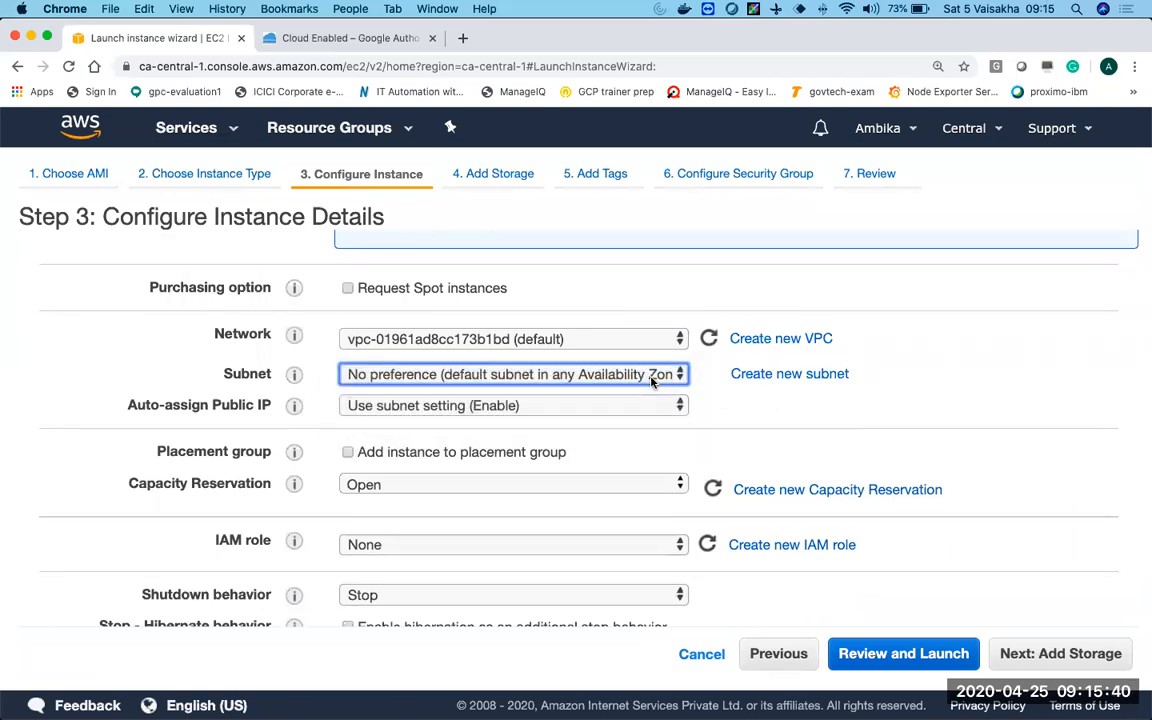
click(512, 374)
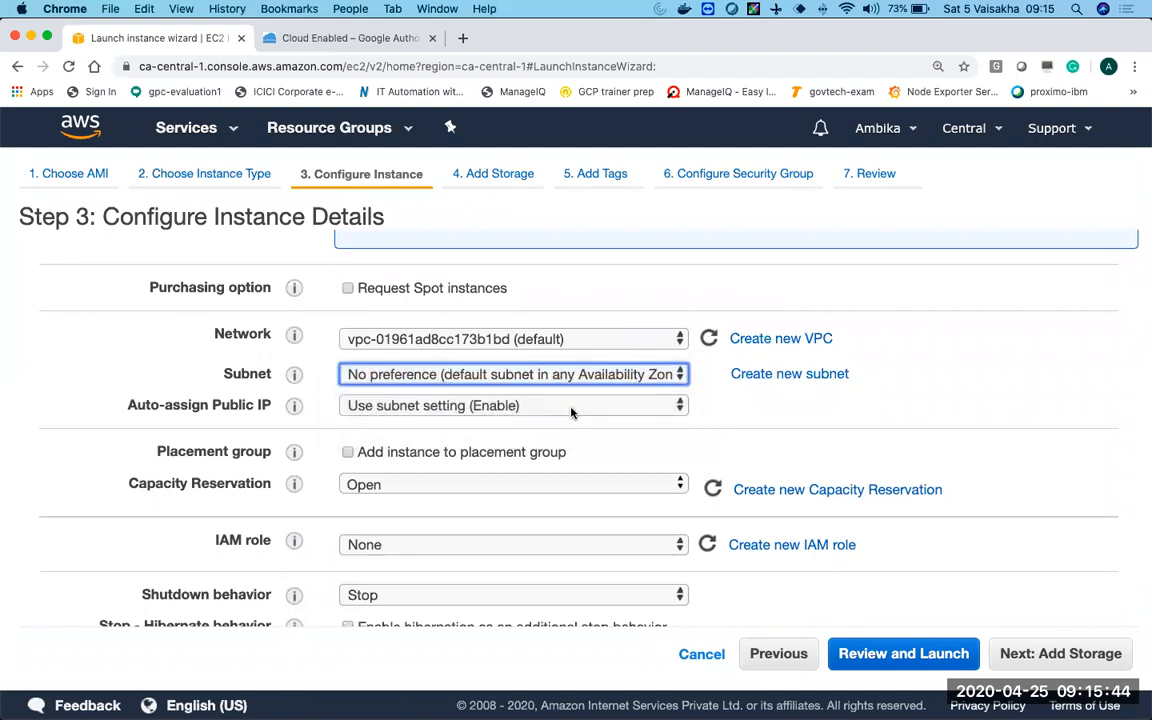
scroll(down, 3)
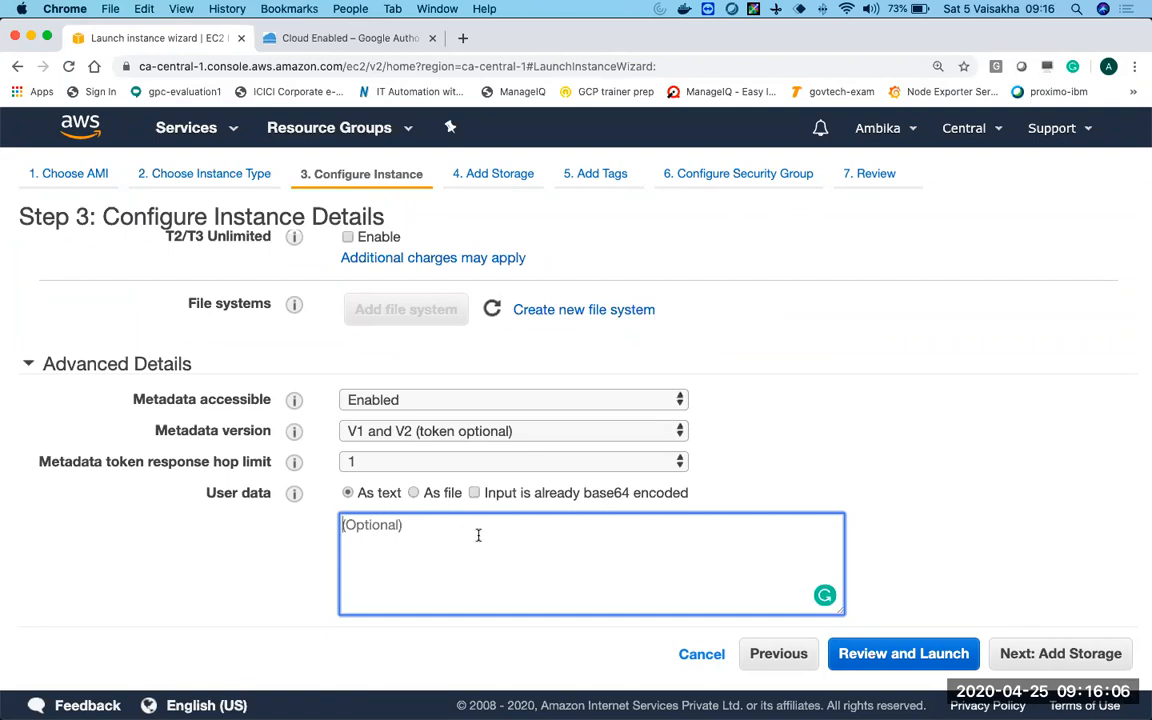
mouse_move(492, 540)
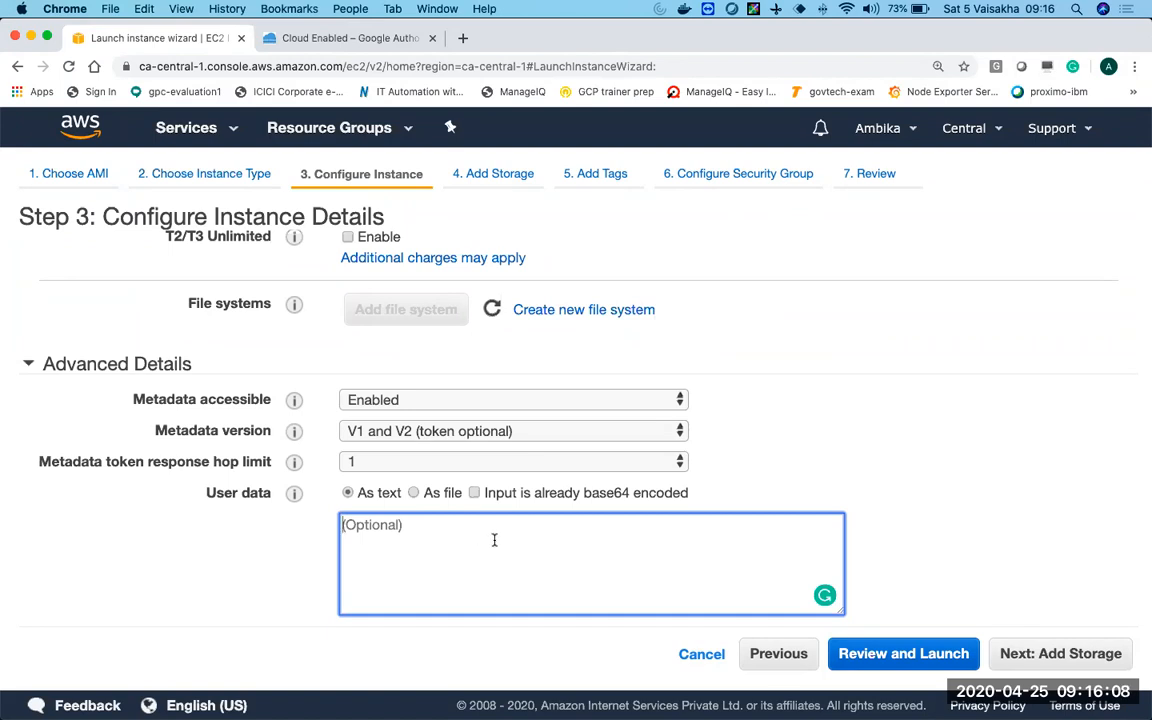
mouse_move(850, 578)
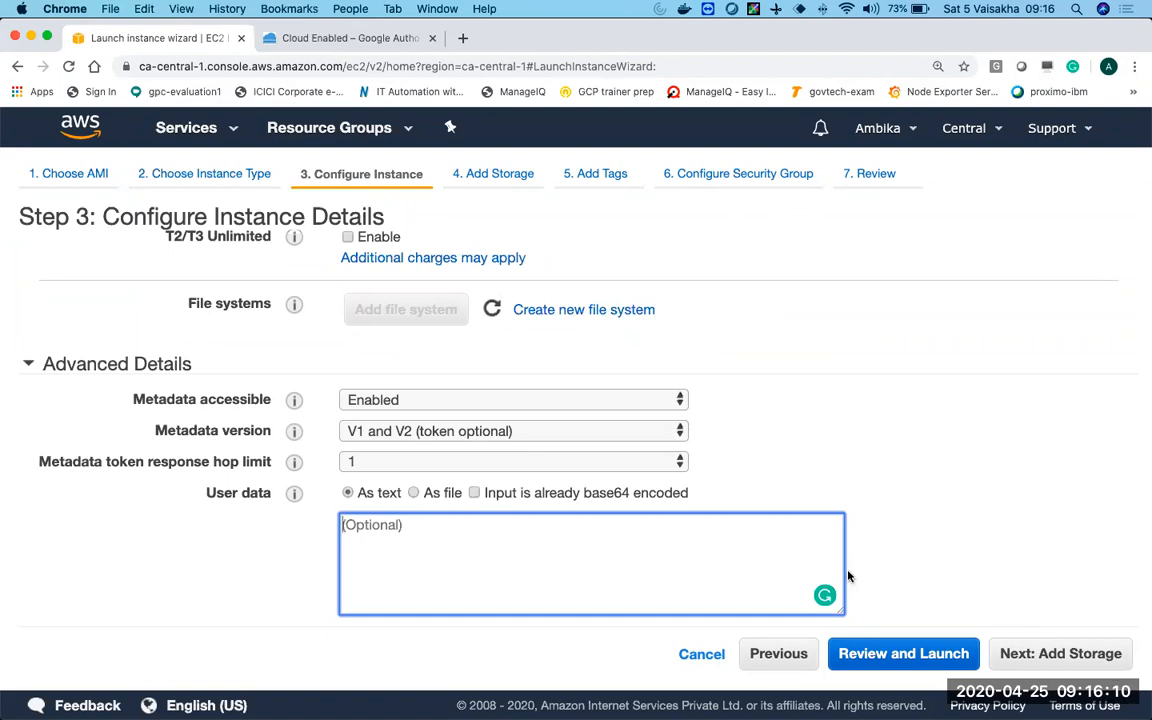
Compare root volume types and keep General Purpose SSD, then continue to Add Tags
click(1060, 652)
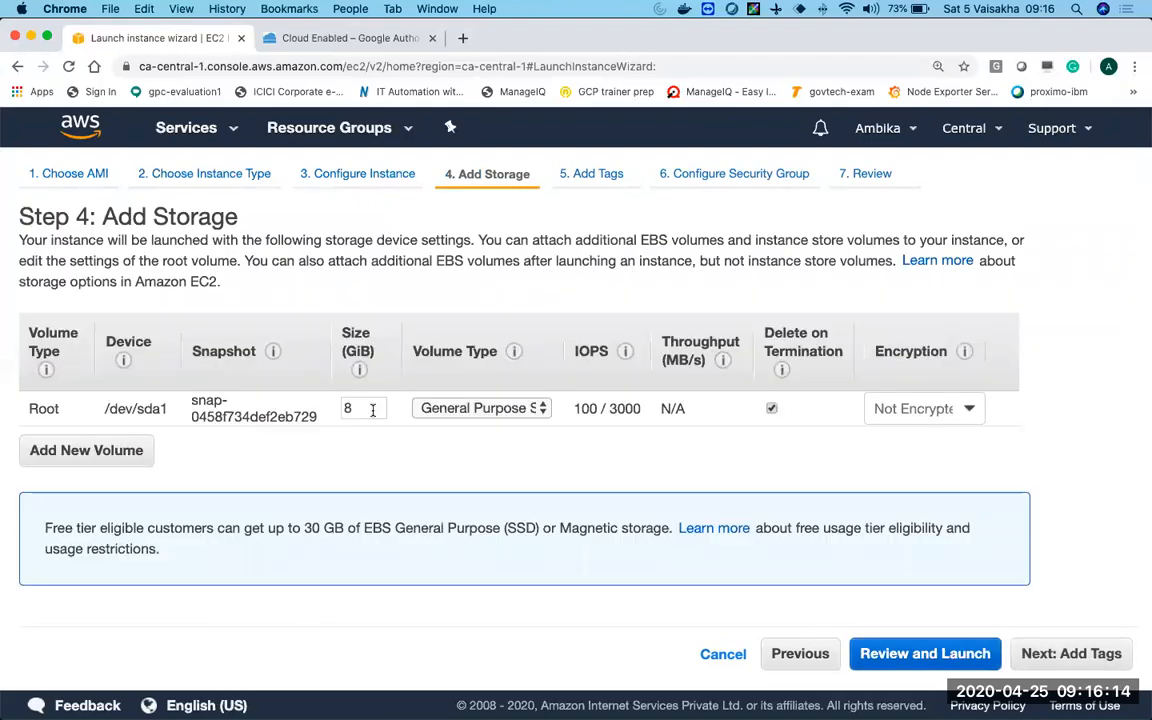
click(480, 408)
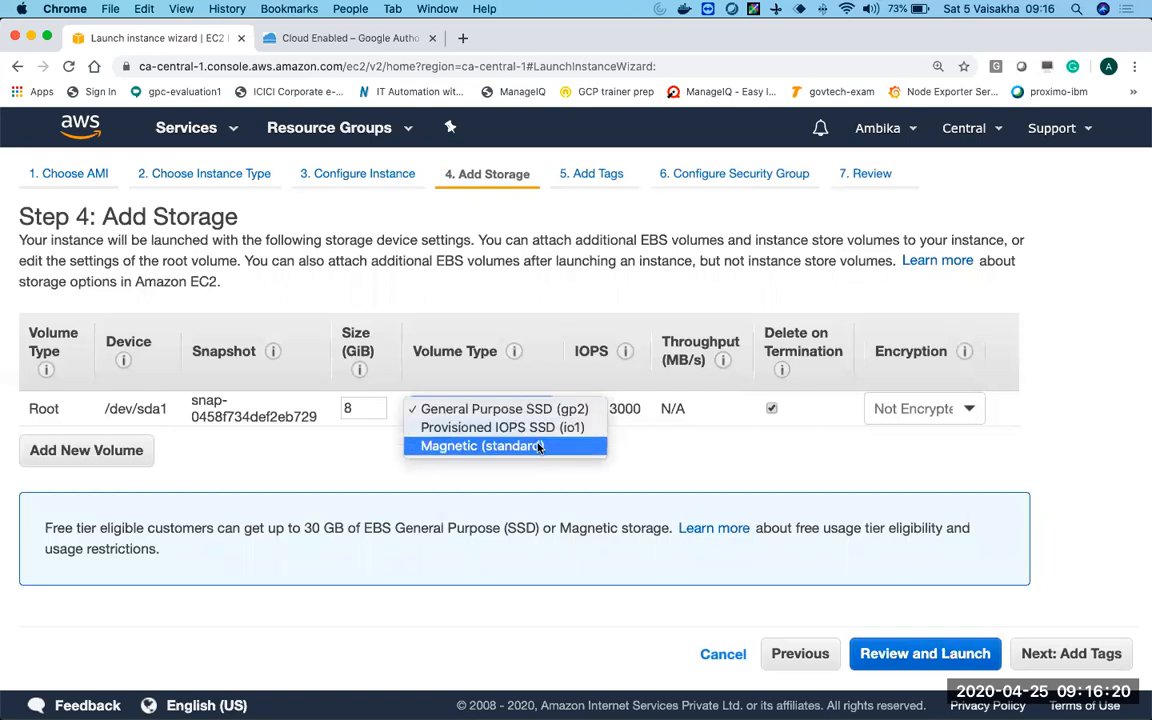
click(480, 444)
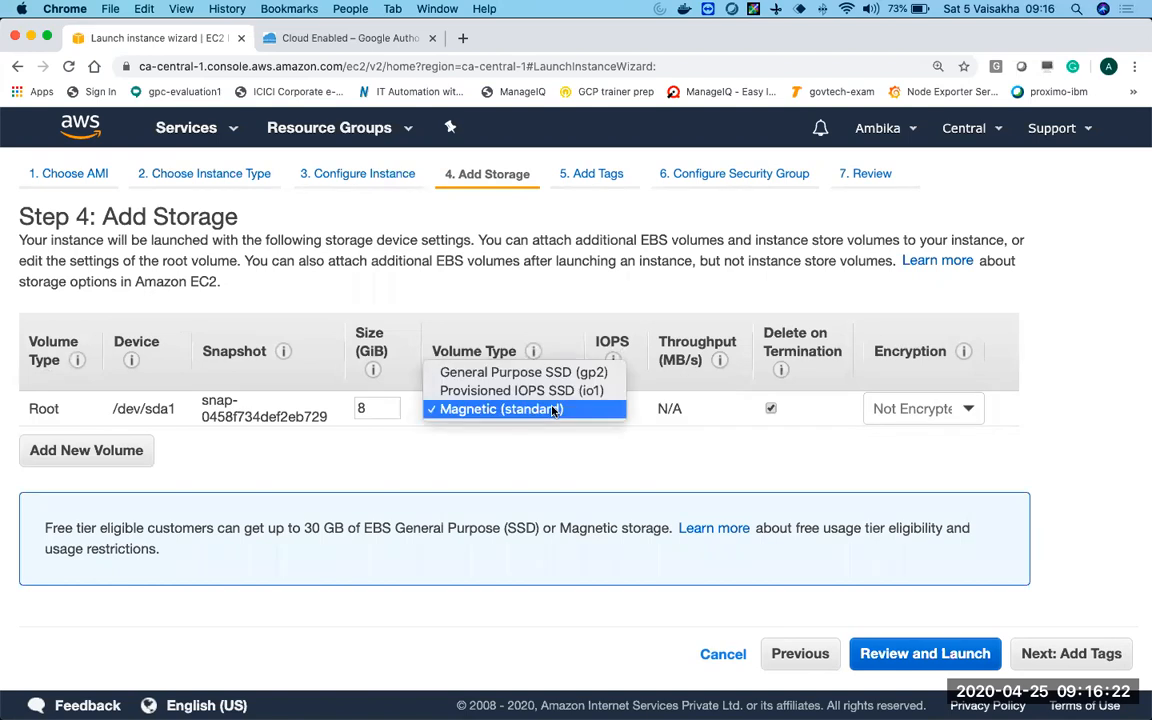
click(524, 390)
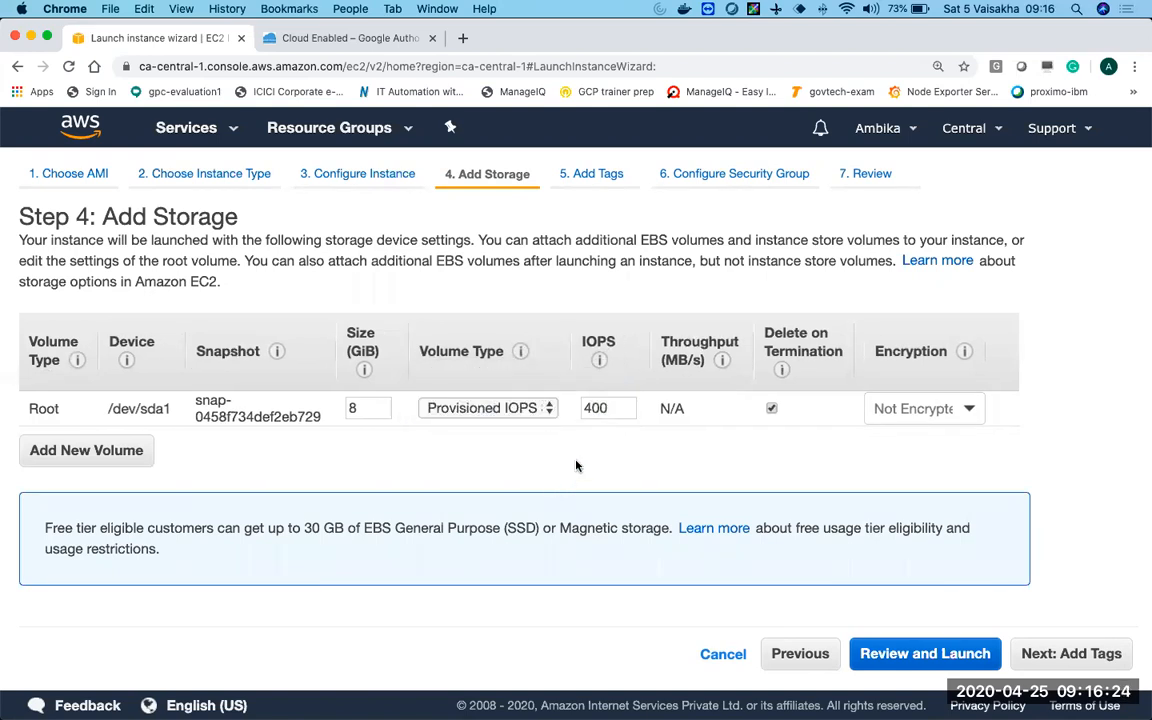
click(608, 408)
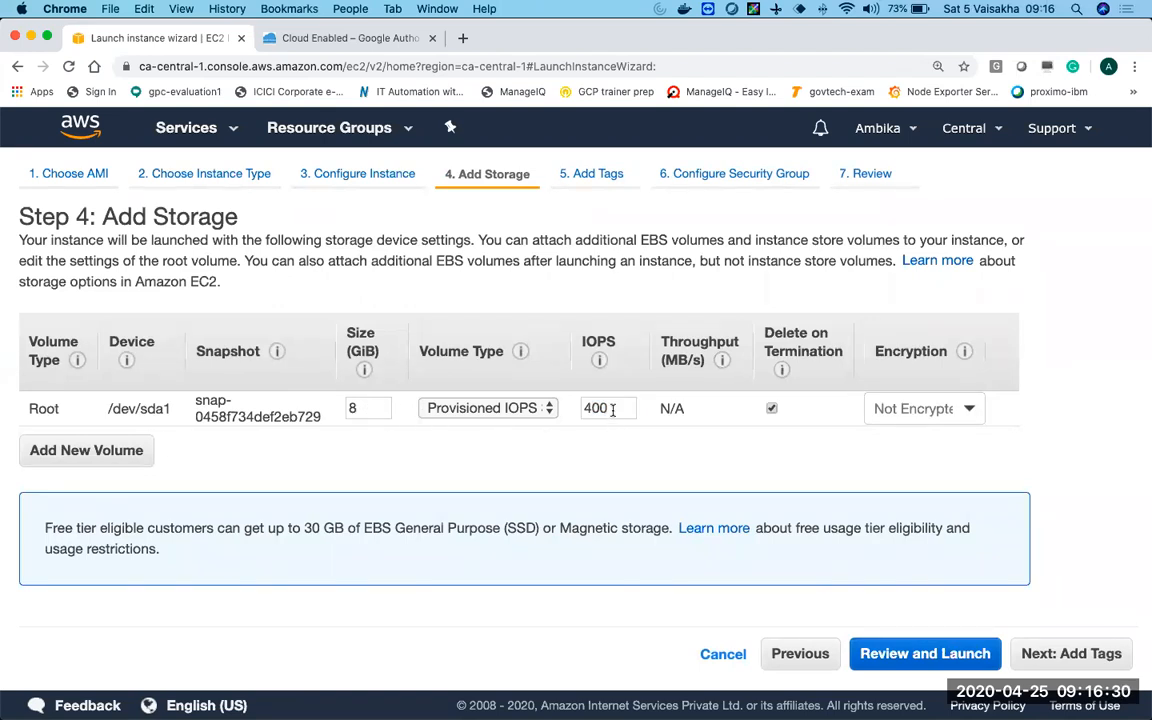
mouse_move(614, 462)
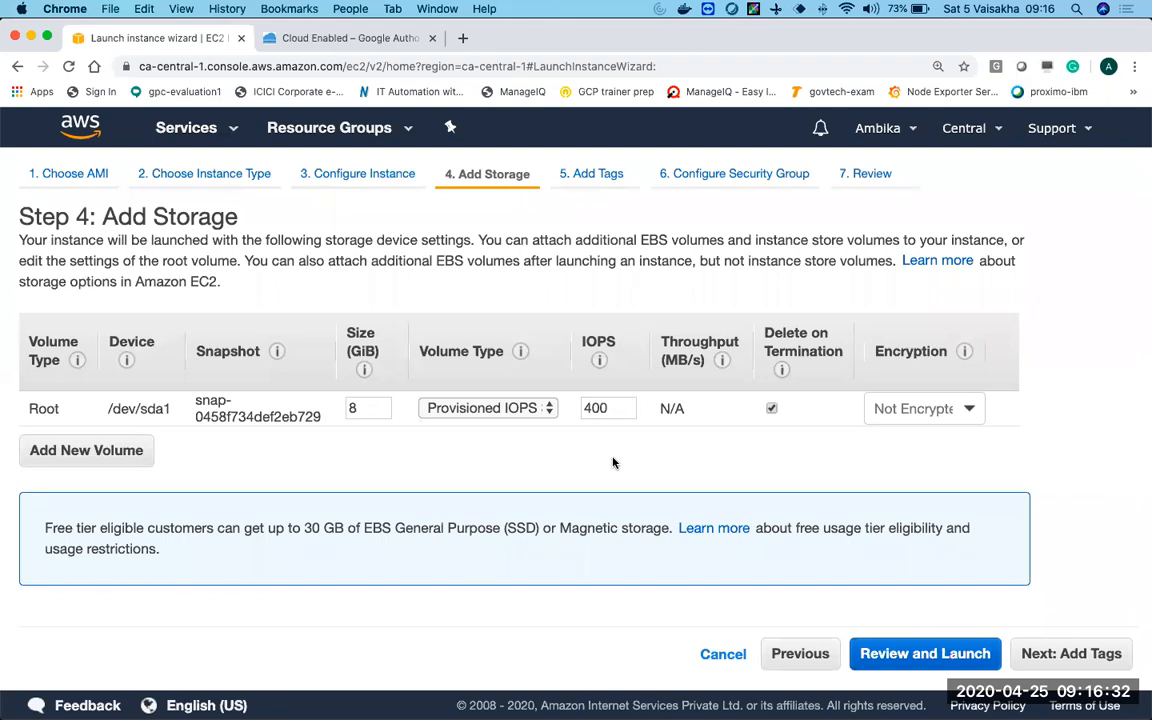
click(368, 408)
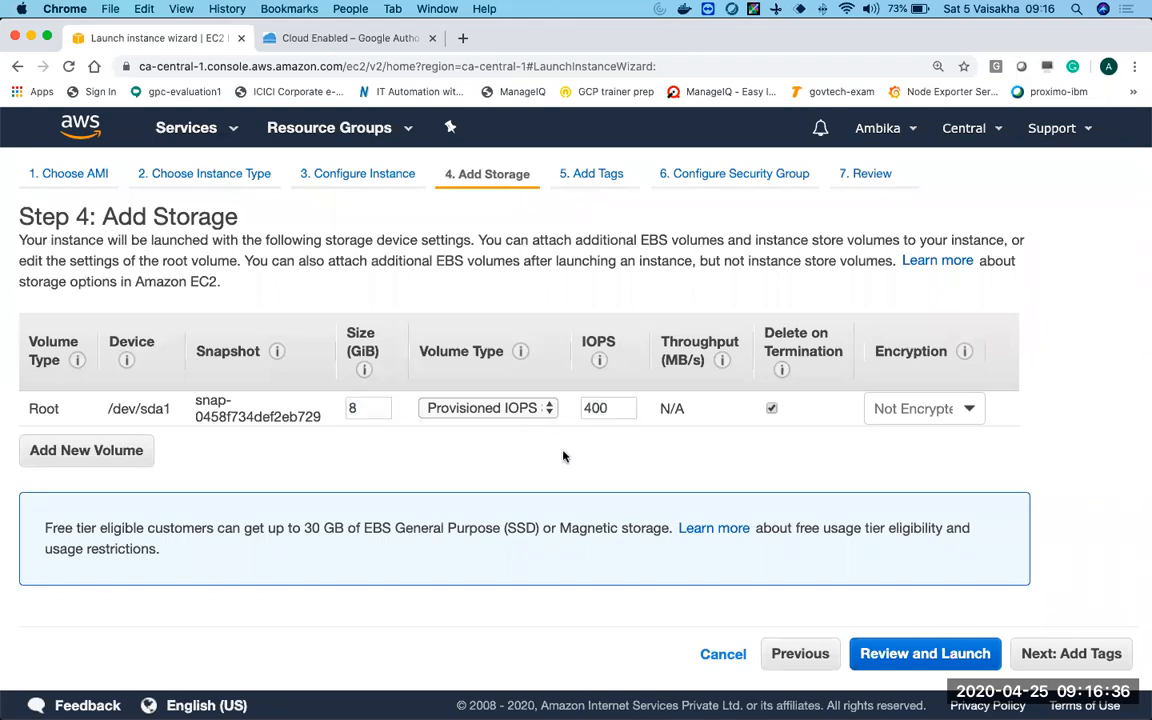
click(488, 408)
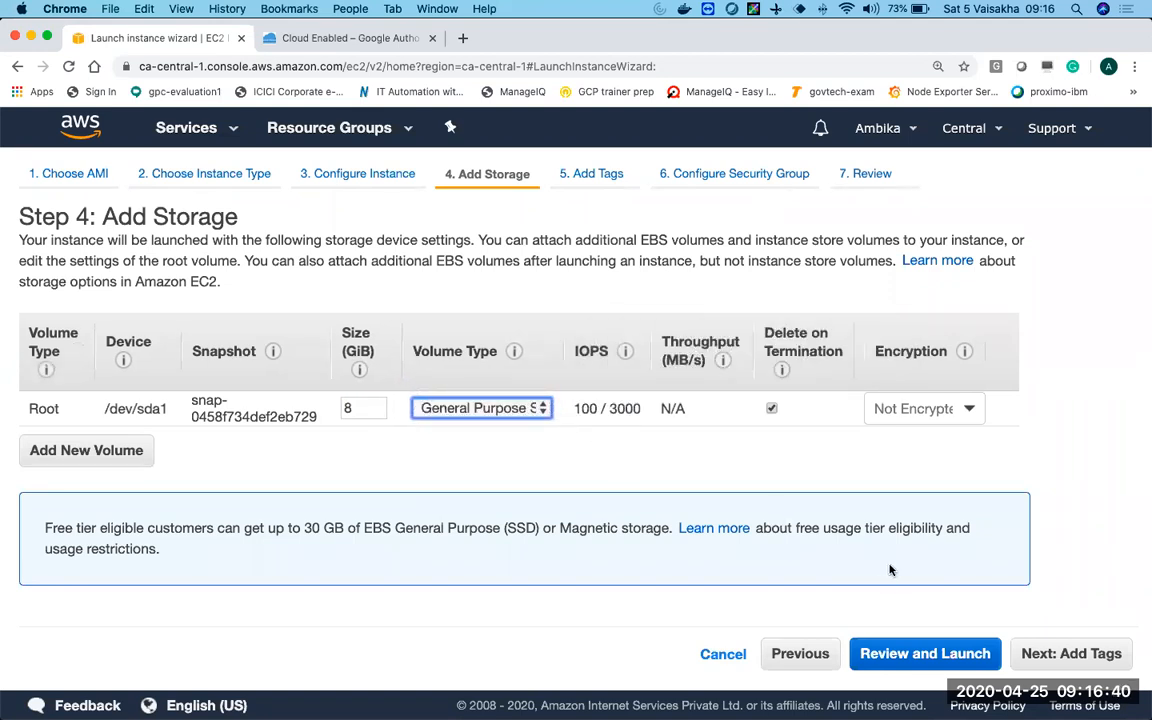
click(1070, 652)
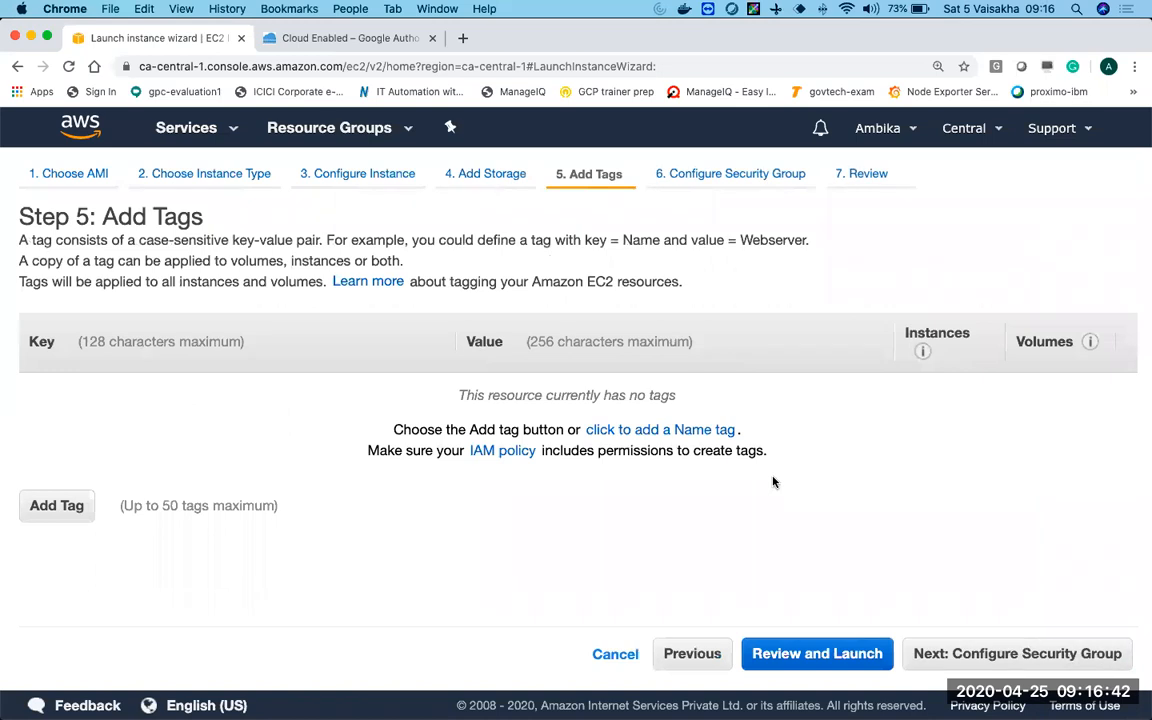
Tag the instances with Name = web and continue to security groups
text(web)
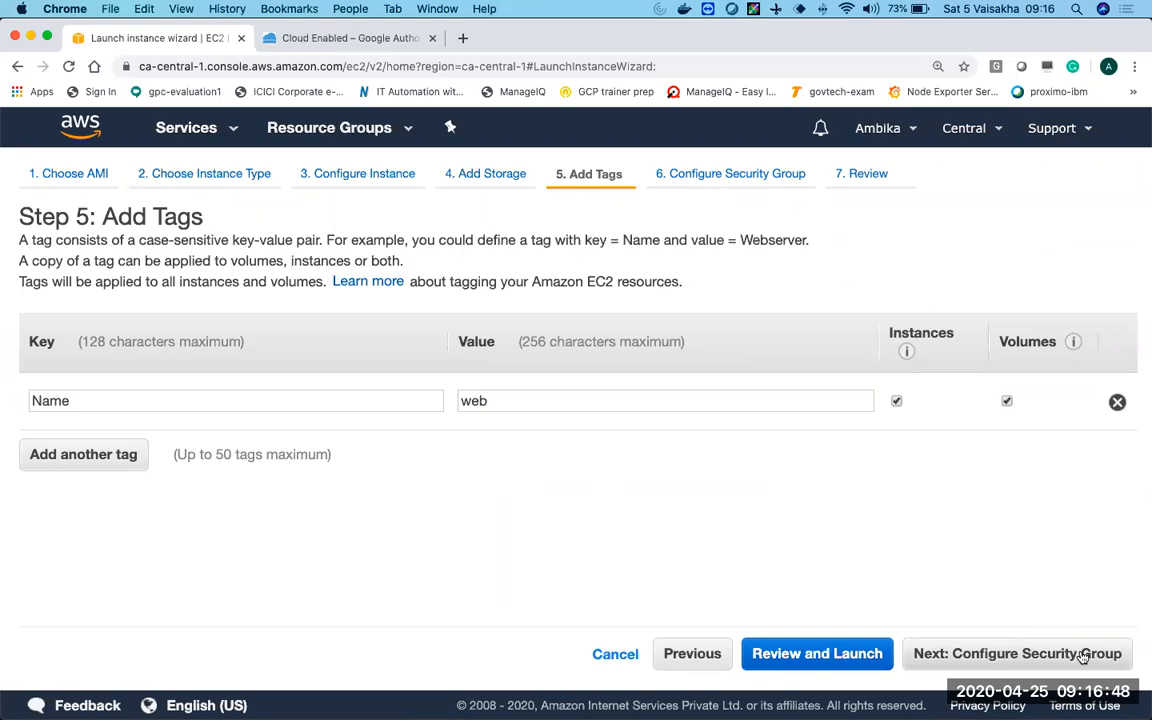
click(1018, 652)
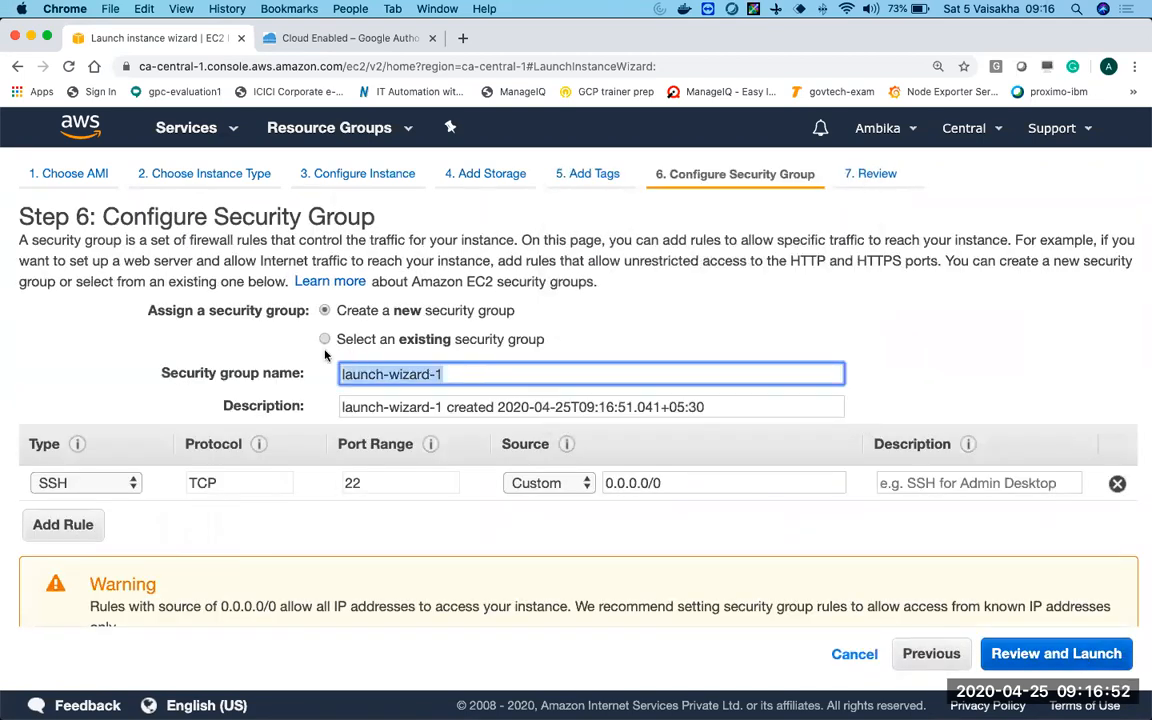
Create security group web-SG allowing SSH and HTTP, with description web-SG
text(web-S)
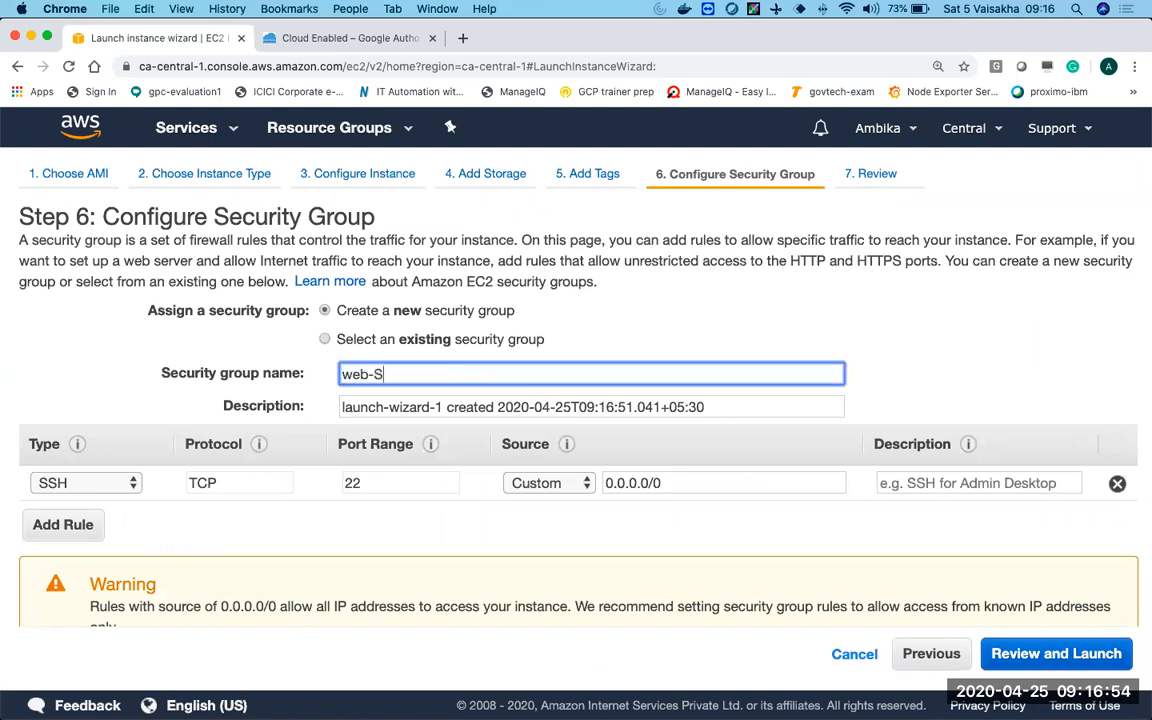
text(G)
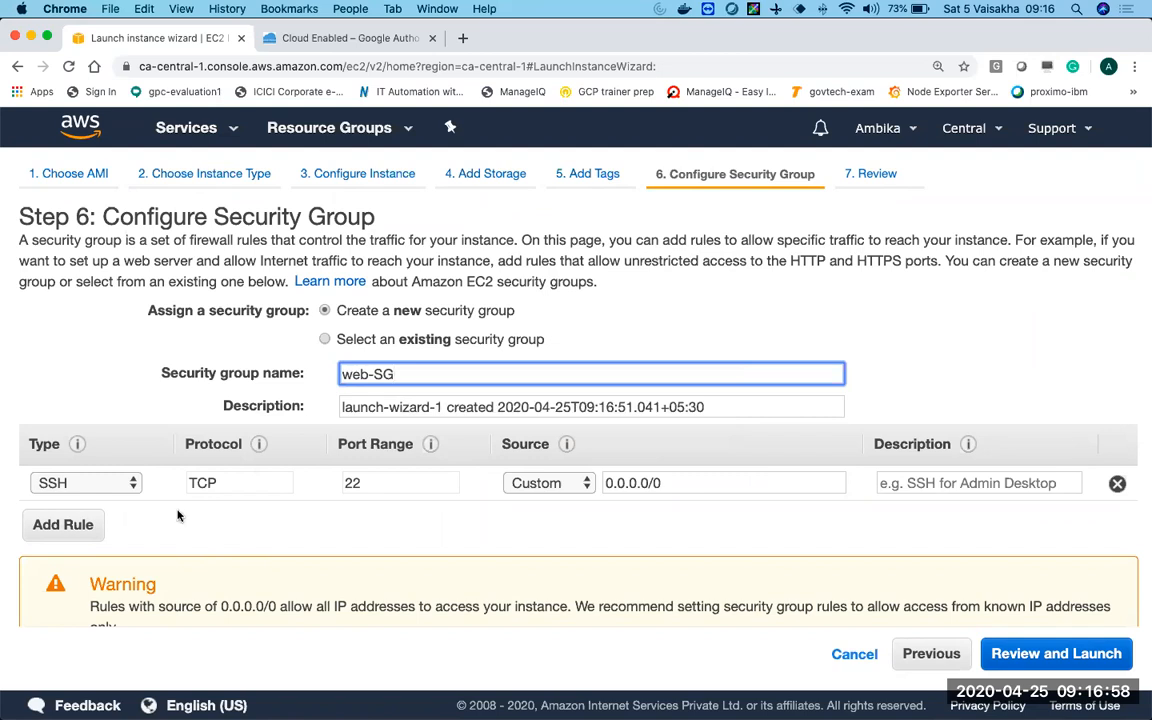
mouse_move(148, 494)
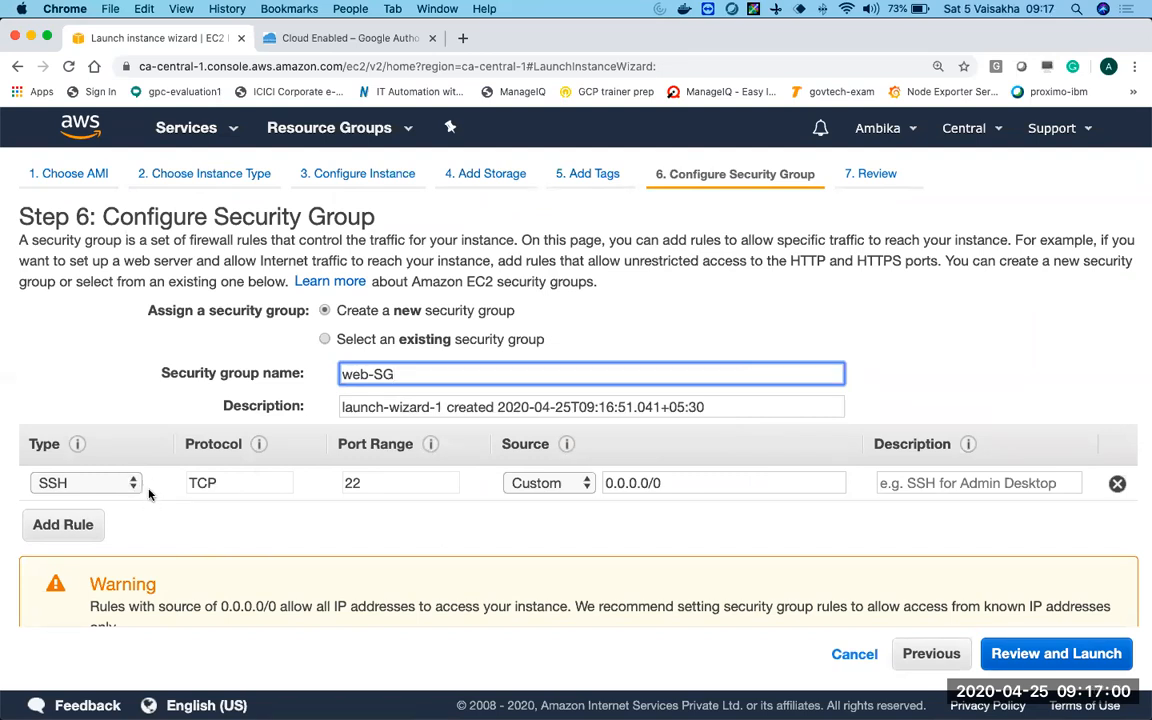
mouse_move(188, 496)
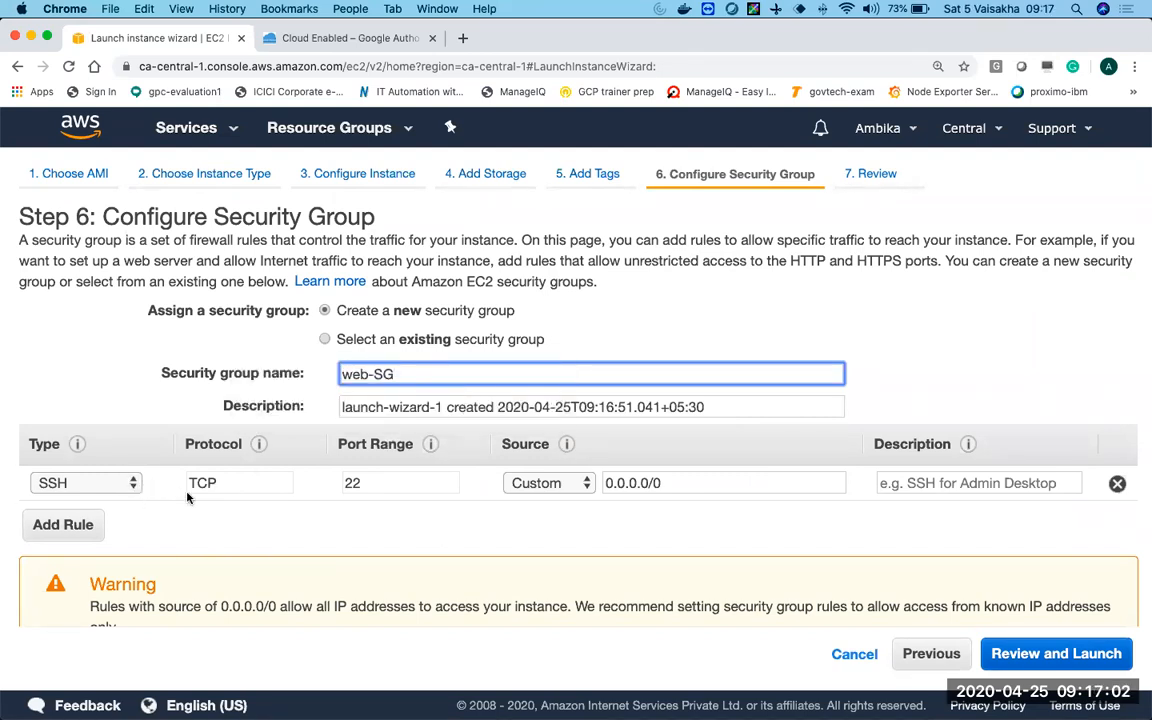
click(62, 524)
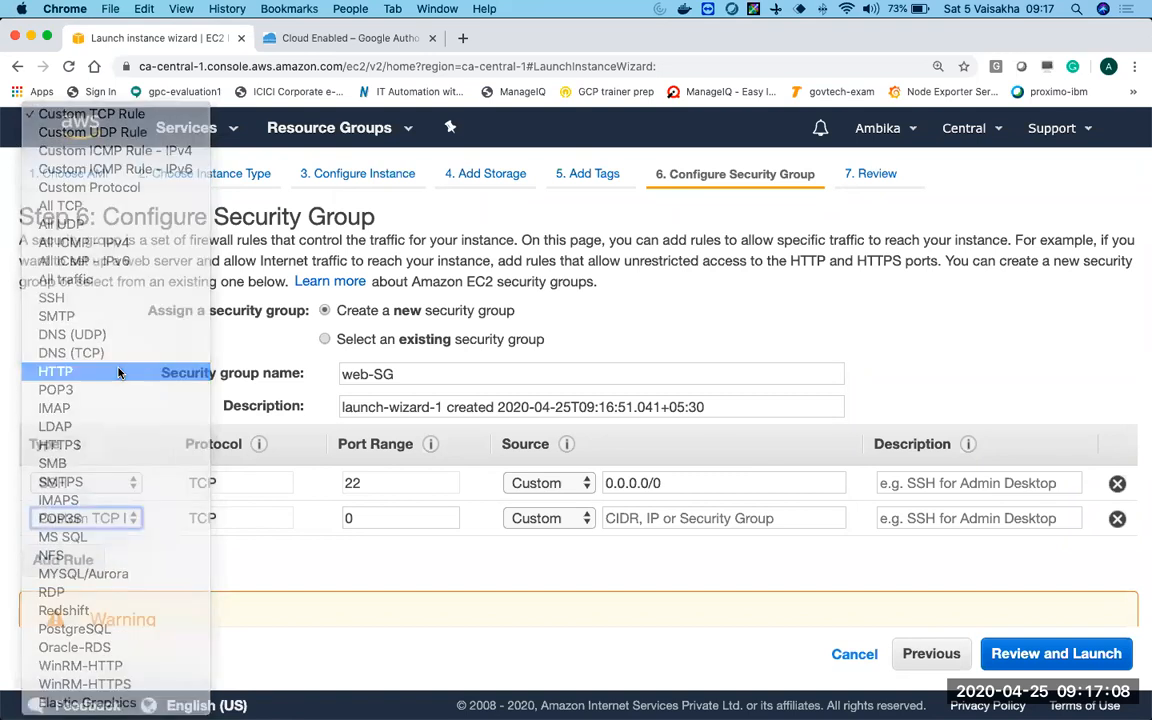
click(56, 370)
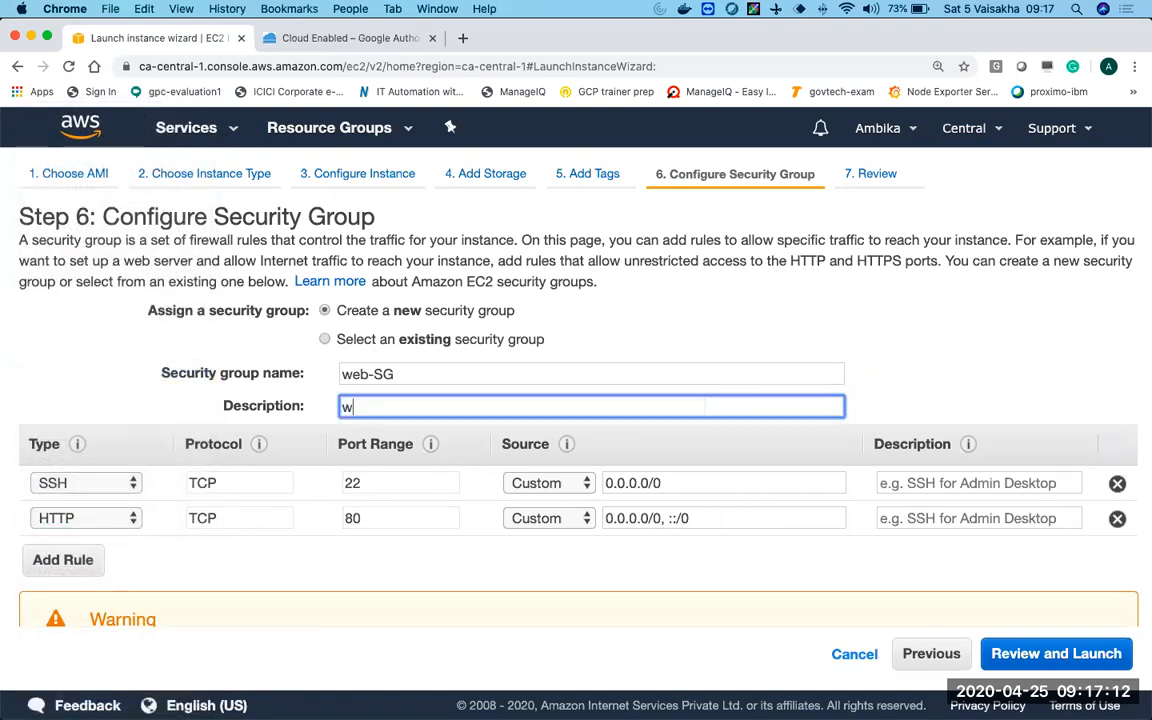
text(eb-SG)
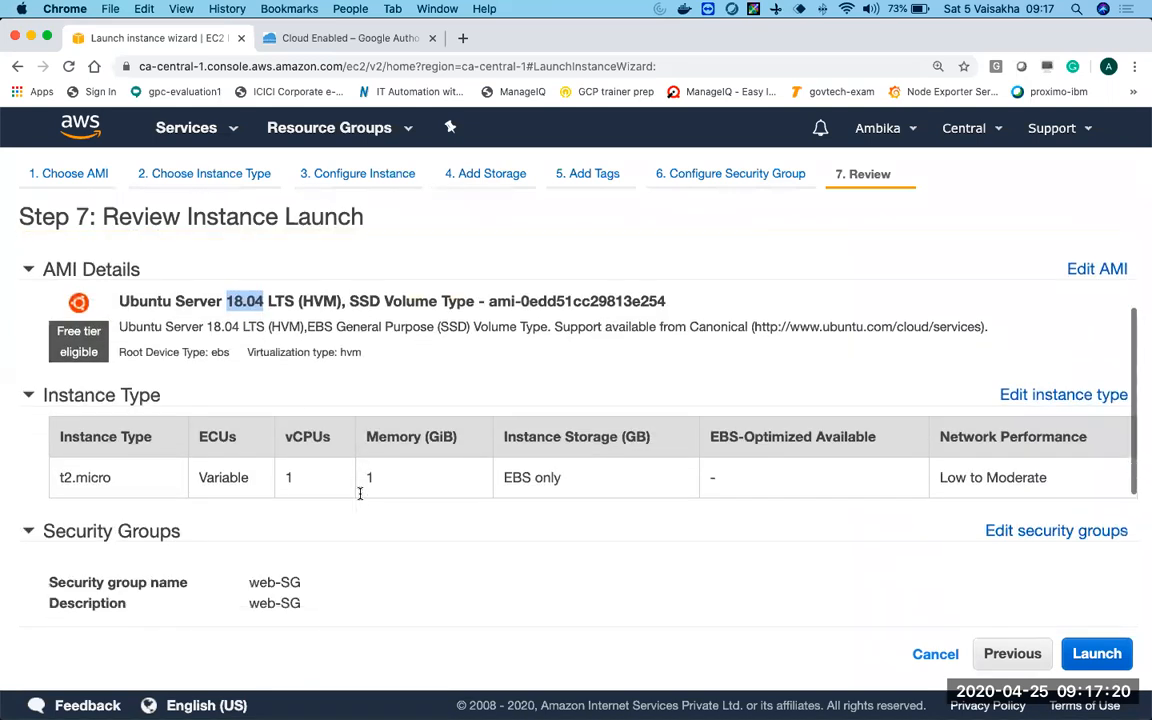
Review the configuration including the HTTP rule and proceed to Launch
scroll(down, 3)
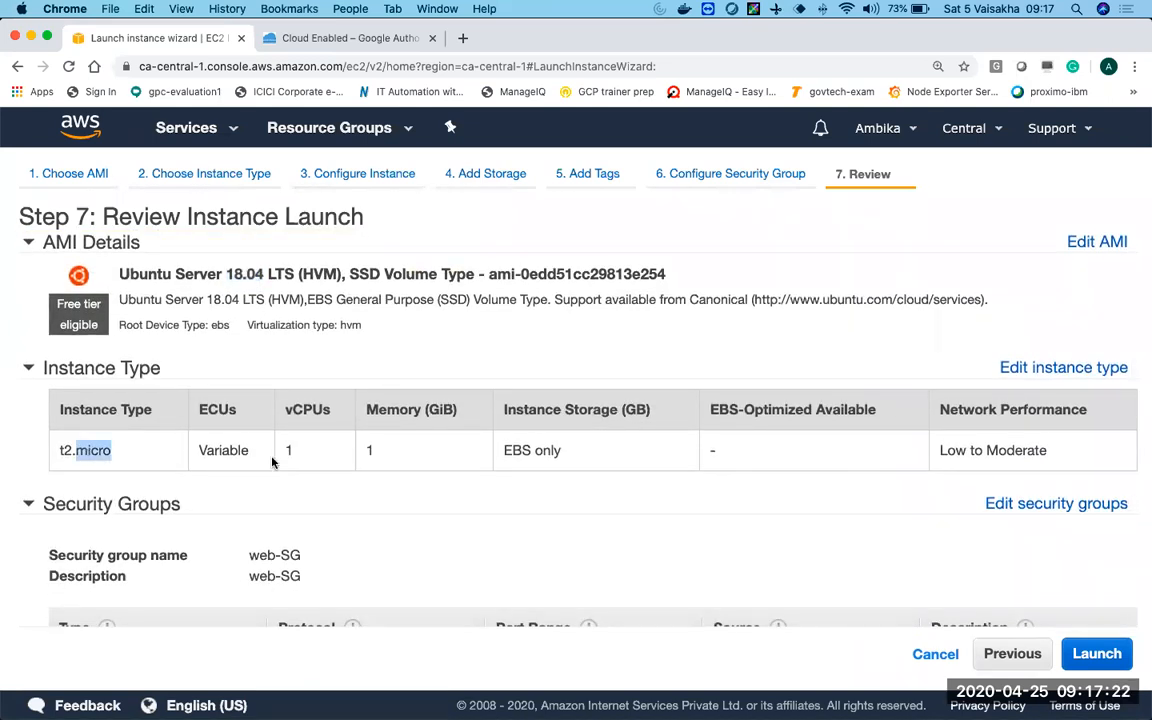
scroll(down, 3)
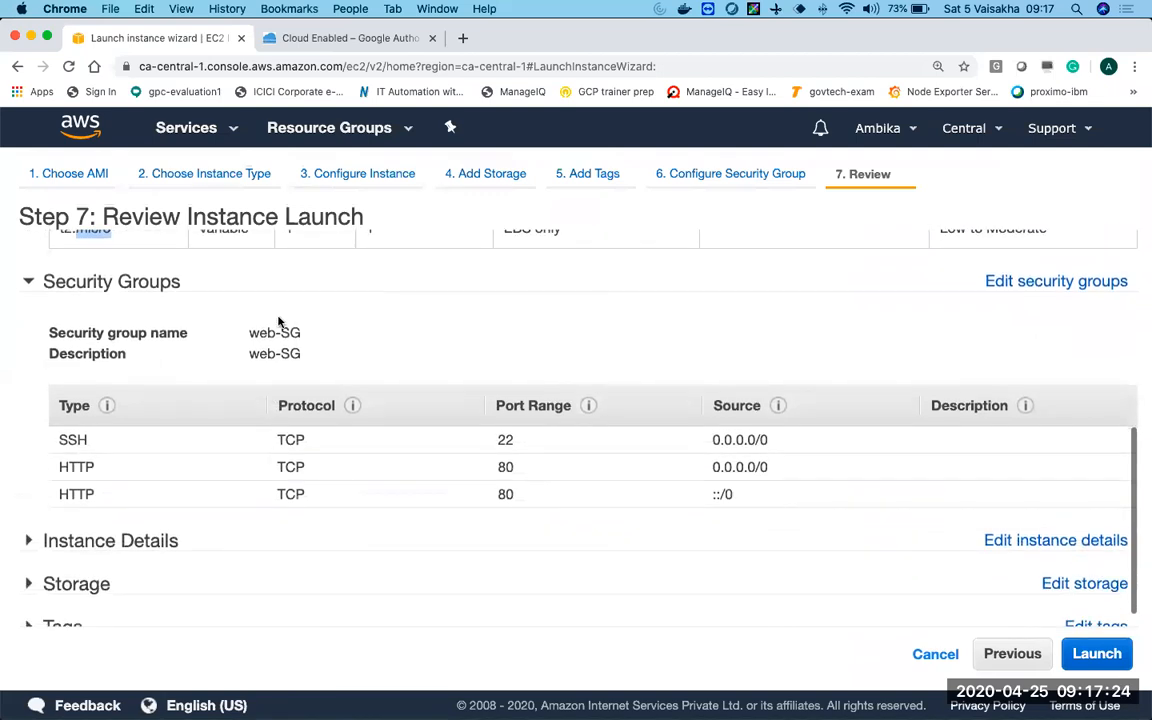
double_click(76, 468)
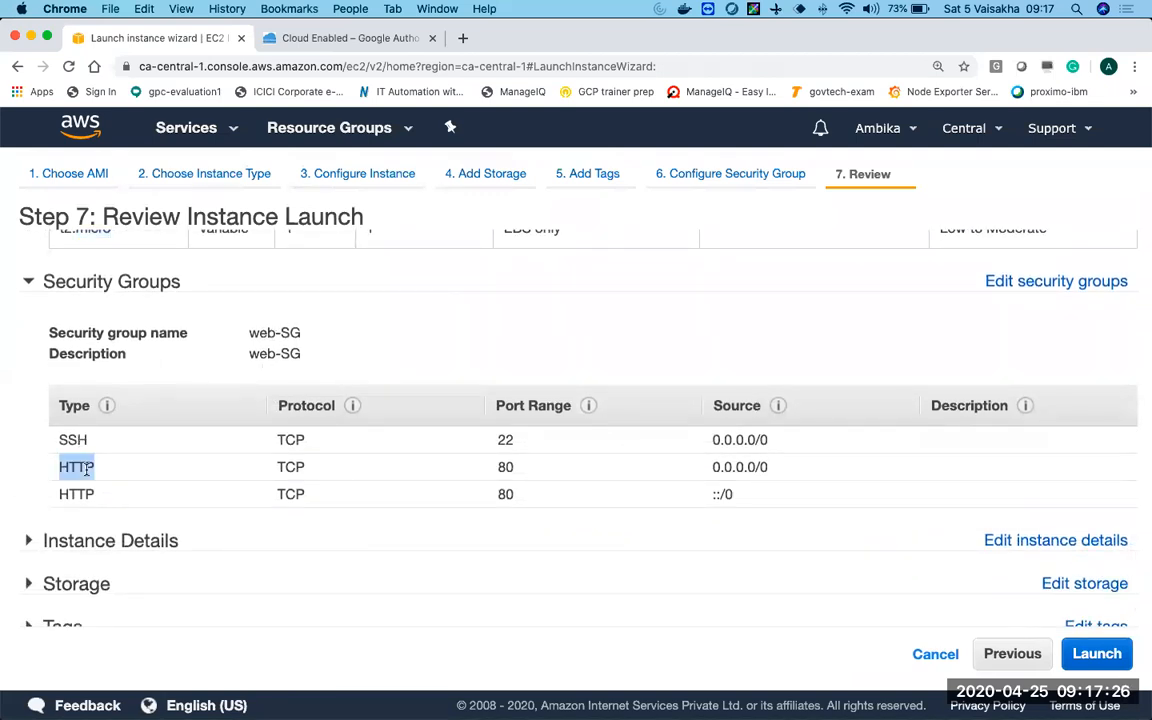
scroll(down, 3)
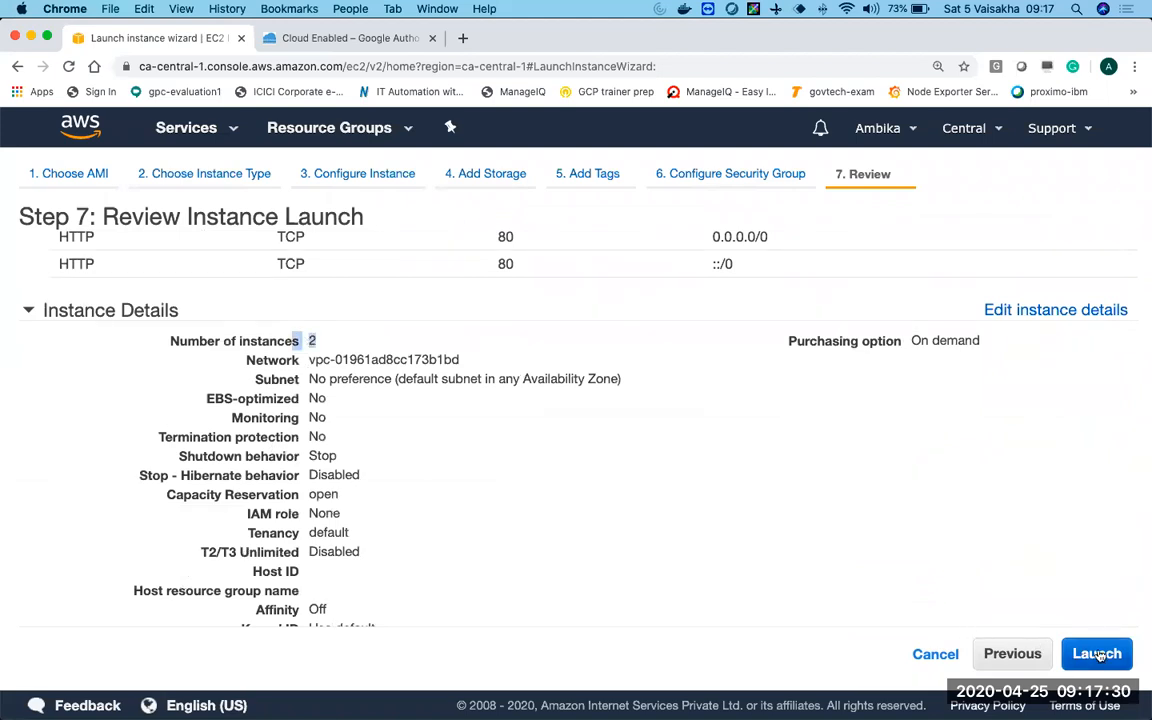
click(1096, 652)
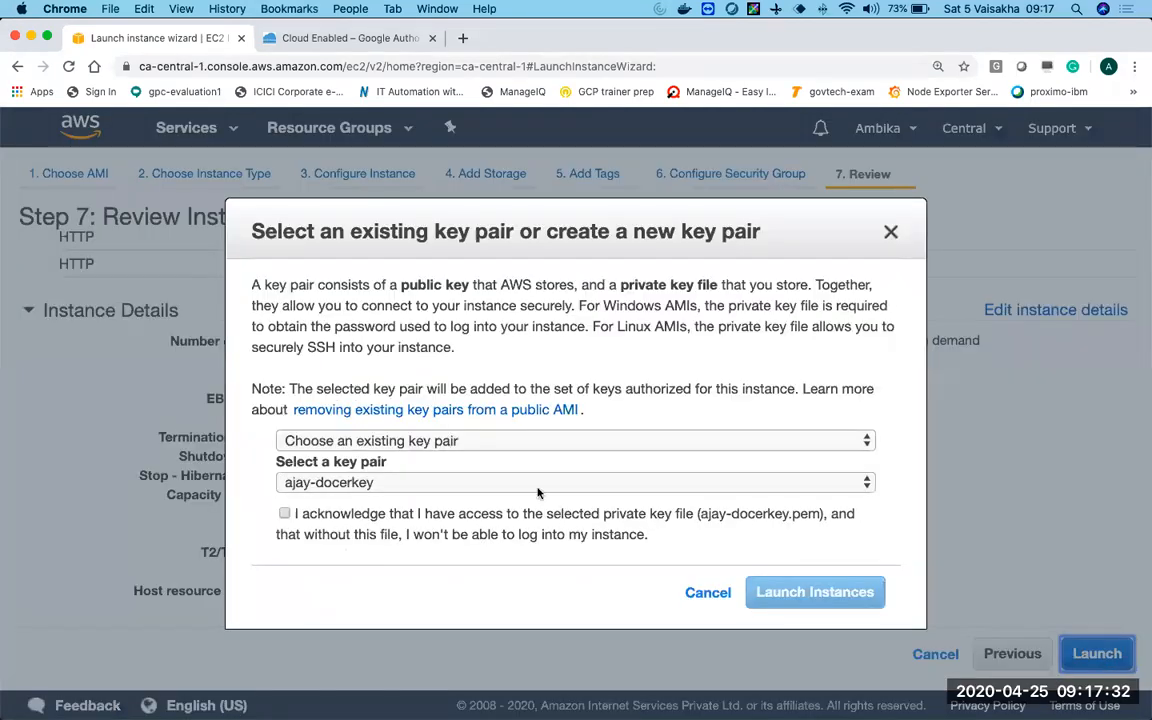
Create a new key pair named anil-web-central, download it, and launch the instances
click(576, 442)
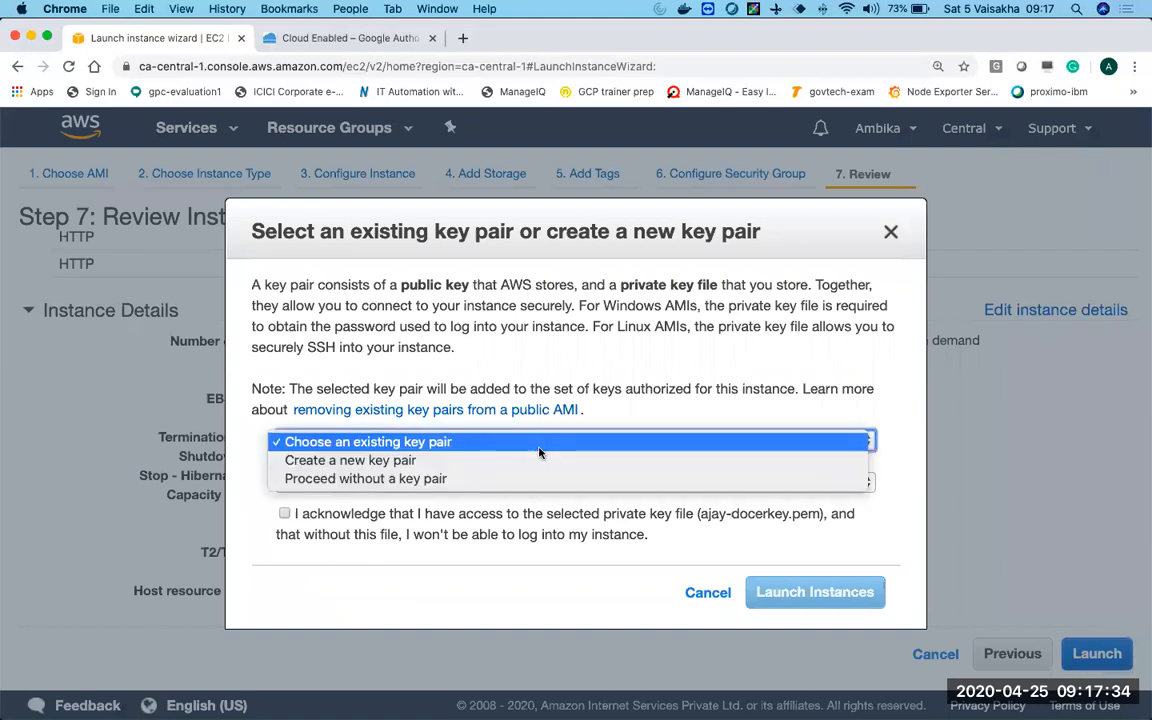
click(350, 460)
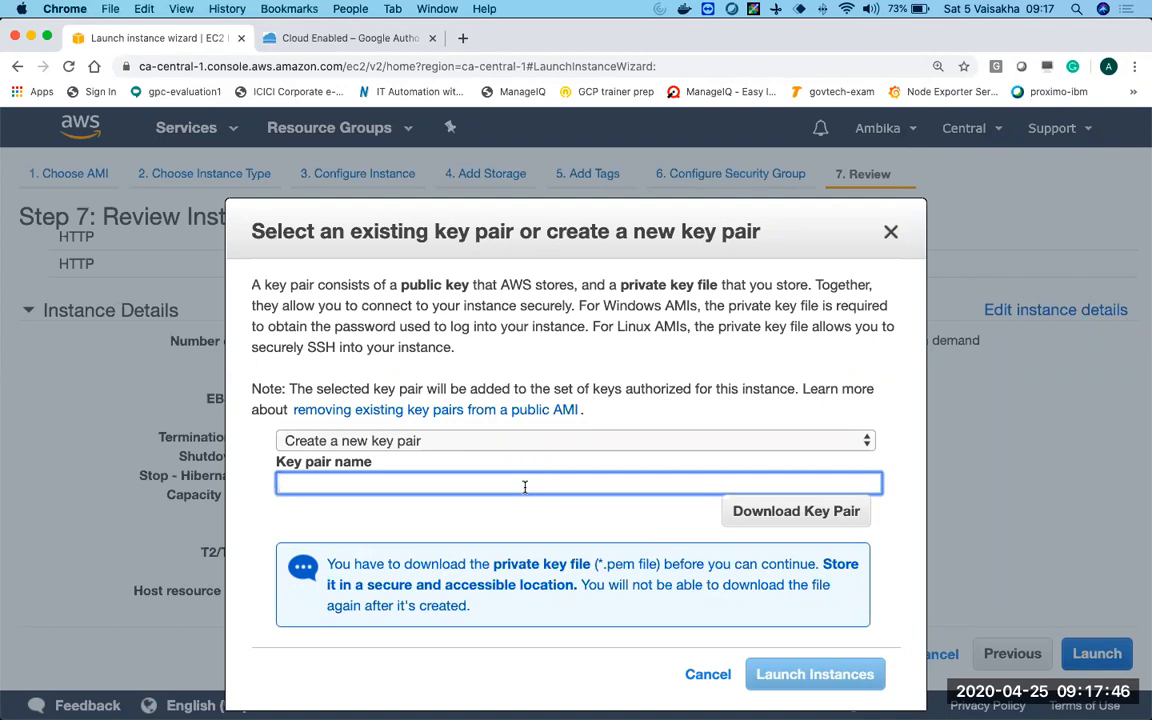
text(a)
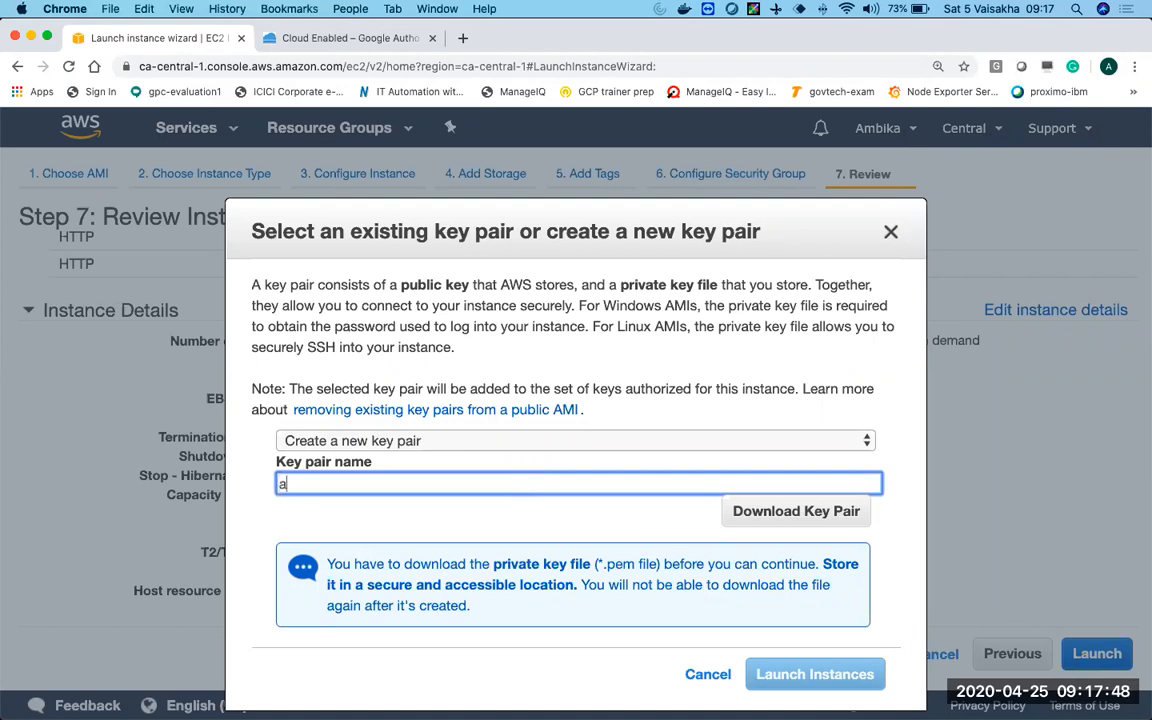
text(nil-web-central)
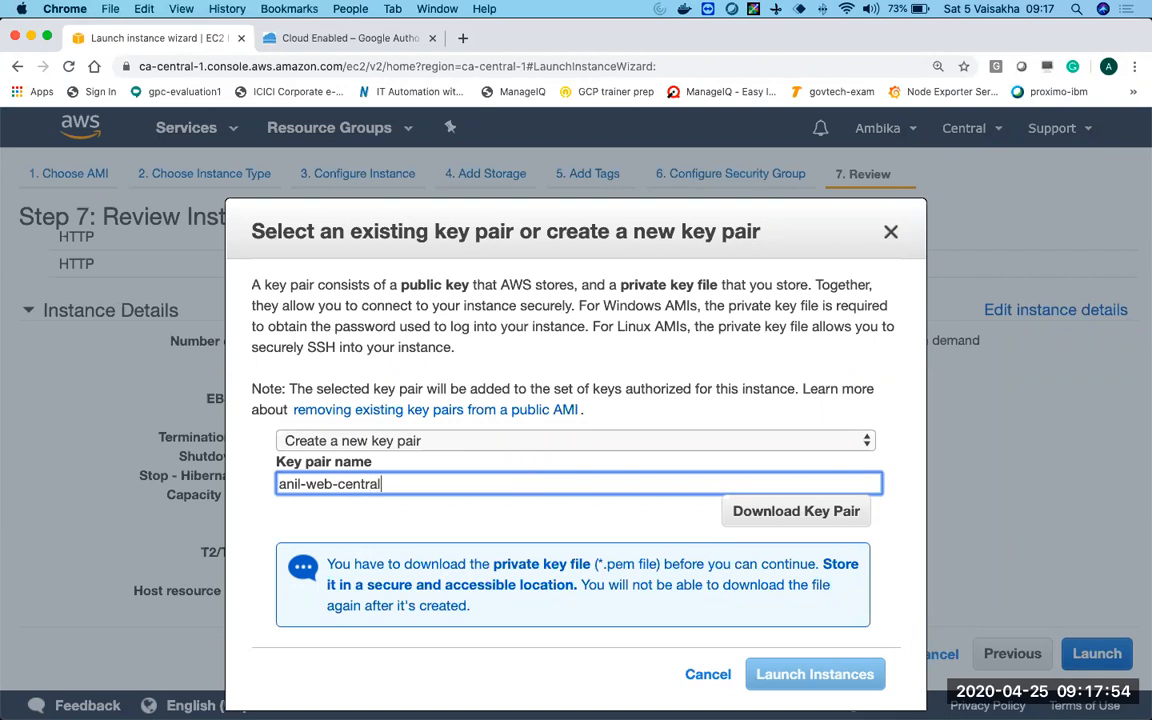
click(796, 512)
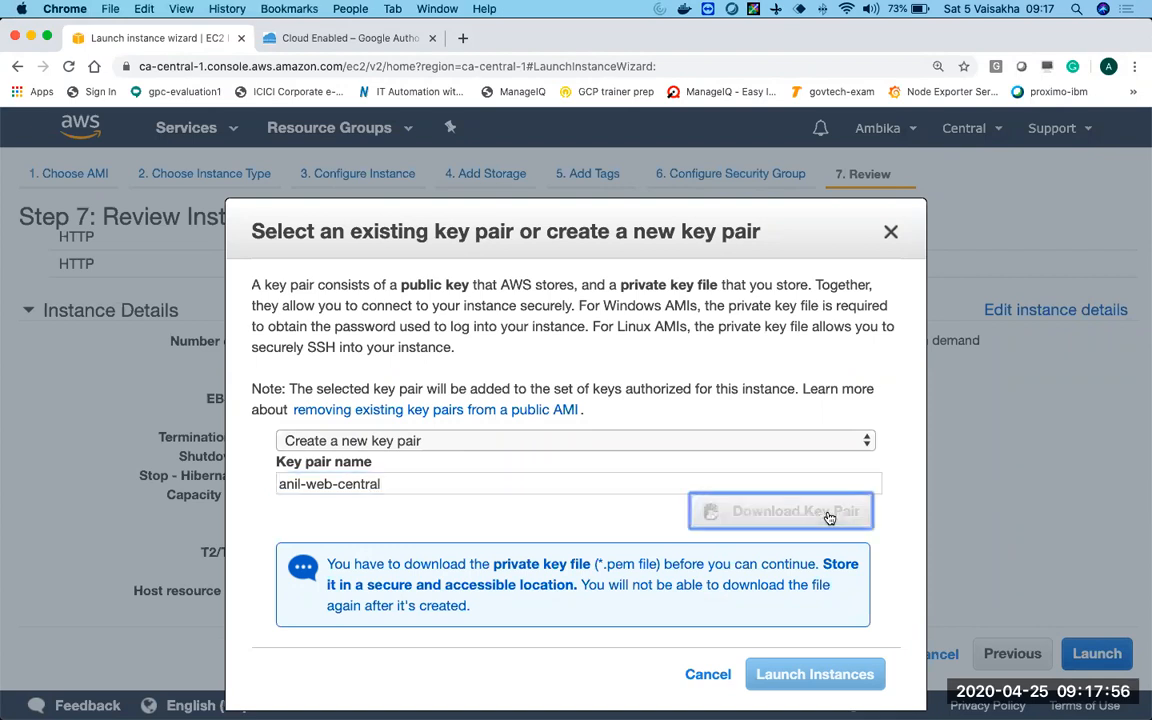
click(796, 512)
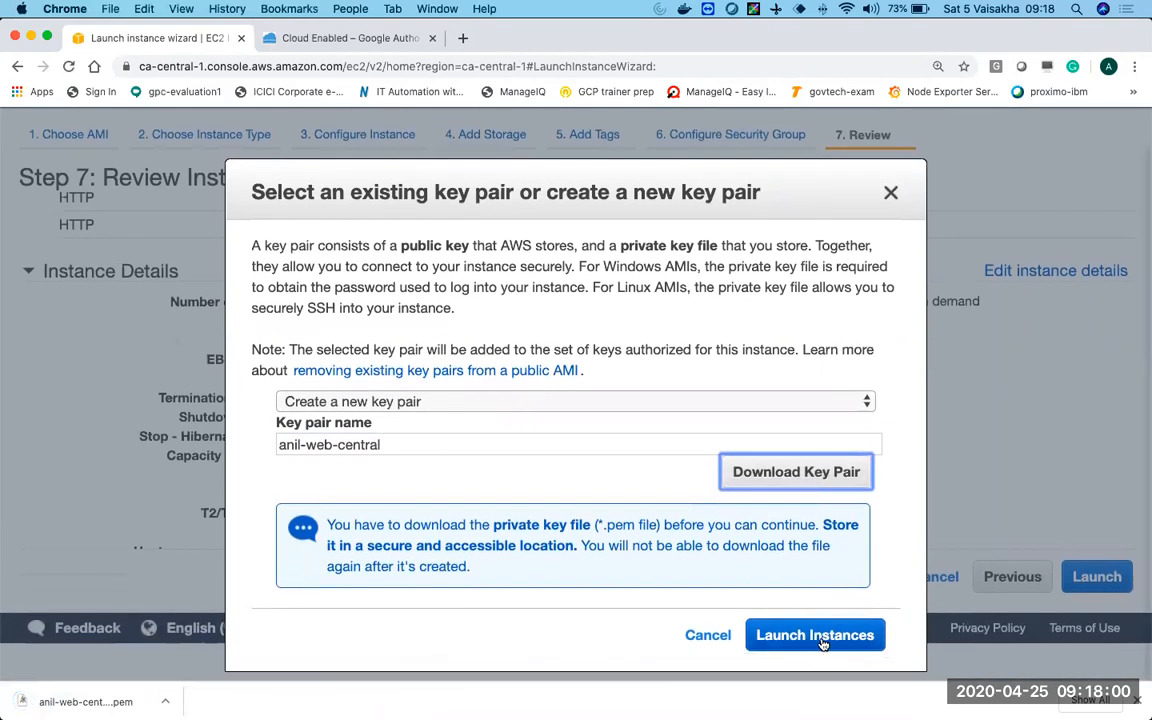
click(814, 634)
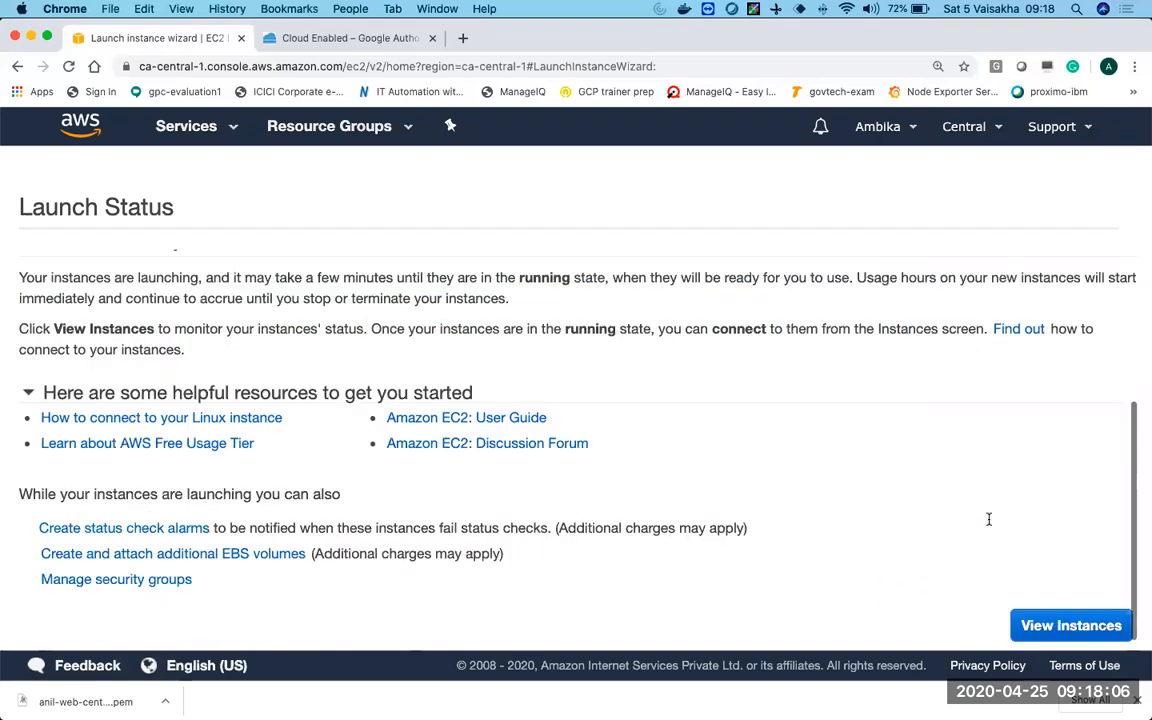
View the launched instances and name them web-01 and web-02
click(1072, 624)
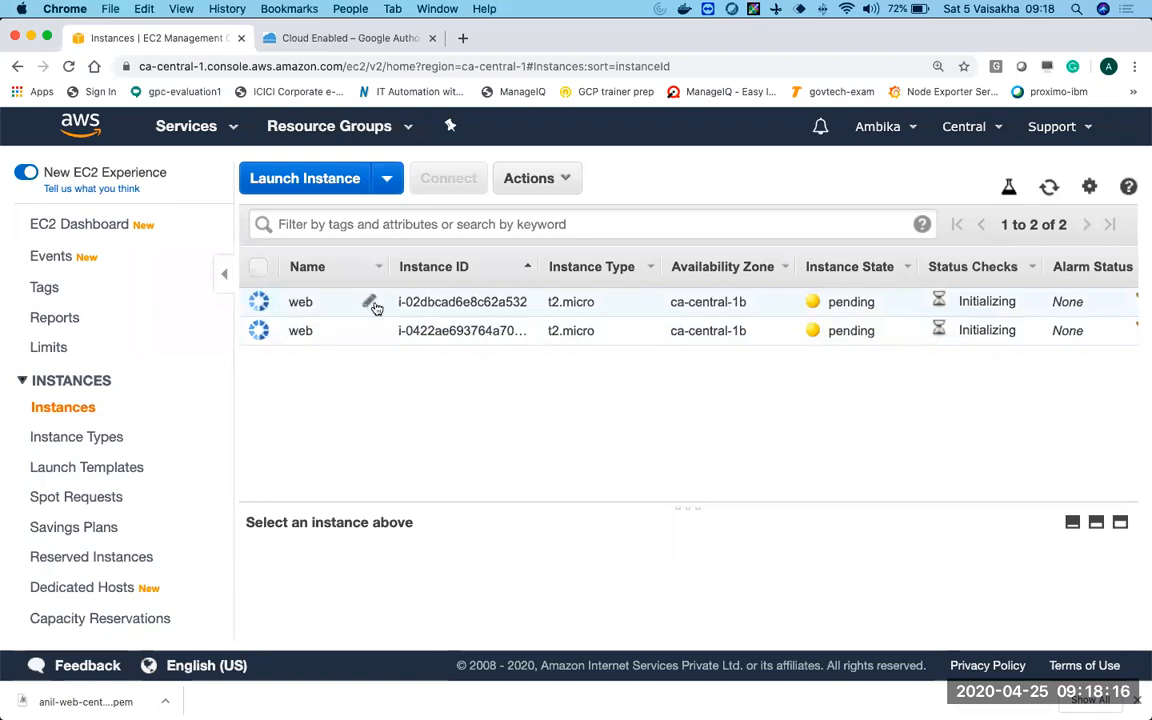
text(web-01)
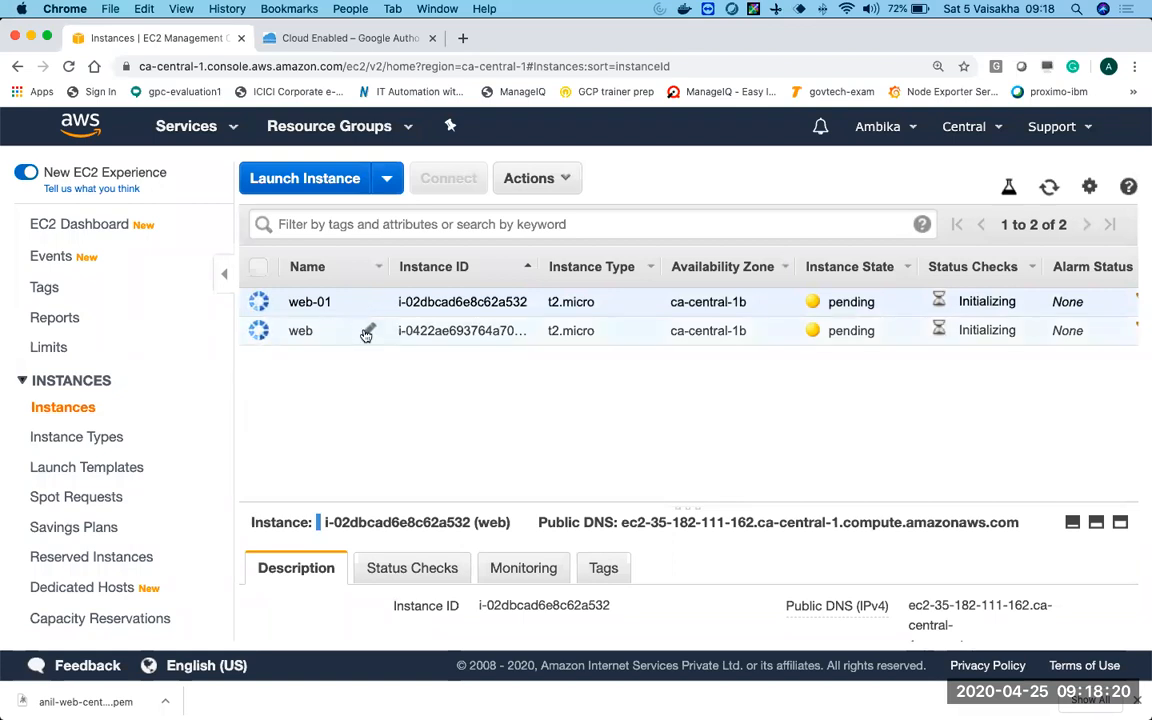
text(web-02)
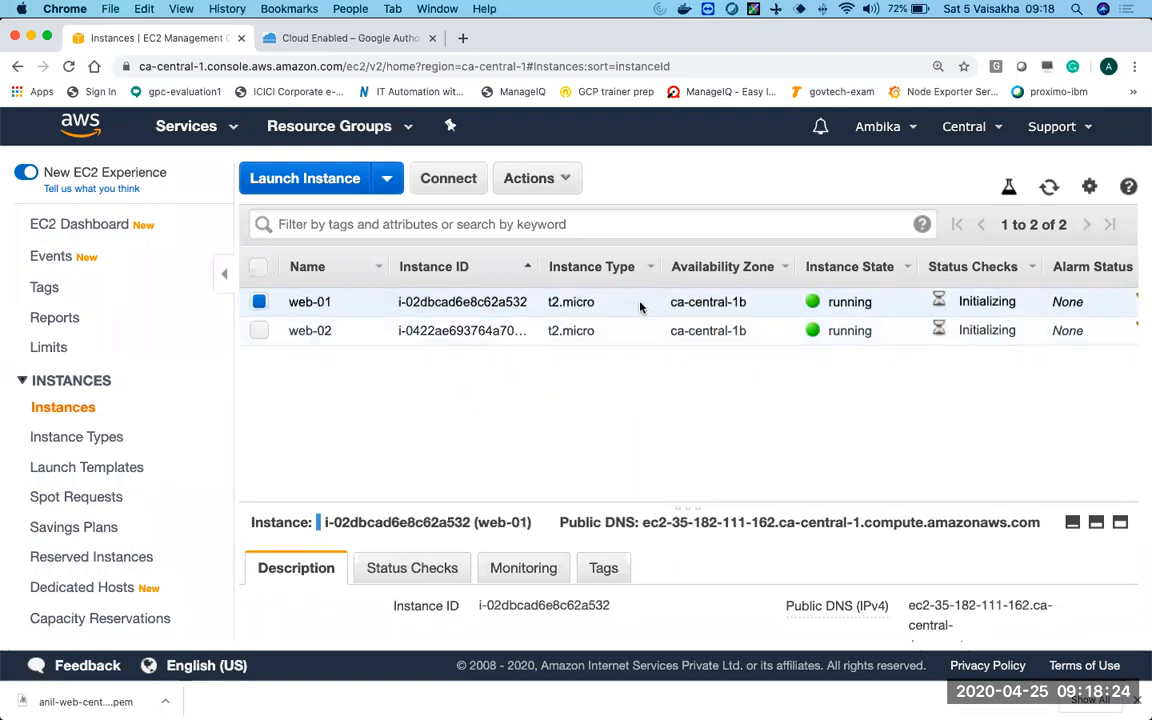
mouse_move(720, 302)
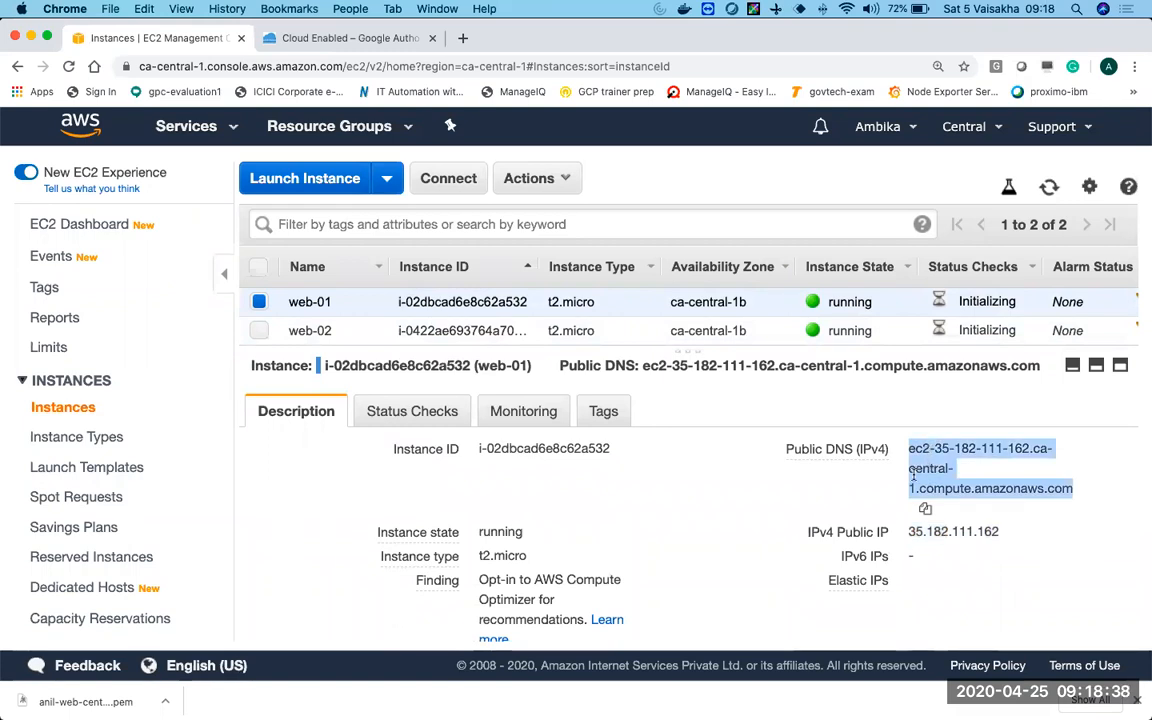
Copy web-01's private IP address and bring up its SSH connection instructions
scroll(down, 3)
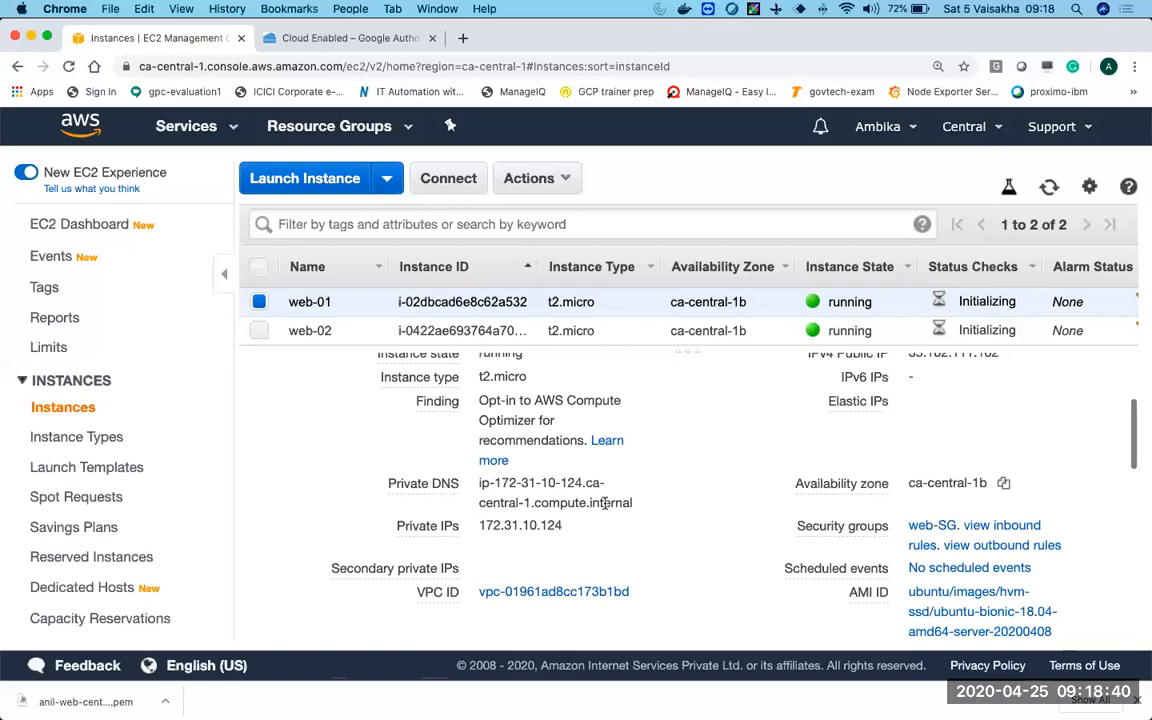
click(580, 524)
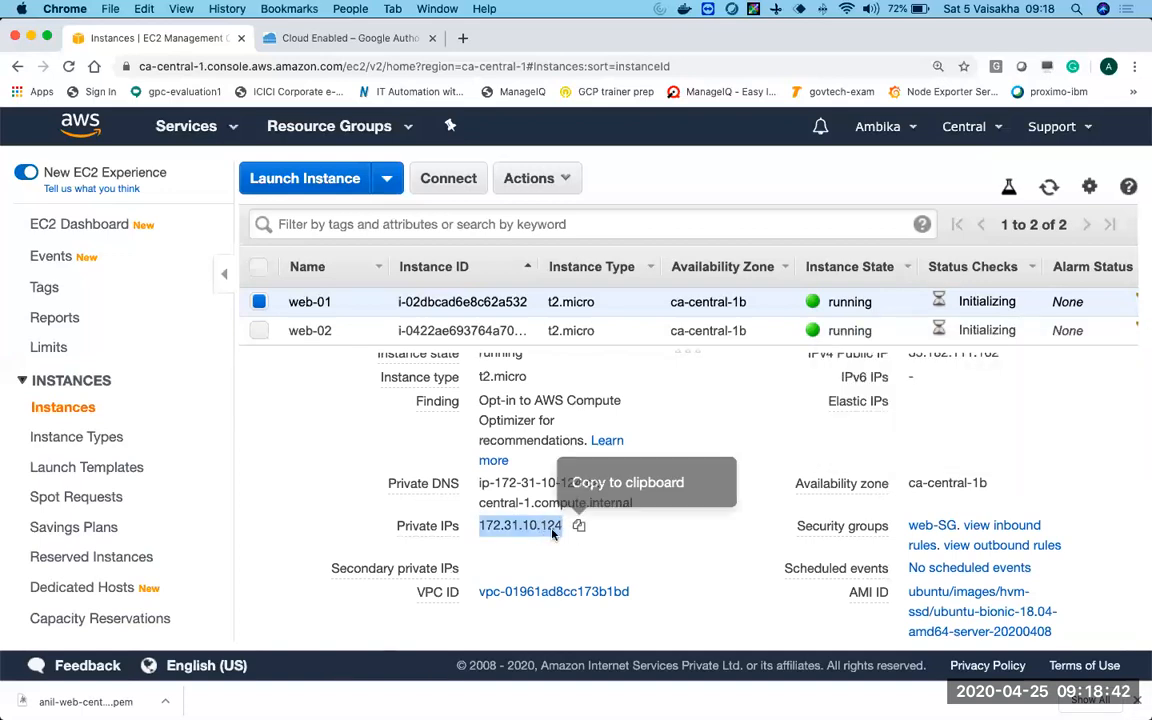
mouse_move(608, 536)
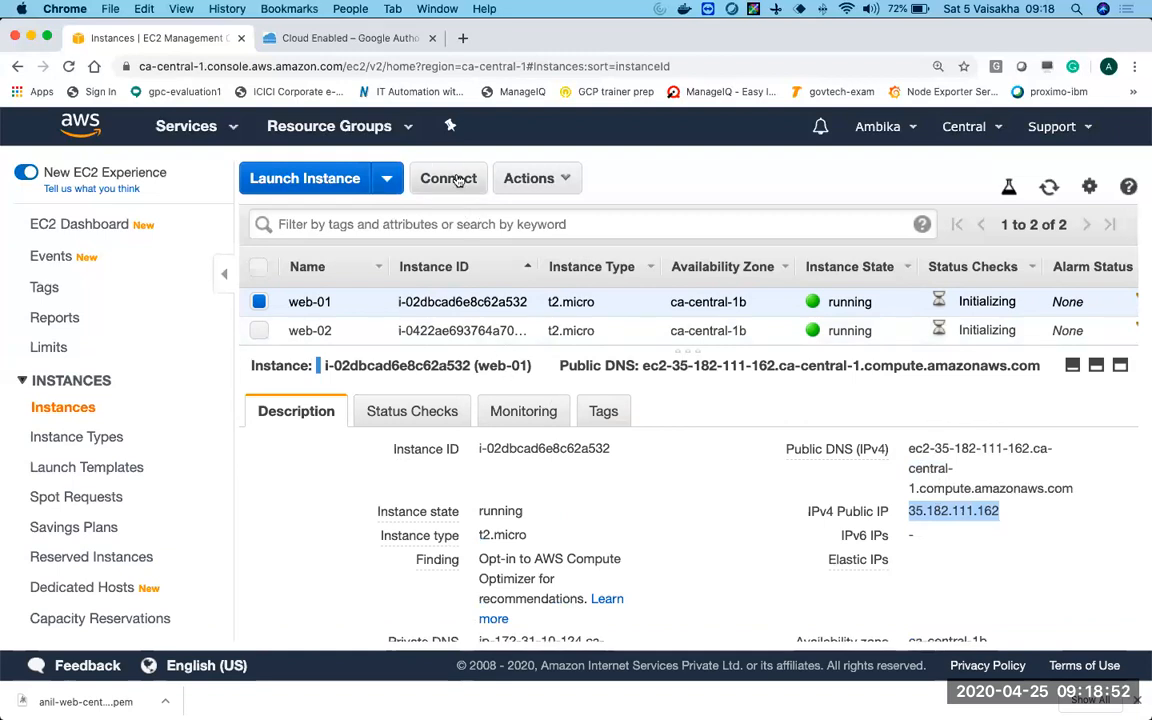
click(448, 178)
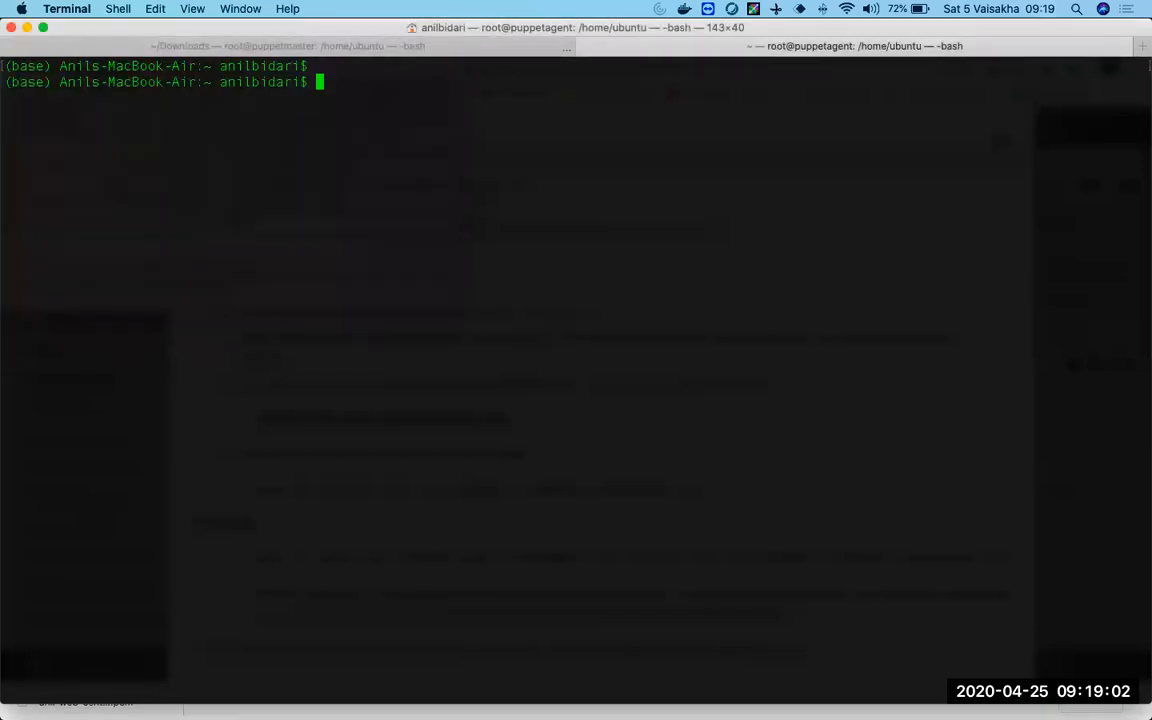
In Downloads, lock anil-web-central.pem with chmod 400
text(cd)
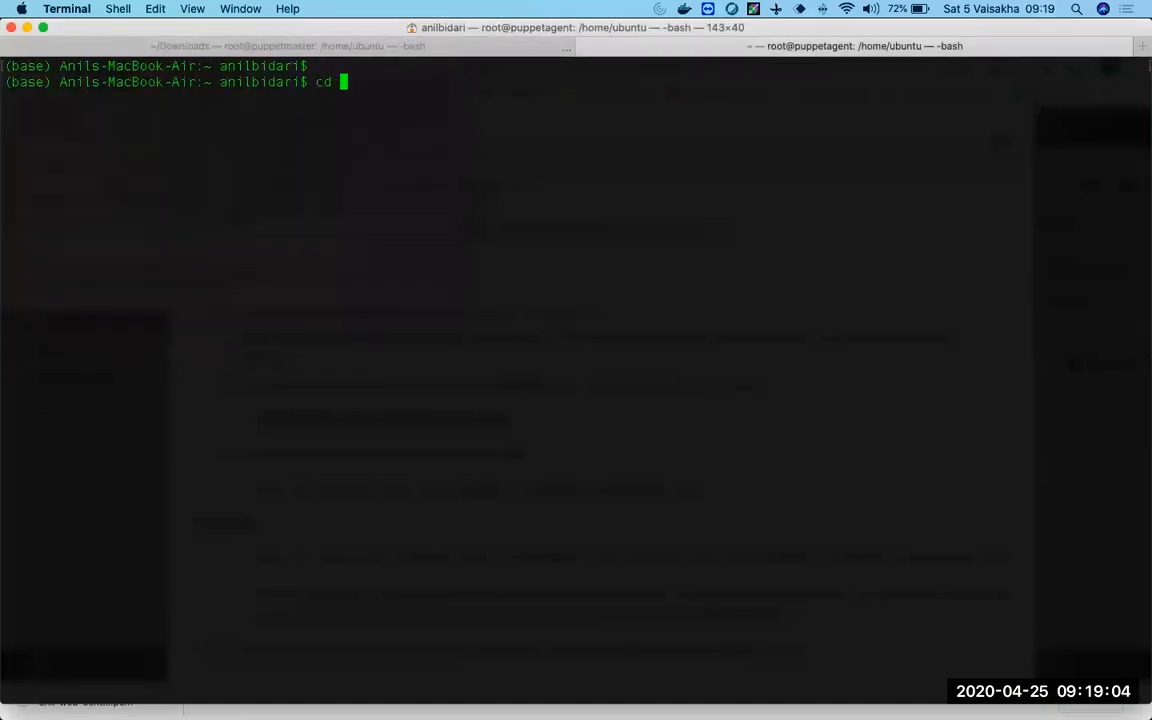
text(Downloads/)
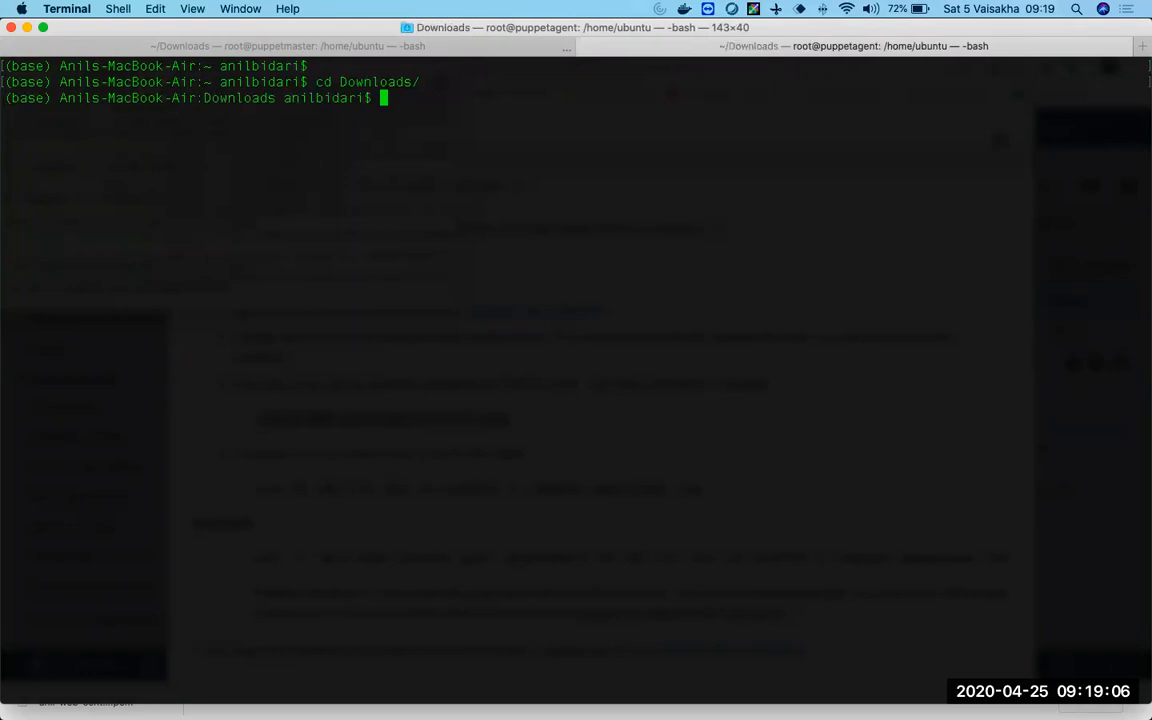
text(chmod 400 anil-web-central.pem)
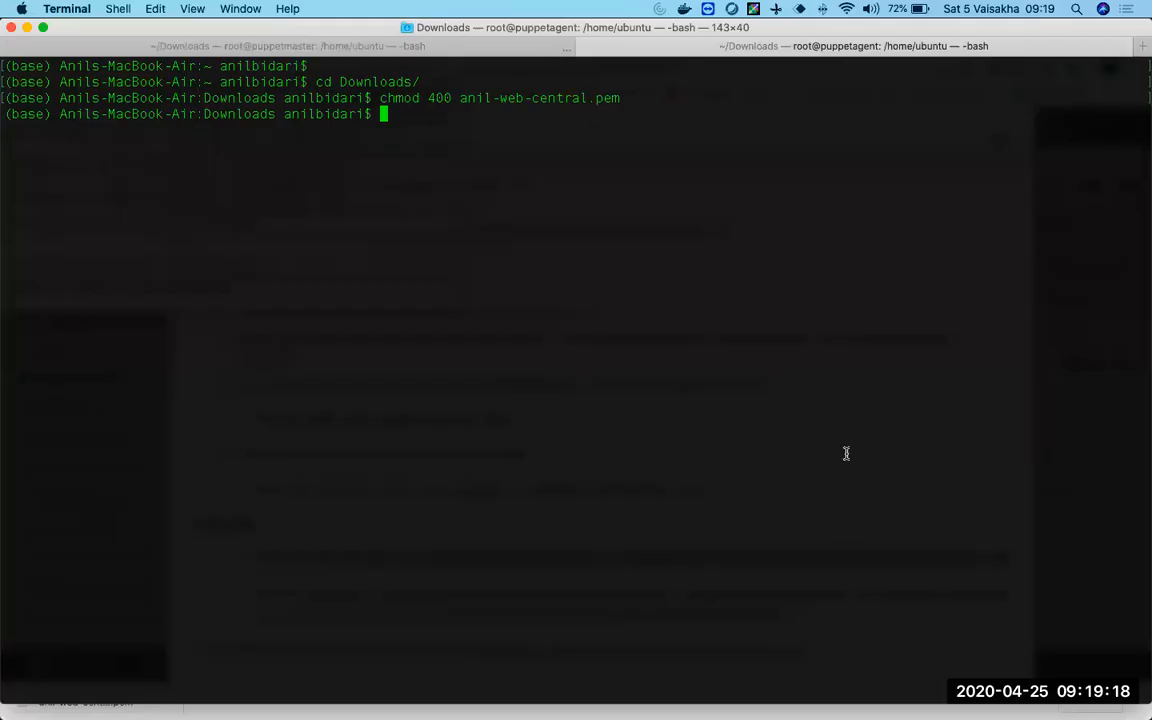
SSH into web-01 as ubuntu with the key and accept the host fingerprint with yes
text(ssh -i "anil-web-central.pem" ubuntu@ec2-35-182-111-162.ca-central-1.compute.amazonaws.com)
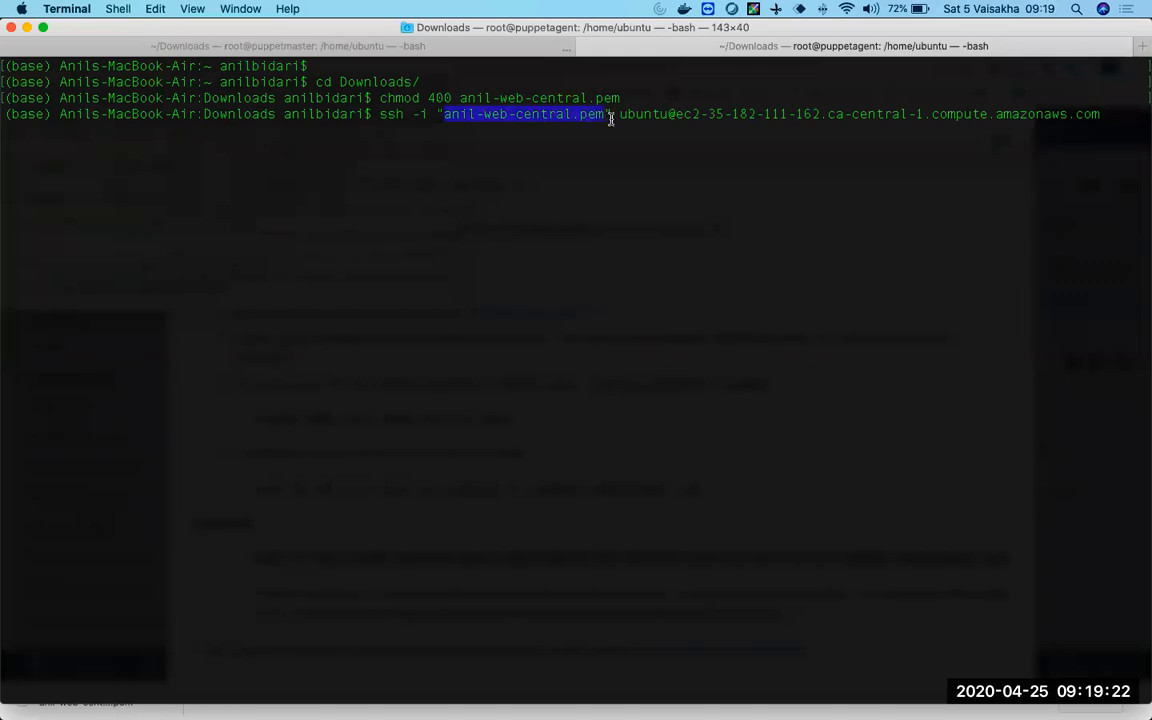
mouse_move(620, 114)
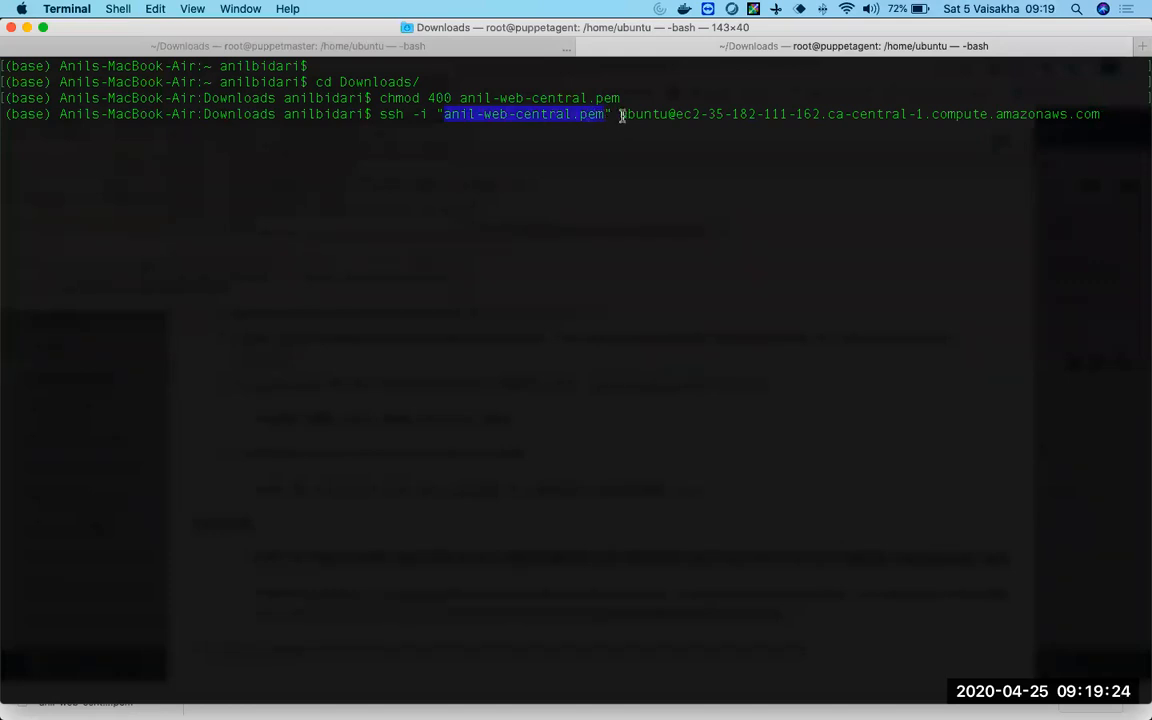
double_click(644, 112)
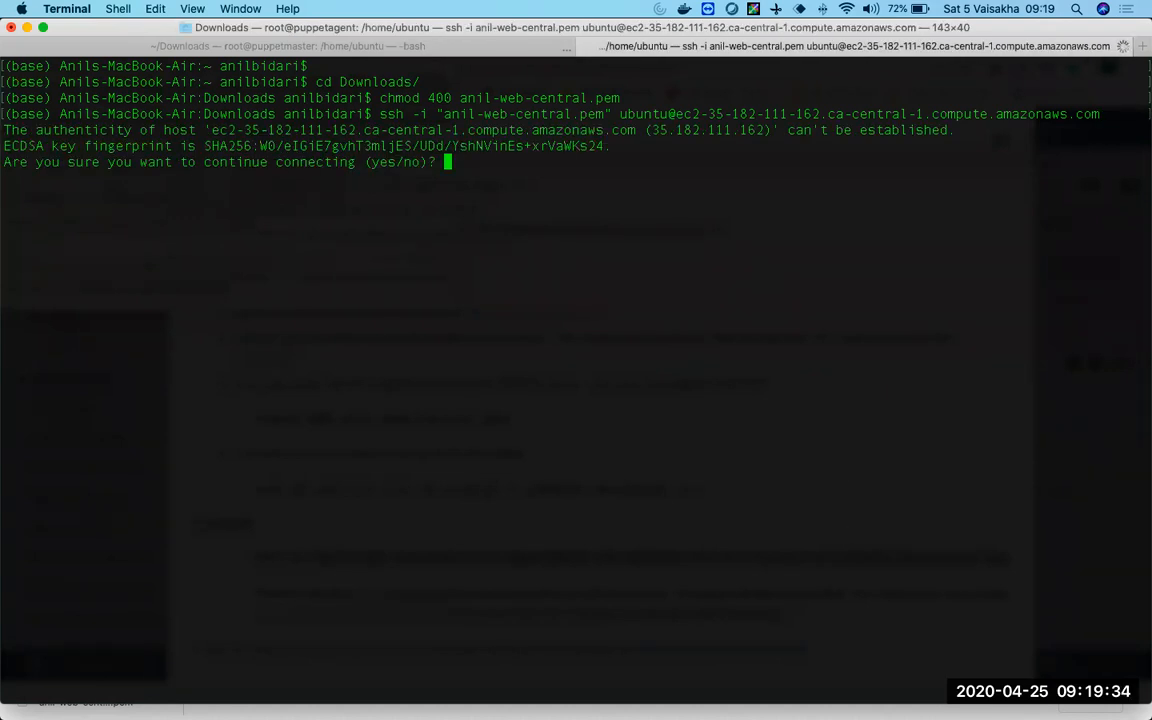
text(yes)
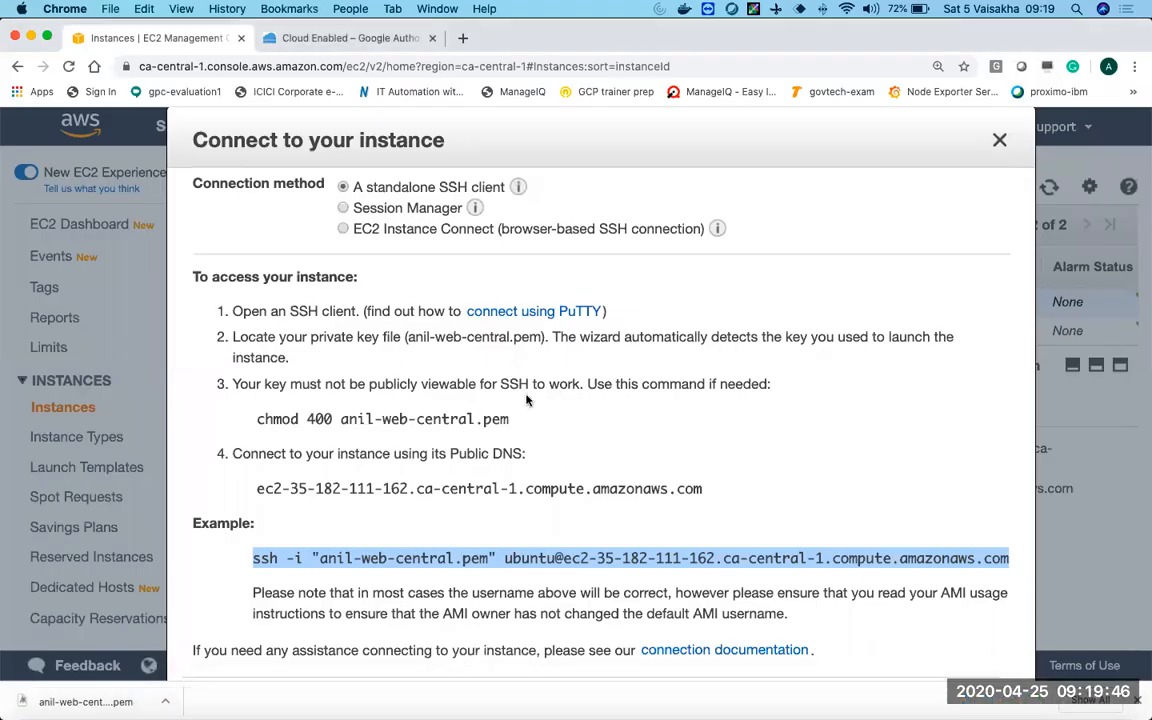
Dismiss the connection instructions and review web-01's Description details
click(1000, 140)
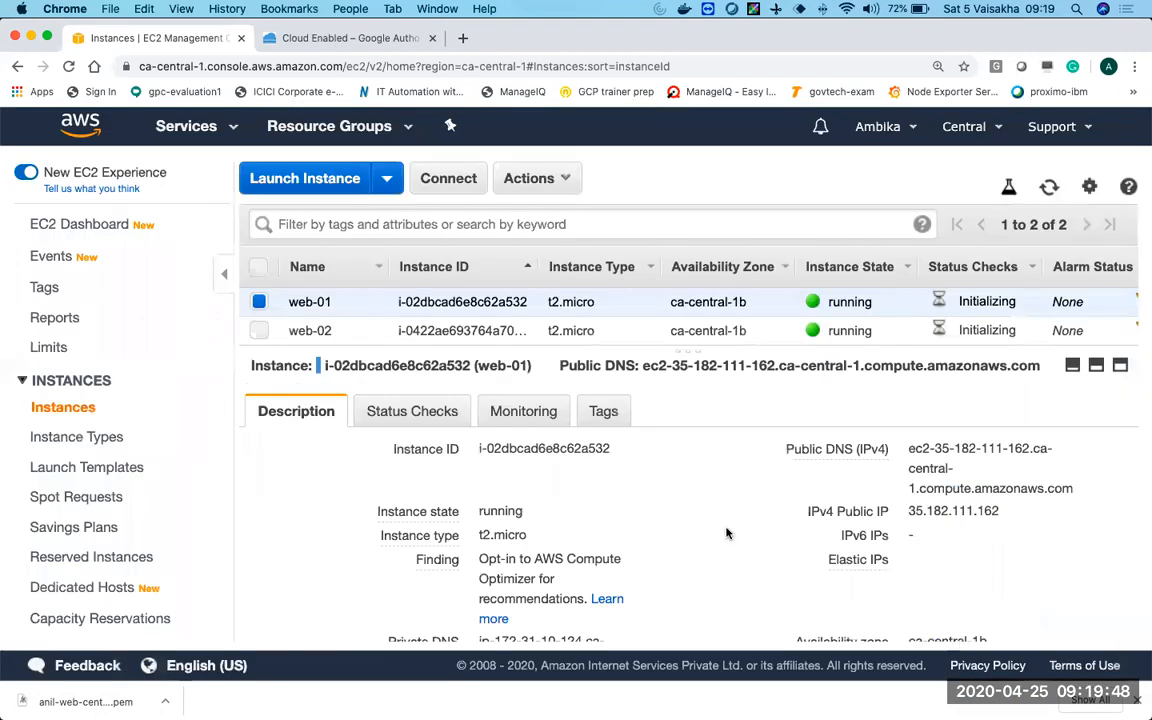
scroll(down, 3)
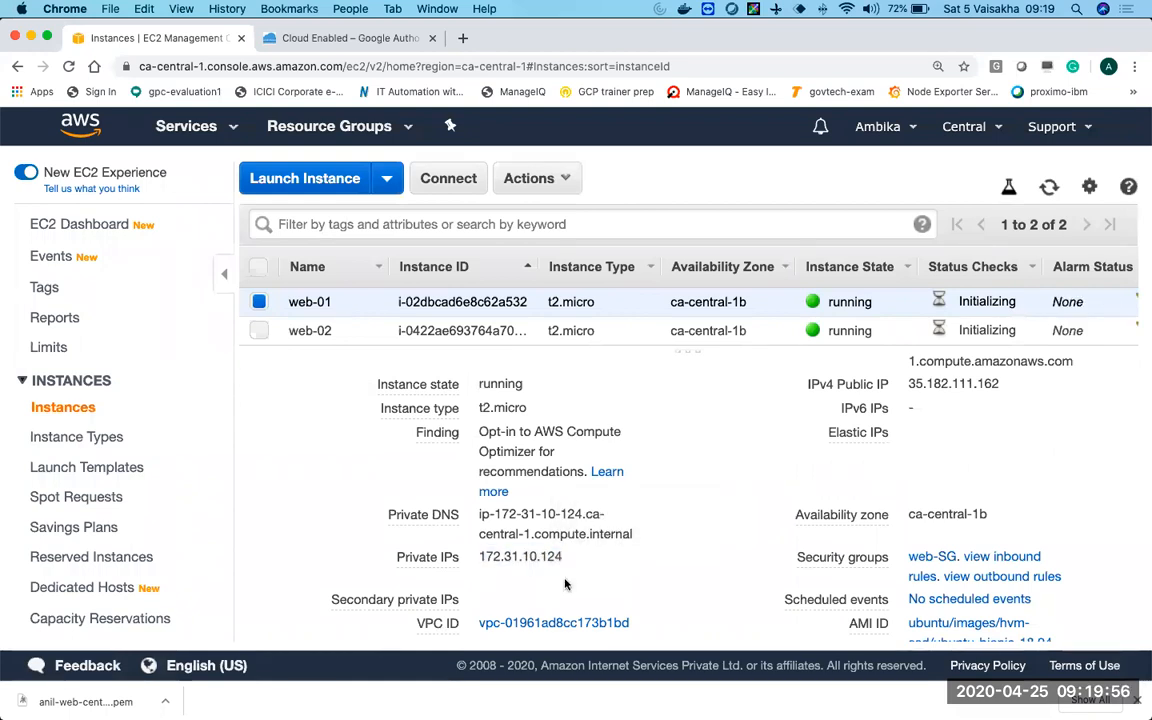
mouse_move(612, 582)
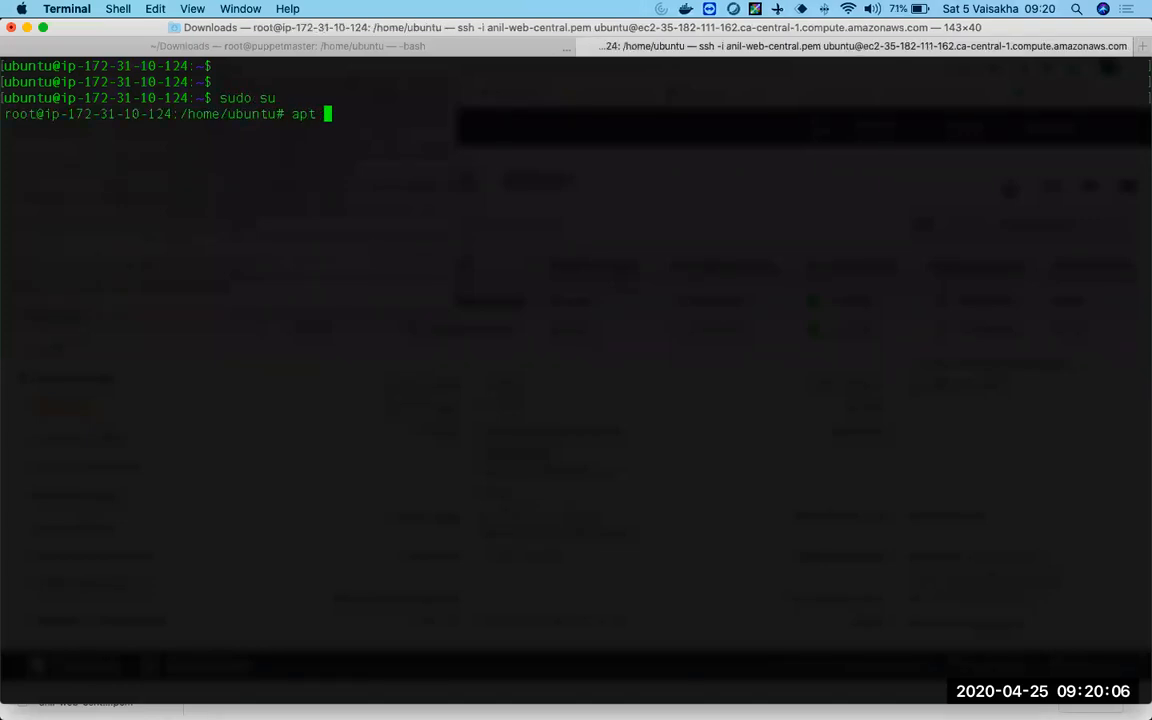
As root on web-01, enter apt update && apt install apache2
text(update &&)
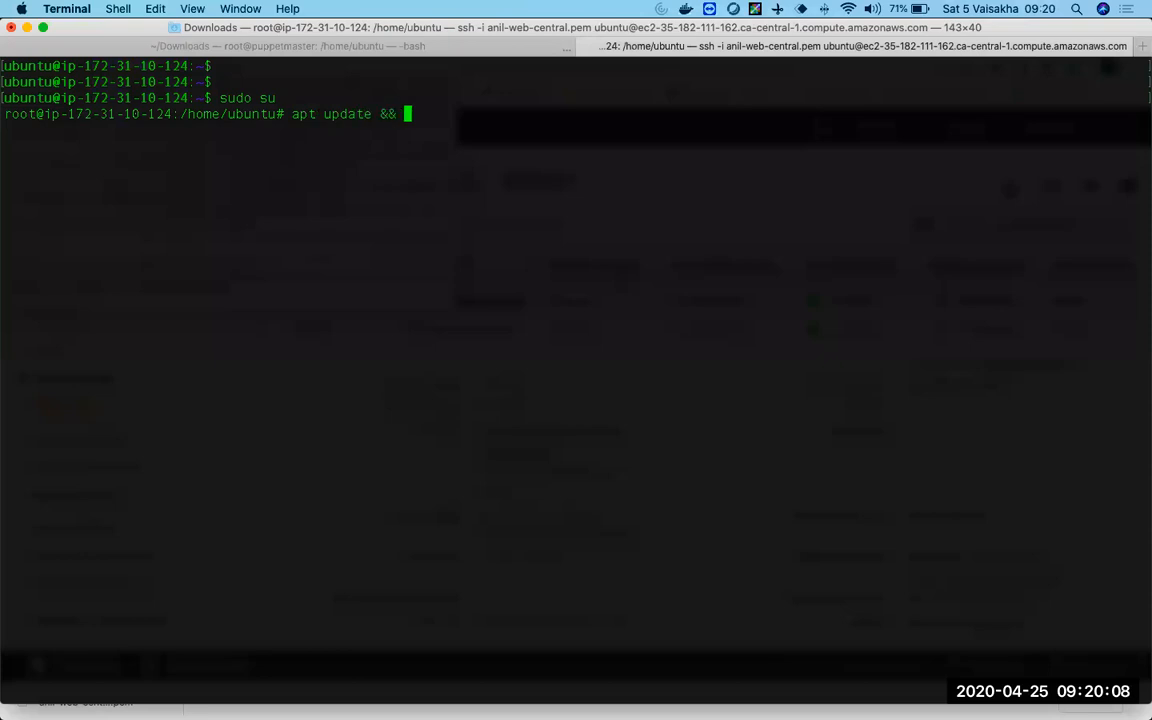
text(apt install)
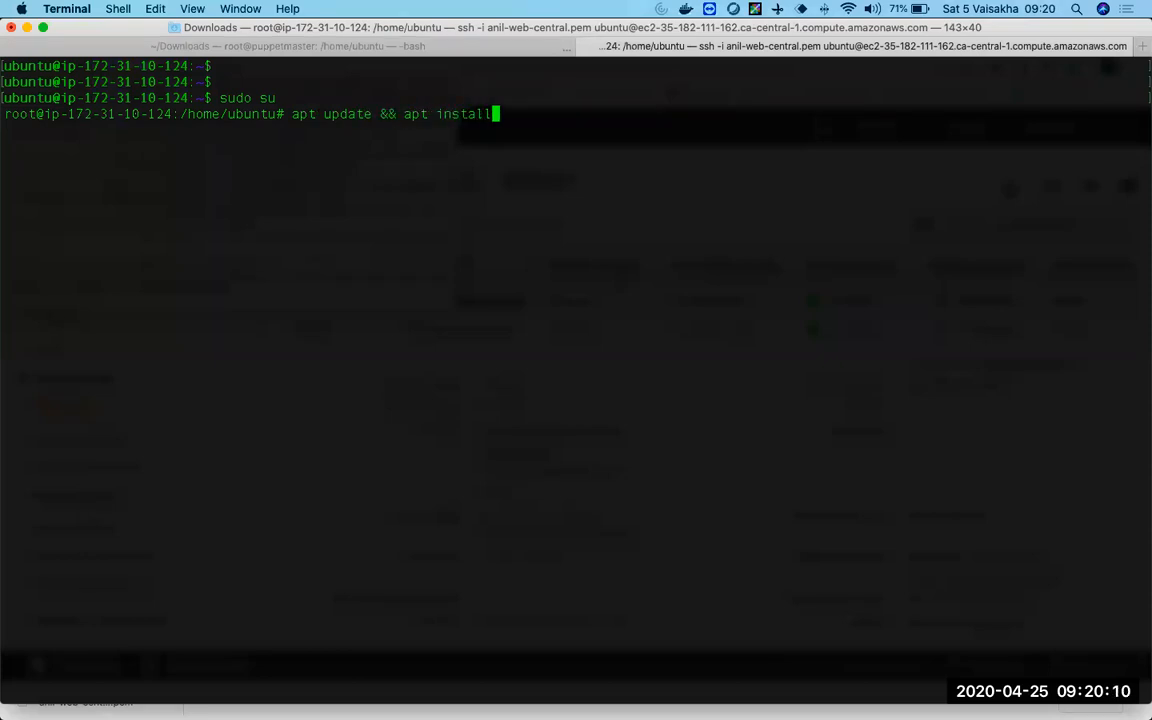
text(apcahe2)
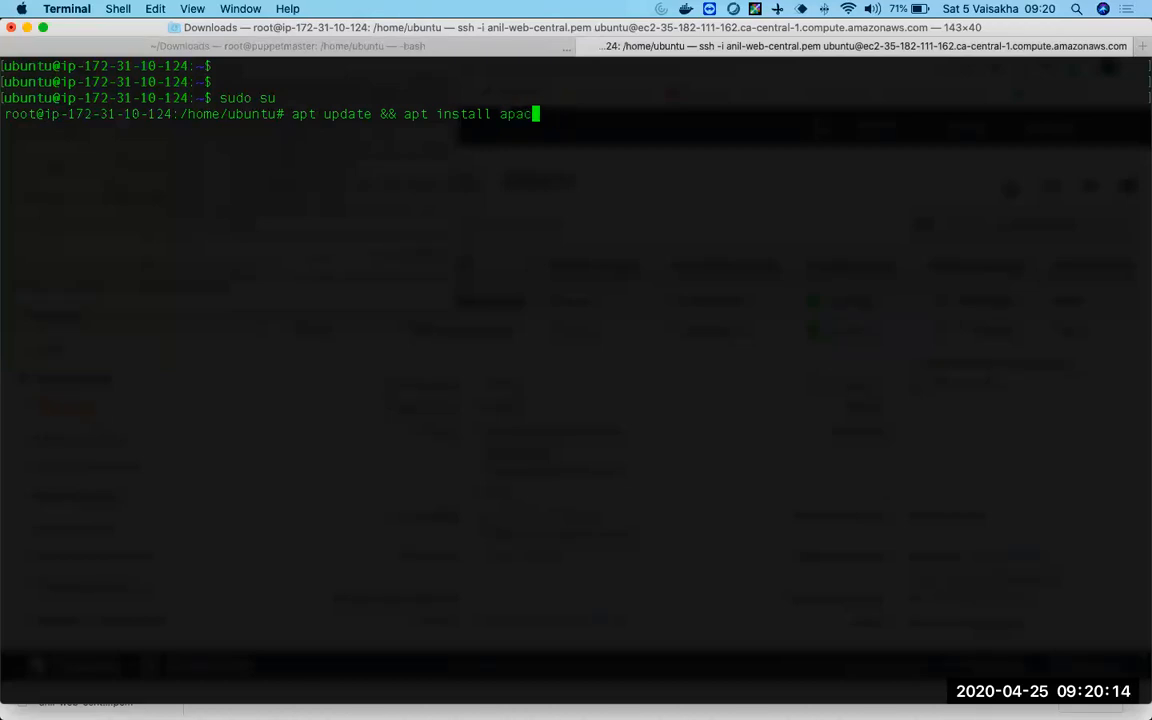
text(he2)
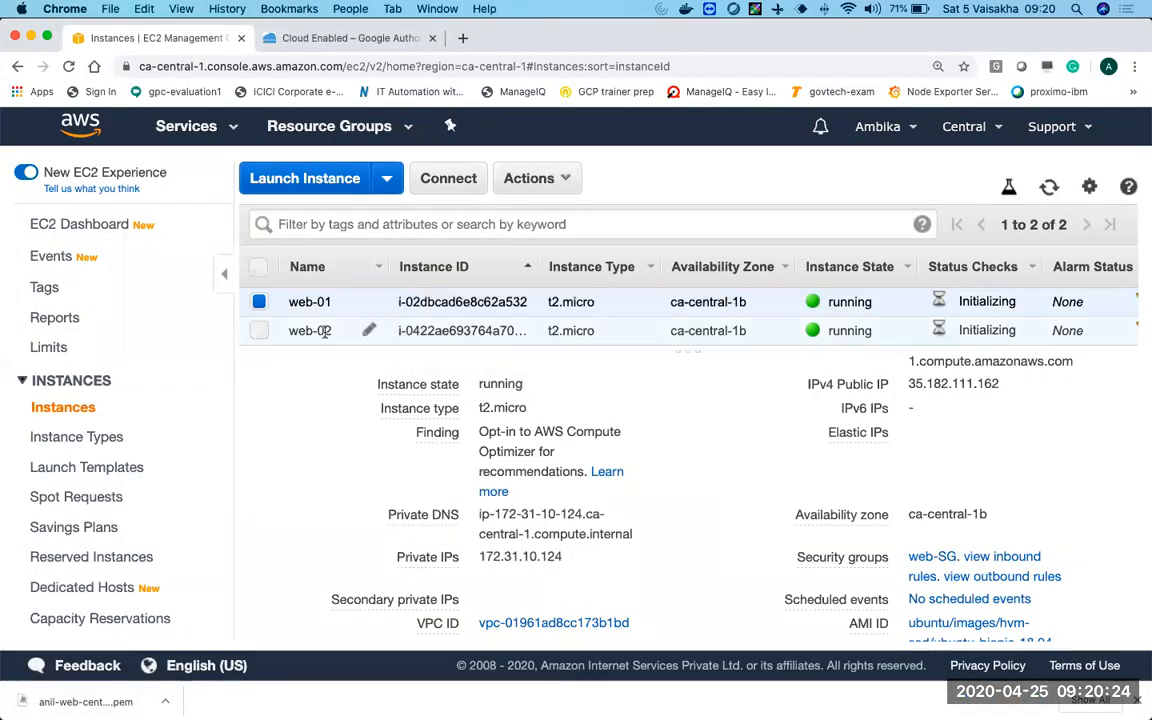
SSH into web-02 as ubuntu with the anil-web-central key and accept its host fingerprint
click(448, 178)
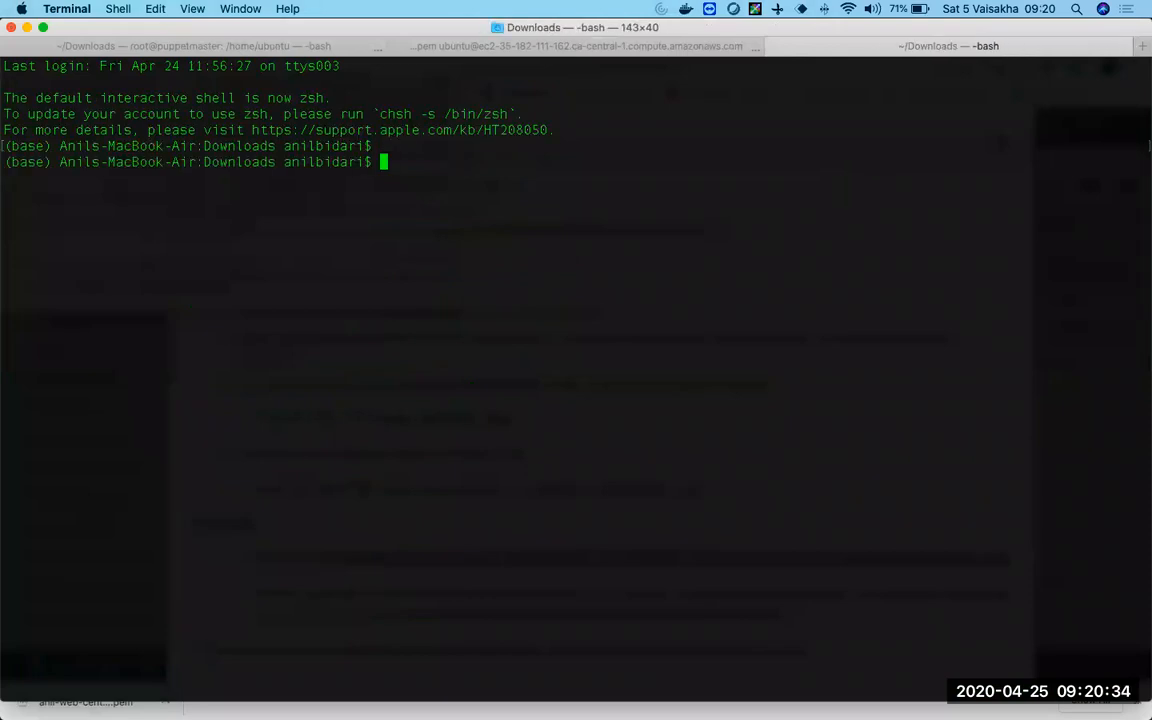
text(ssh -i "anil-web-central.pem" ubuntu@ec2-35-183-208-124.ca-central-1.compute.amazonaws.com)
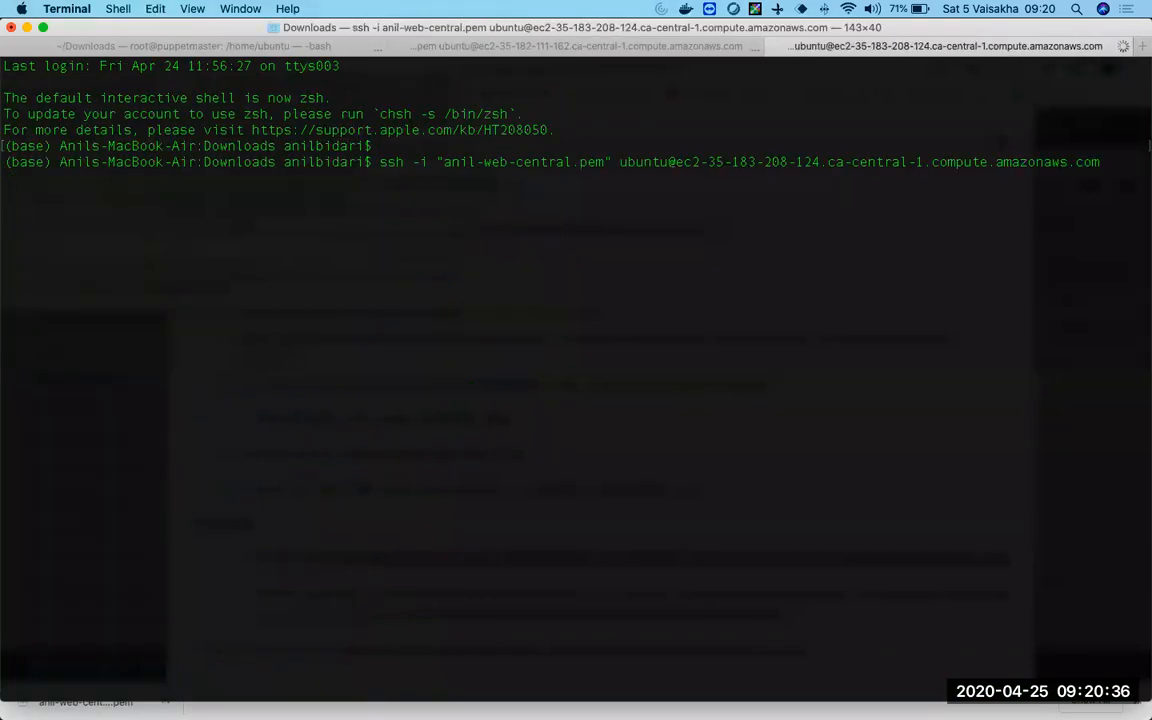
text(yes/no)? yes)
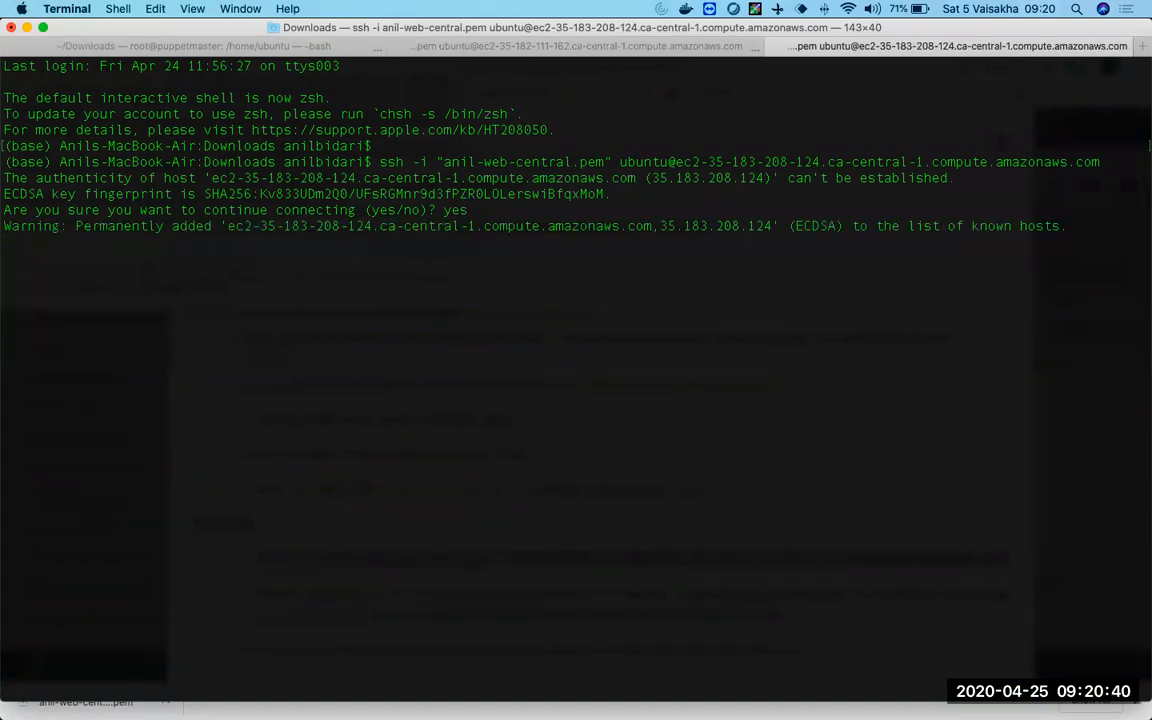
key(Return)
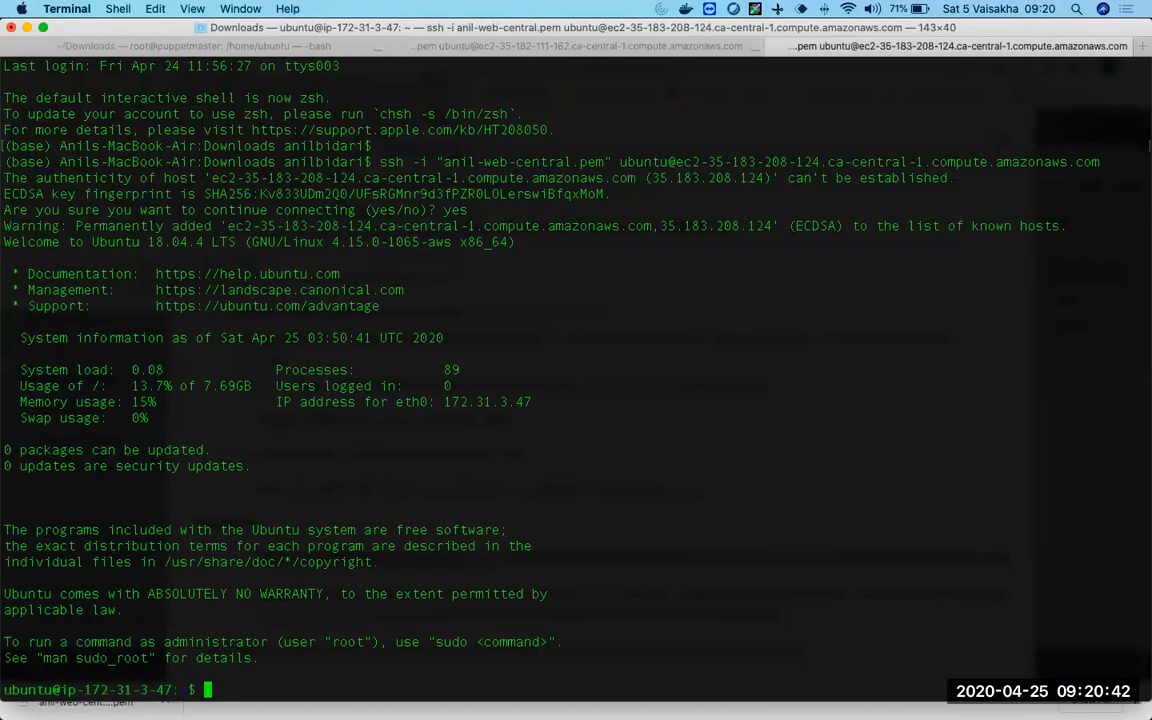
Become root with sudo su and start installing apache2 on web-02
text(sudo su)
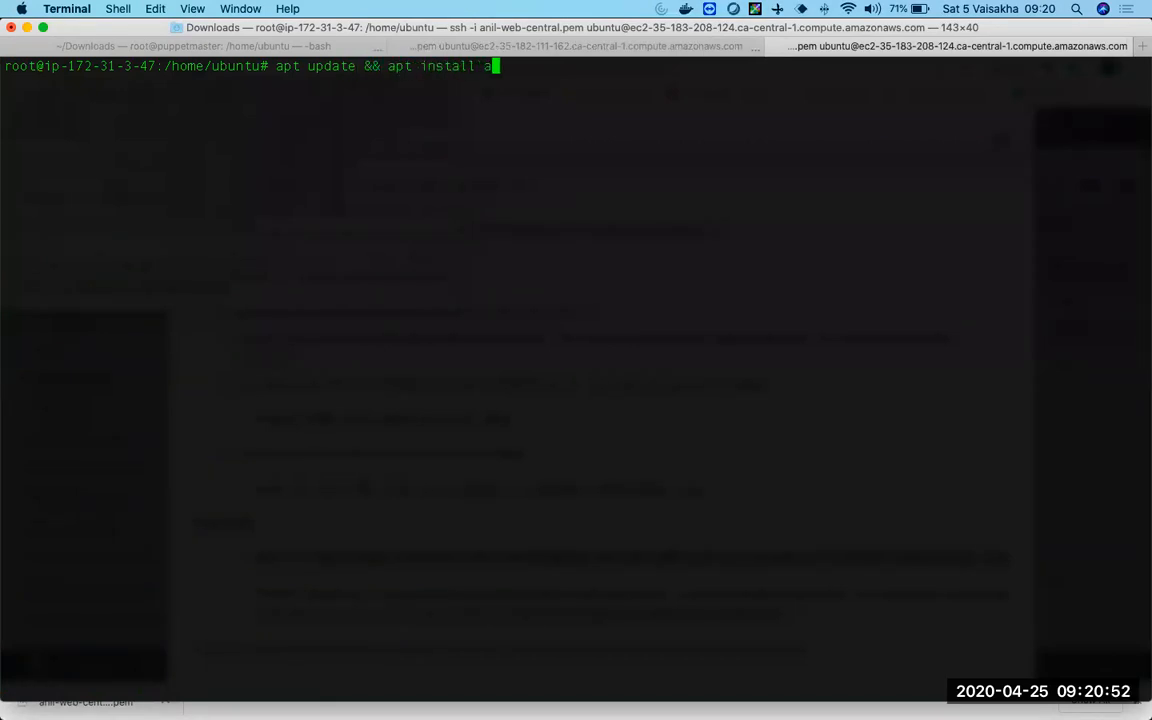
text(pche)
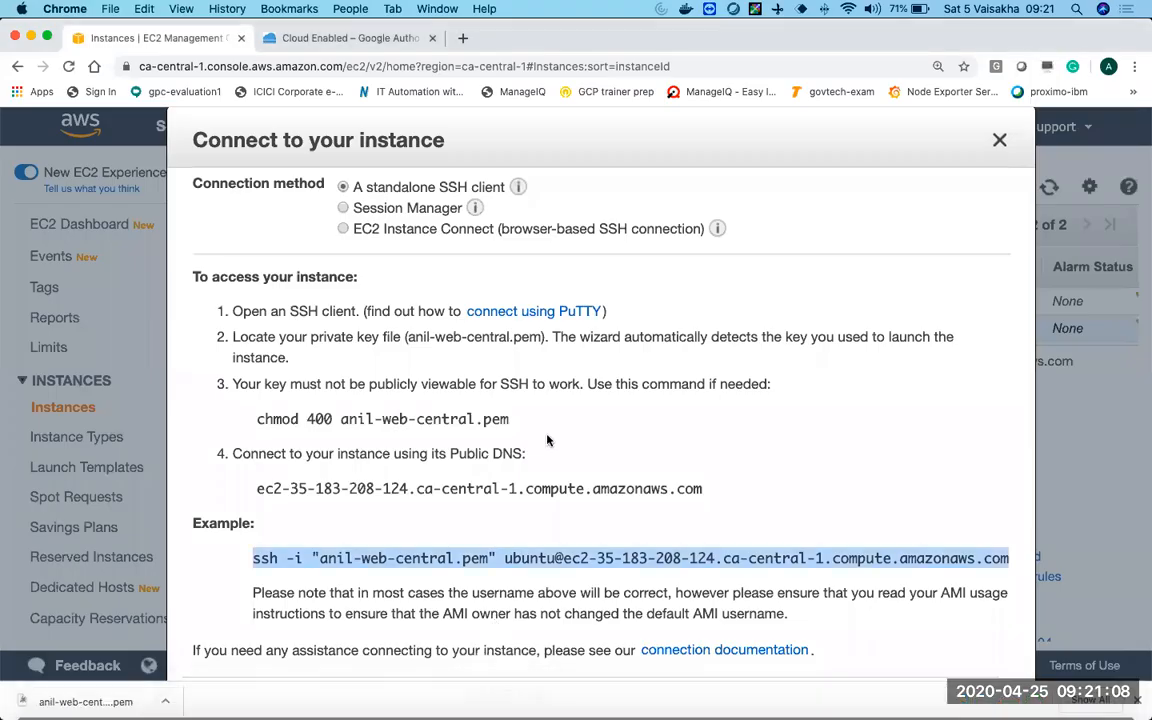
Load web-01's public IP in a new tab to see the Apache page, then select web-02 in Instances
click(1000, 140)
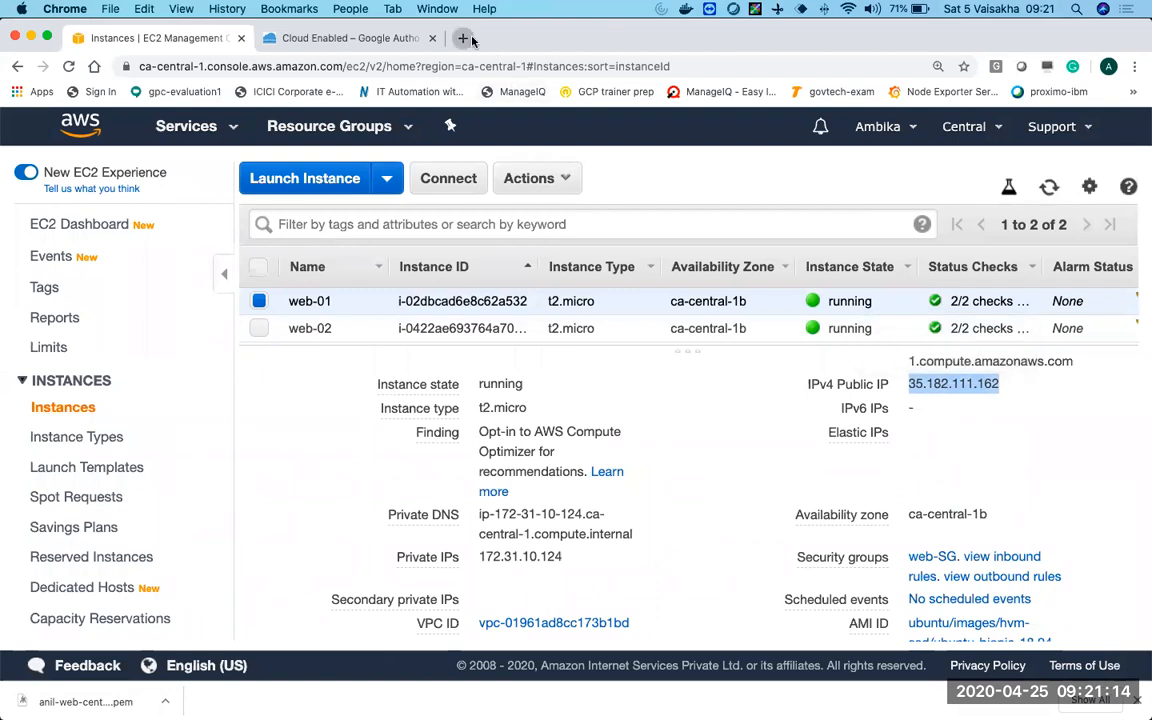
click(464, 38)
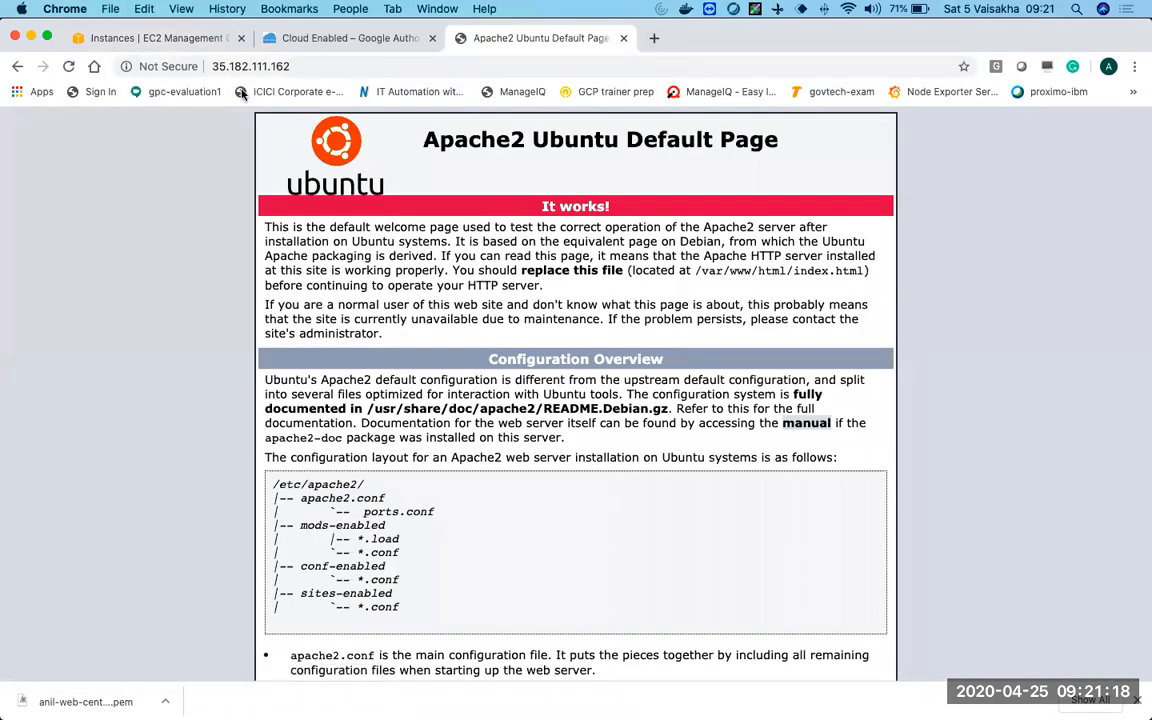
click(150, 38)
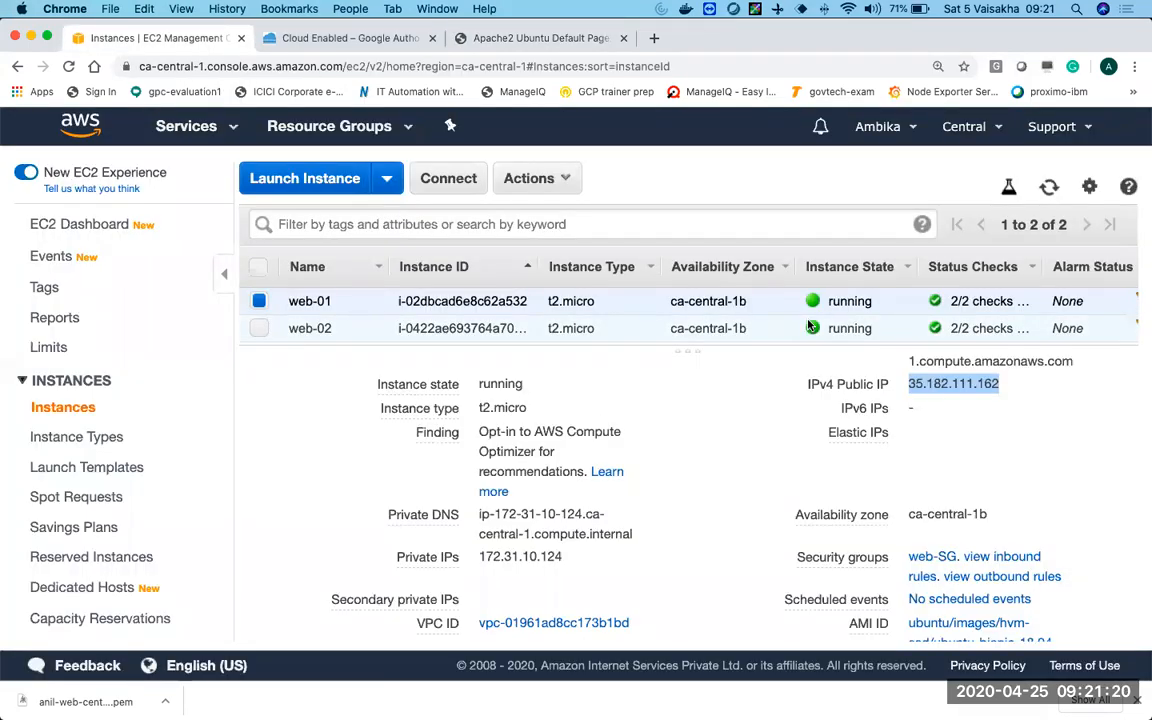
click(310, 328)
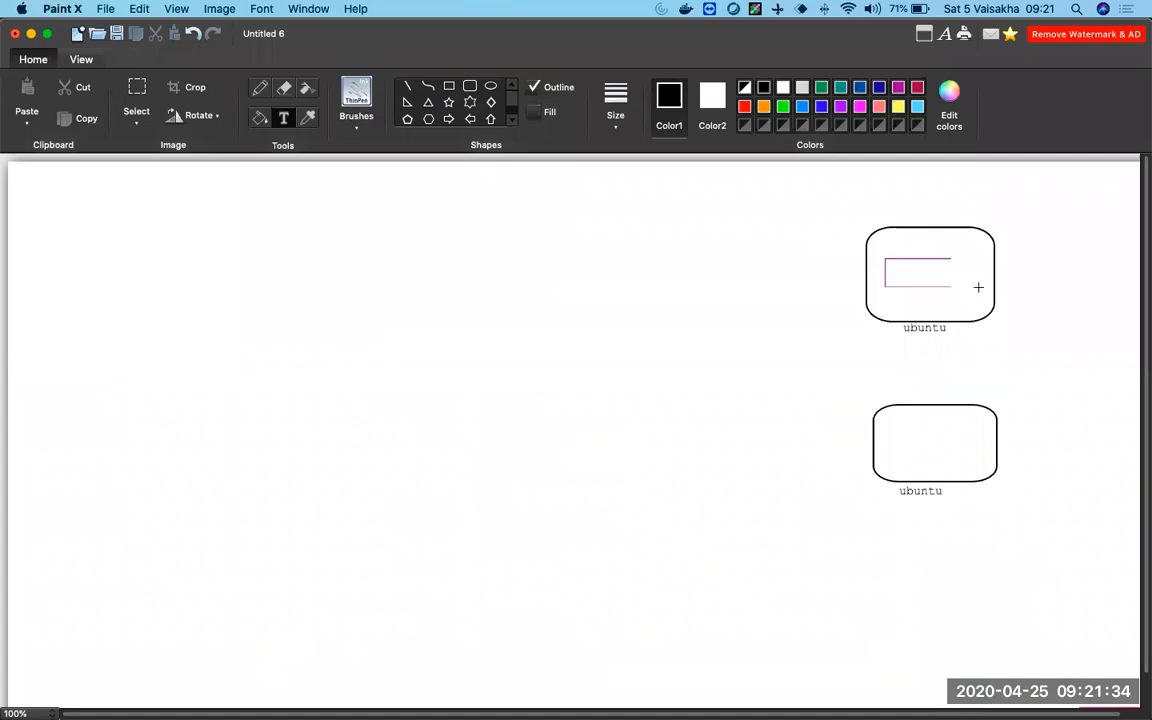
Label the top box web-01 and the lower box web-02 with the Text tool
text(web-0)
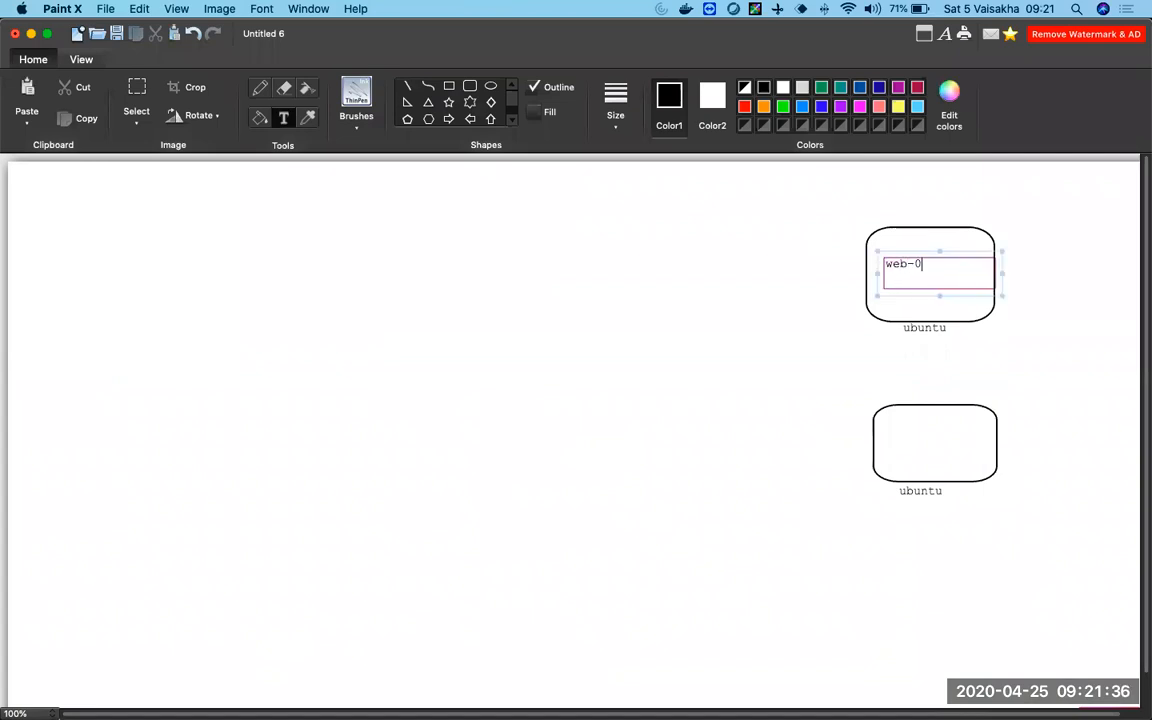
click(936, 444)
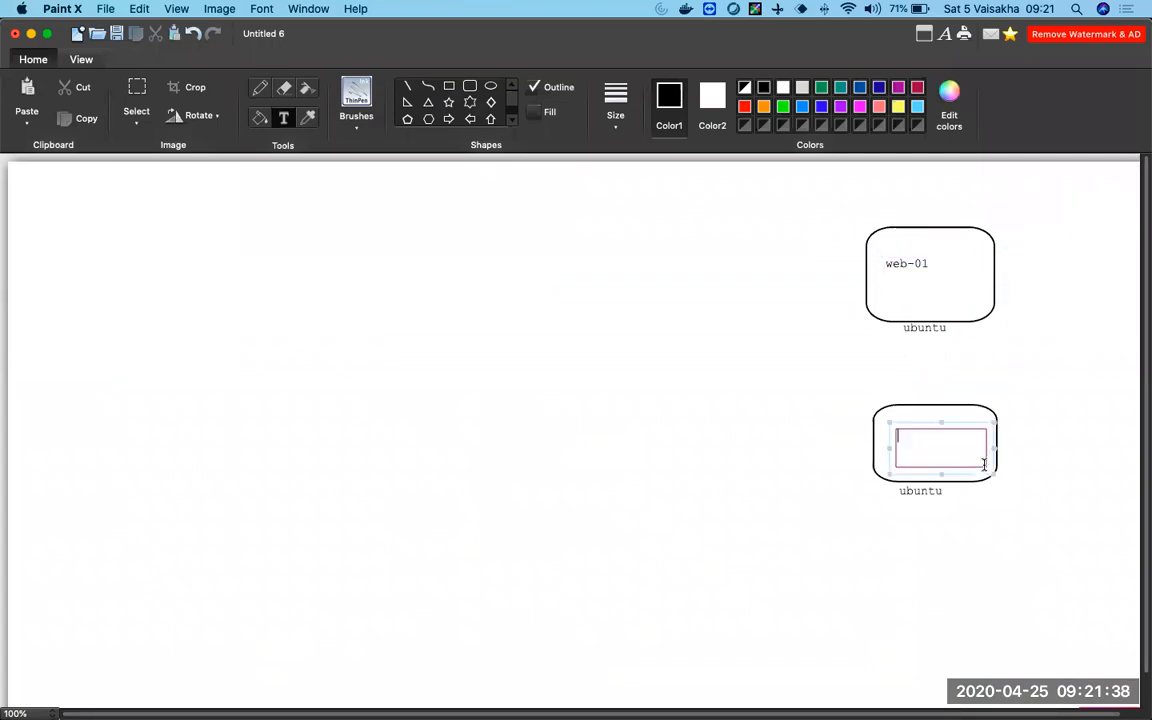
text(web-02)
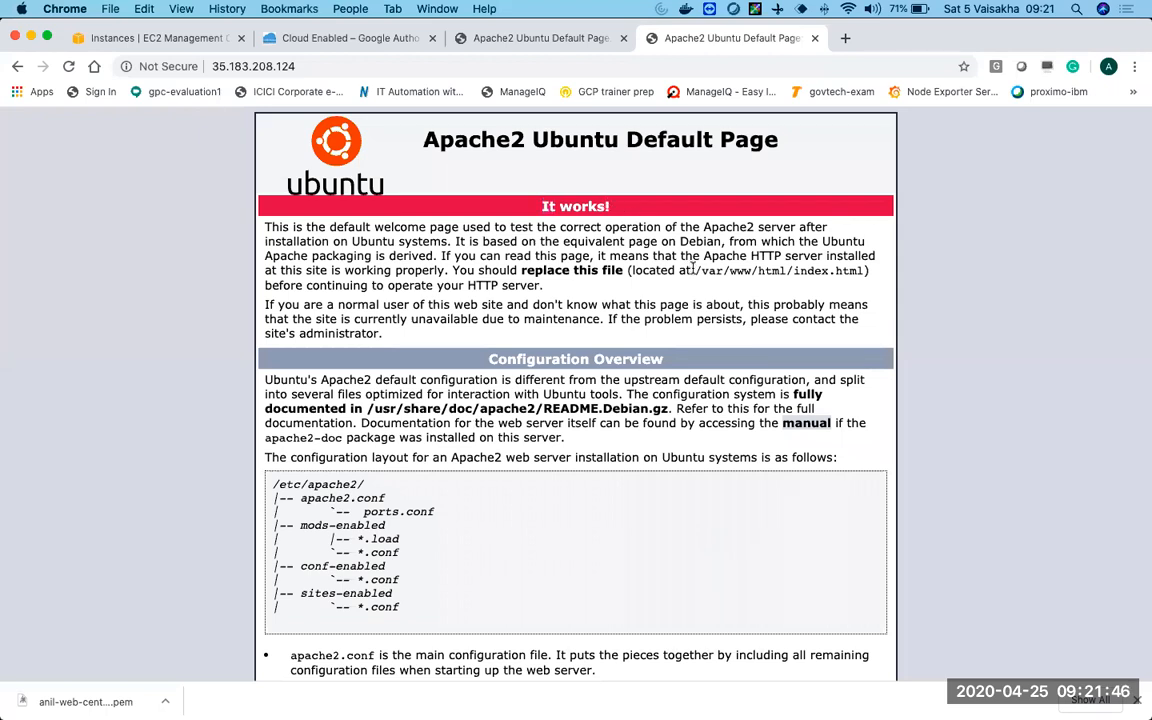
In vim on web-01, replace line 21 of /var/www/html/index.html with Web-01
double_click(778, 270)
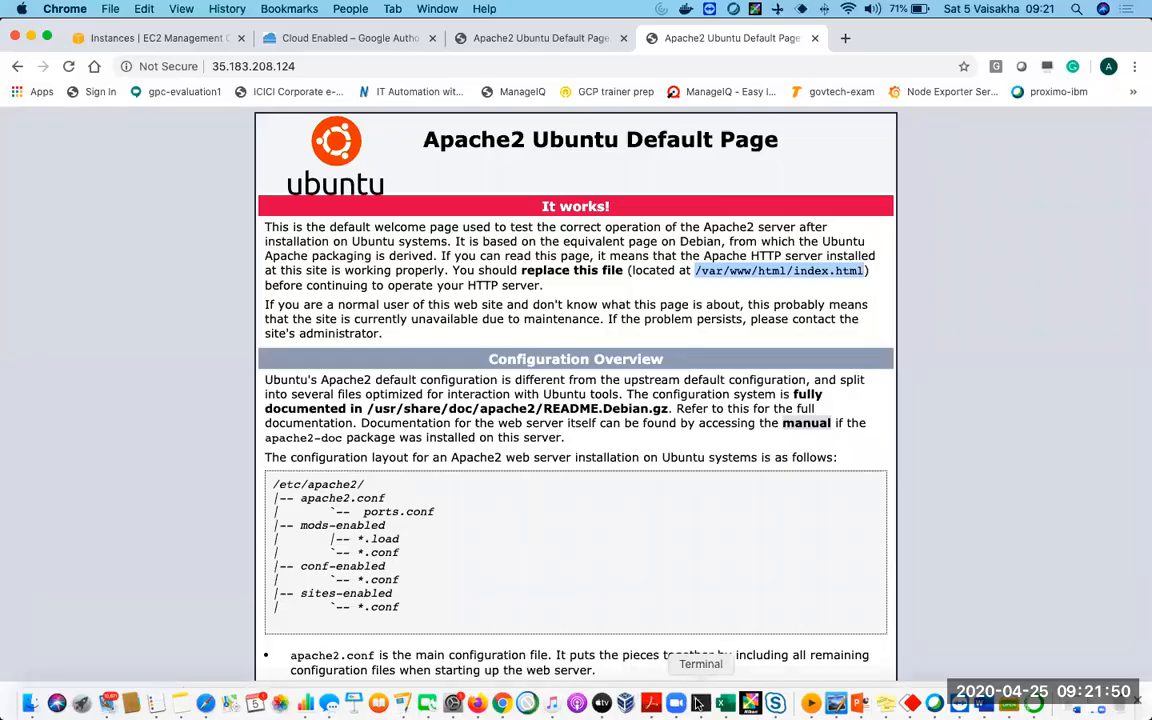
click(700, 704)
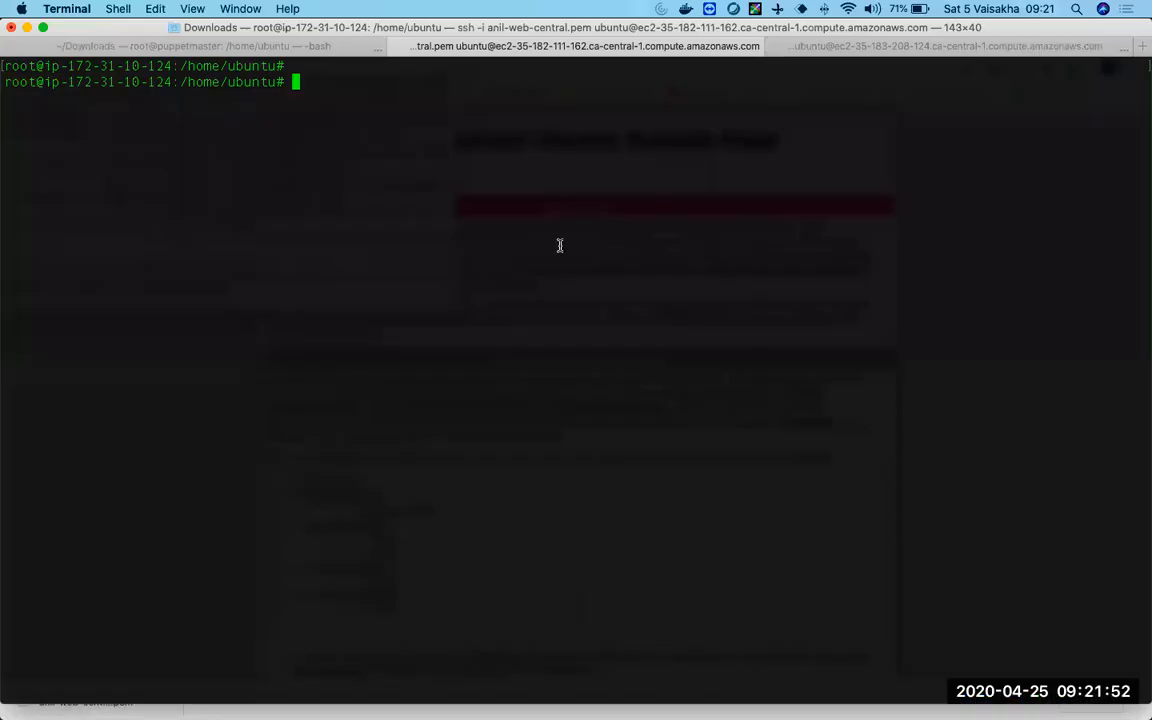
text(v)
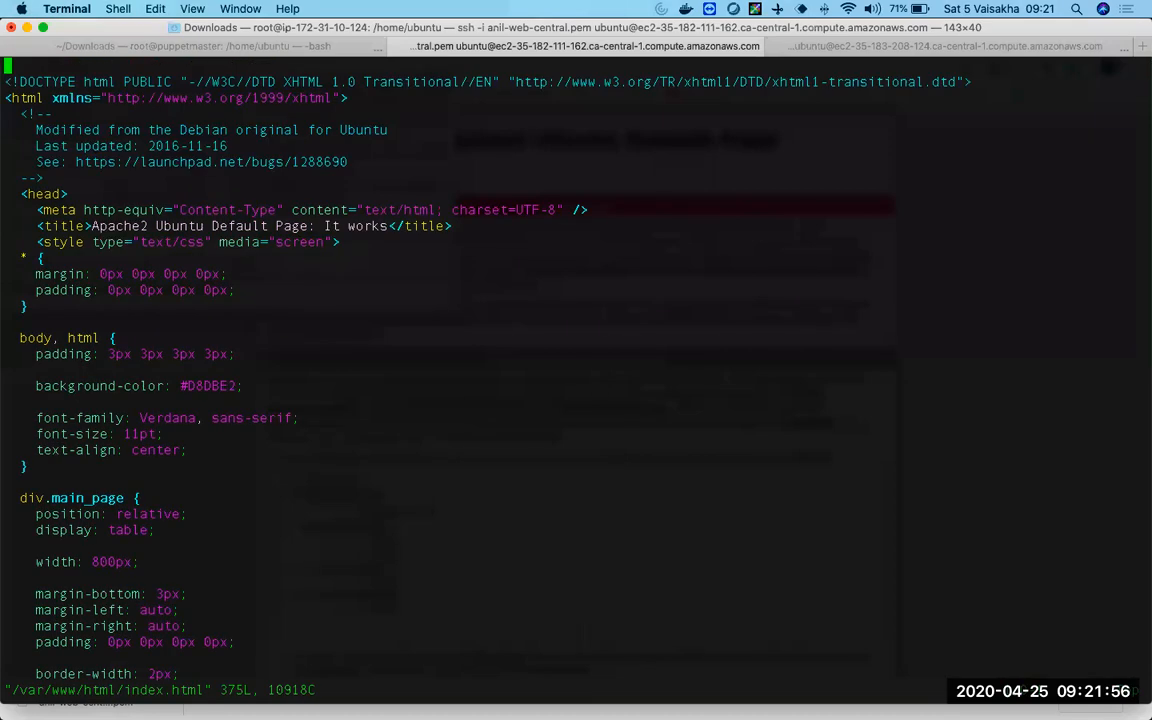
text(:21)
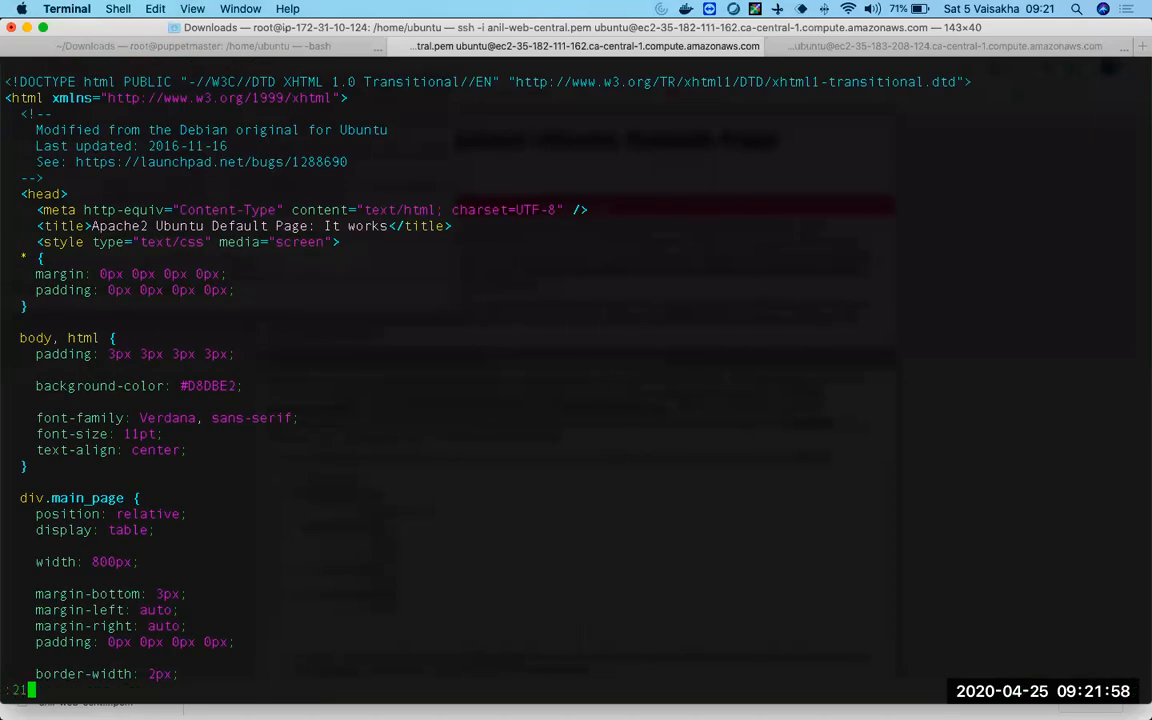
scroll(down, 3)
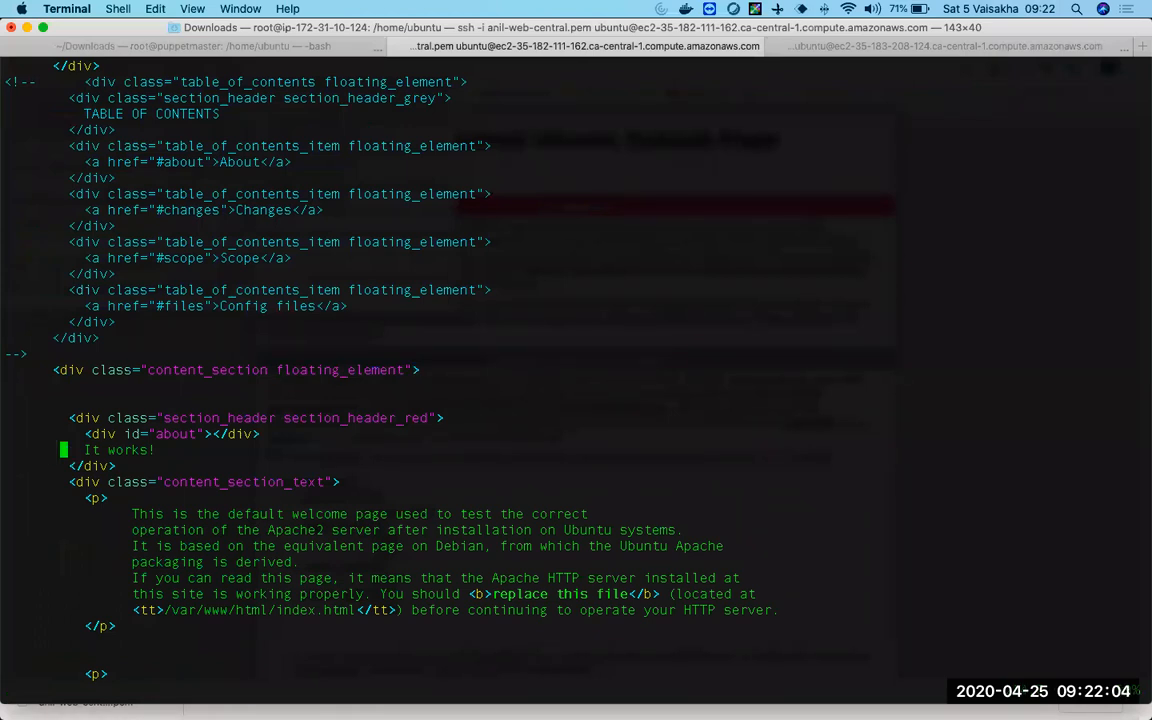
key(i)
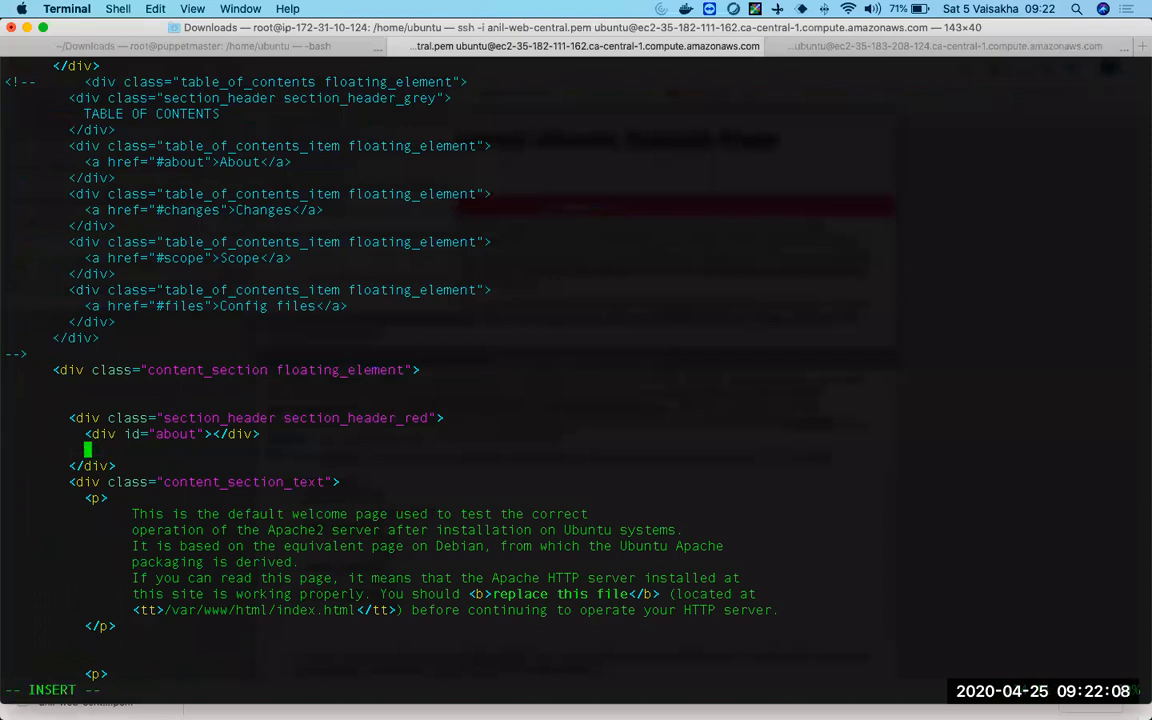
text(Web-01)
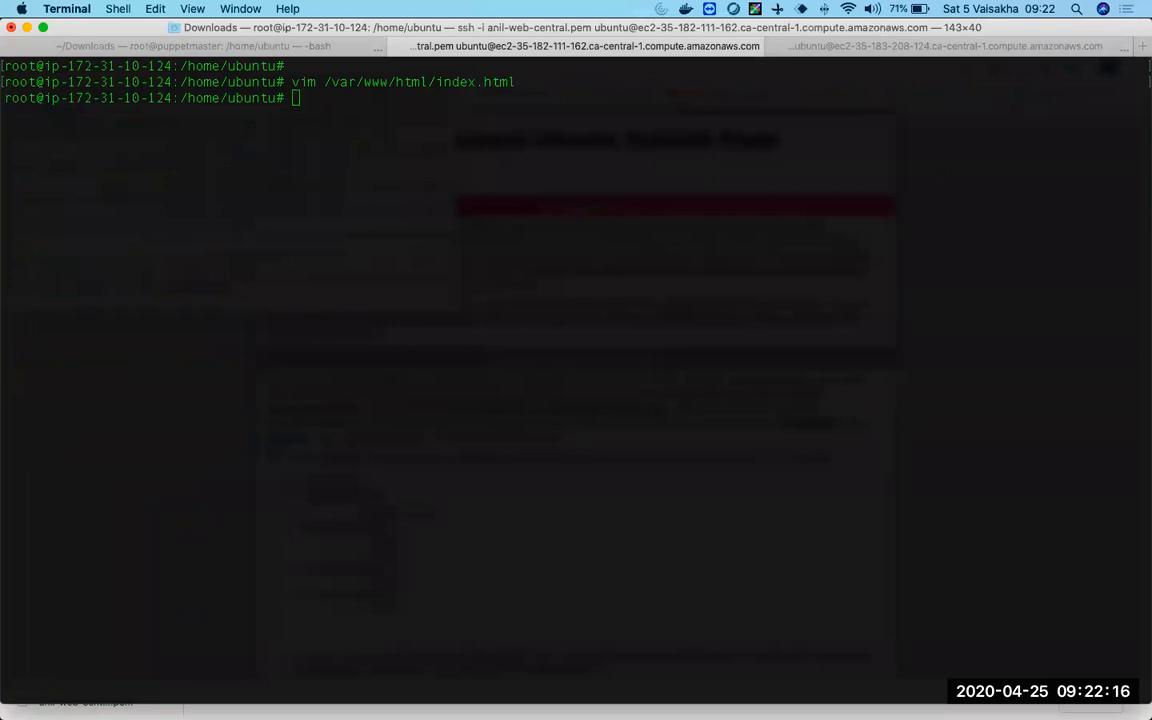
mouse_move(980, 308)
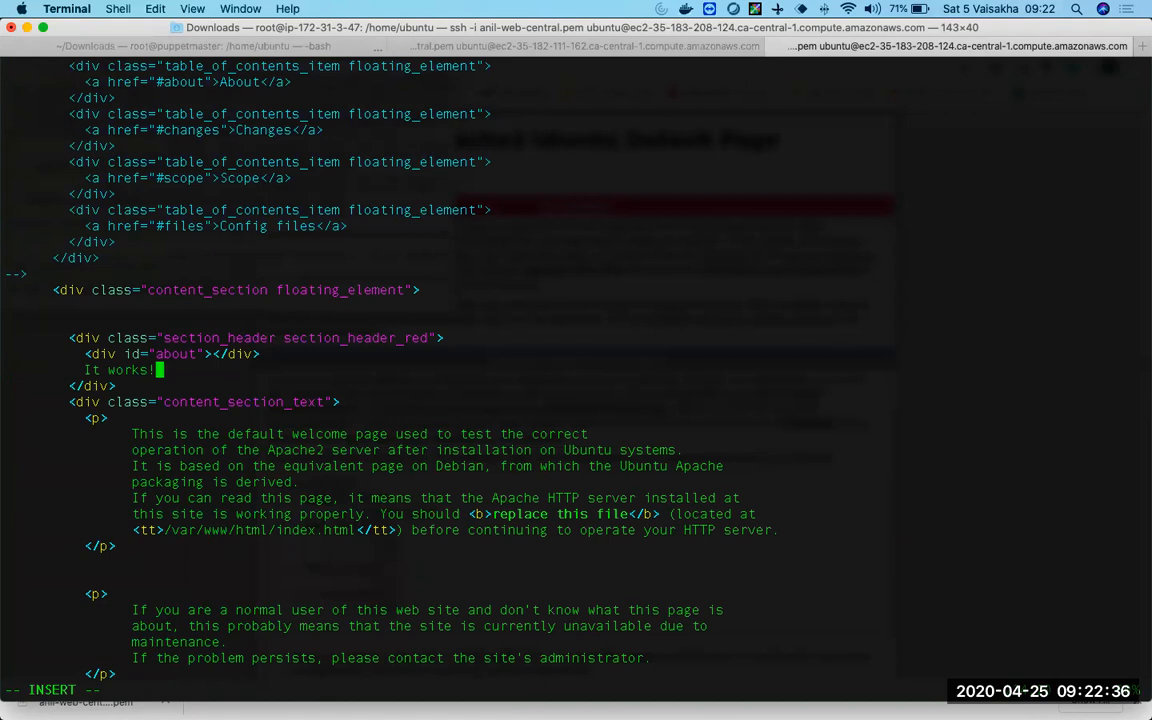
On the second server, replace the It works! heading in index.html with Web-02
key(BackSpace)
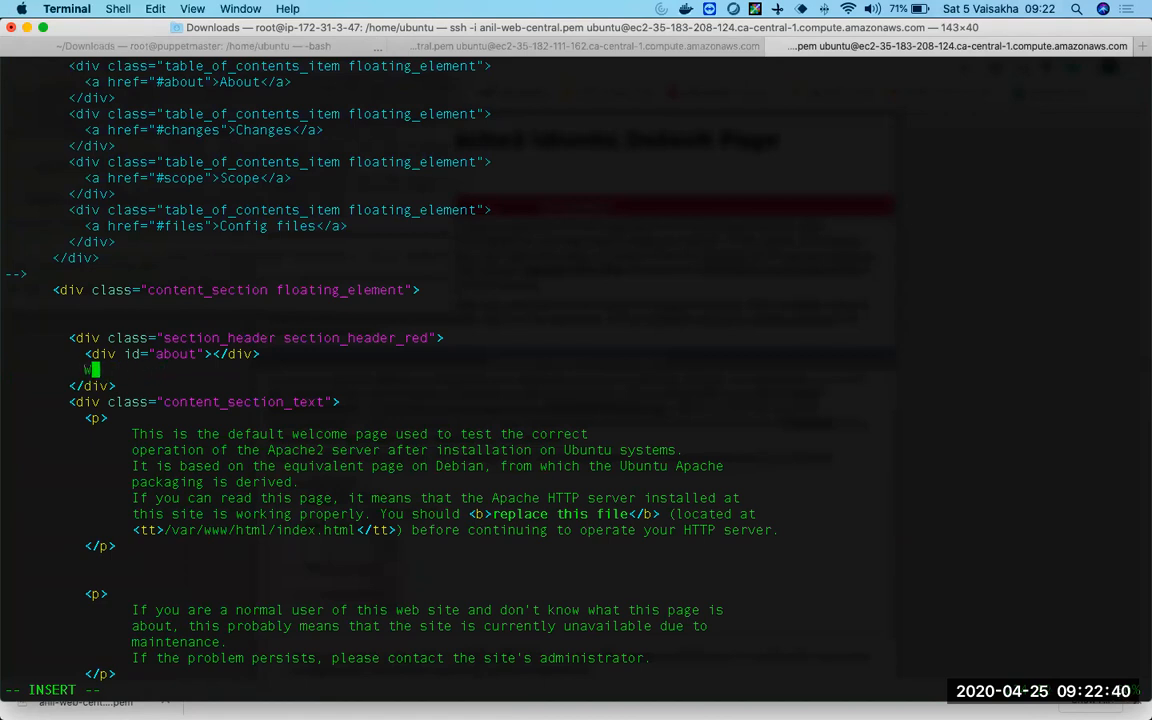
text(Web-0)
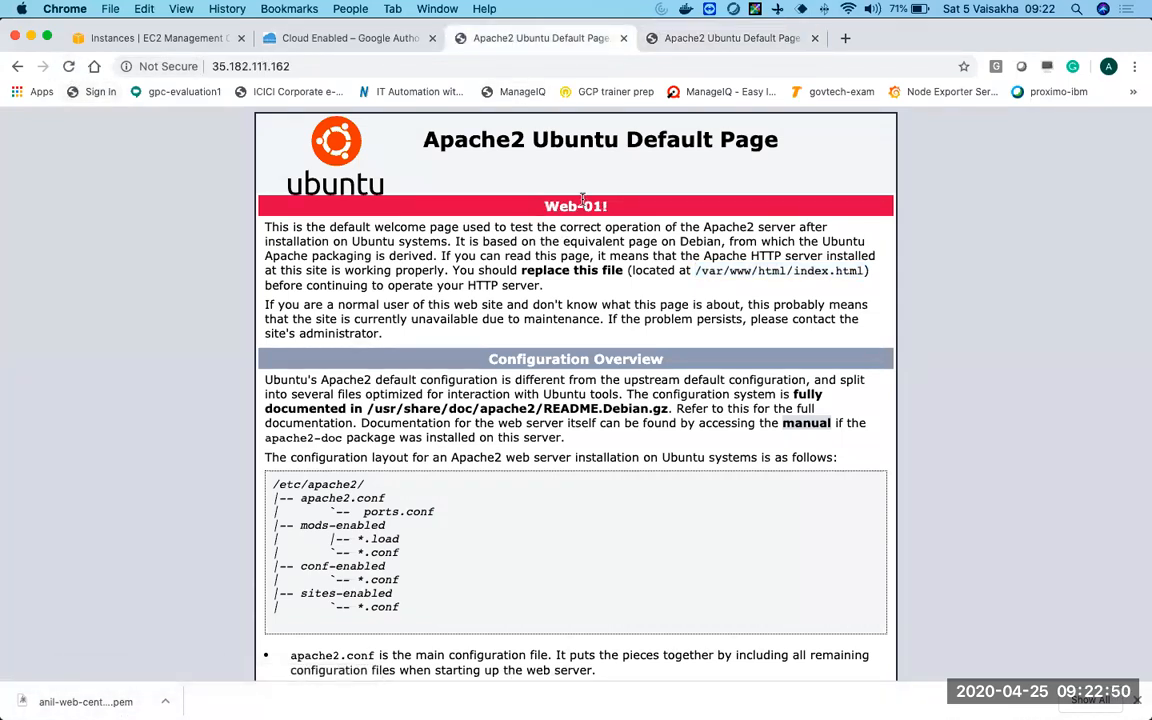
Reload the second server's page until it shows the Web-02! heading, then return to the first tab
click(732, 38)
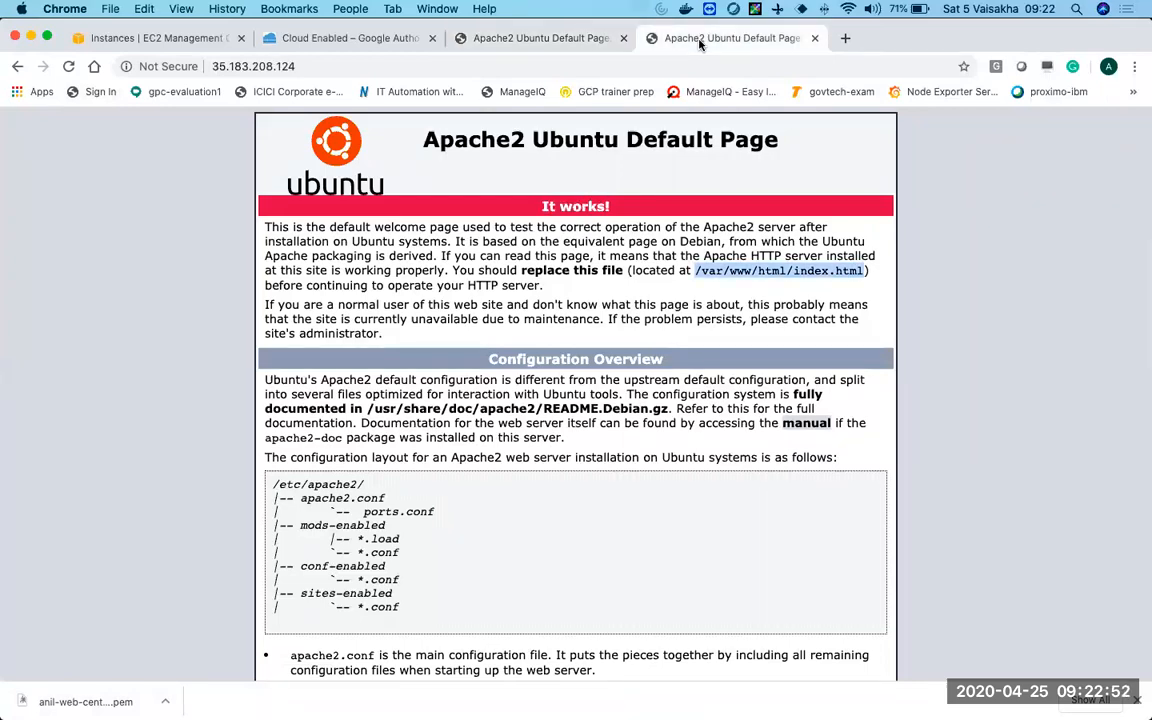
click(68, 66)
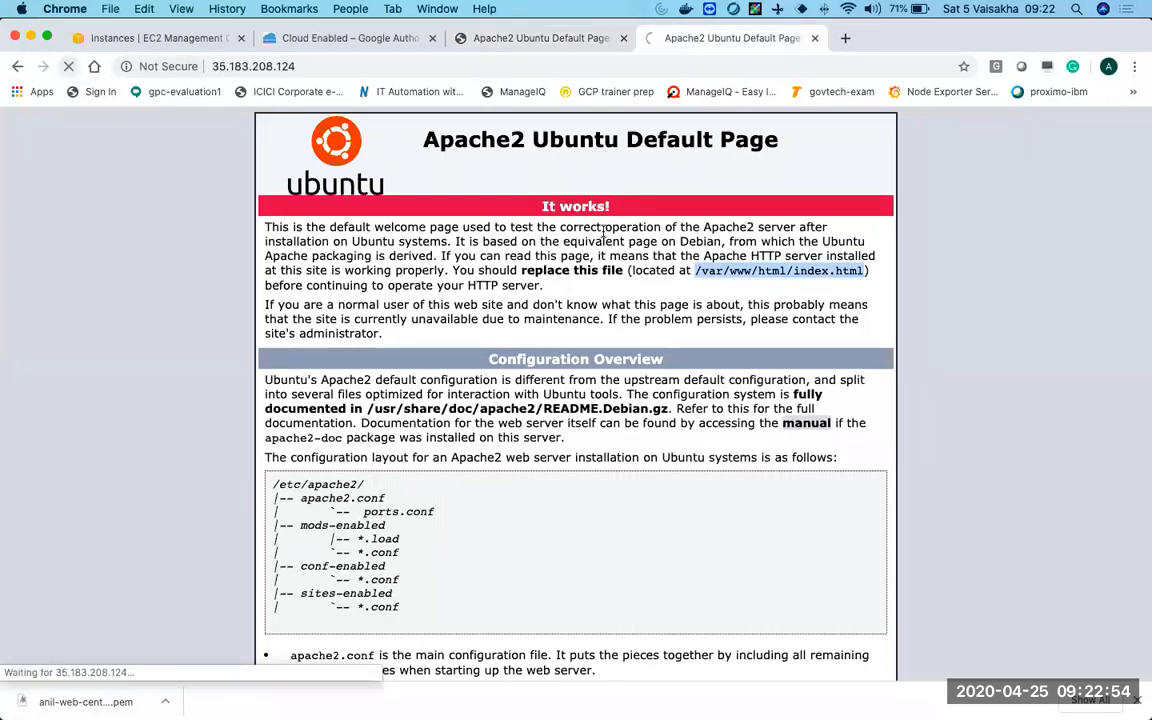
click(68, 66)
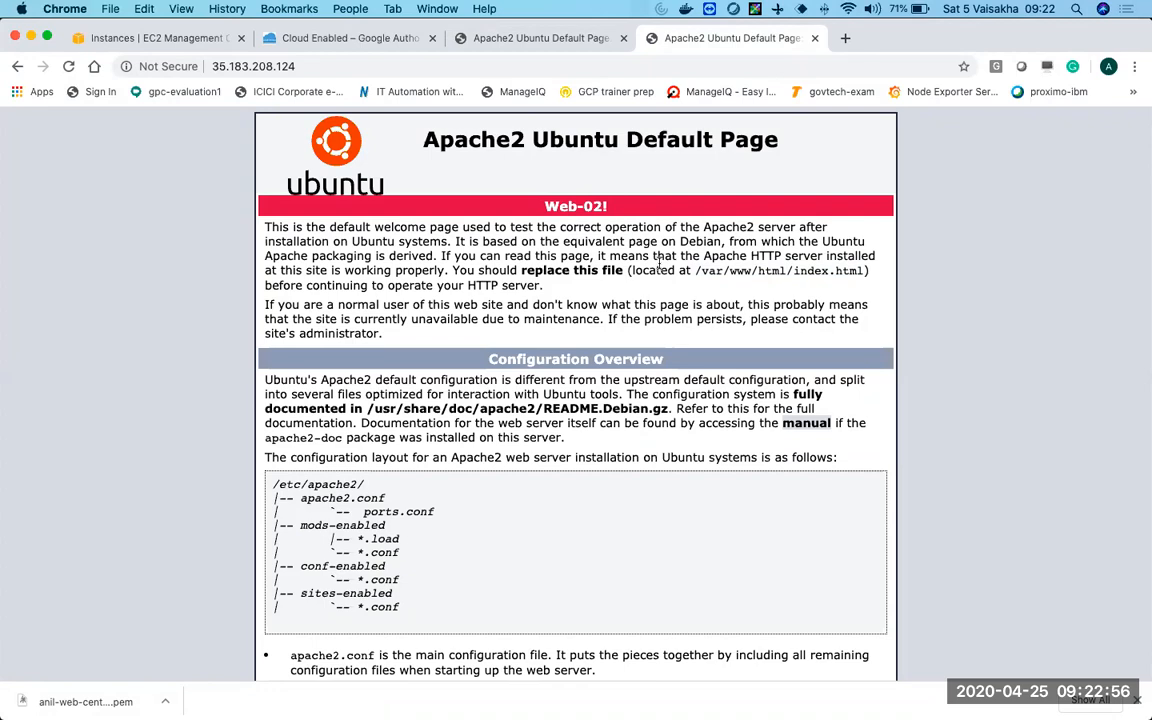
click(540, 38)
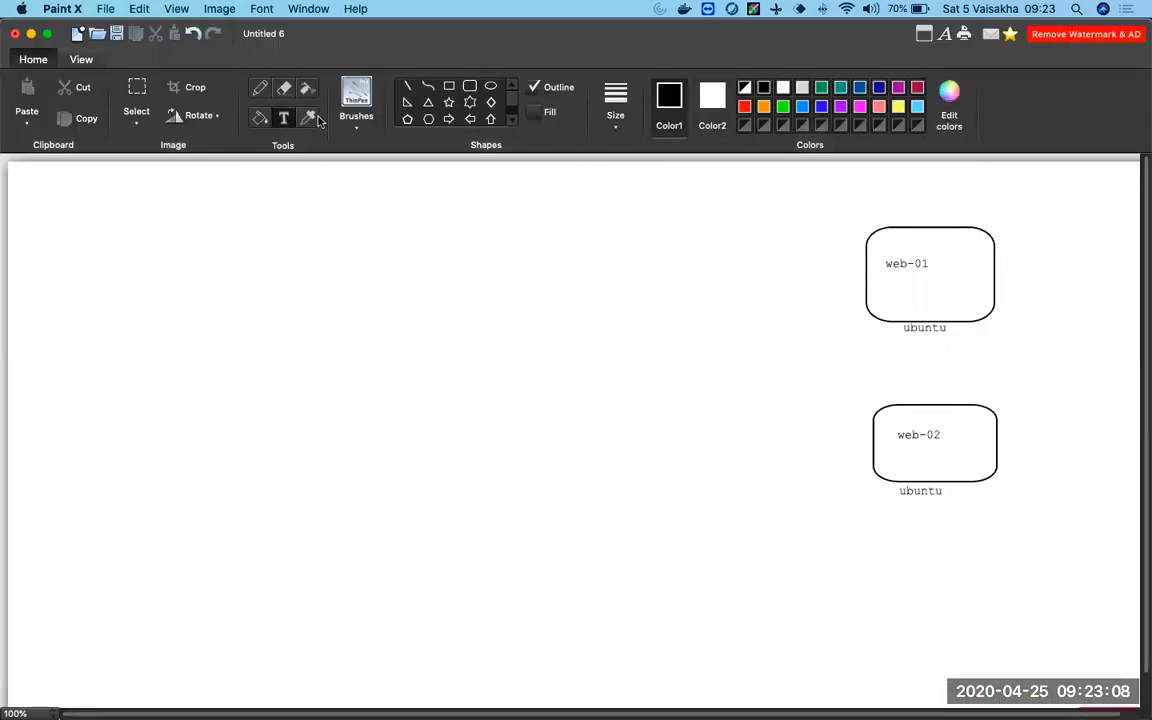
drag(872, 198, 1018, 224)
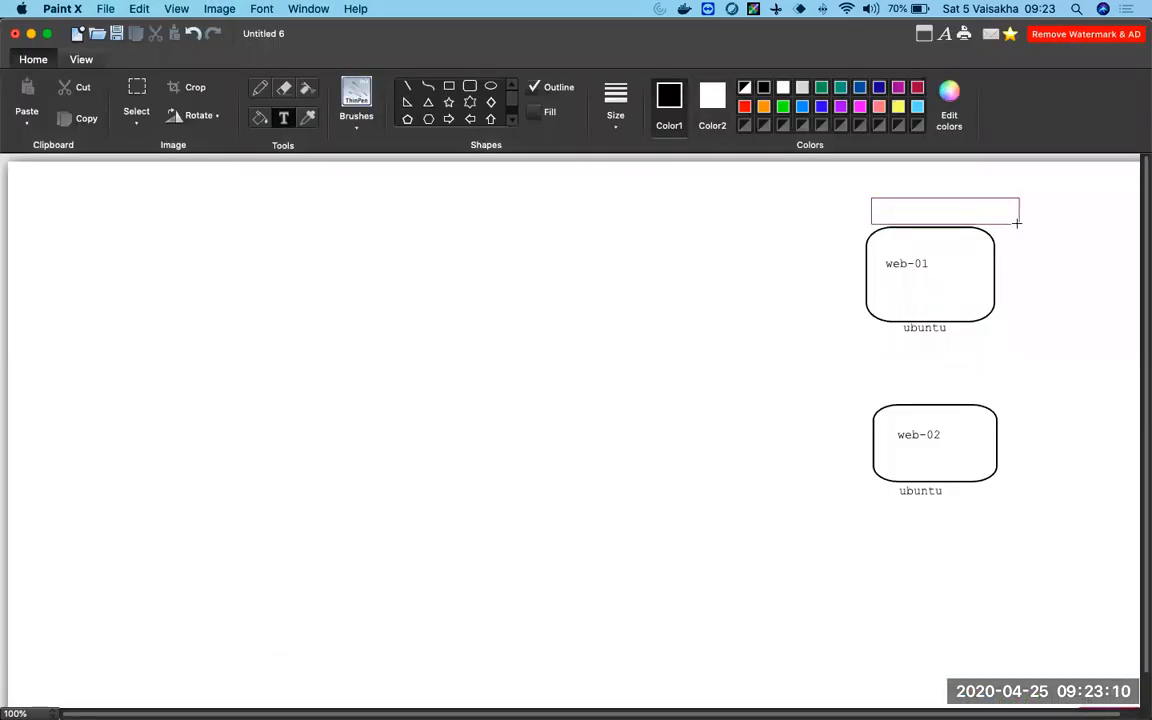
text(http://35.182.111.162/)
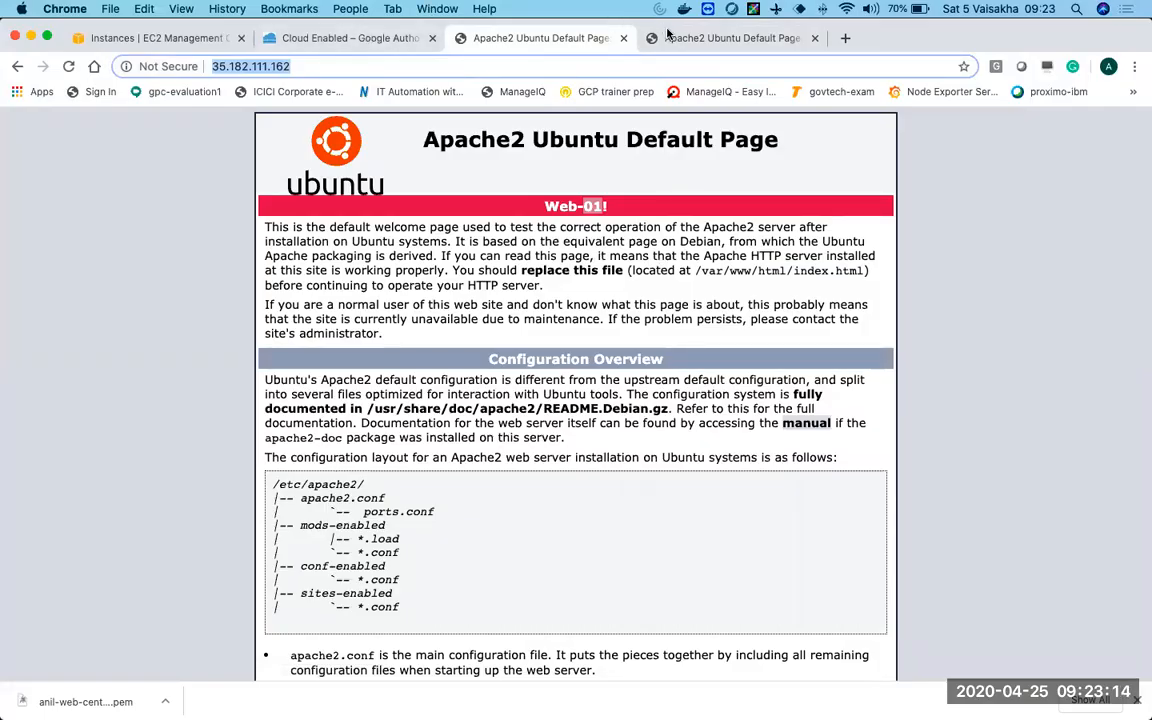
click(730, 38)
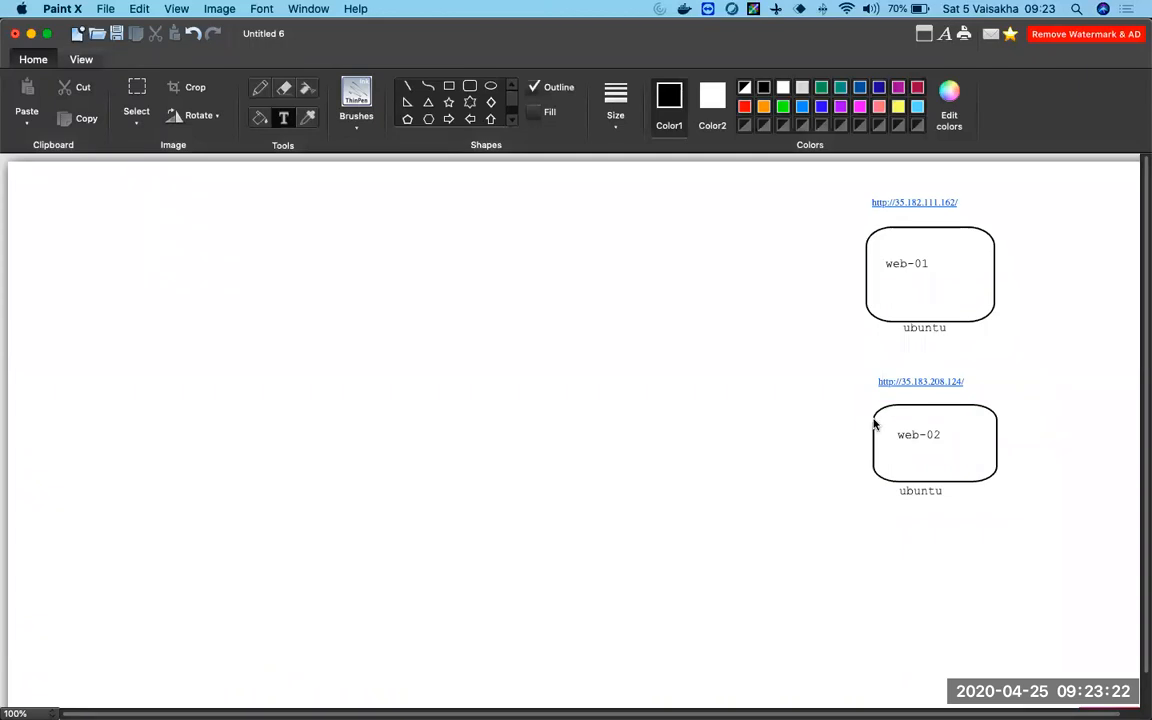
mouse_move(1144, 616)
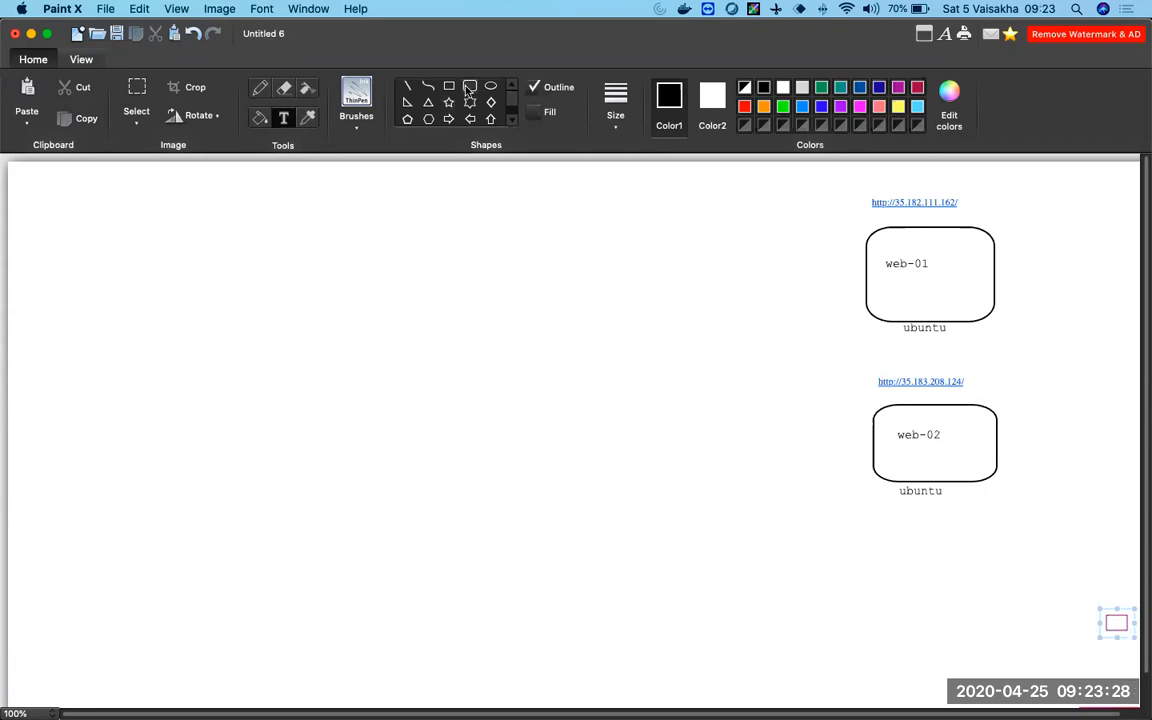
Draw an ELB rounded box left of the servers and link it by lines to web-01 and web-02
drag(628, 272, 708, 404)
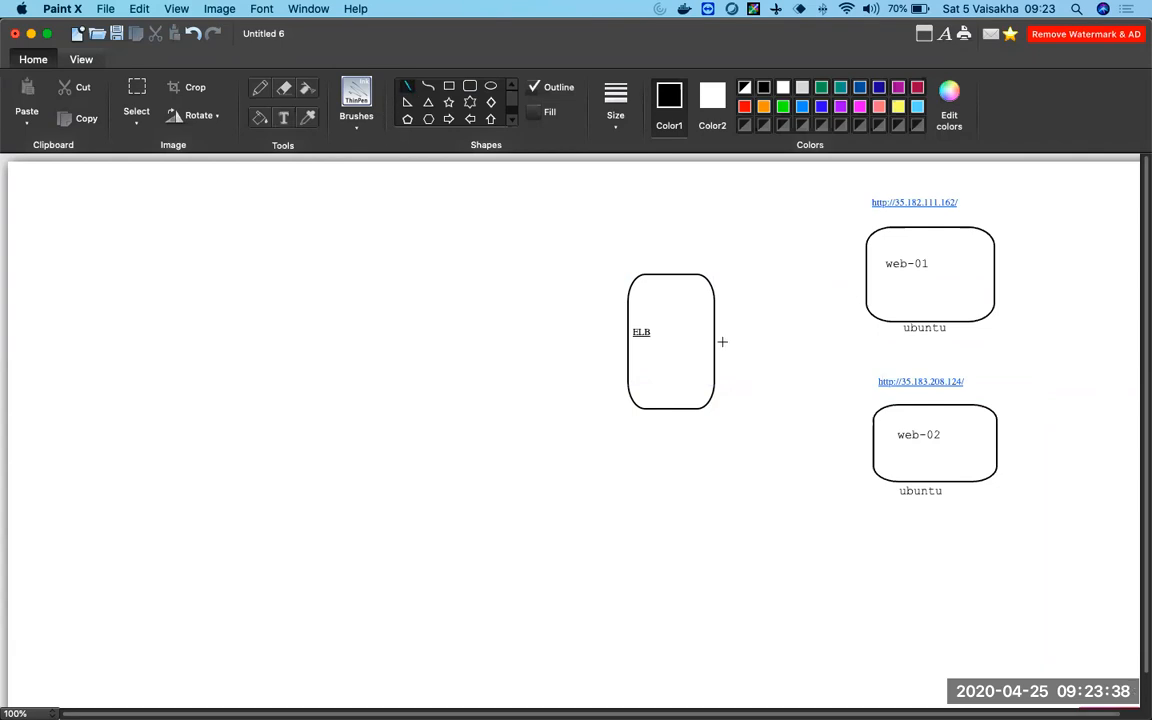
drag(718, 342, 868, 270)
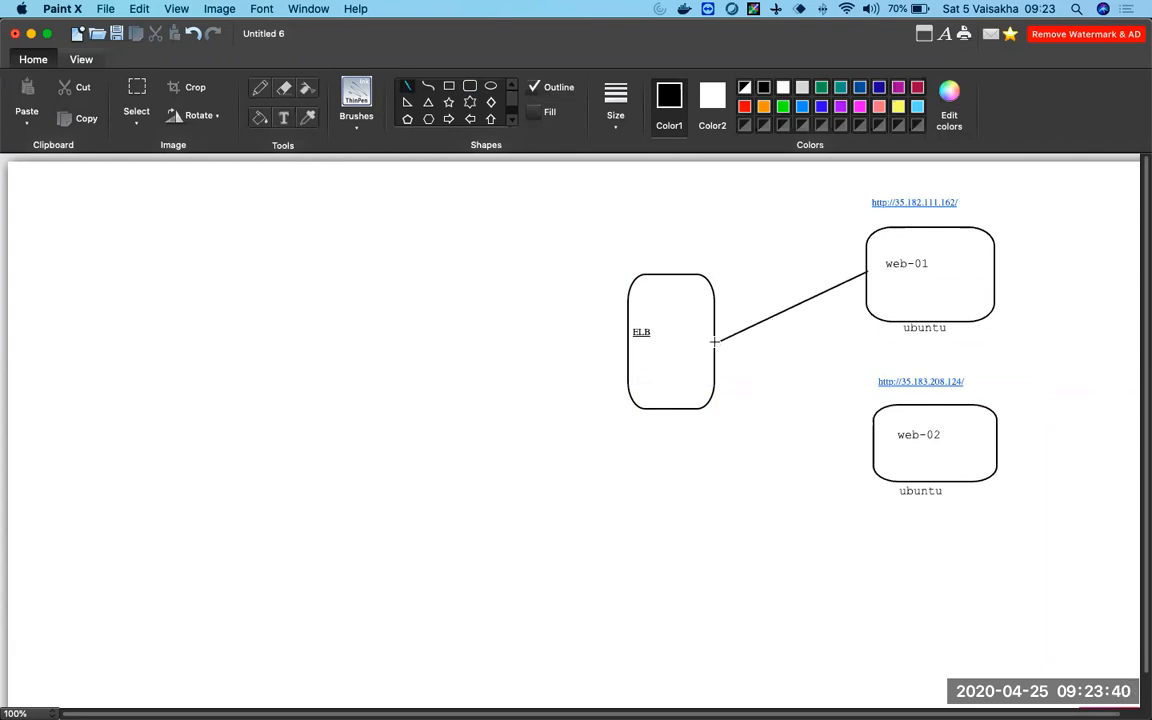
drag(716, 344, 872, 432)
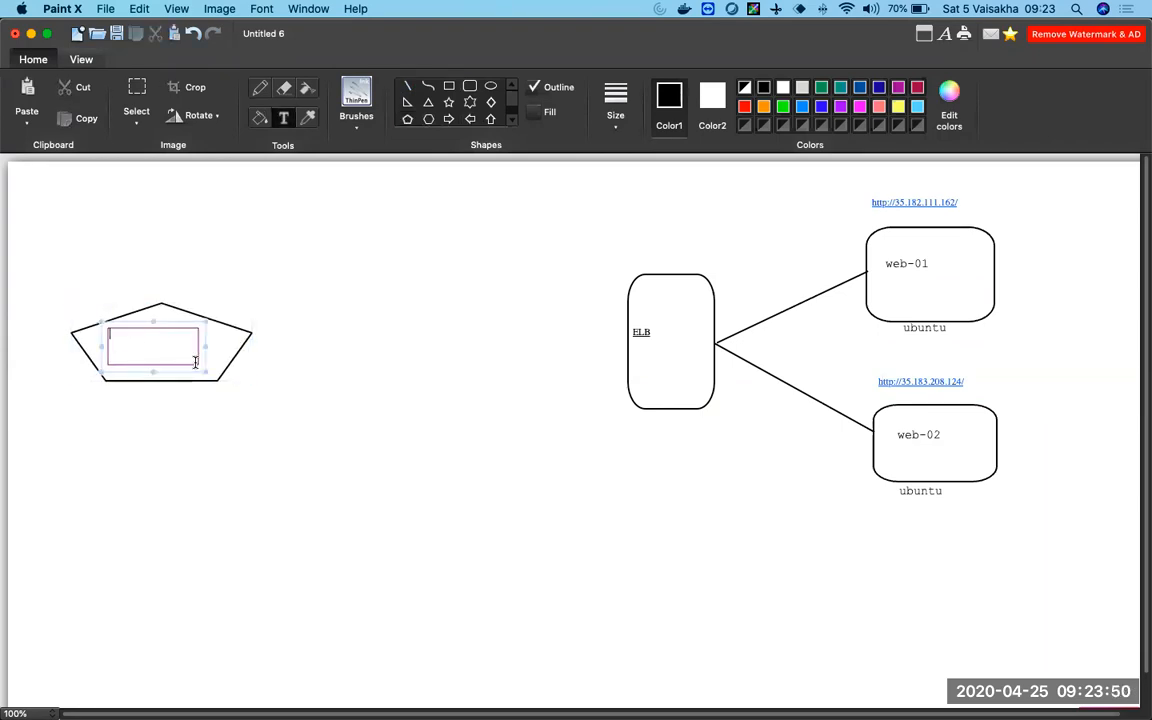
Label the pentagon 'users' and draw three parallel lines from it toward the ELB
text(users)
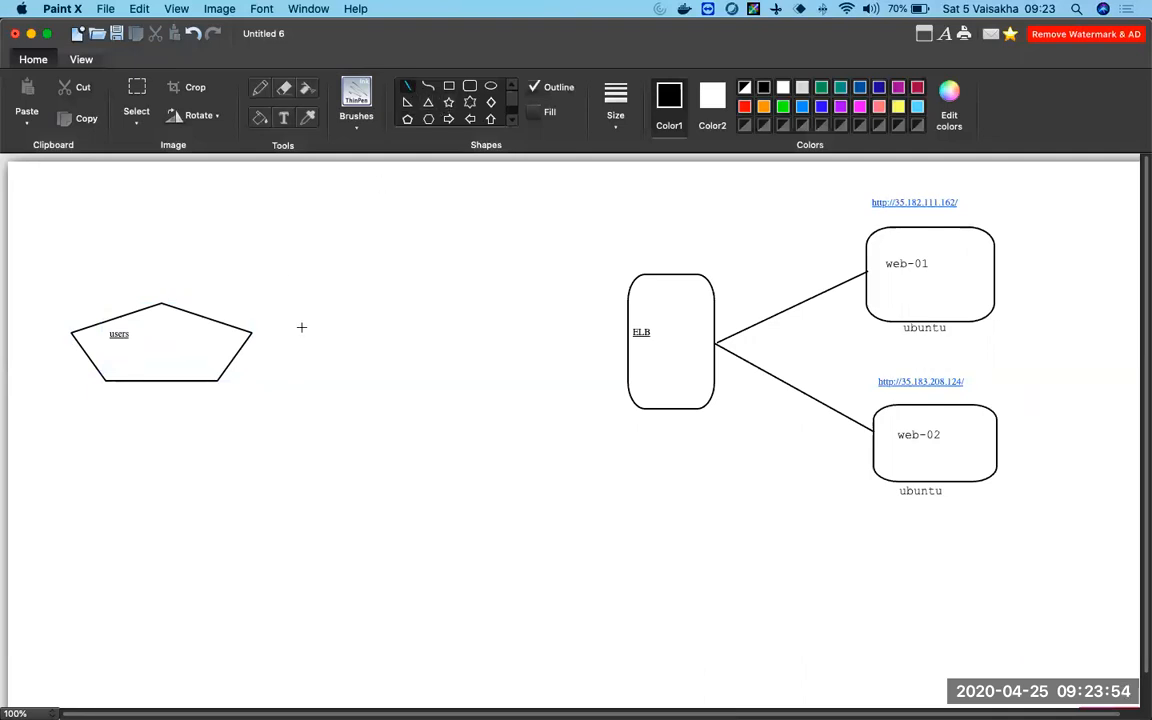
drag(252, 338, 412, 340)
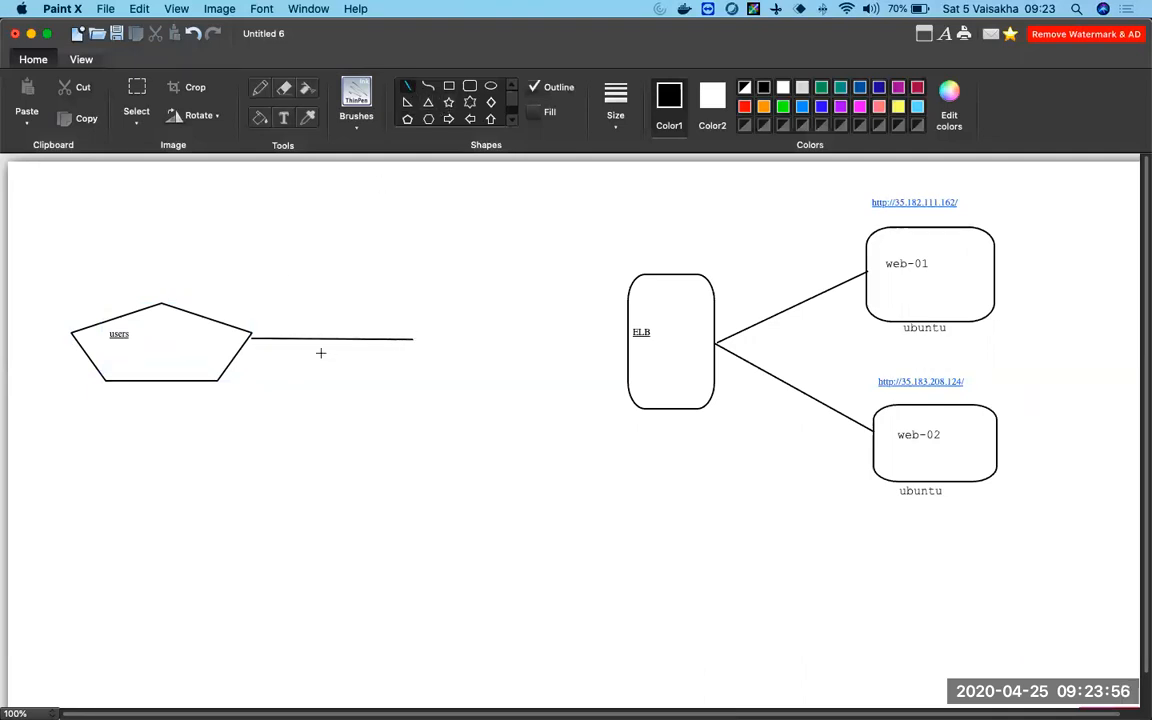
drag(250, 344, 416, 348)
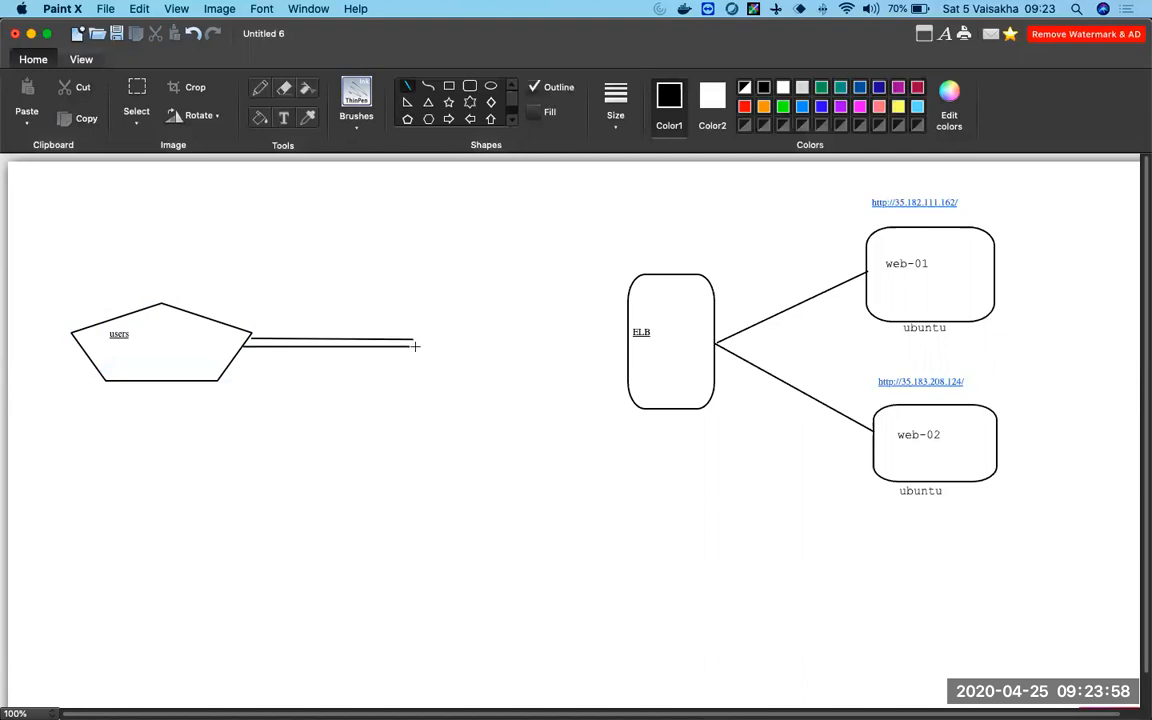
drag(238, 356, 410, 356)
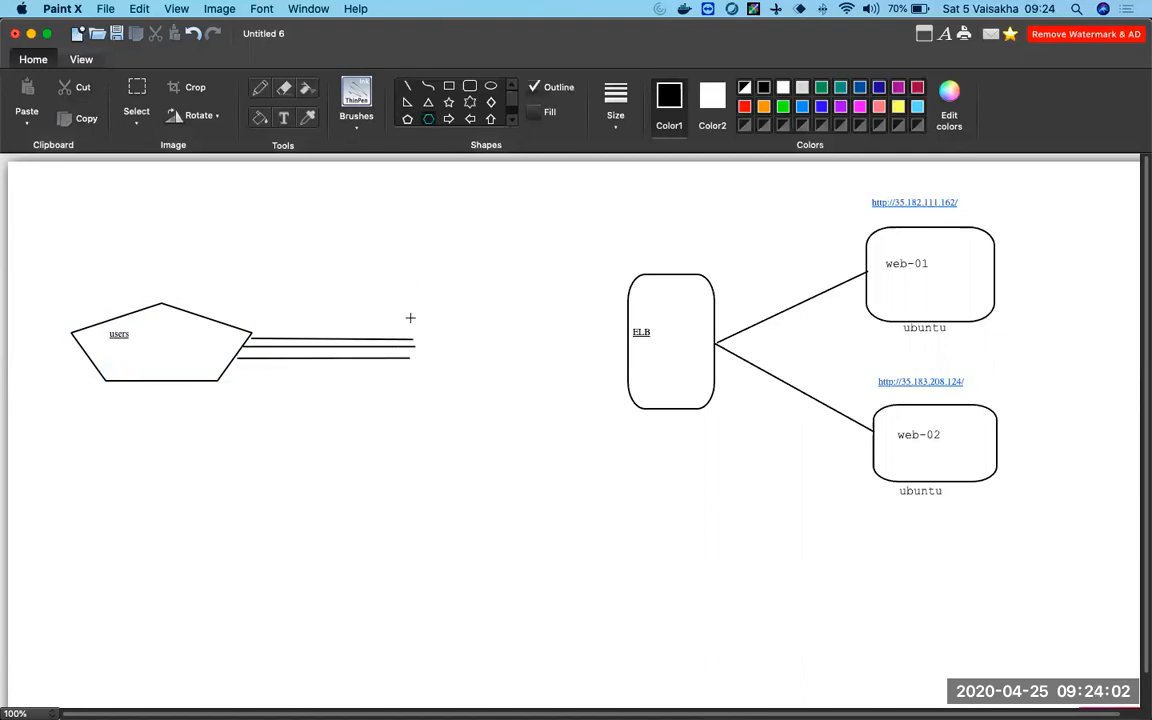
Label the hexagon left of the ELB box as 'internet'
drag(410, 318, 488, 398)
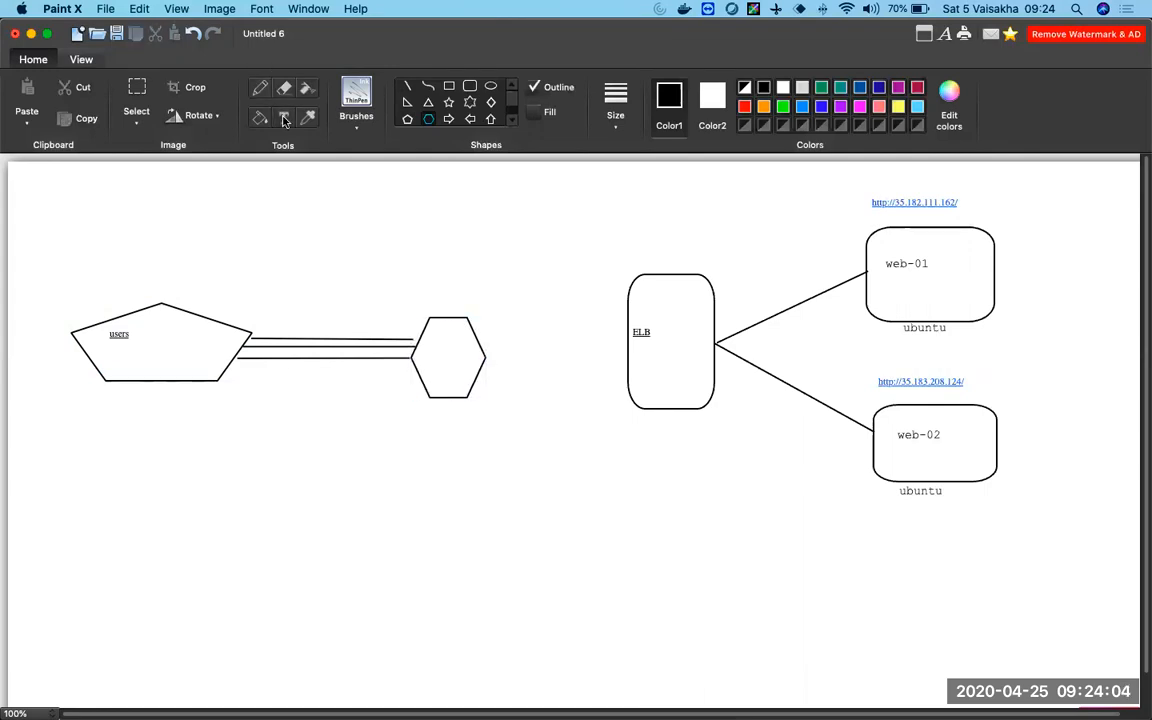
click(284, 118)
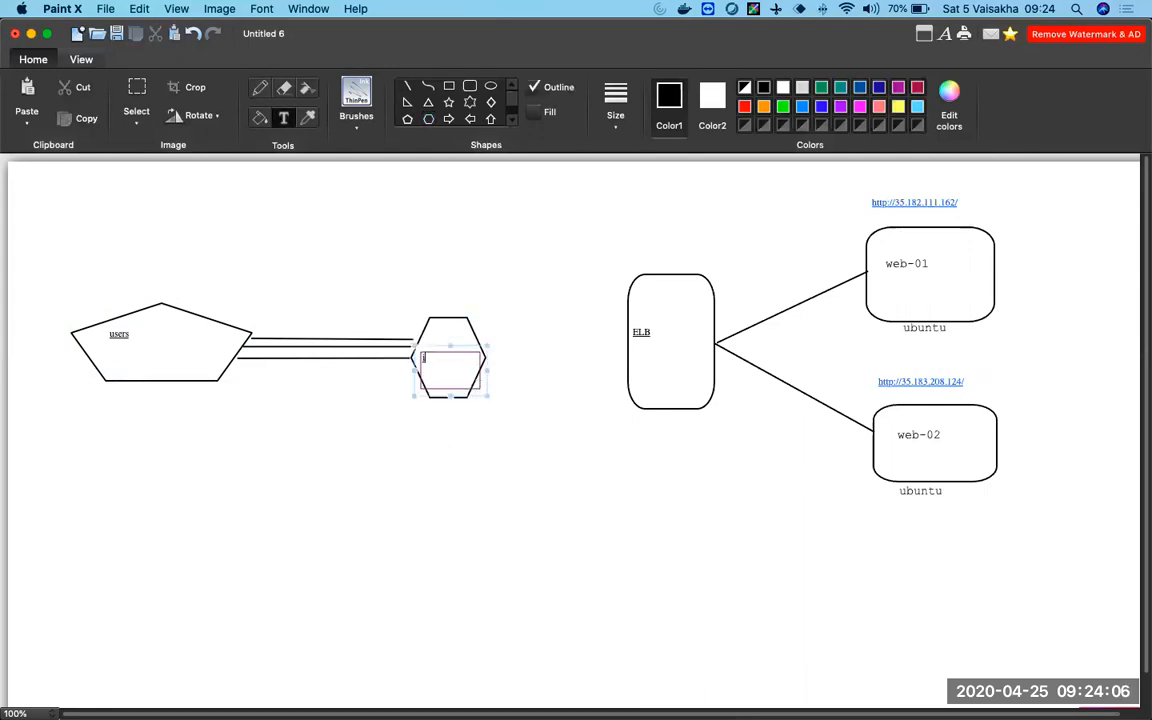
text(internet)
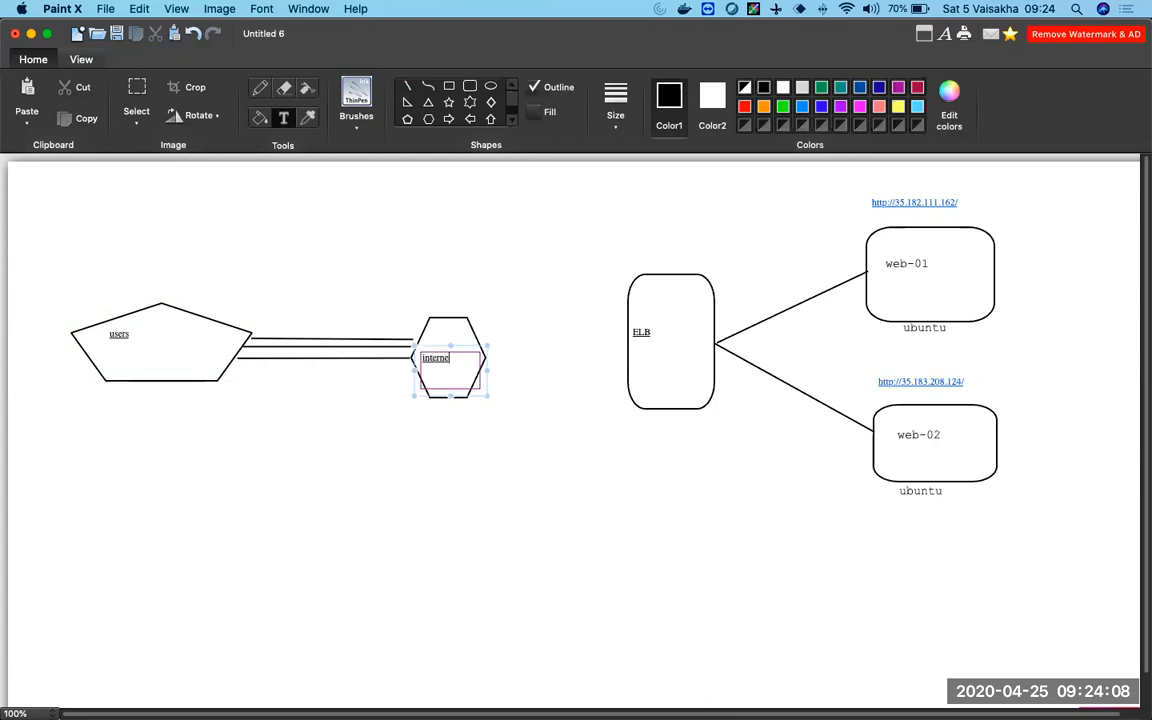
click(640, 432)
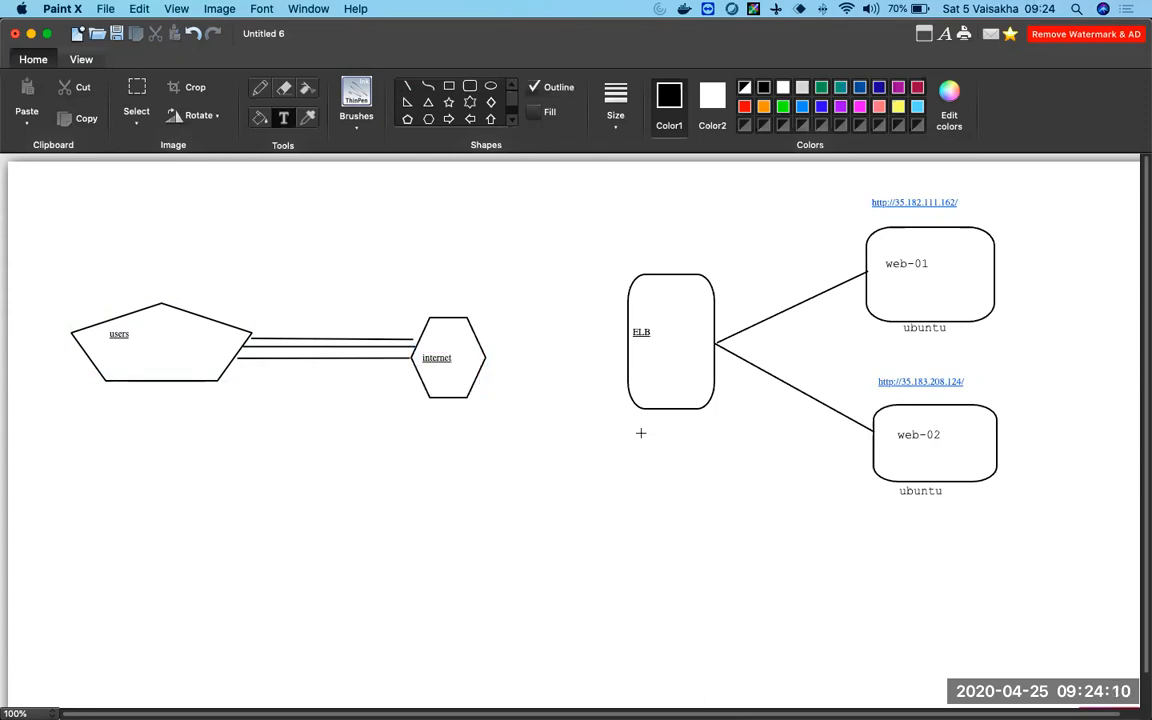
mouse_move(572, 320)
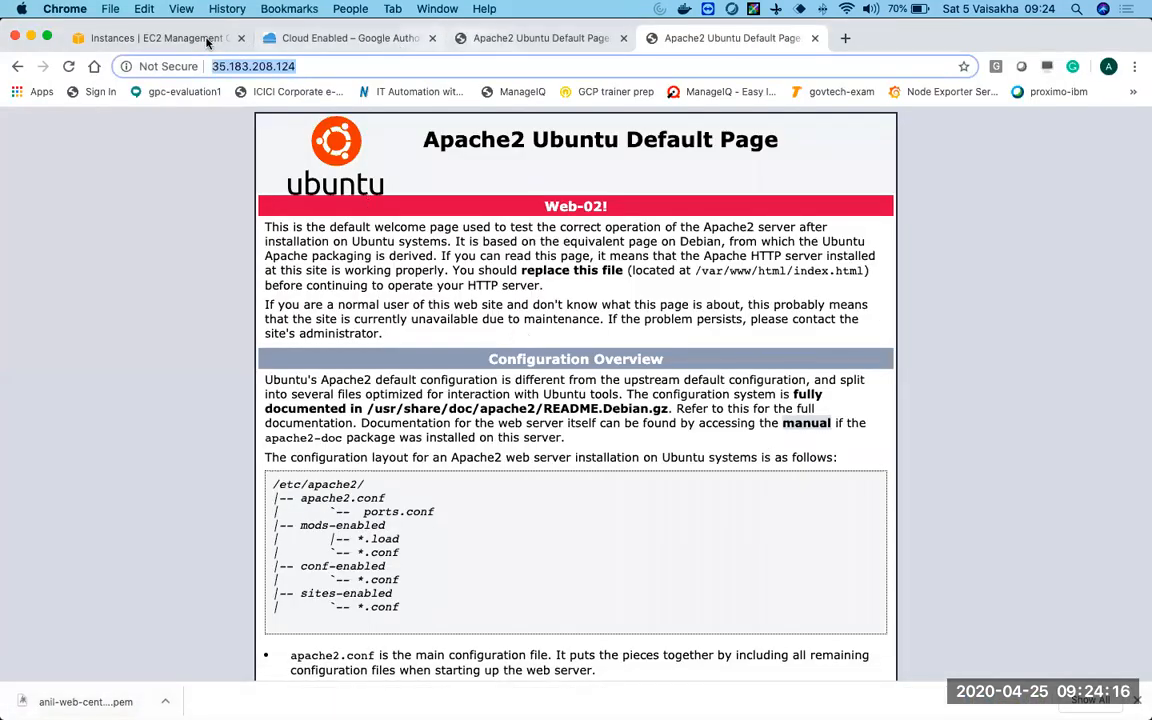
Go from the EC2 Instances list to the Load Balancers page, which is empty
click(150, 38)
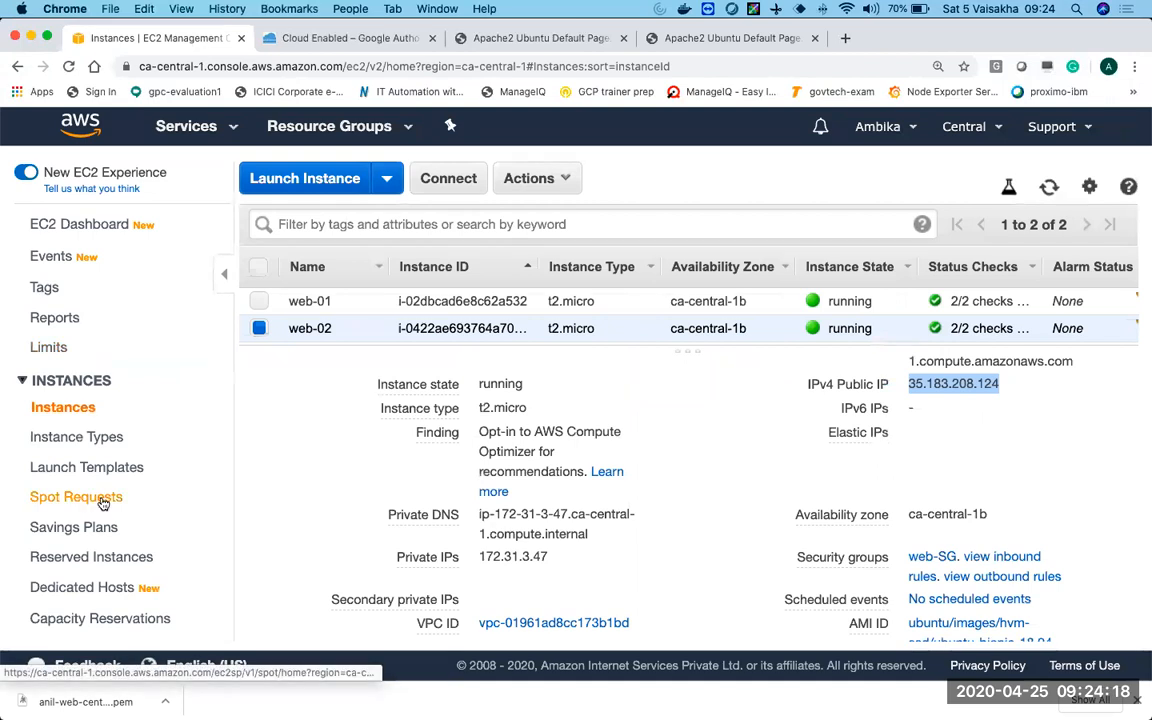
scroll(down, 3)
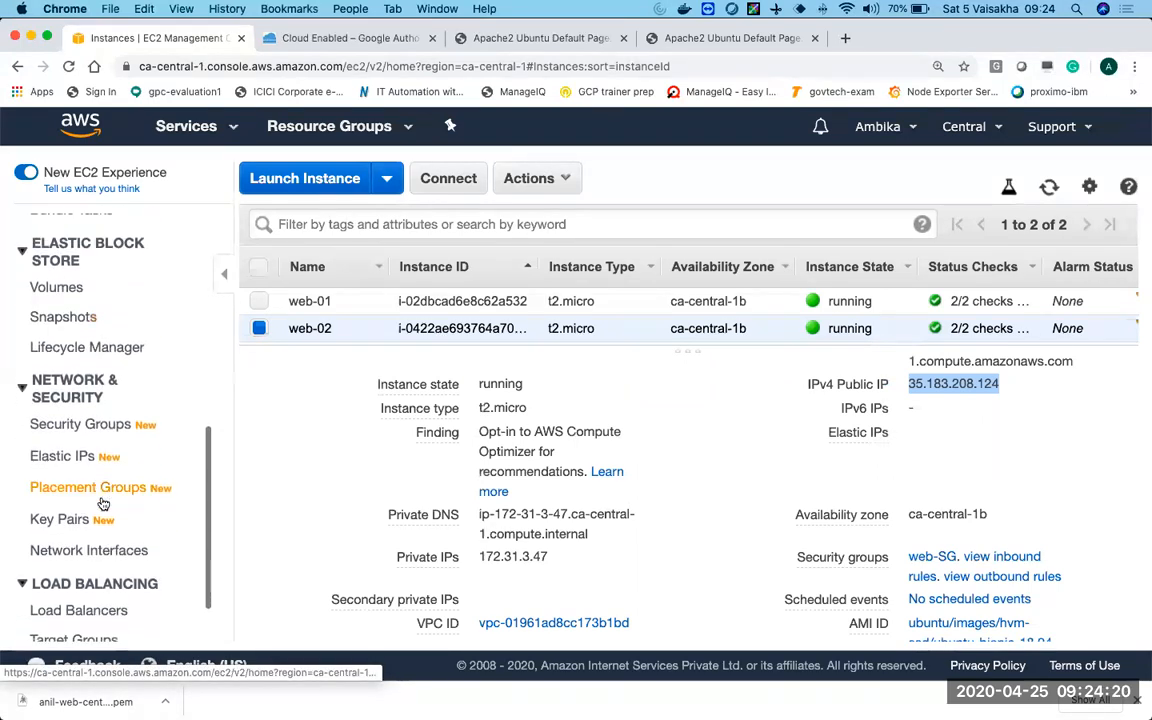
scroll(down, 3)
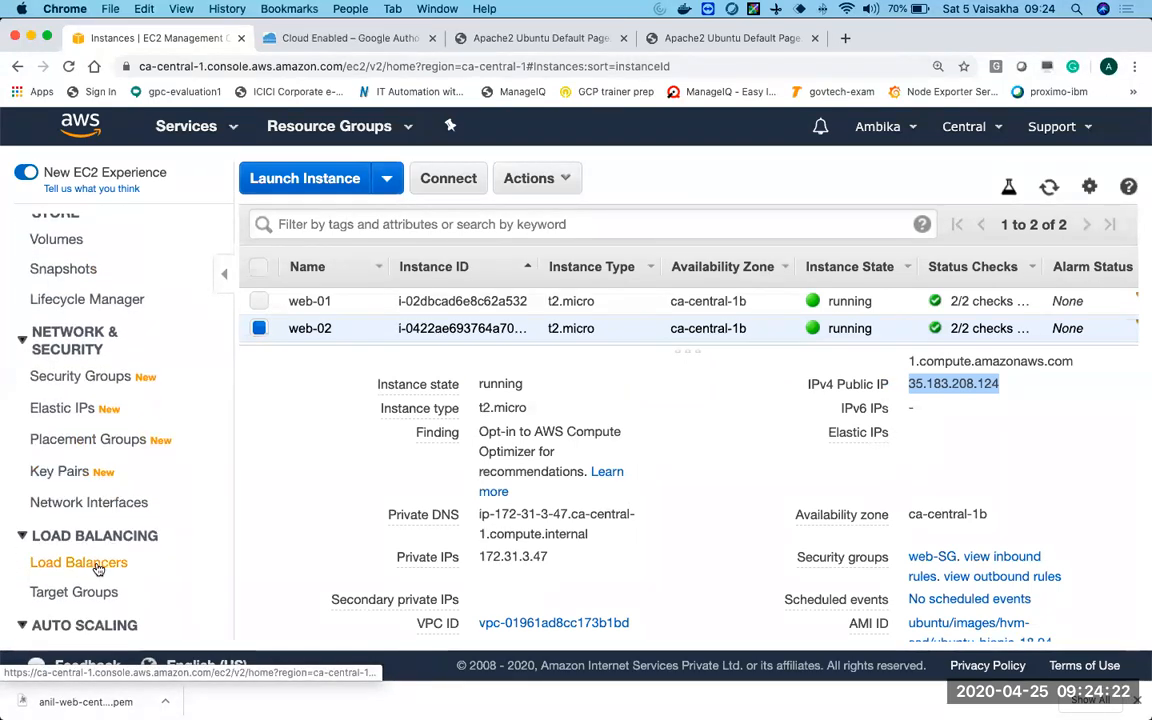
click(80, 562)
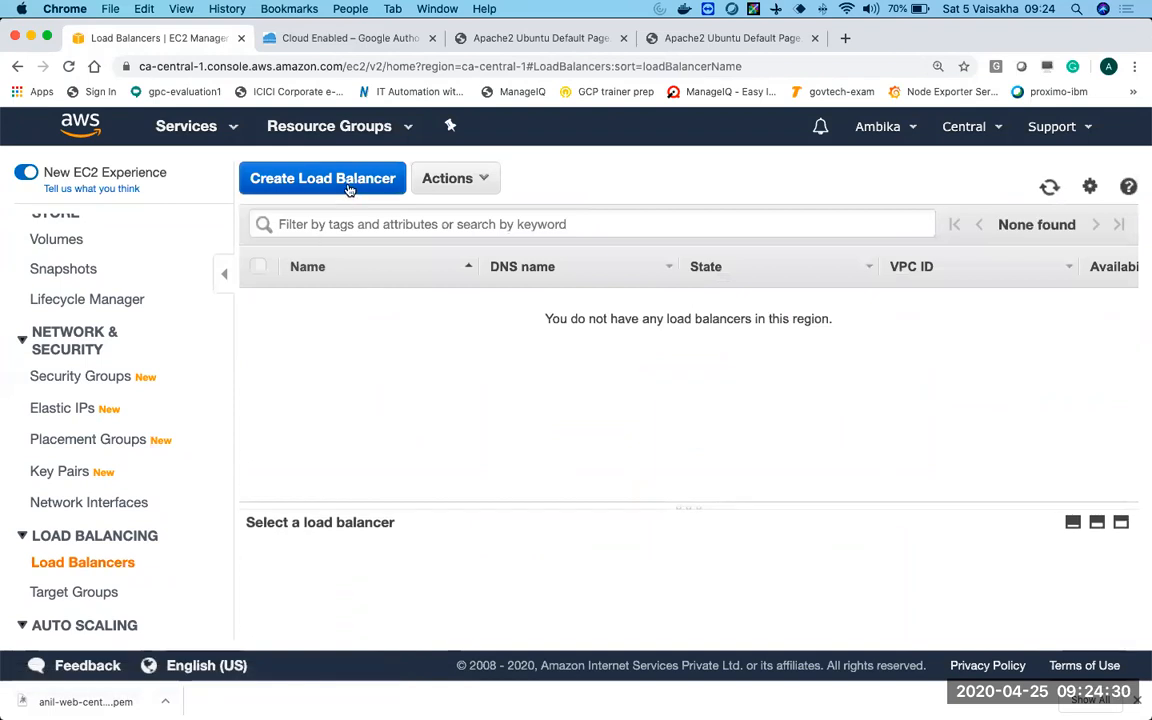
Start creating a Classic Load Balancer and name it ce-lb
click(322, 178)
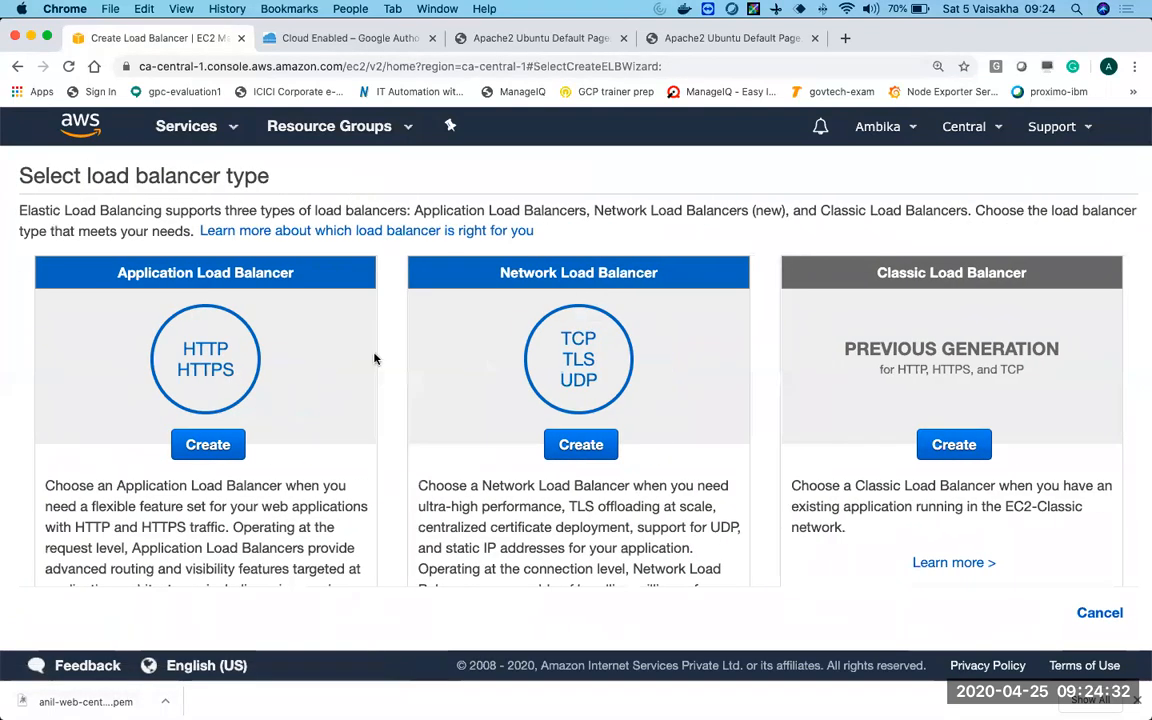
mouse_move(576, 296)
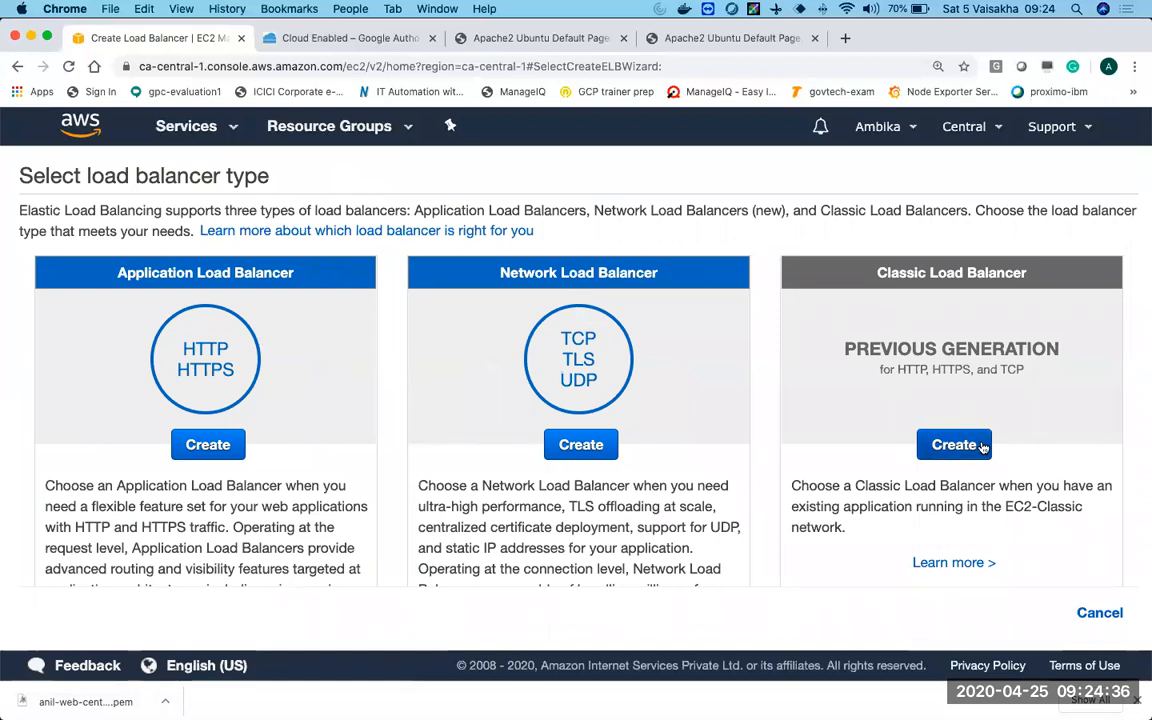
click(952, 444)
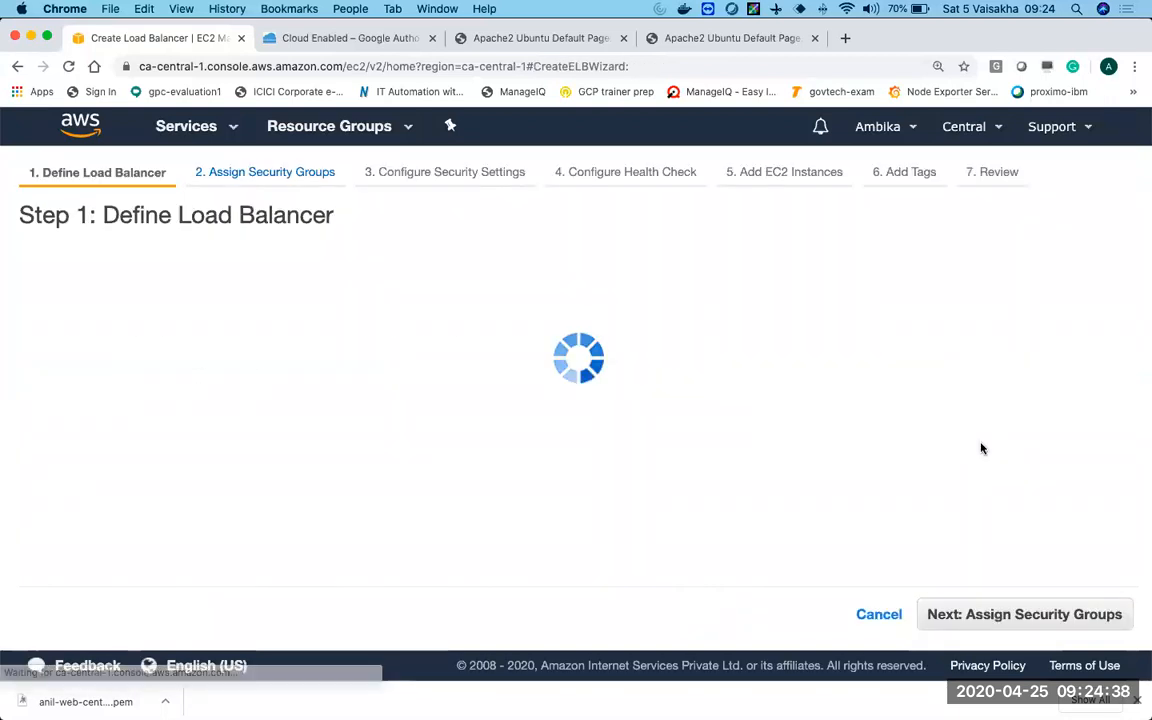
text(c)
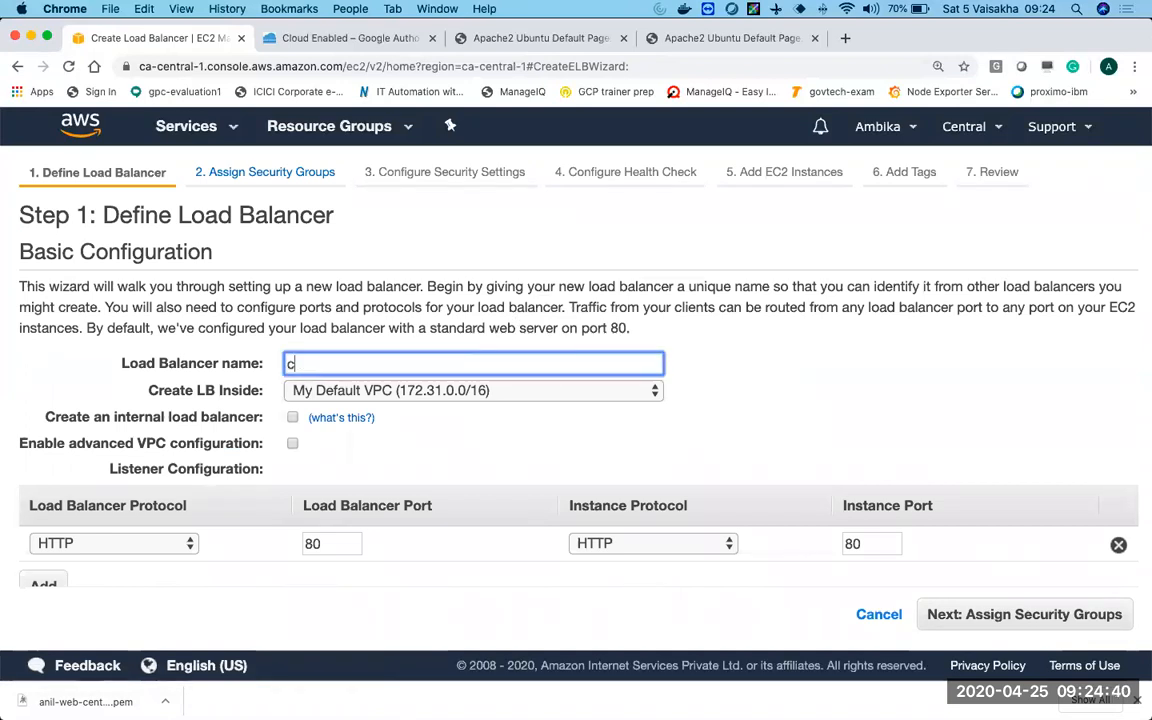
text(e-lb)
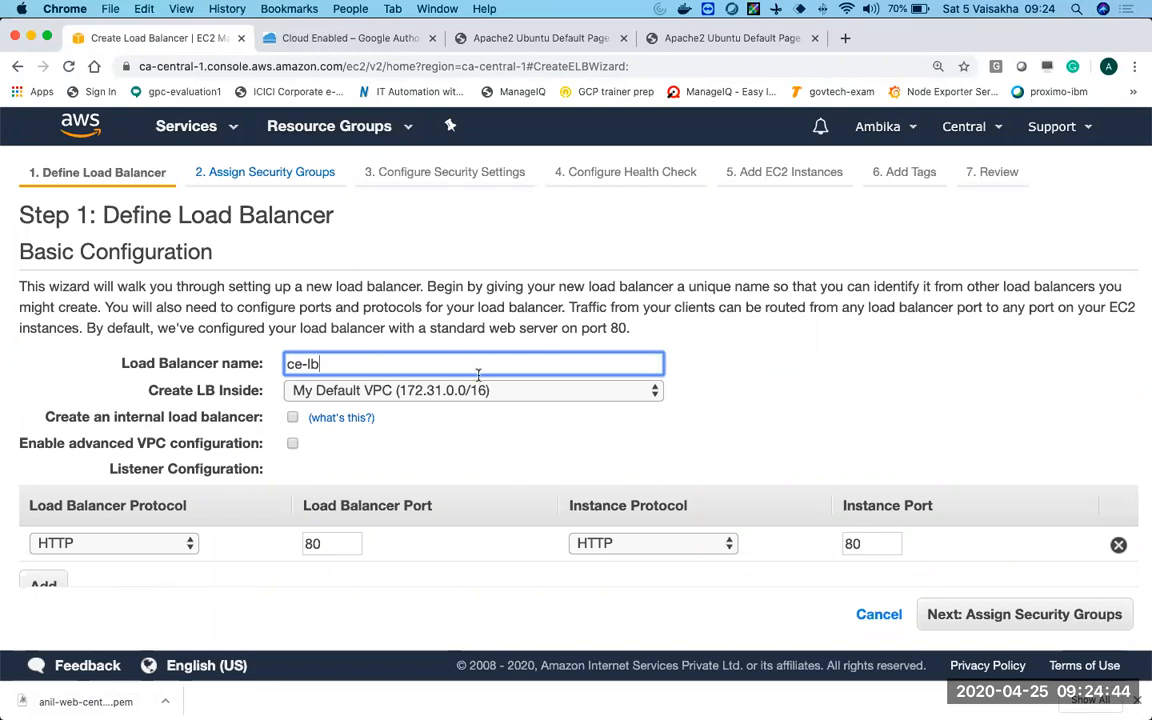
mouse_move(296, 486)
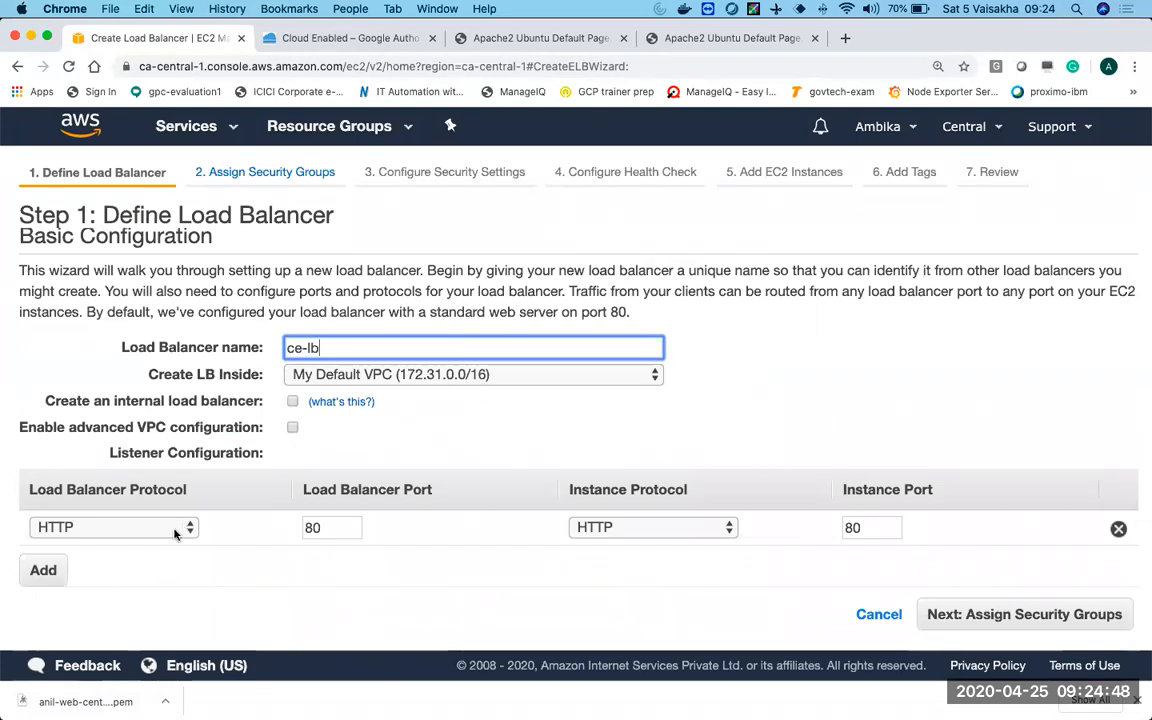
mouse_move(384, 640)
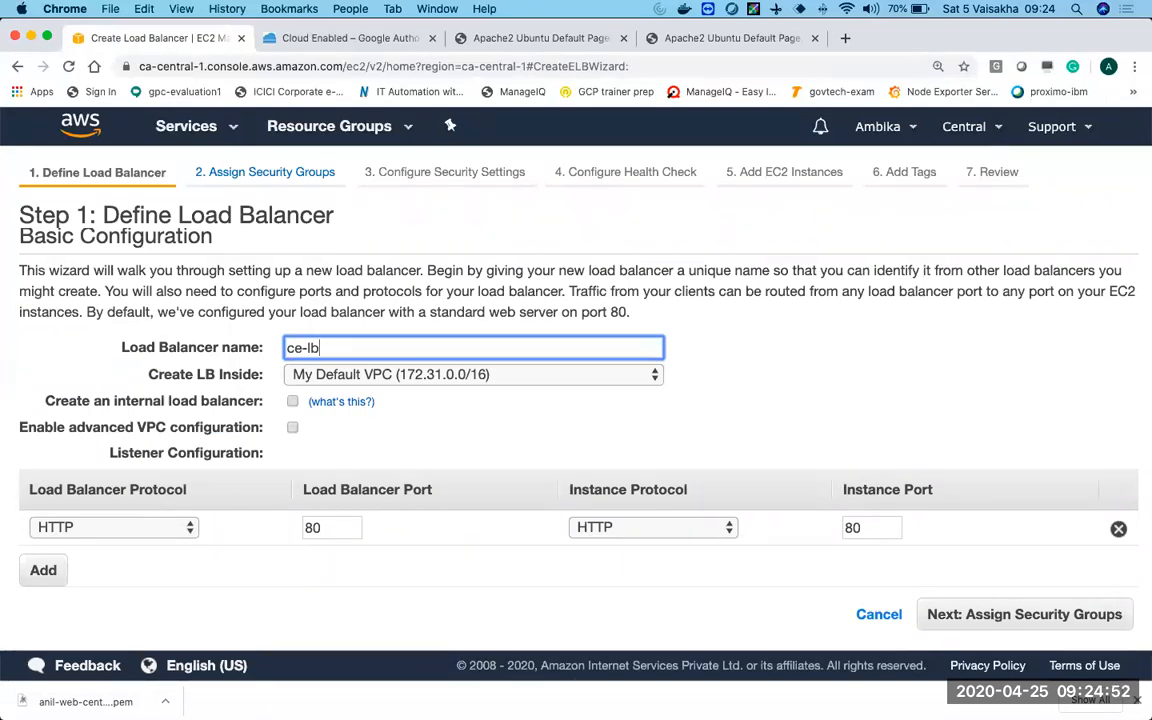
mouse_move(968, 548)
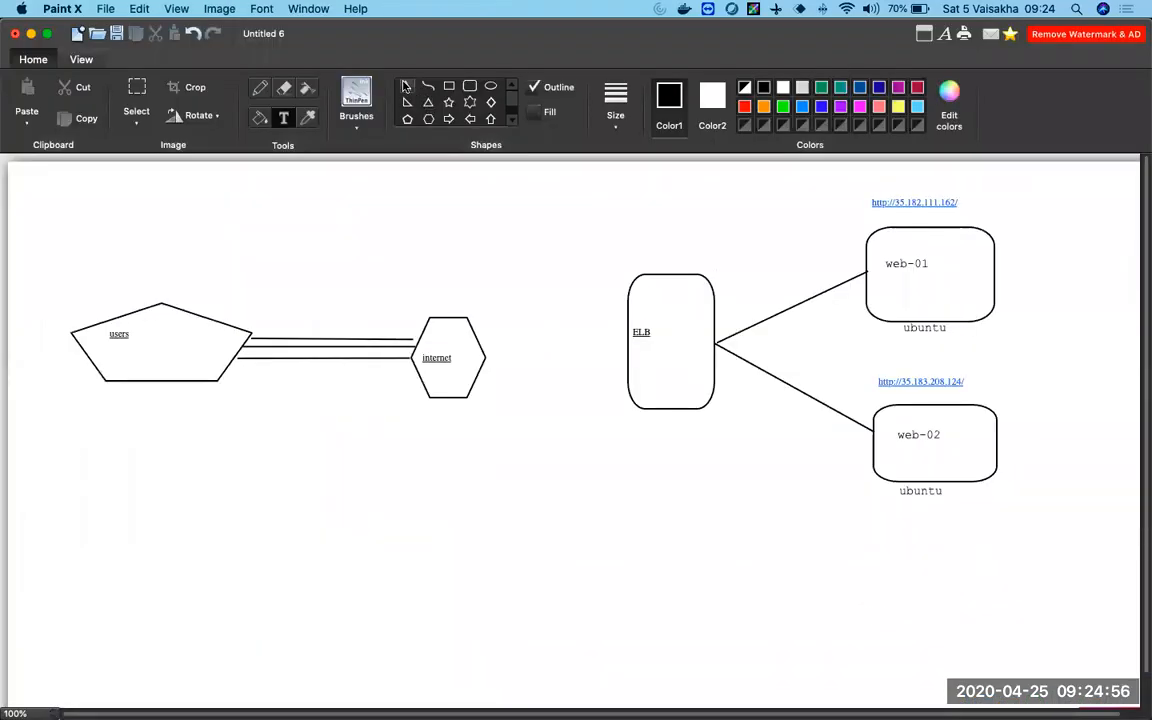
Draw a line connecting the internet hexagon to the ELB box
drag(480, 358, 604, 358)
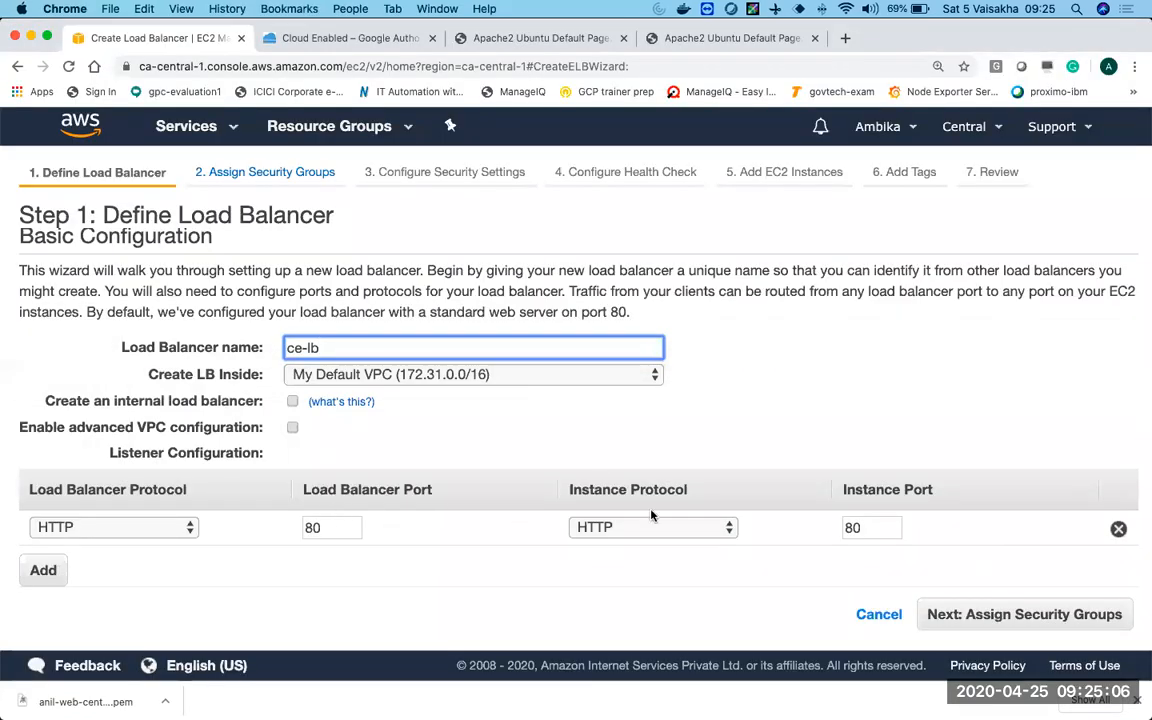
mouse_move(872, 546)
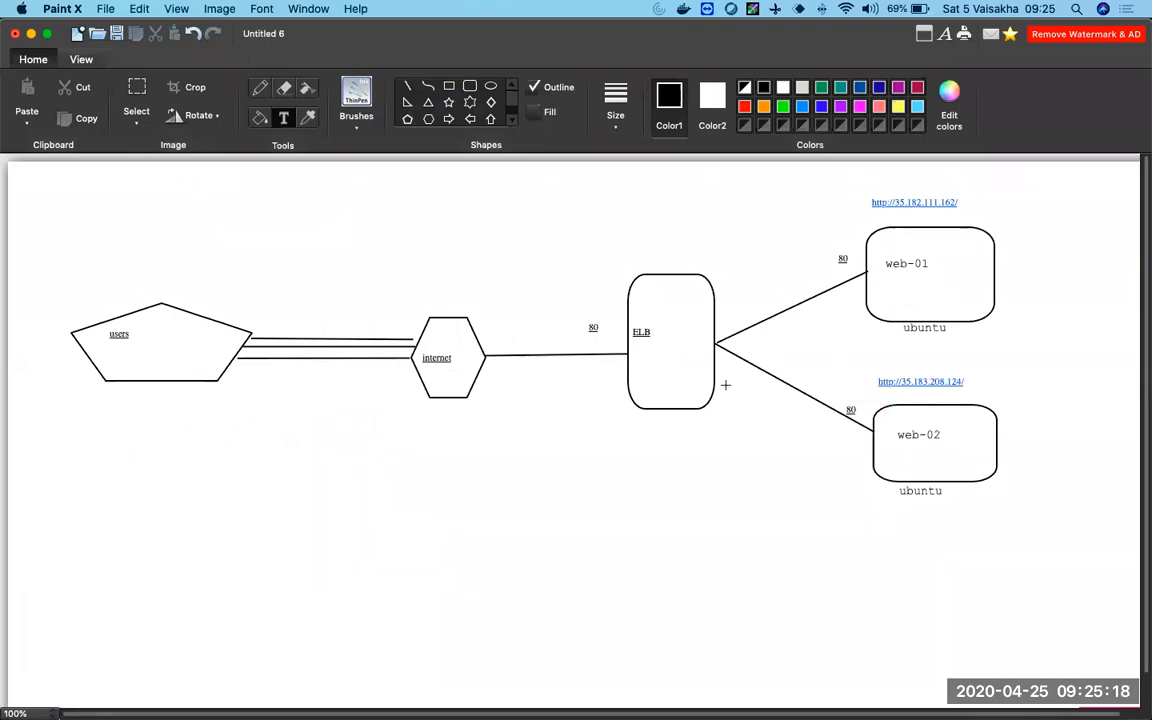
mouse_move(622, 444)
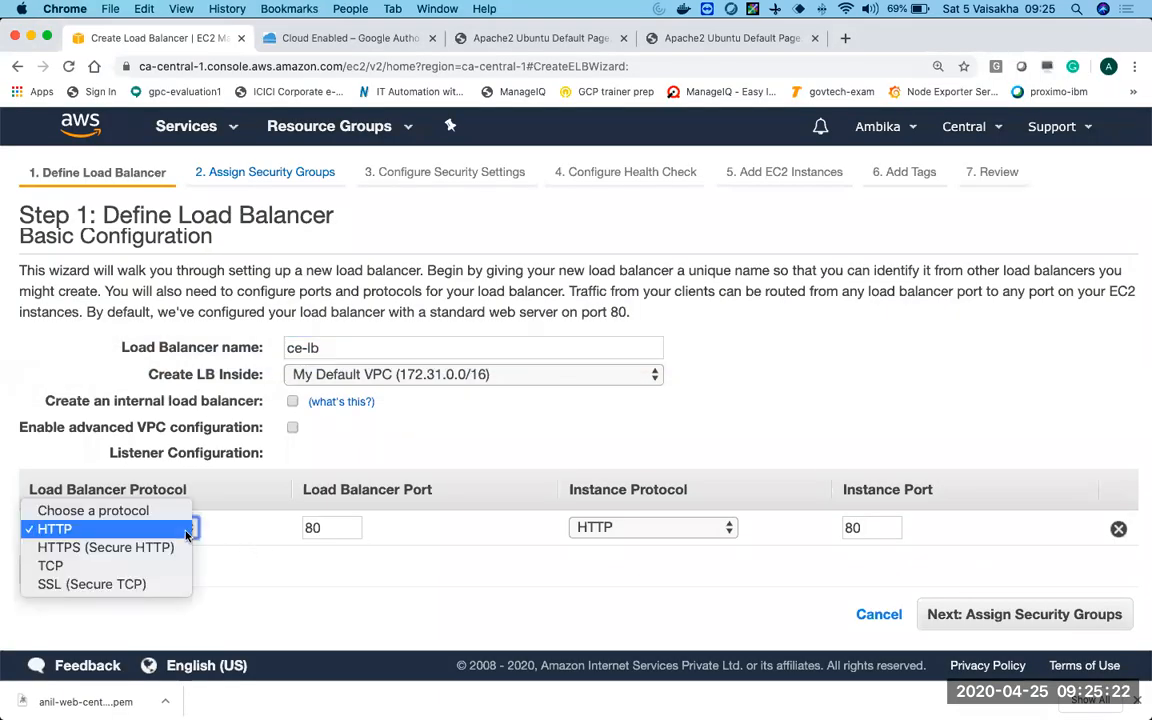
Show the listener protocol choices: HTTP, HTTPS, TCP and SSL
click(104, 548)
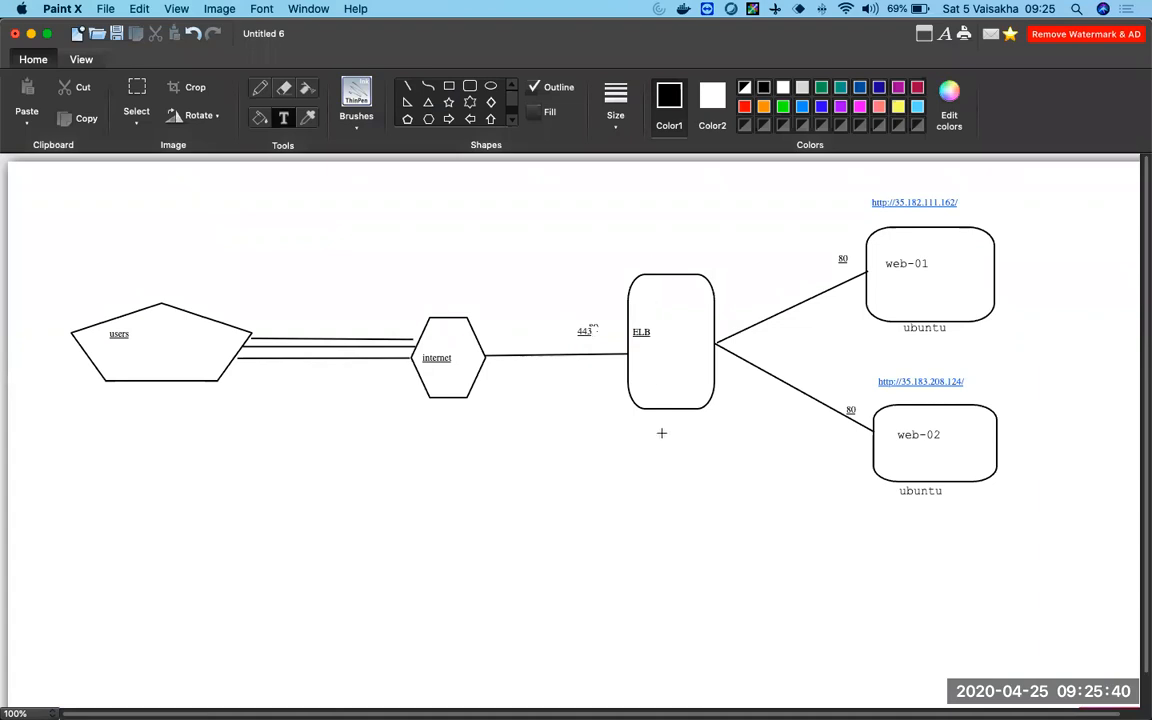
mouse_move(880, 232)
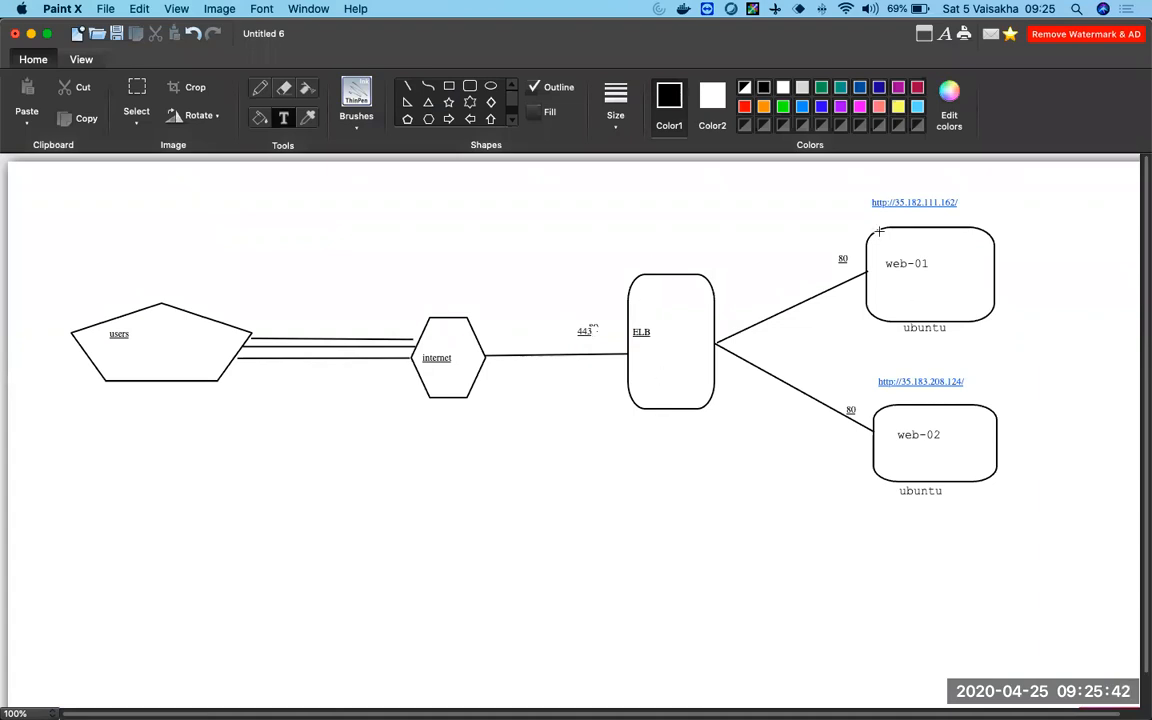
mouse_move(916, 438)
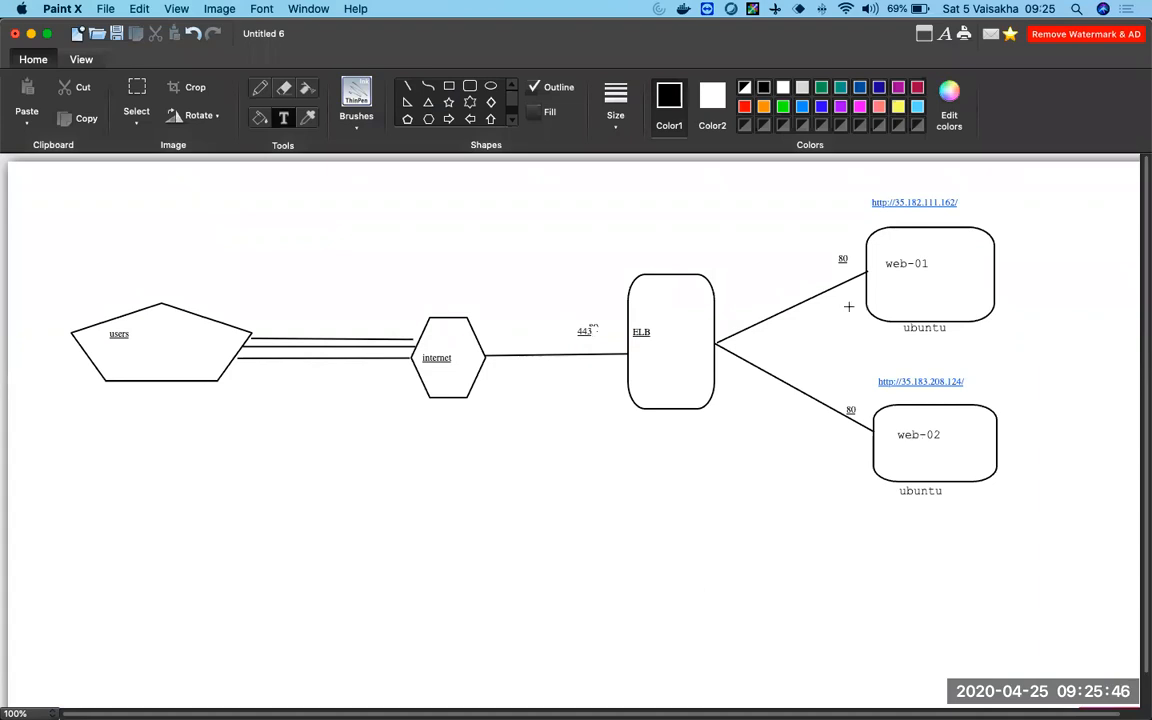
mouse_move(924, 276)
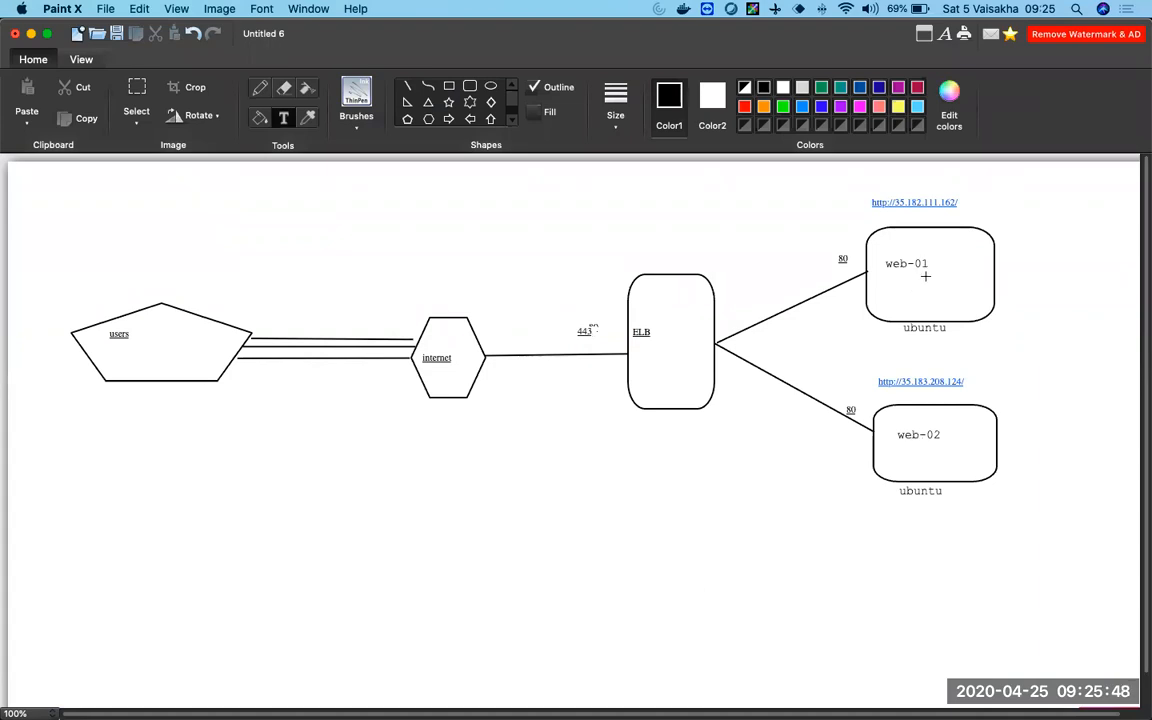
mouse_move(656, 464)
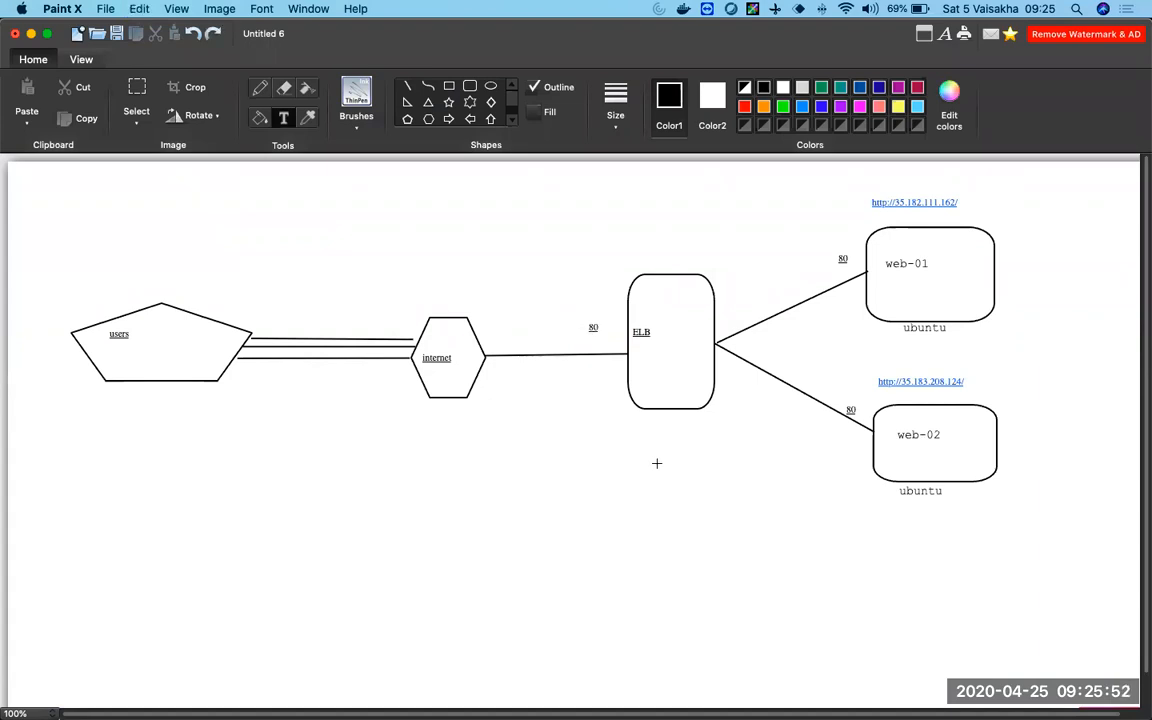
mouse_move(704, 396)
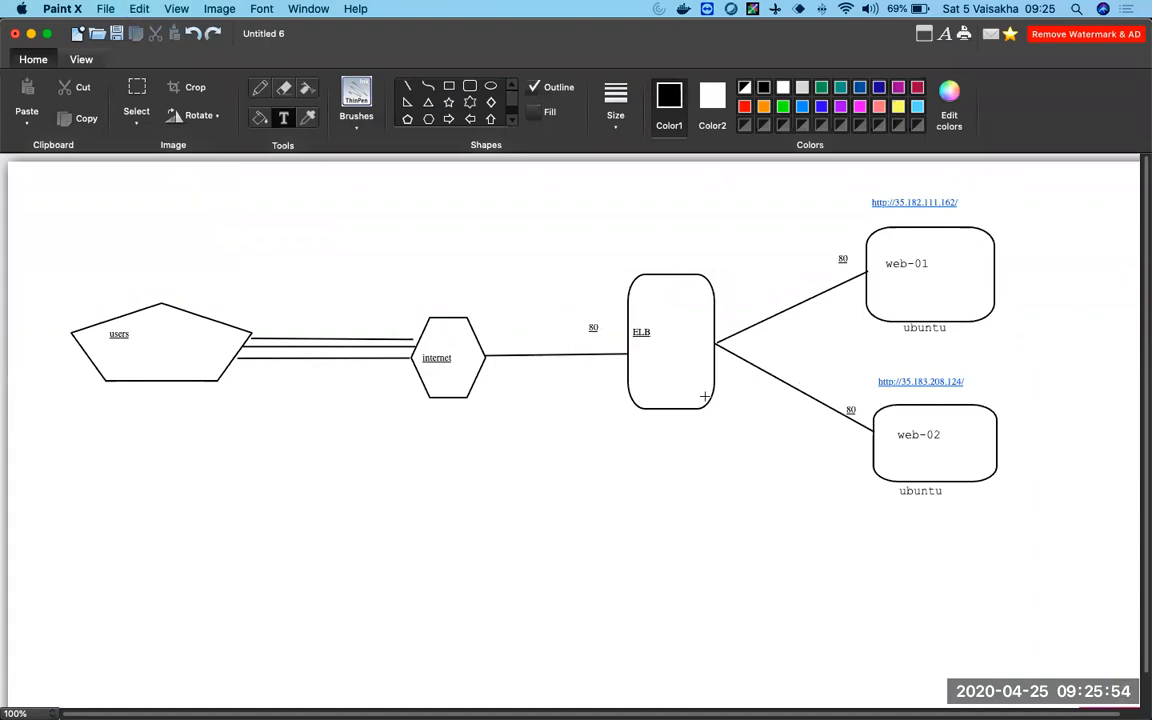
mouse_move(502, 704)
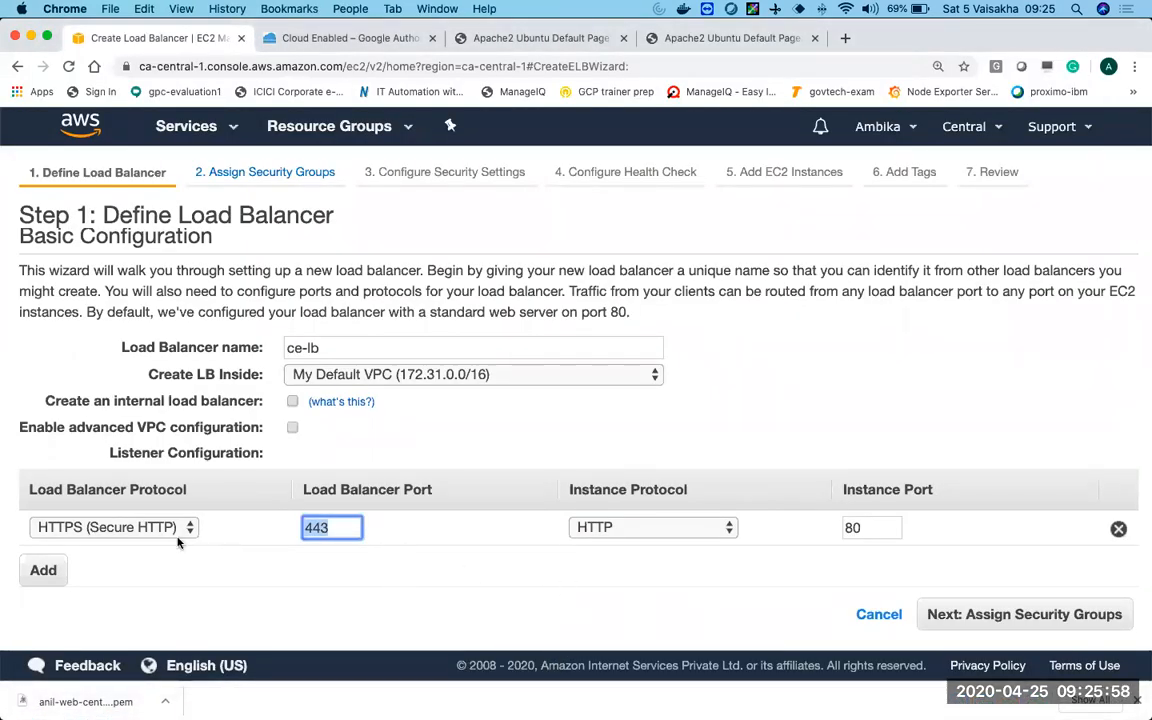
Set the listener protocol back to HTTP and continue to Assign Security Groups
click(112, 528)
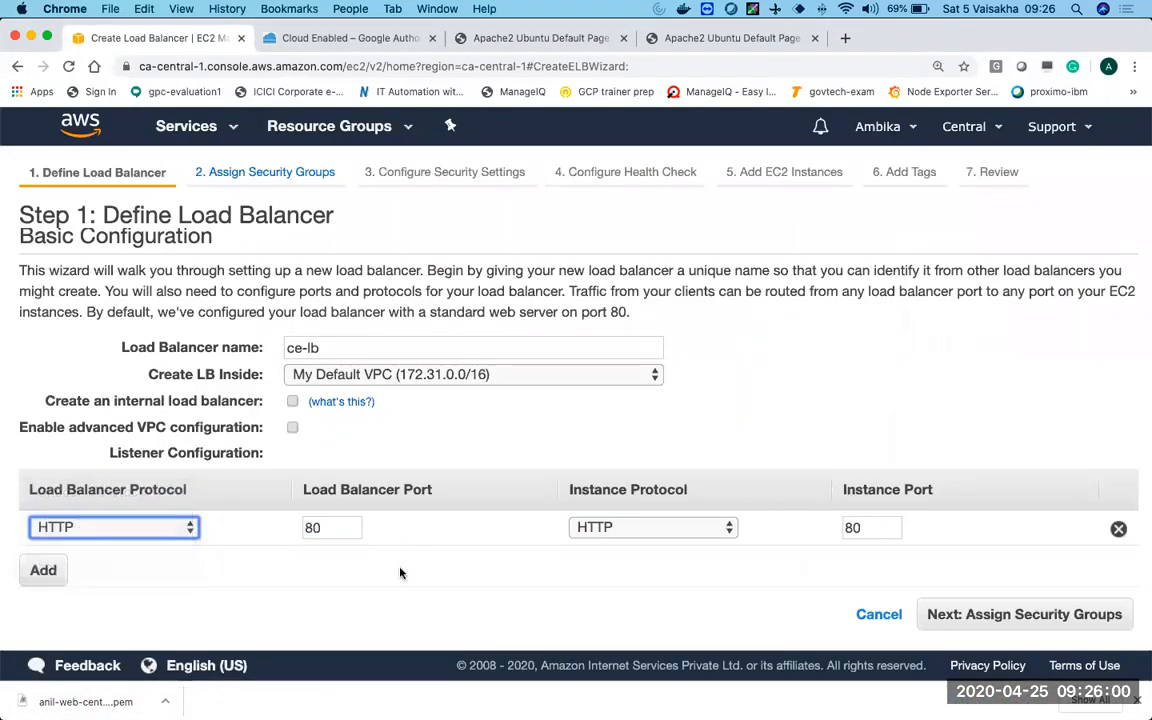
click(1024, 614)
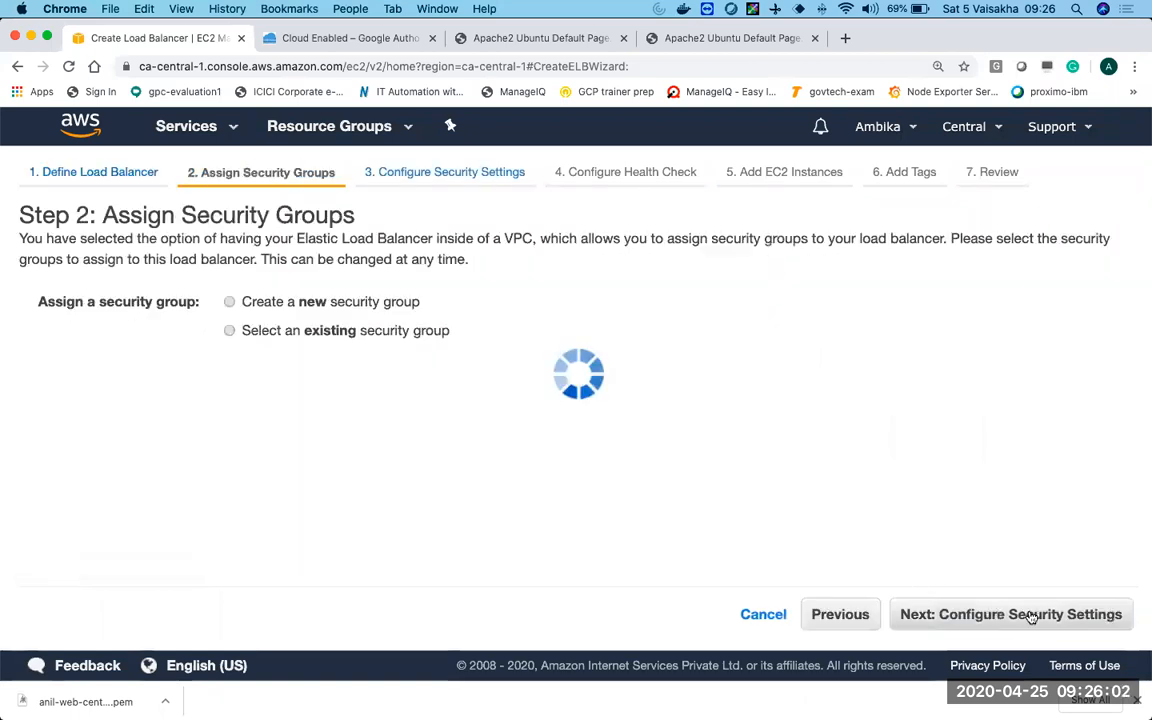
Assign the existing web-SG security group and continue to Configure Security Settings
click(228, 330)
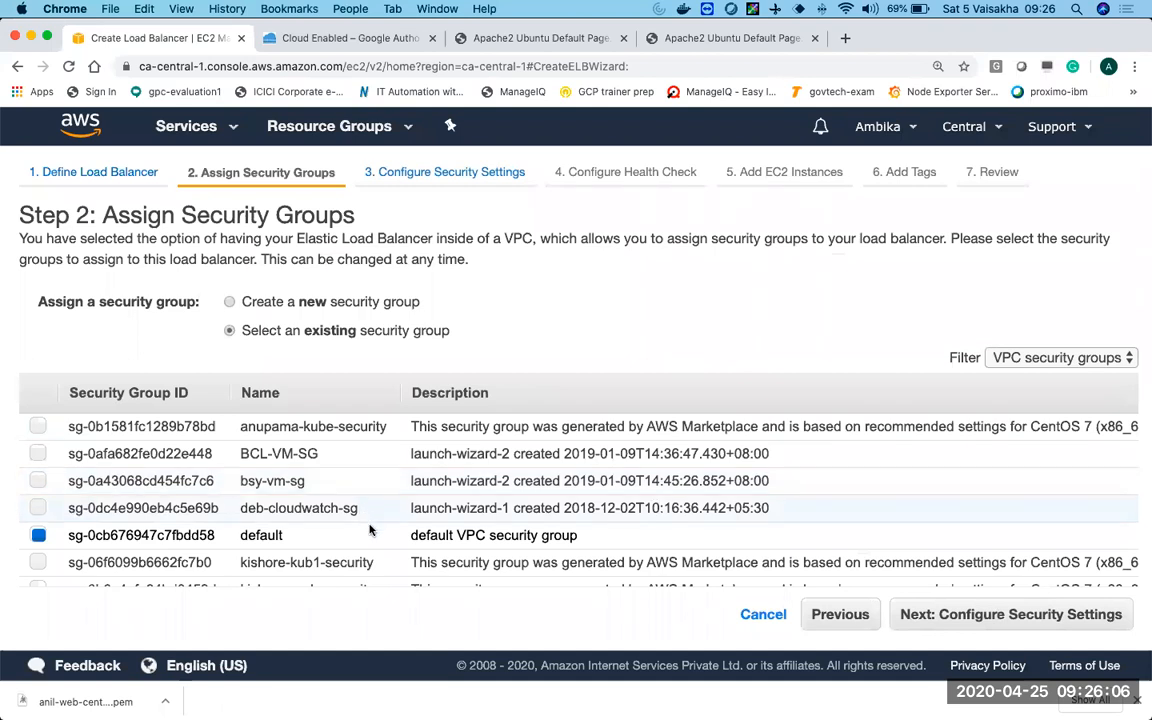
scroll(down, 3)
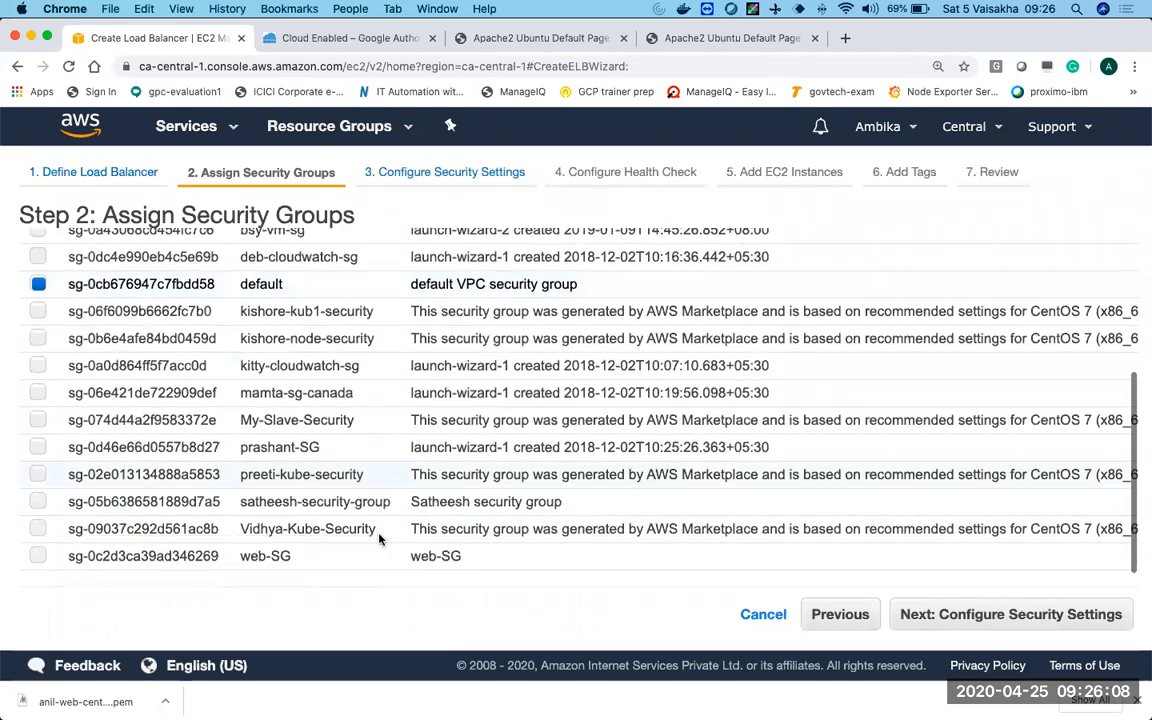
click(38, 556)
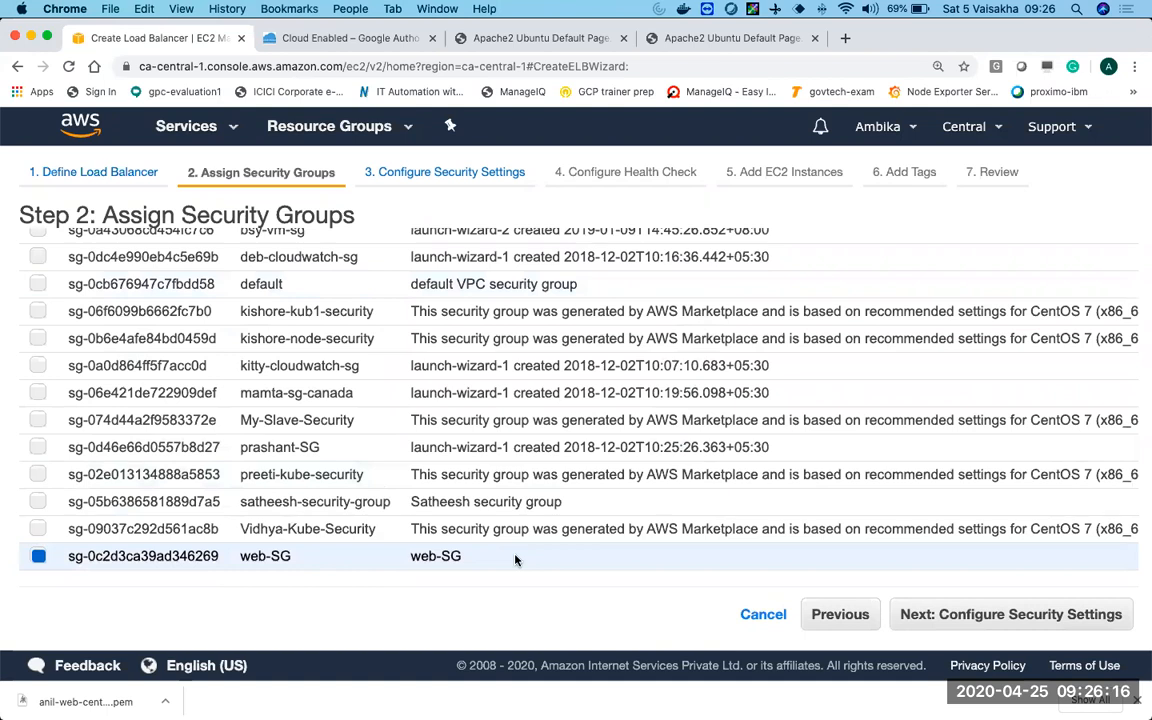
click(1010, 614)
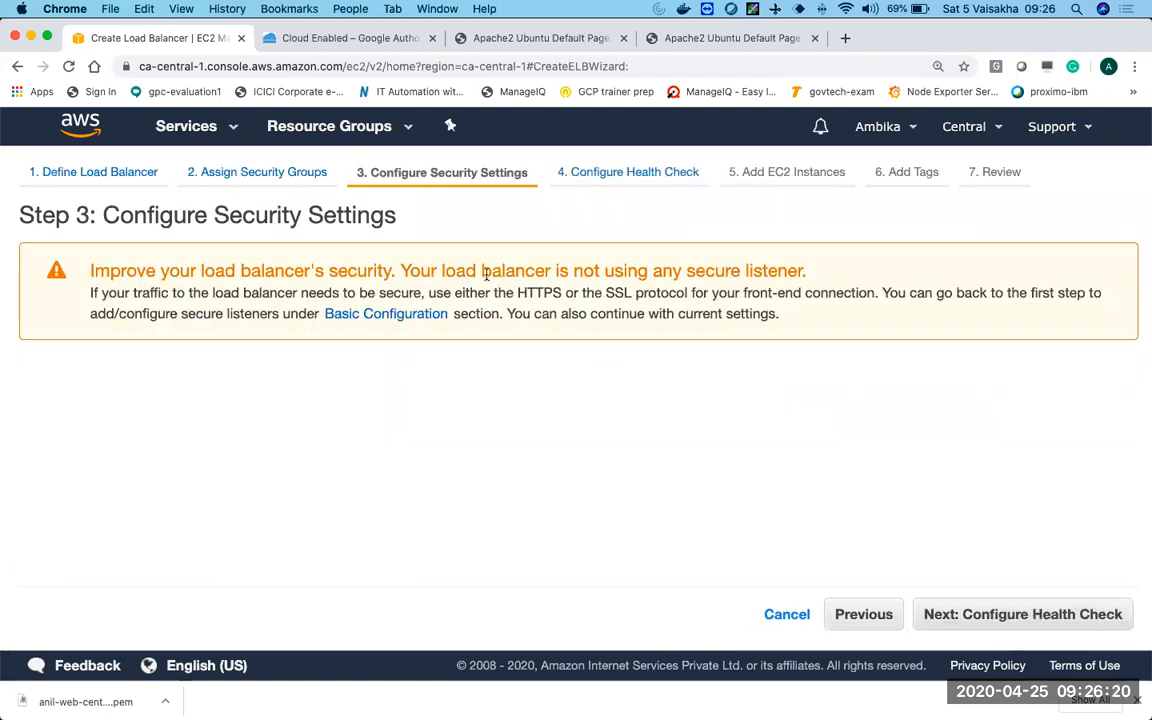
Move past the secure-listener warning and review the health check defaults: HTTP port 80 at /index.html
double_click(300, 270)
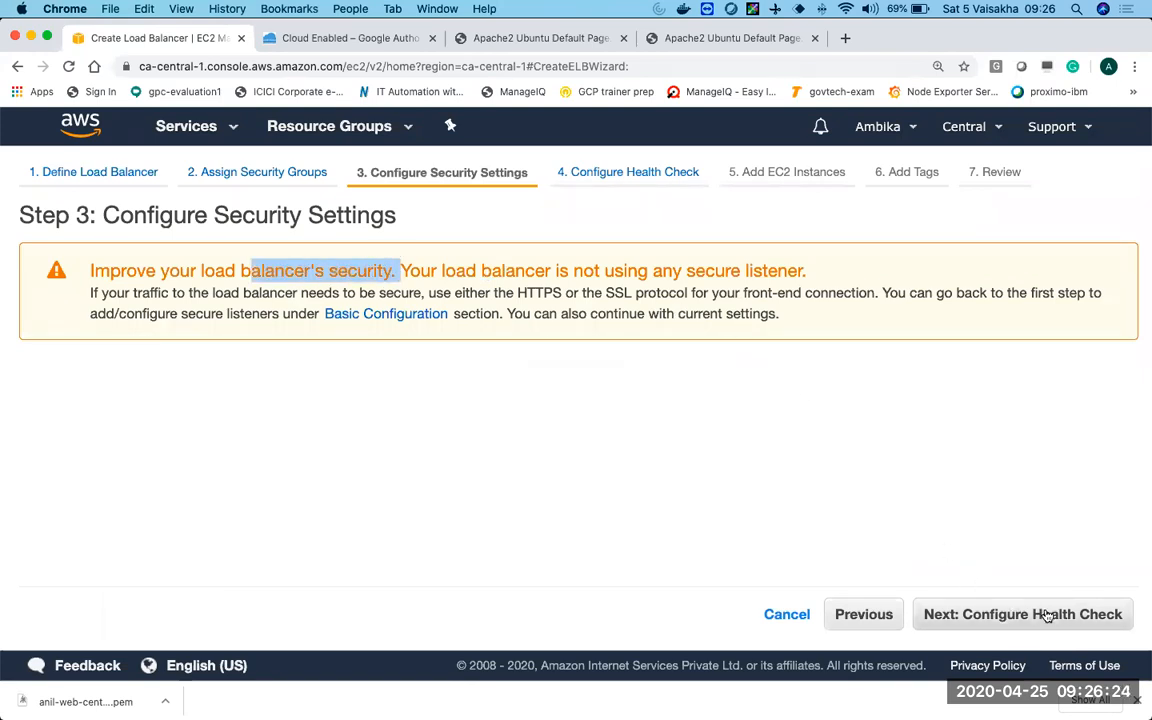
click(1022, 614)
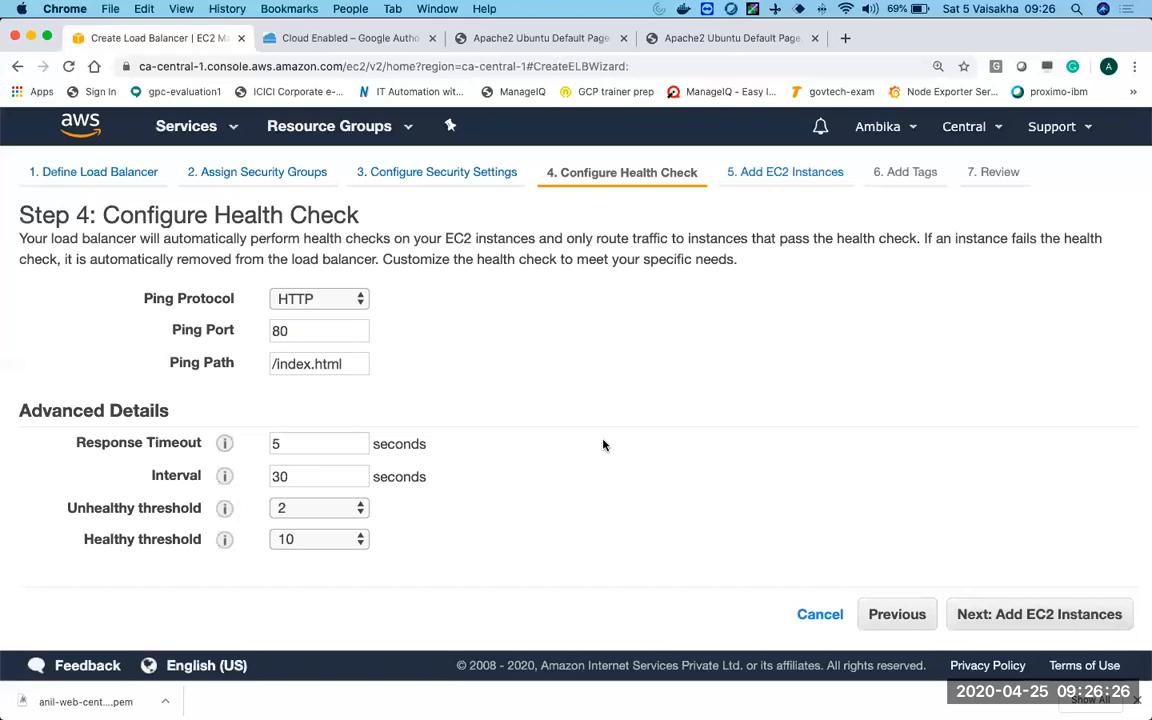
mouse_move(388, 408)
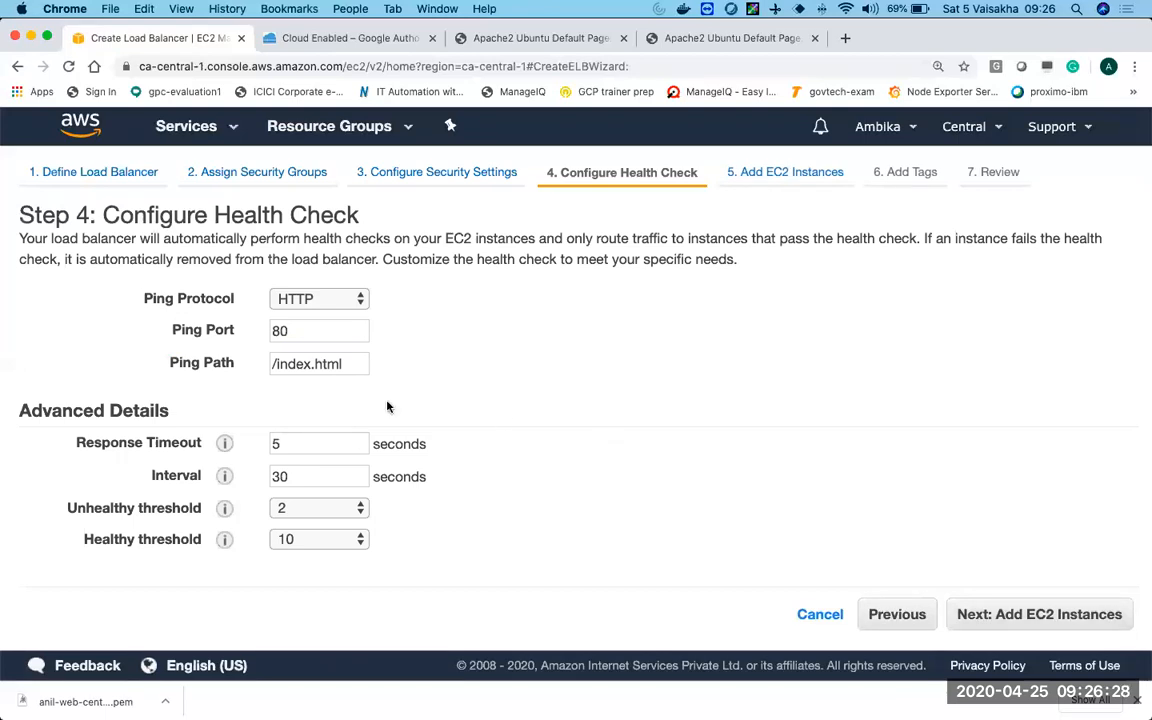
click(320, 330)
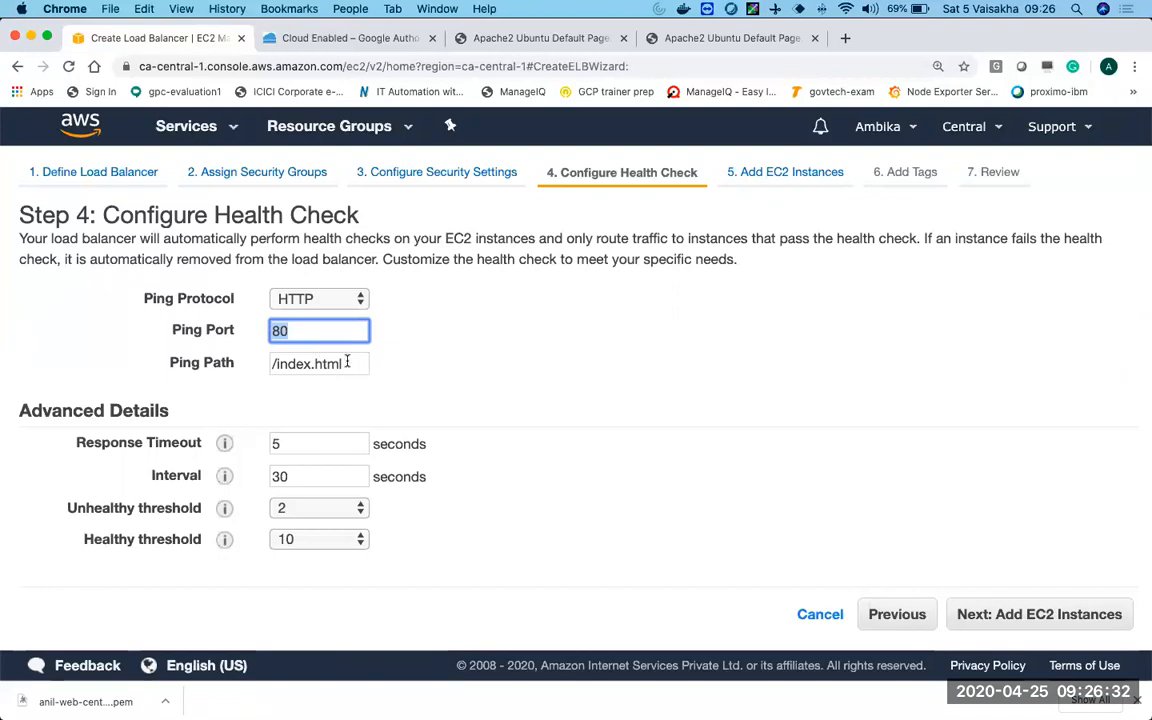
click(320, 364)
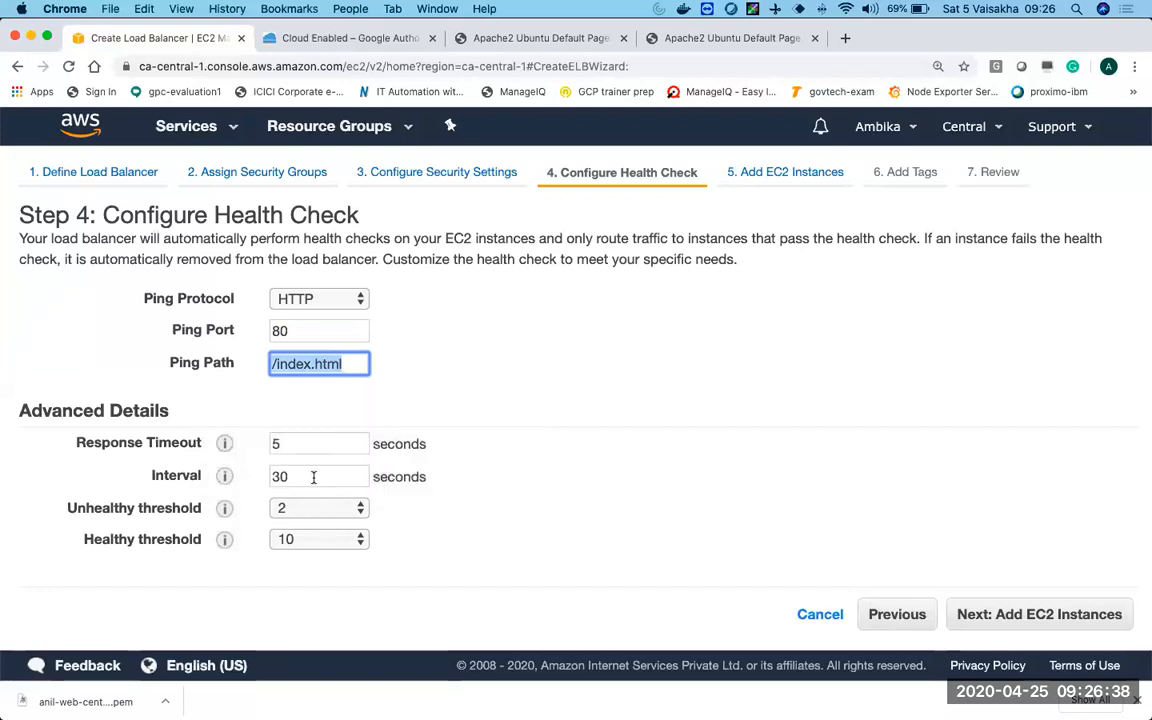
click(318, 476)
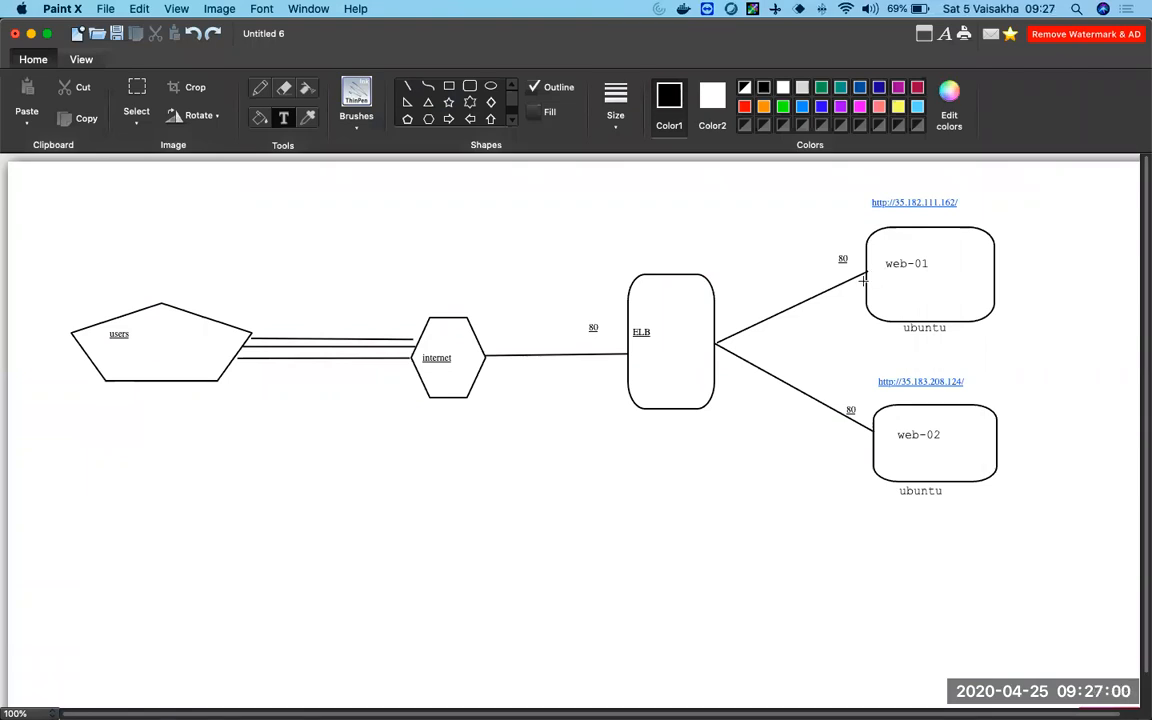
mouse_move(862, 304)
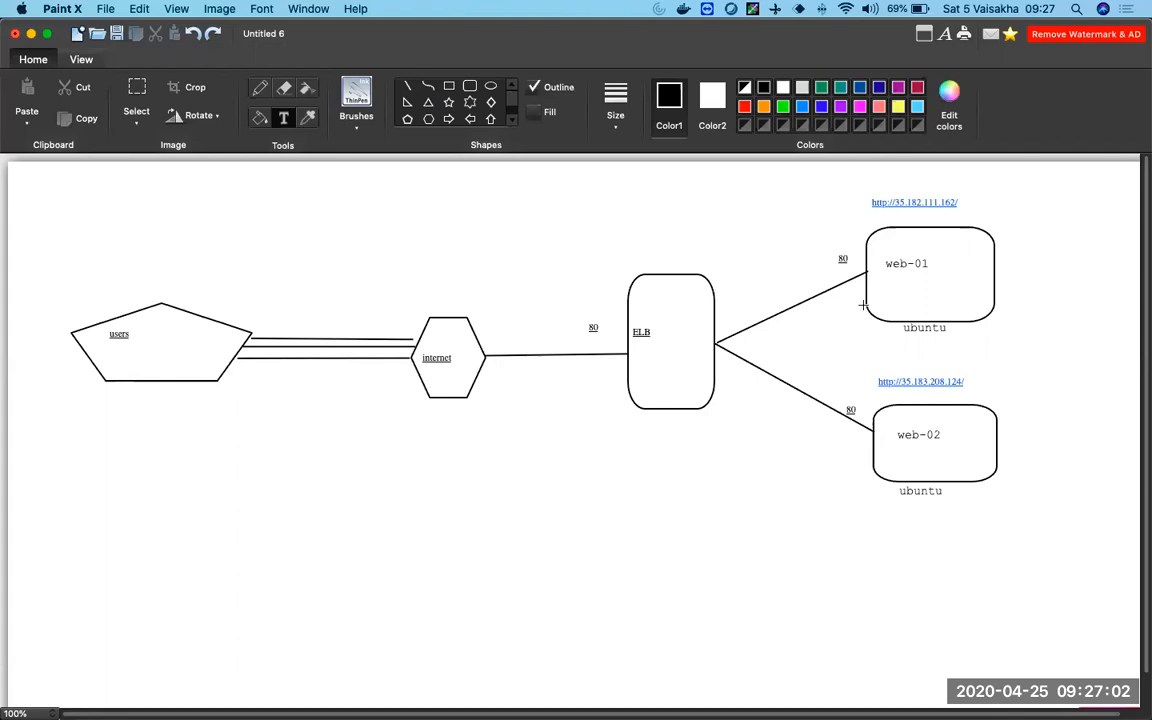
mouse_move(736, 336)
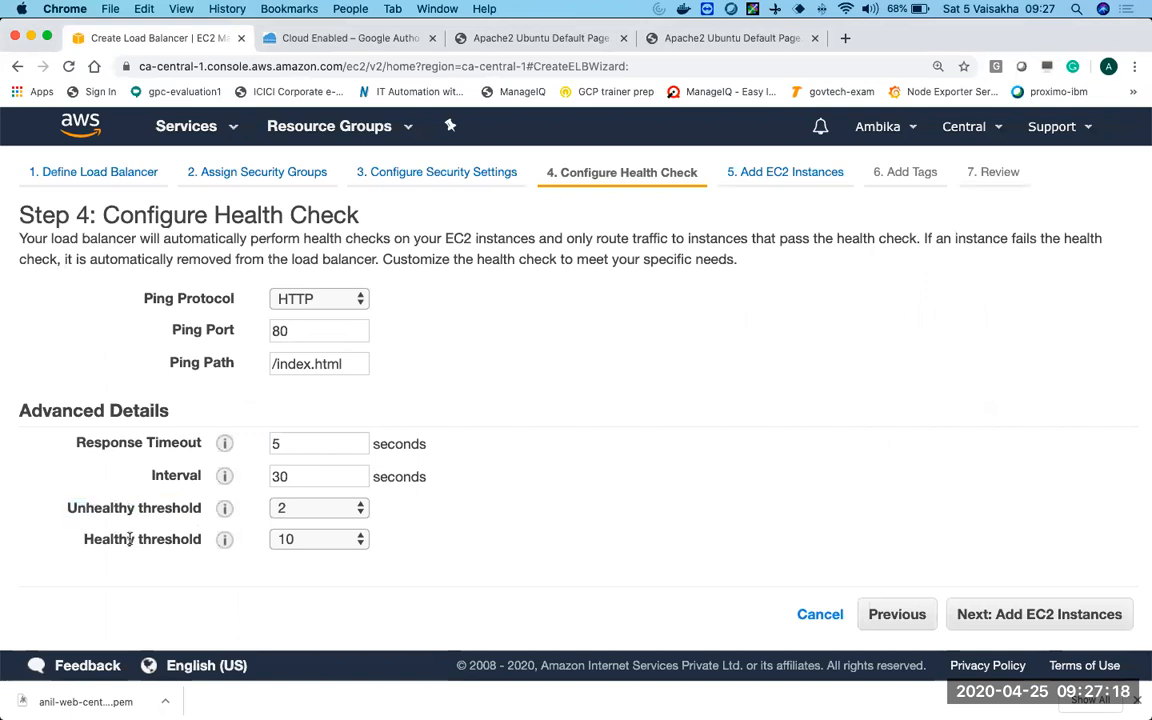
mouse_move(344, 512)
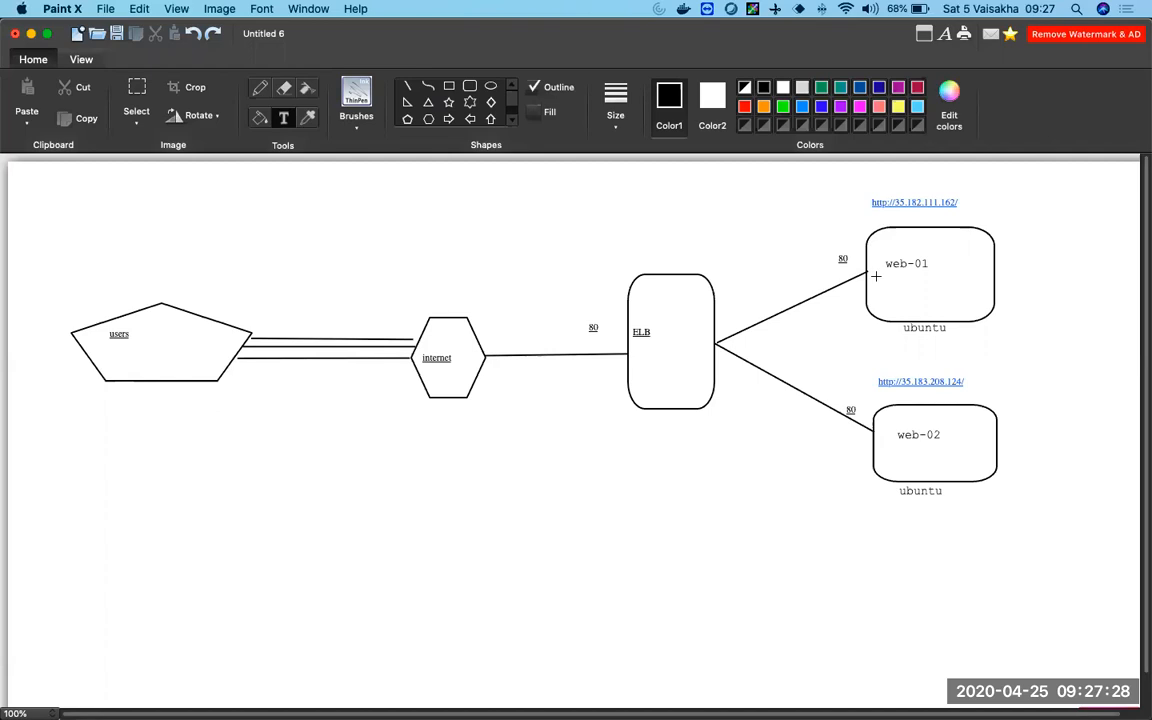
mouse_move(856, 304)
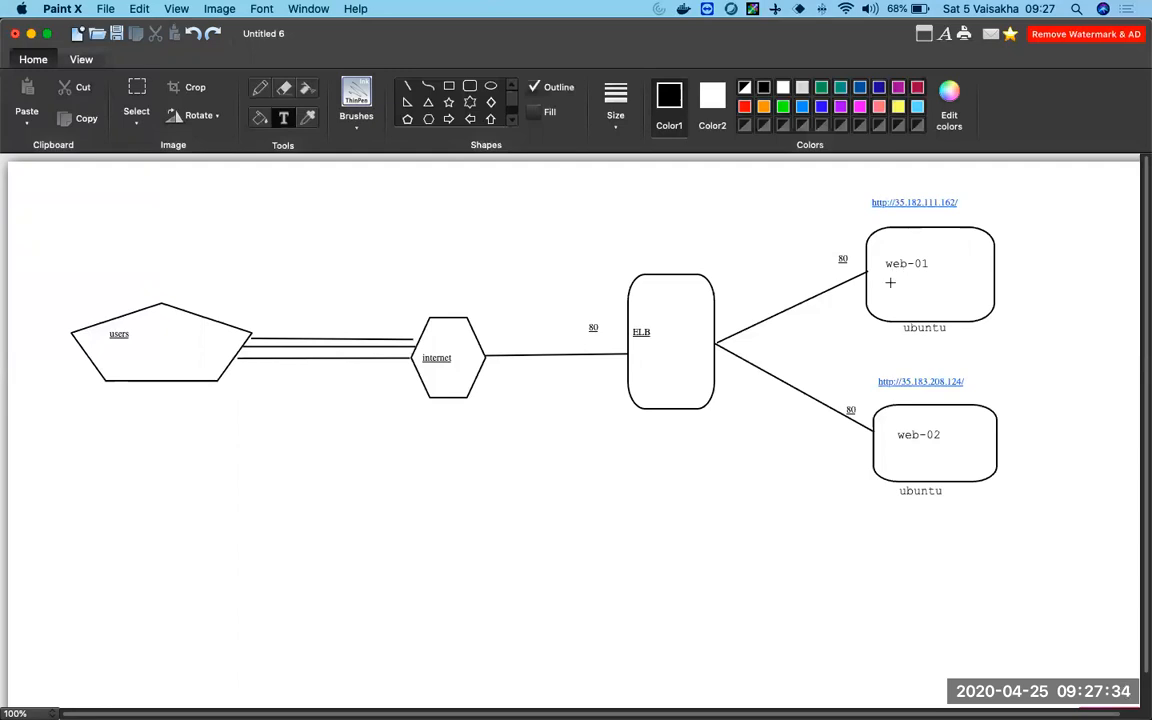
mouse_move(892, 288)
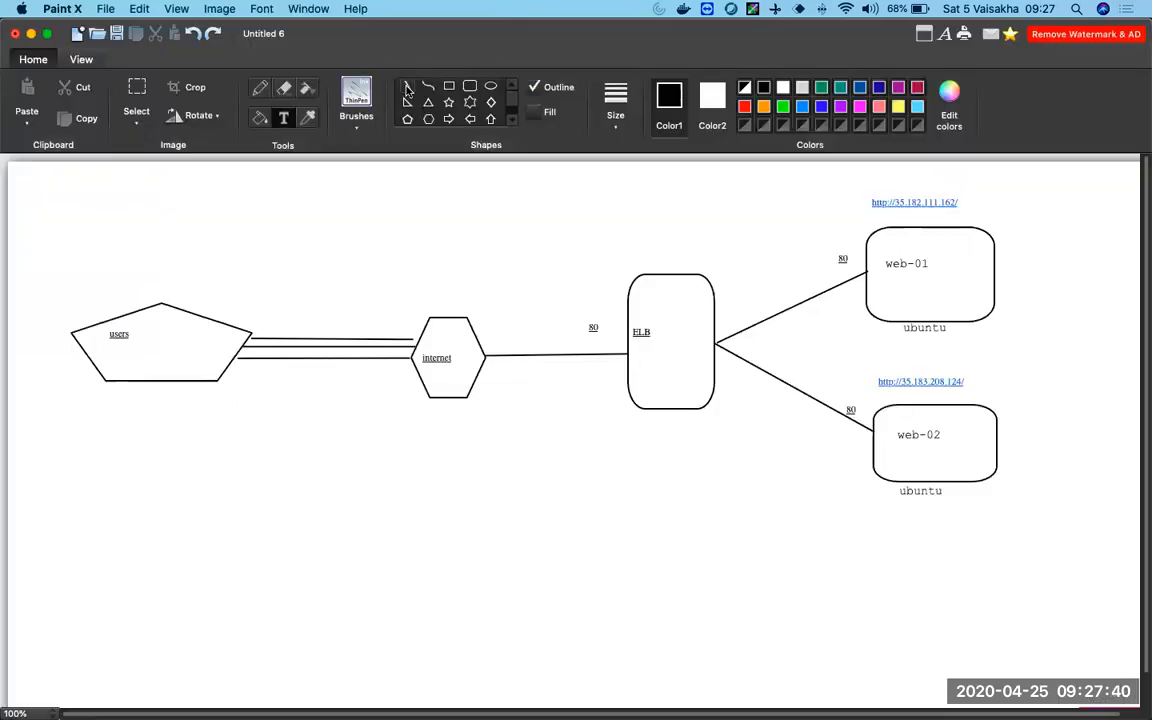
Draw a second hexagon-to-ELB line and extra ELB lines toward web-02
drag(484, 364, 584, 362)
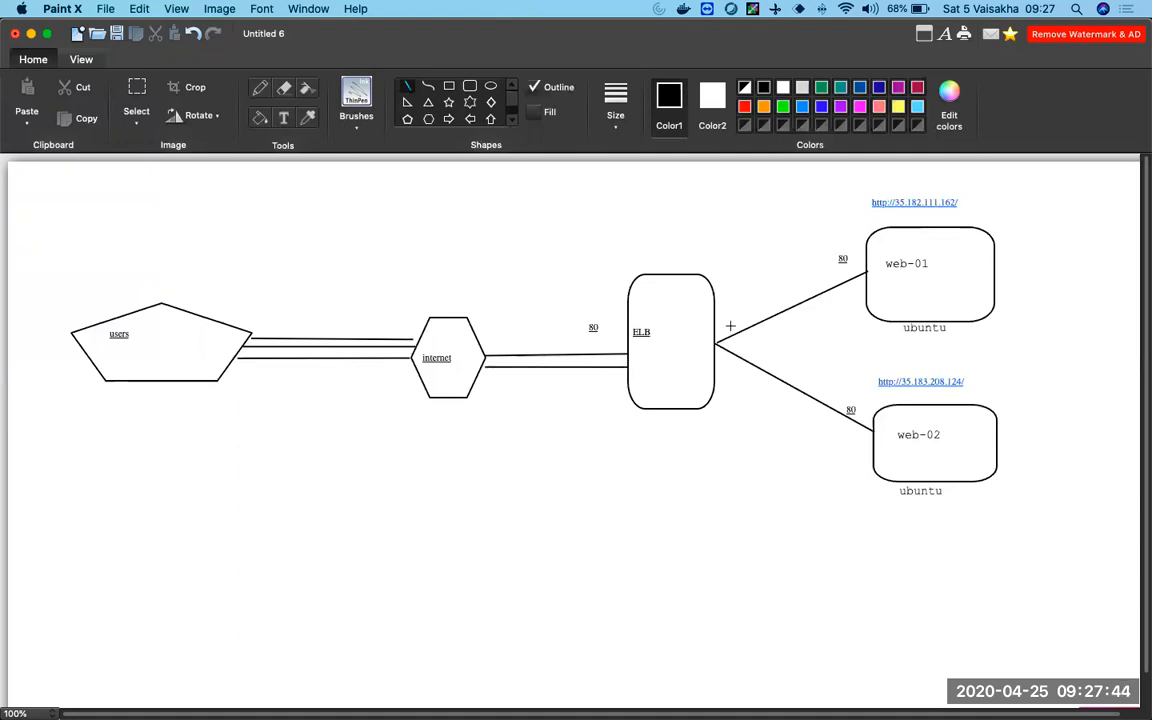
mouse_move(752, 324)
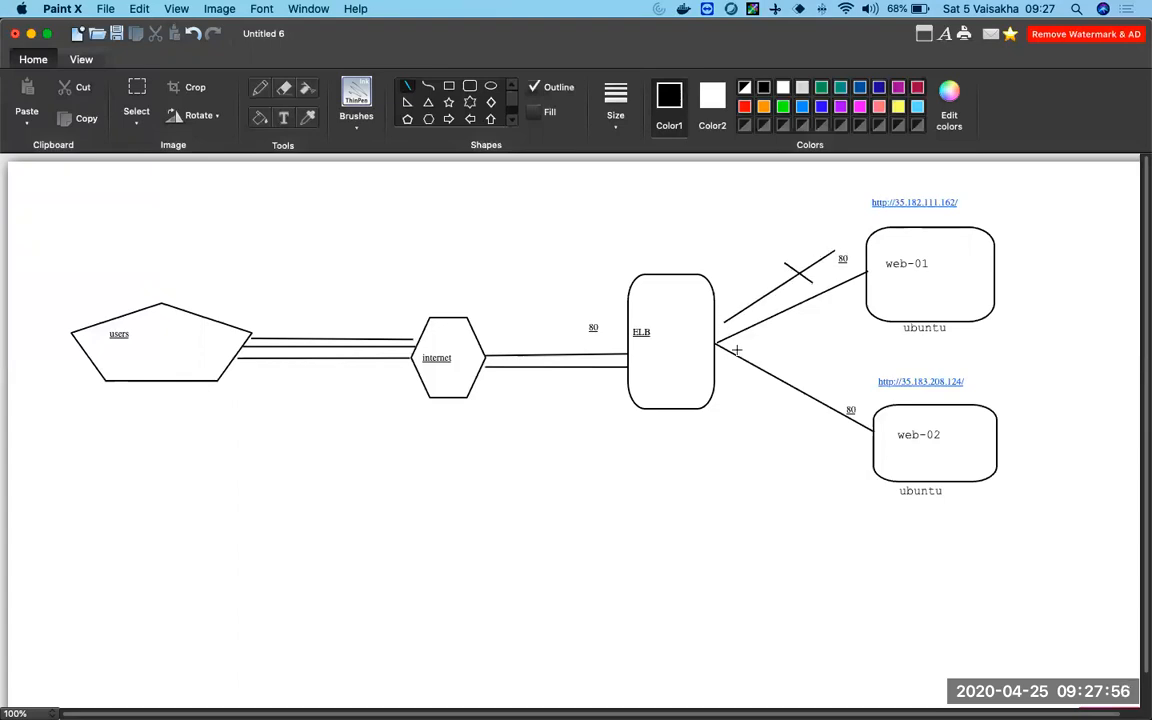
drag(716, 356, 850, 424)
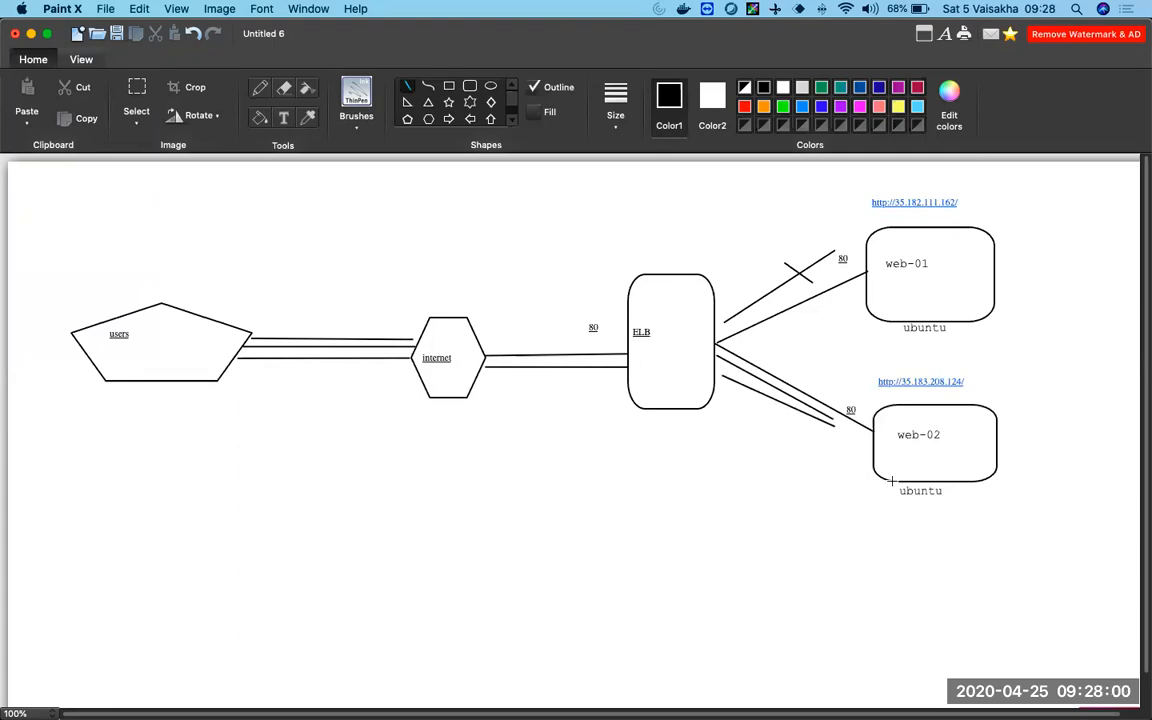
mouse_move(902, 258)
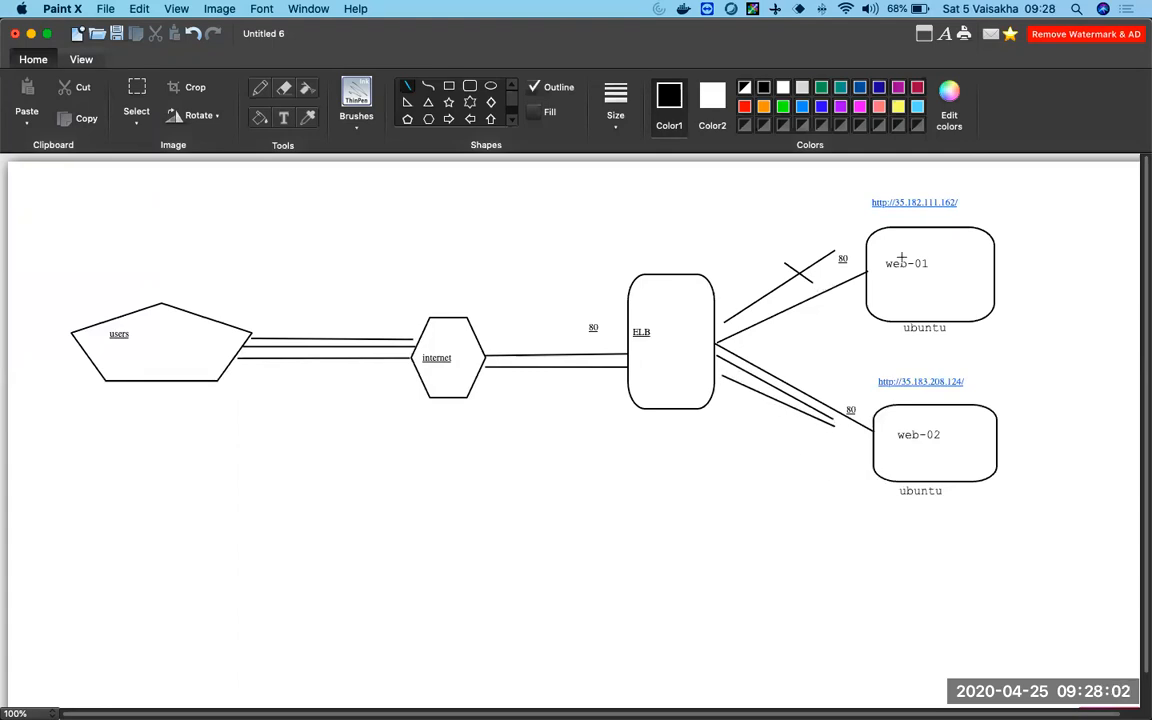
mouse_move(774, 358)
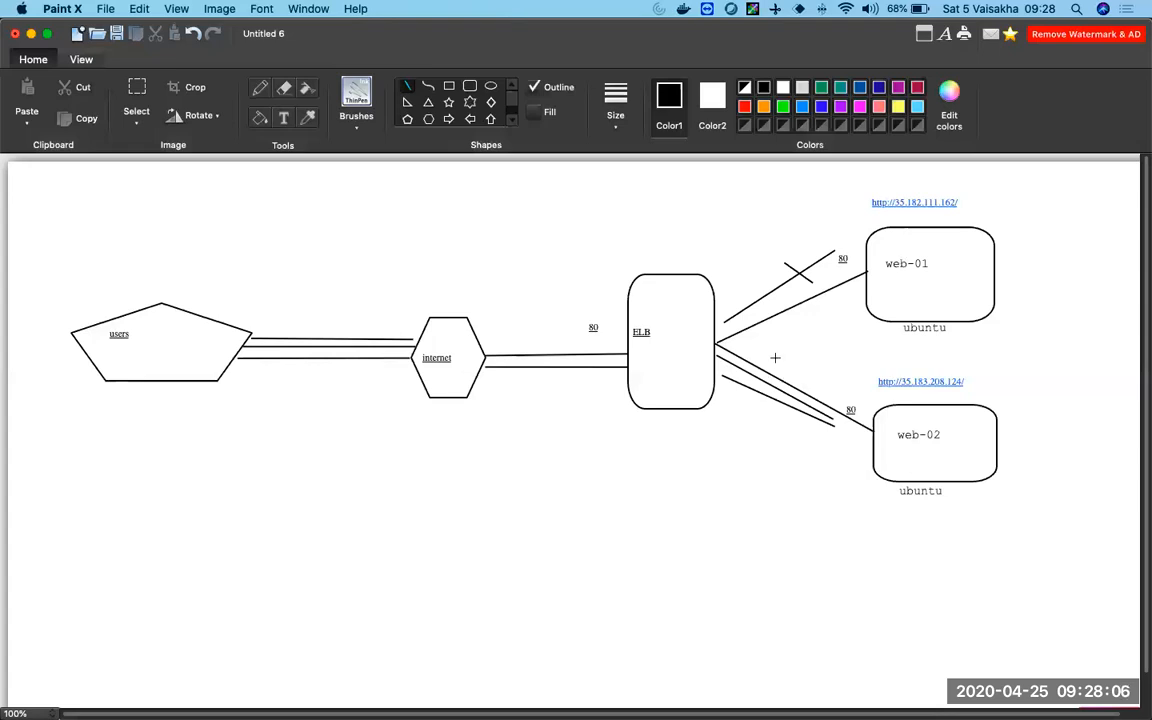
mouse_move(728, 422)
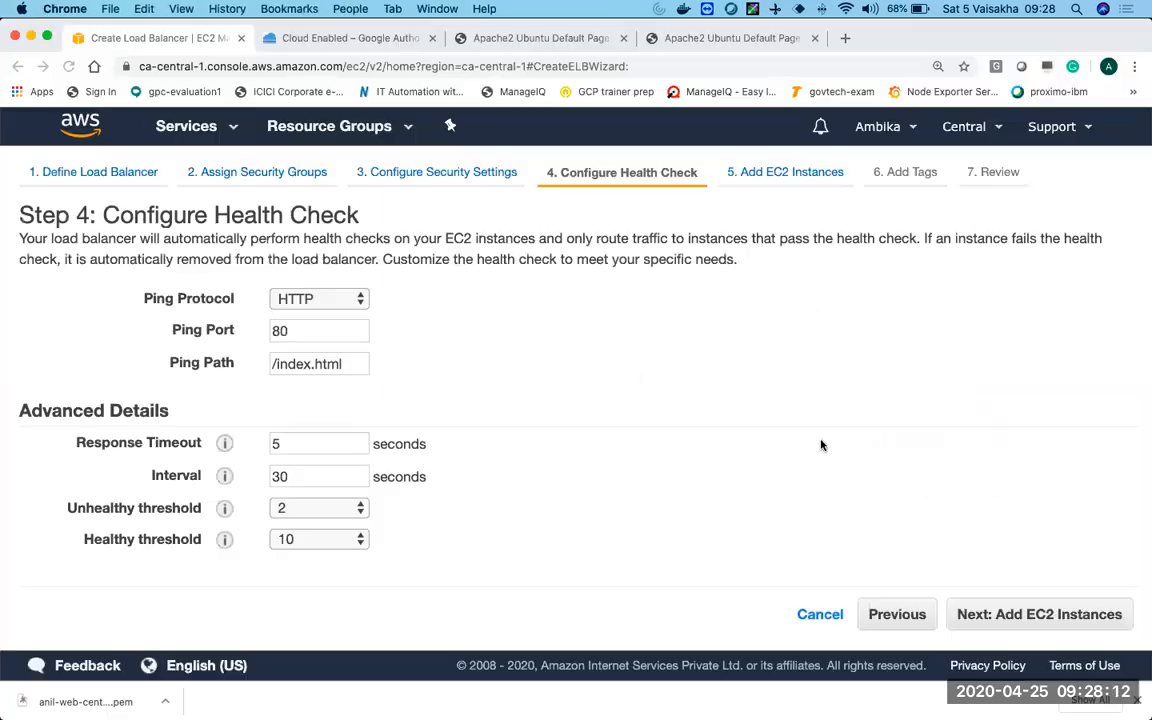
double_click(168, 540)
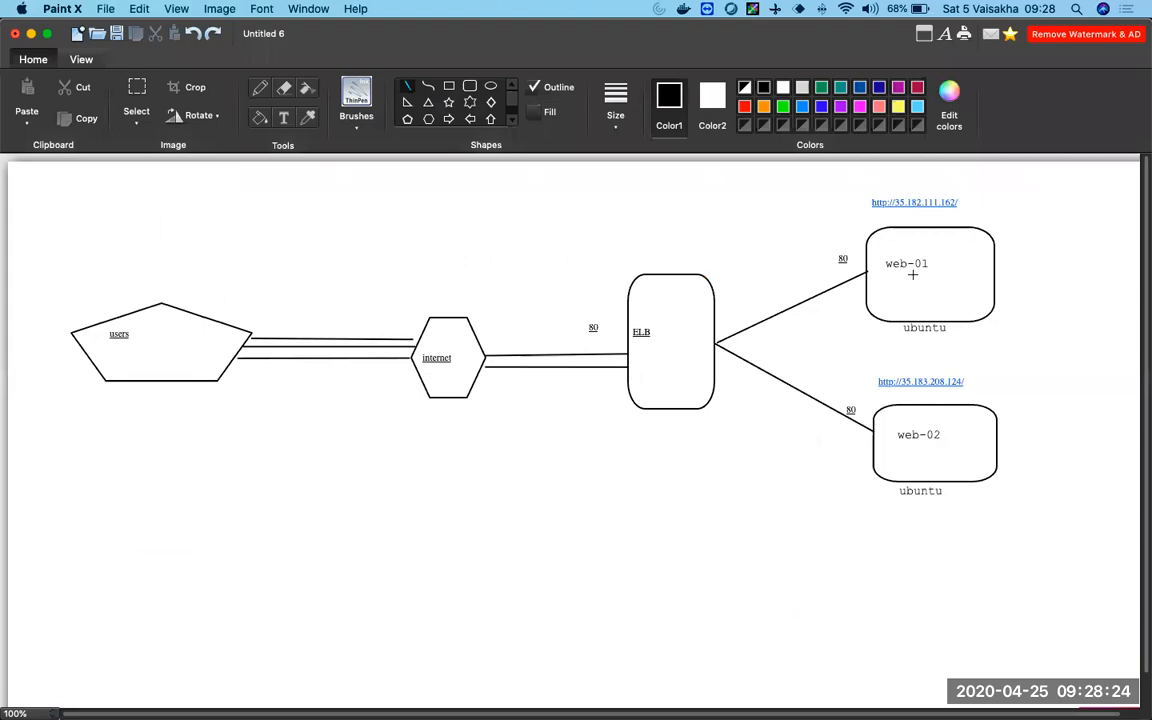
mouse_move(728, 348)
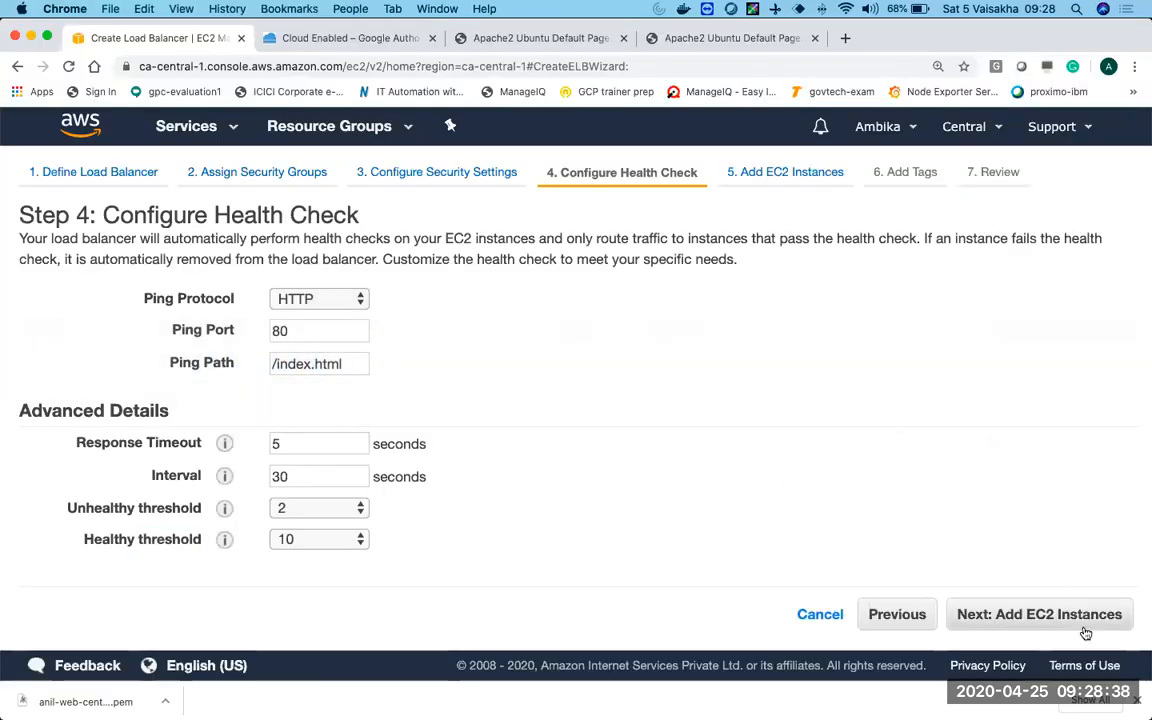
Attach web-01 and web-02, review, and create the ce-lb classic load balancer
click(1040, 614)
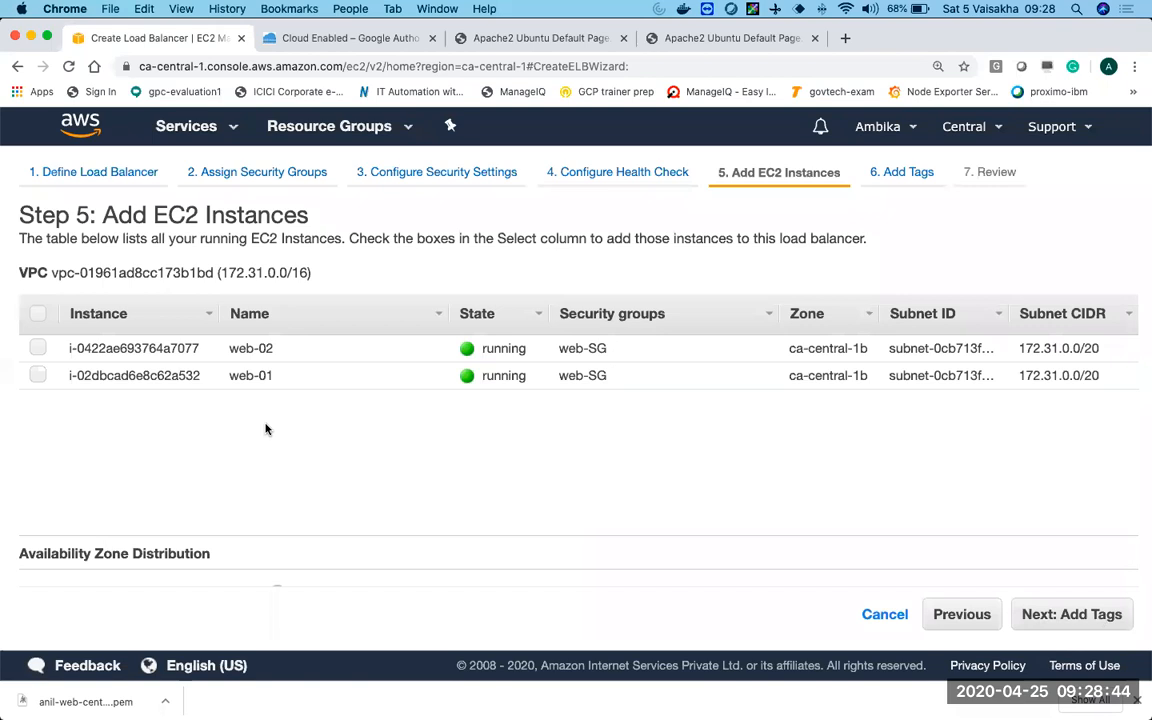
click(38, 312)
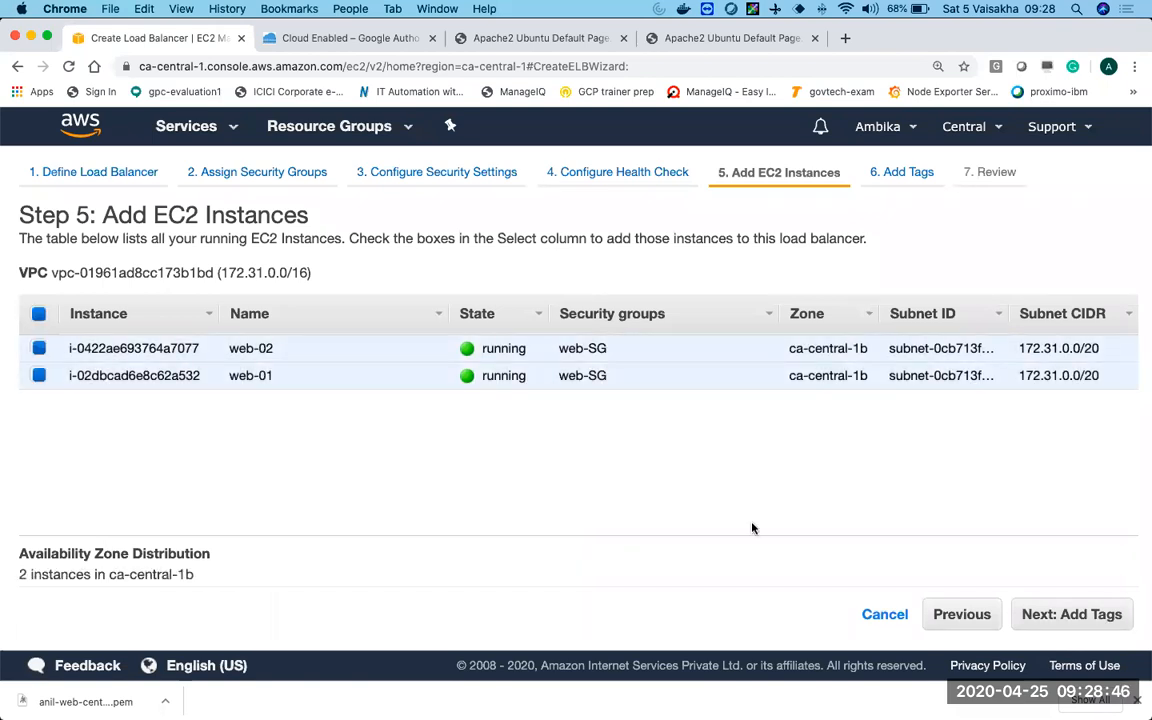
click(1072, 614)
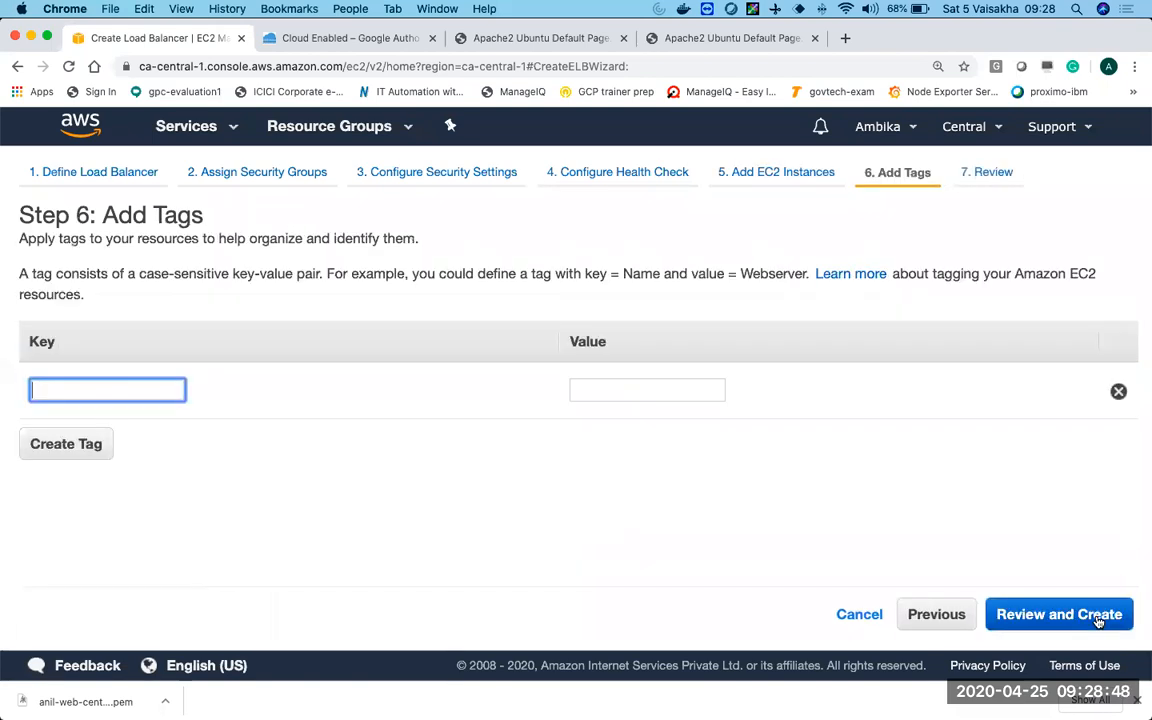
click(1058, 614)
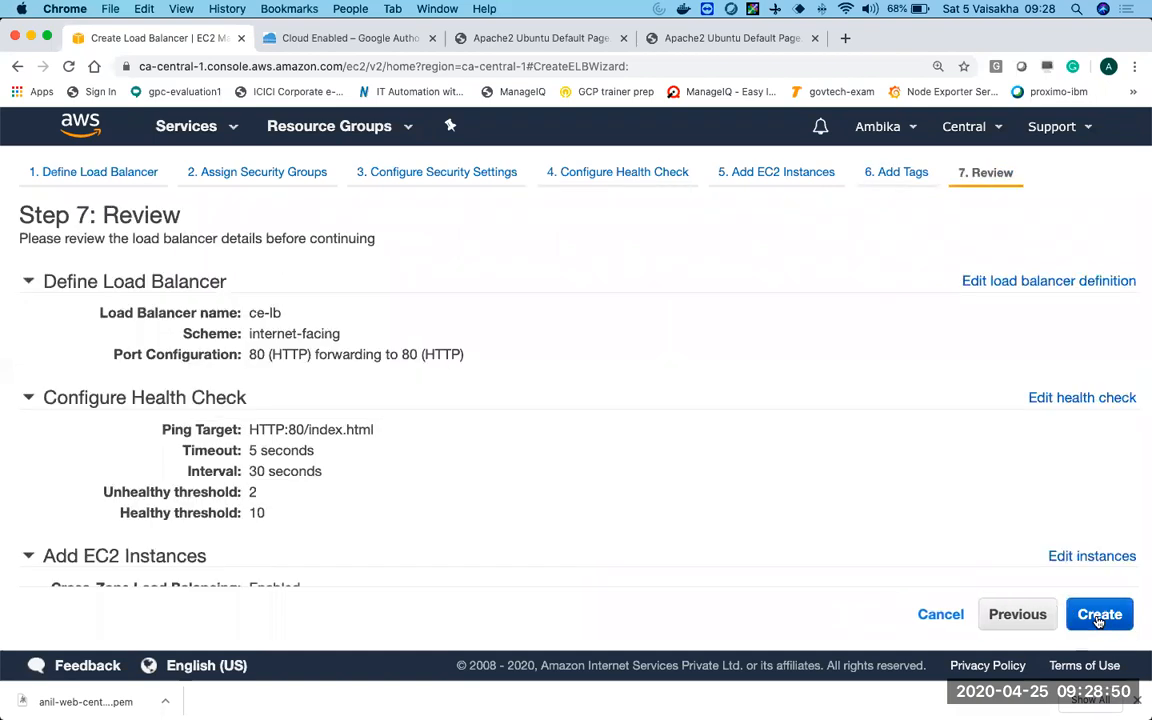
click(1100, 614)
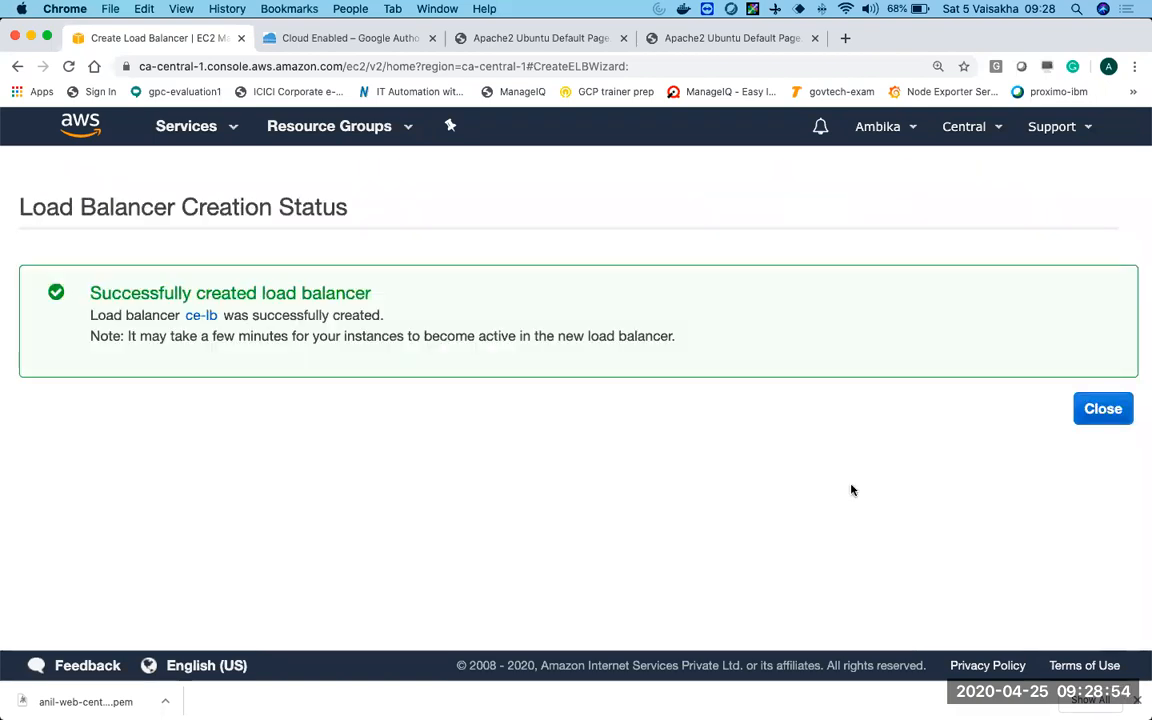
click(1104, 408)
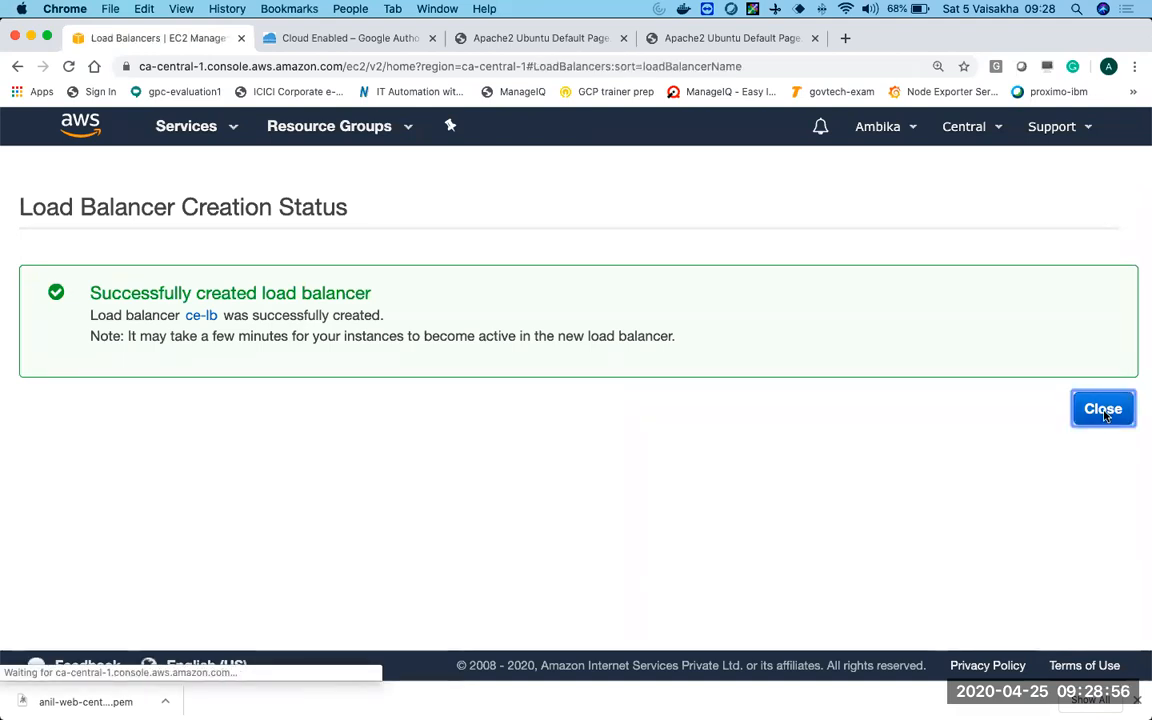
Select ce-lb in the Load Balancers list to show its Description and DNS name
click(1104, 408)
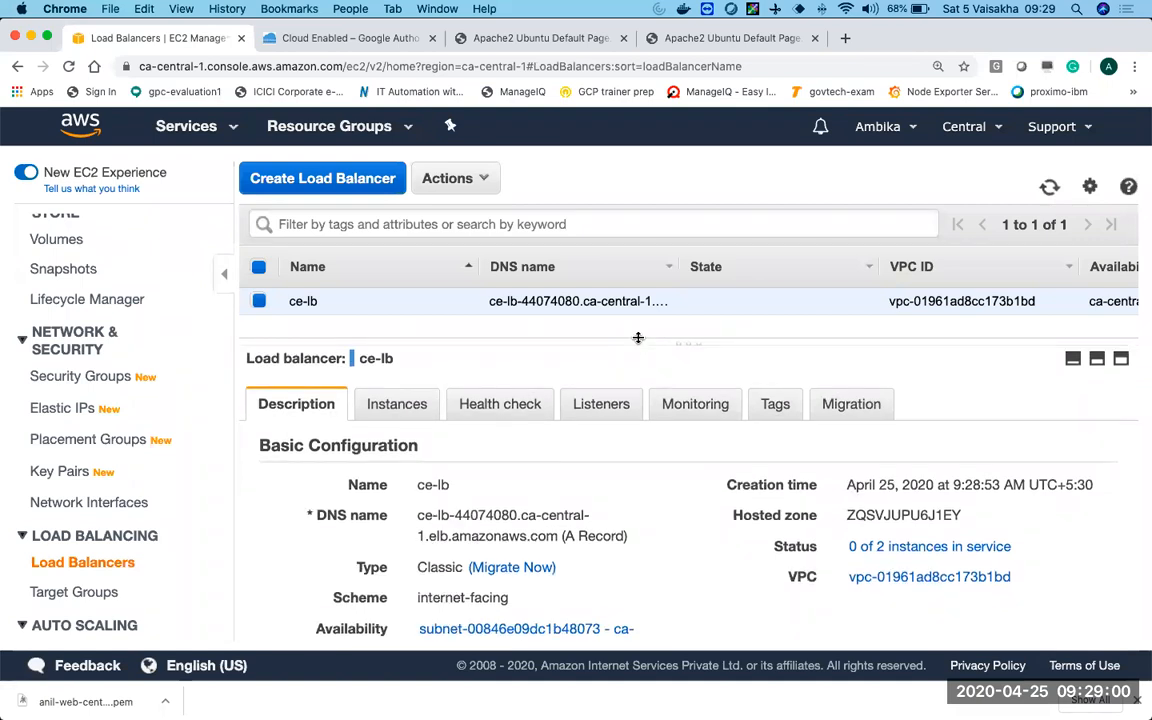
mouse_move(652, 484)
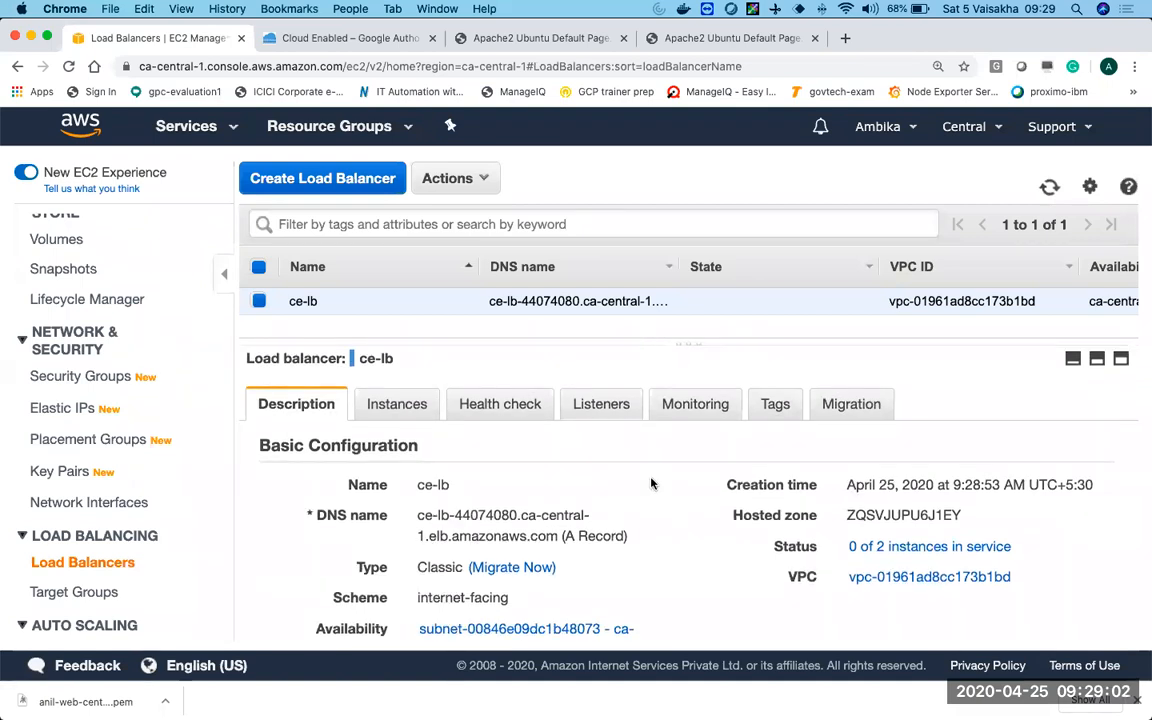
mouse_move(614, 526)
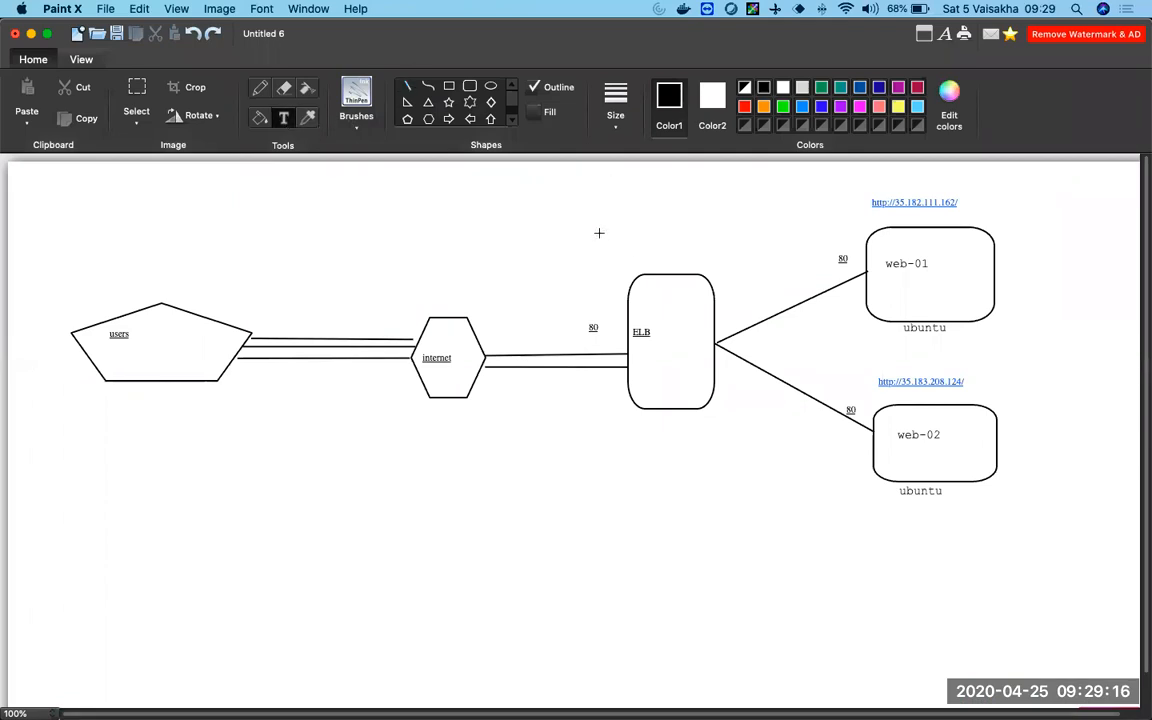
Label the ELB shape with ce-lb-44074080.ca-central-1.elb.amazonaws.com
drag(588, 228, 838, 284)
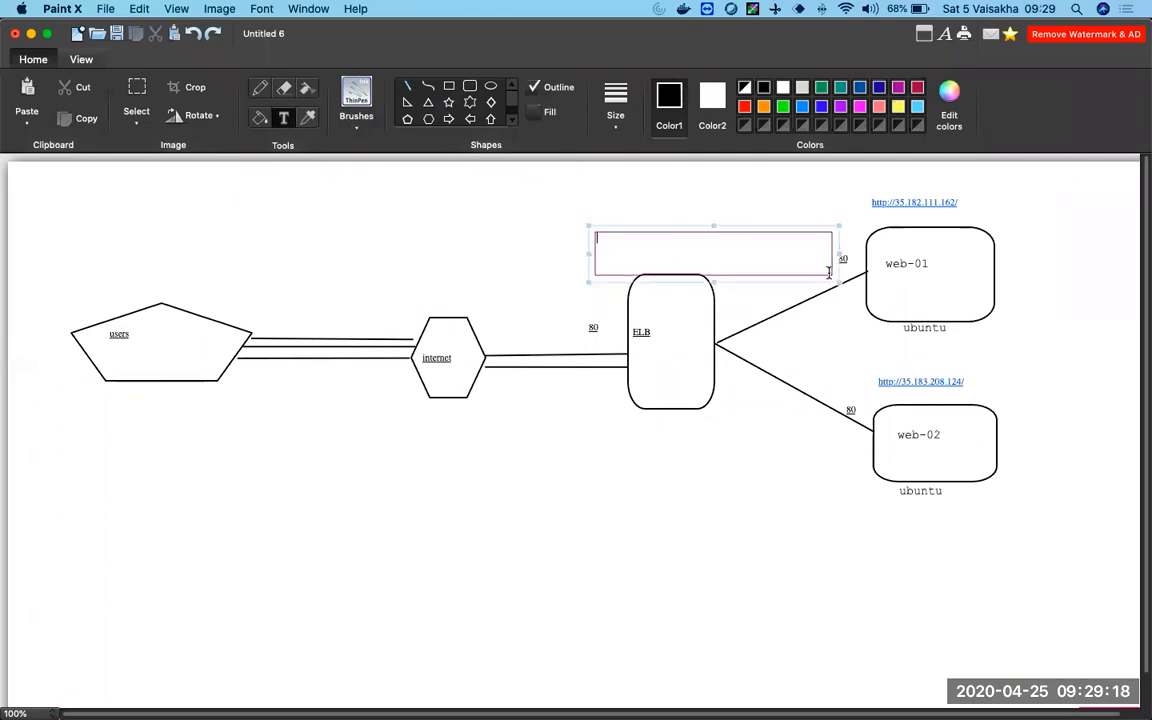
text(ce-lb-44074080.ca-central-1.elb.amazonaws.com)
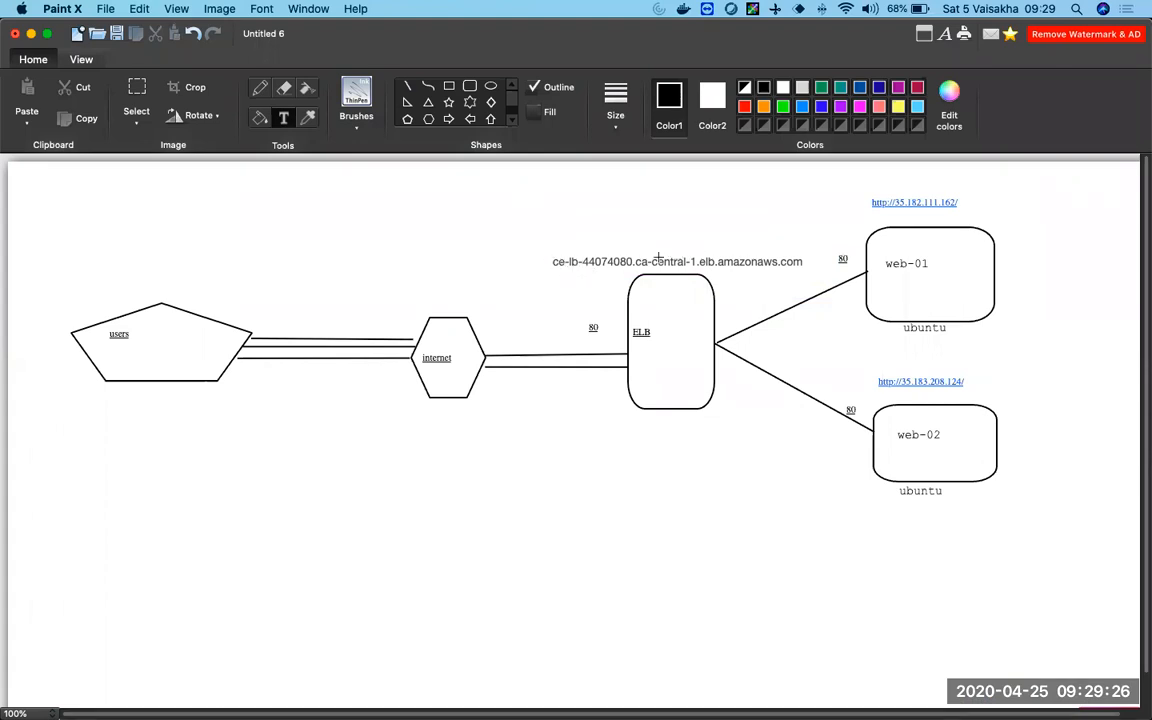
mouse_move(708, 288)
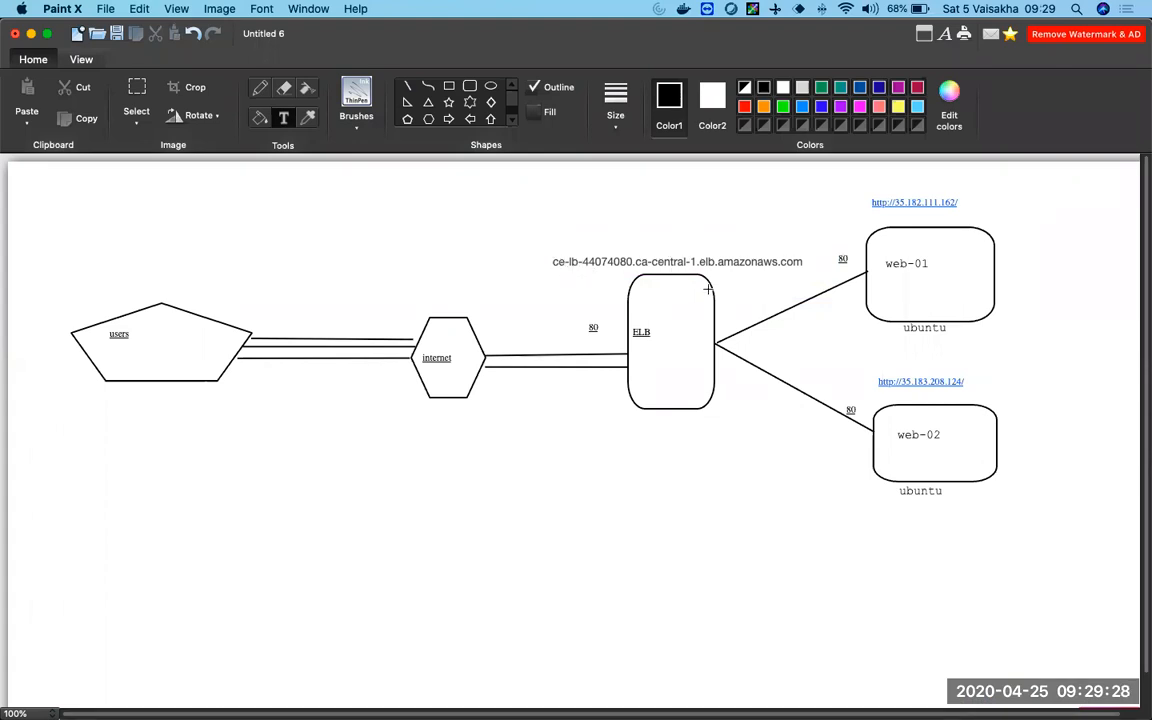
mouse_move(884, 410)
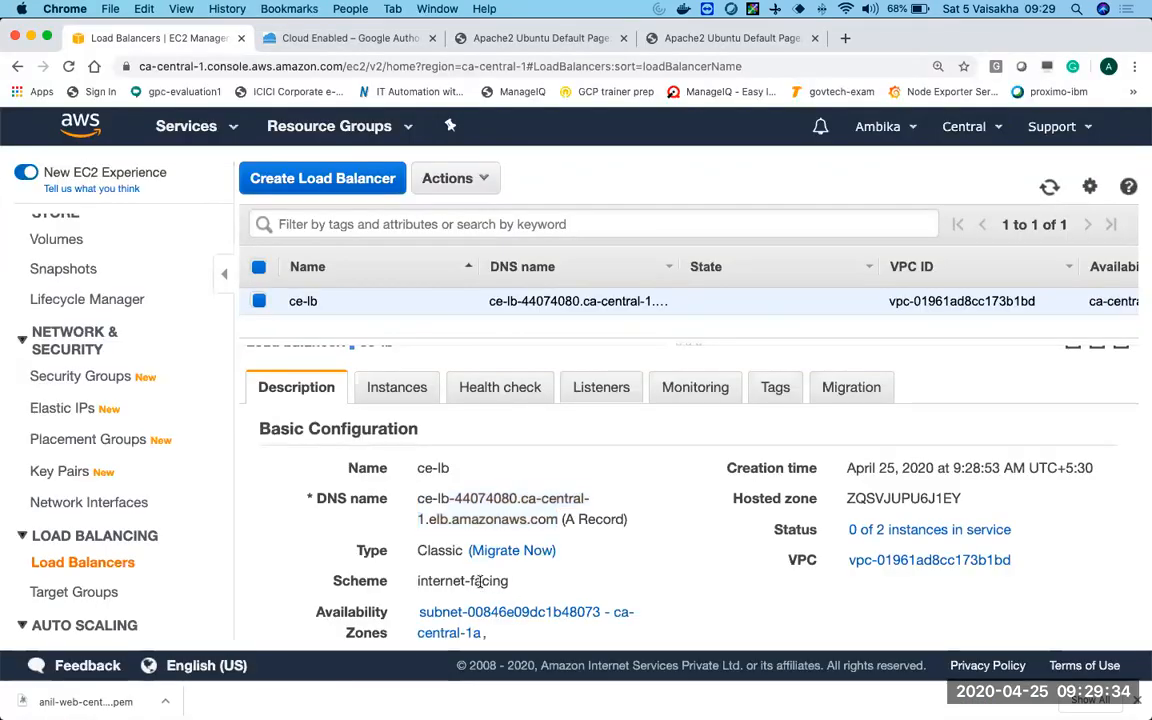
Note the internet-facing scheme and view ce-lb's registered instances, both OutOfService
double_click(490, 580)
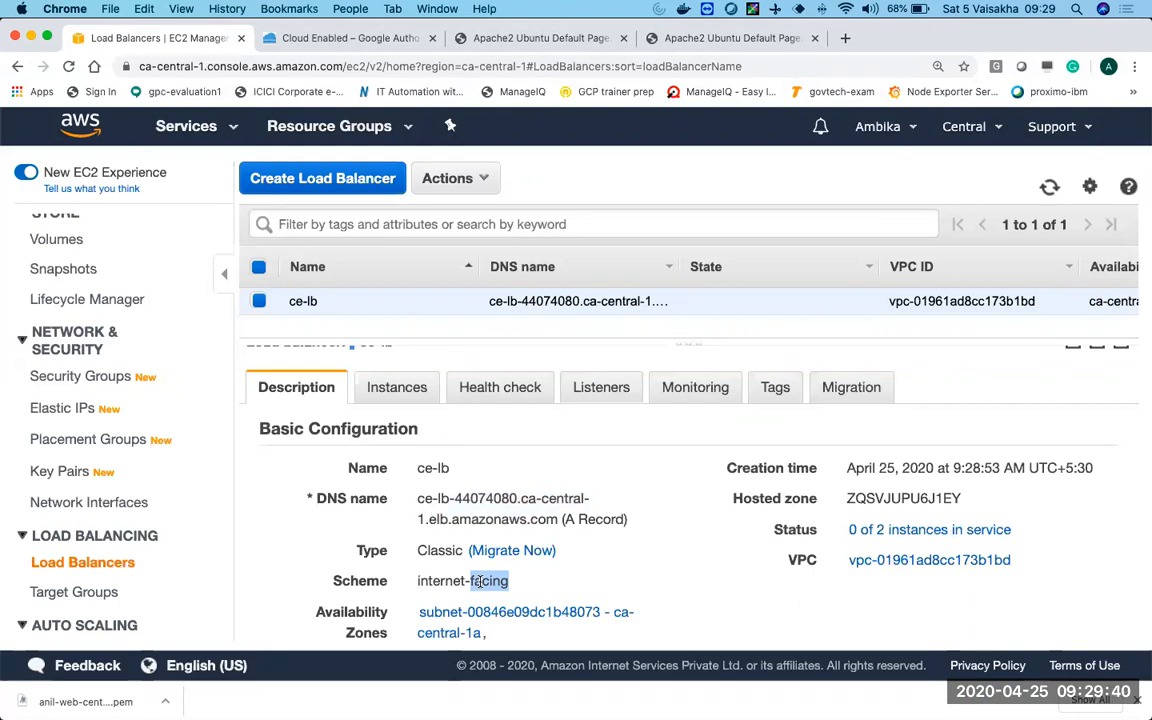
mouse_move(740, 596)
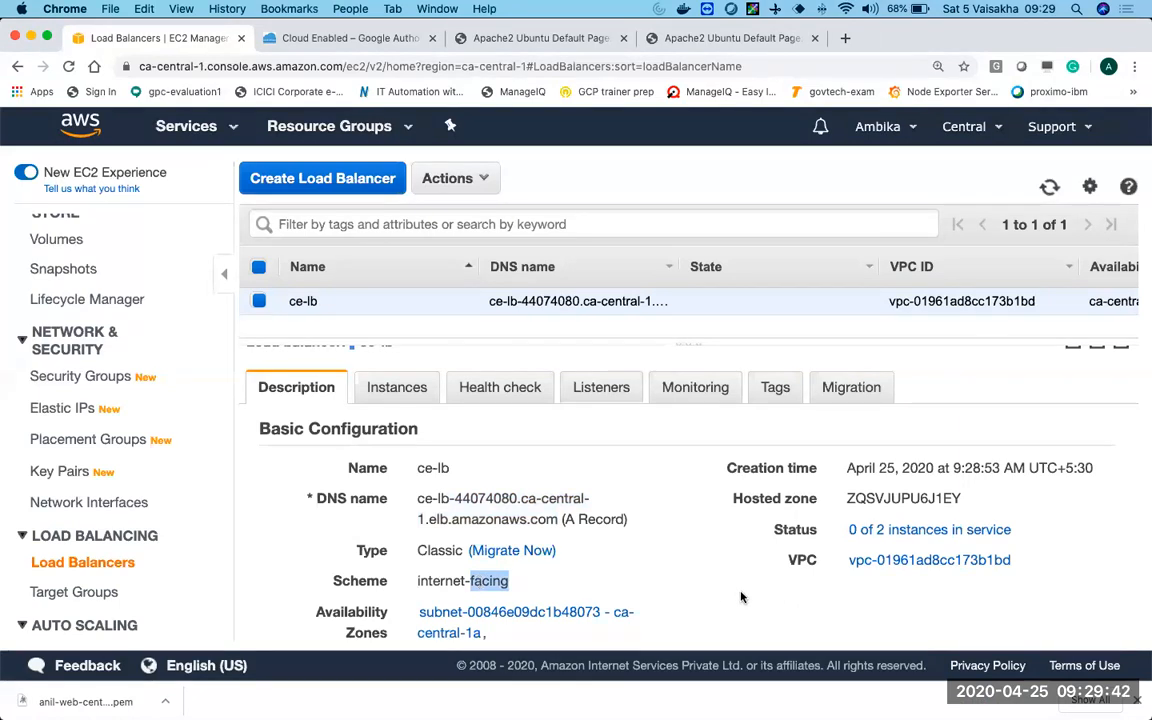
click(392, 388)
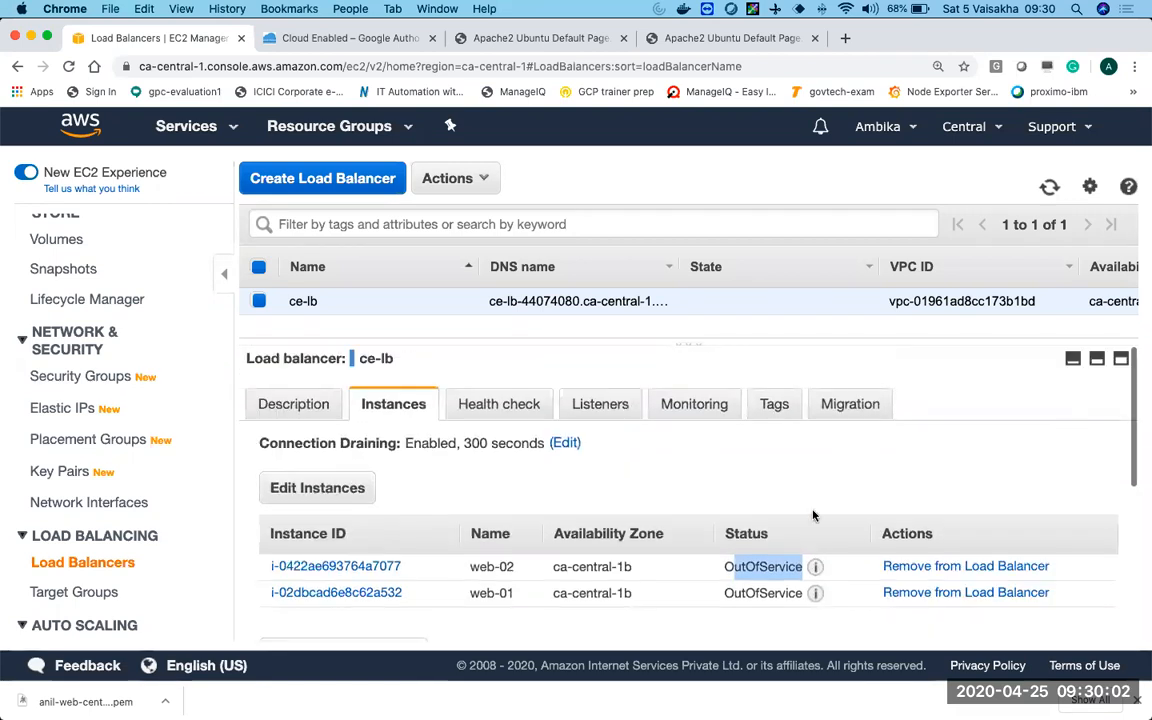
Refresh until both instances show InService, then return to ce-lb's Description
scroll(down, 3)
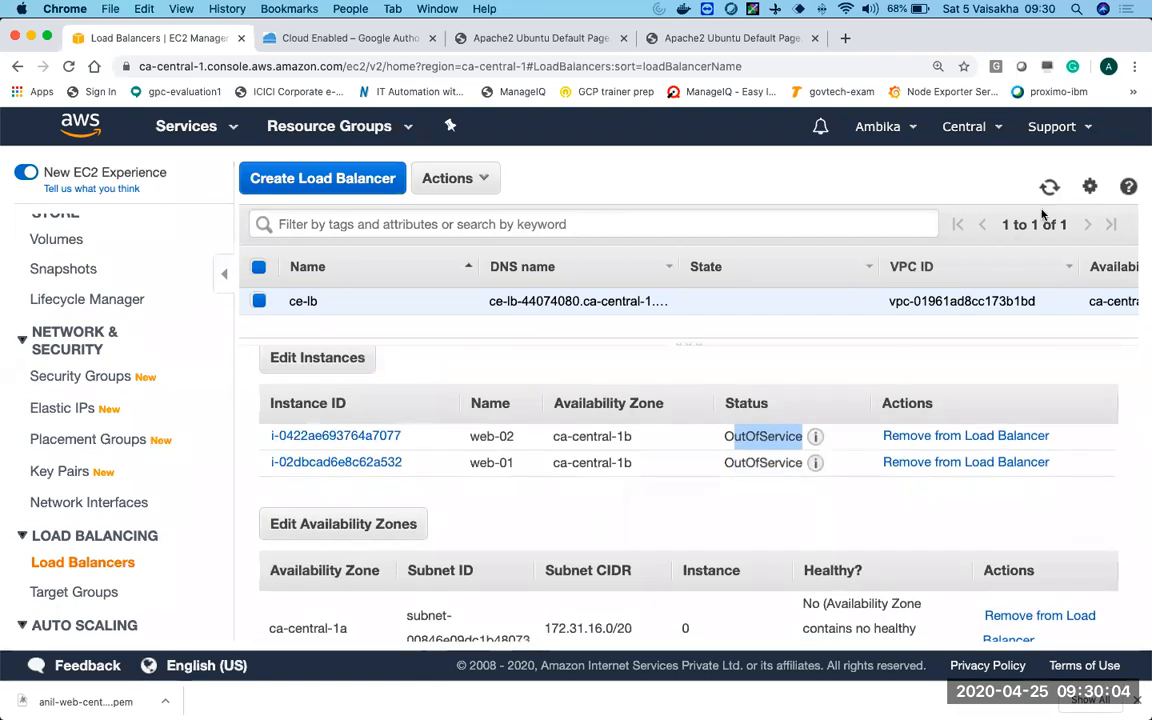
click(1048, 188)
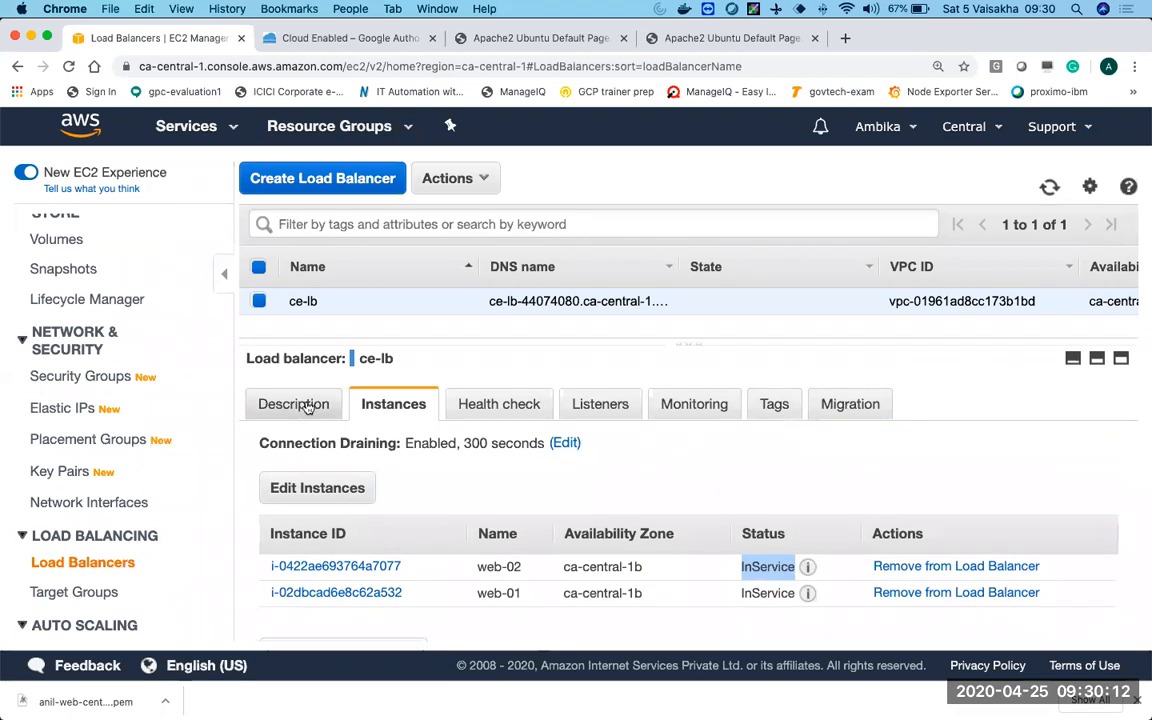
click(294, 404)
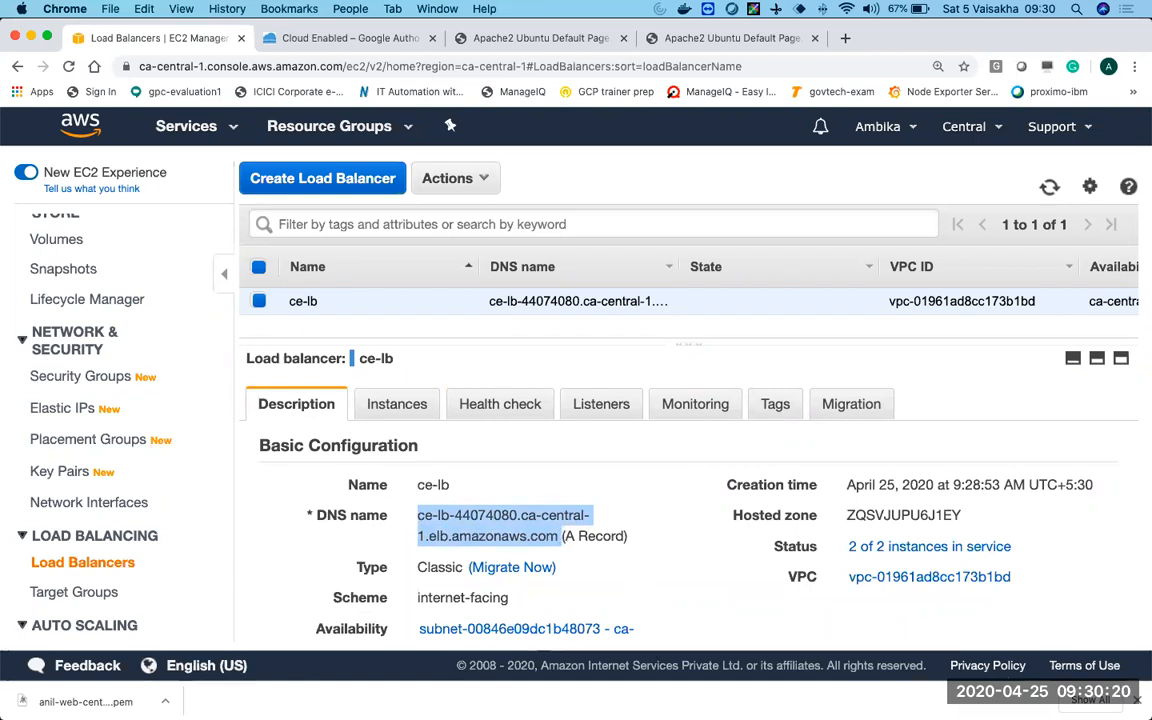
mouse_move(1022, 536)
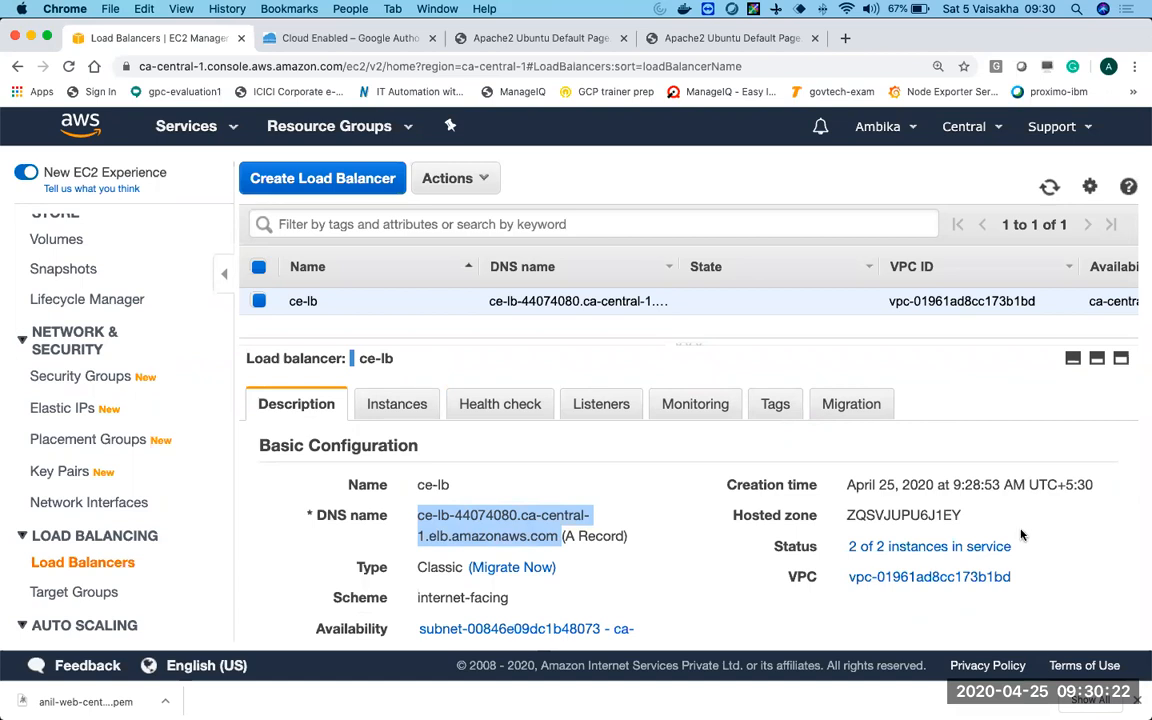
mouse_move(520, 420)
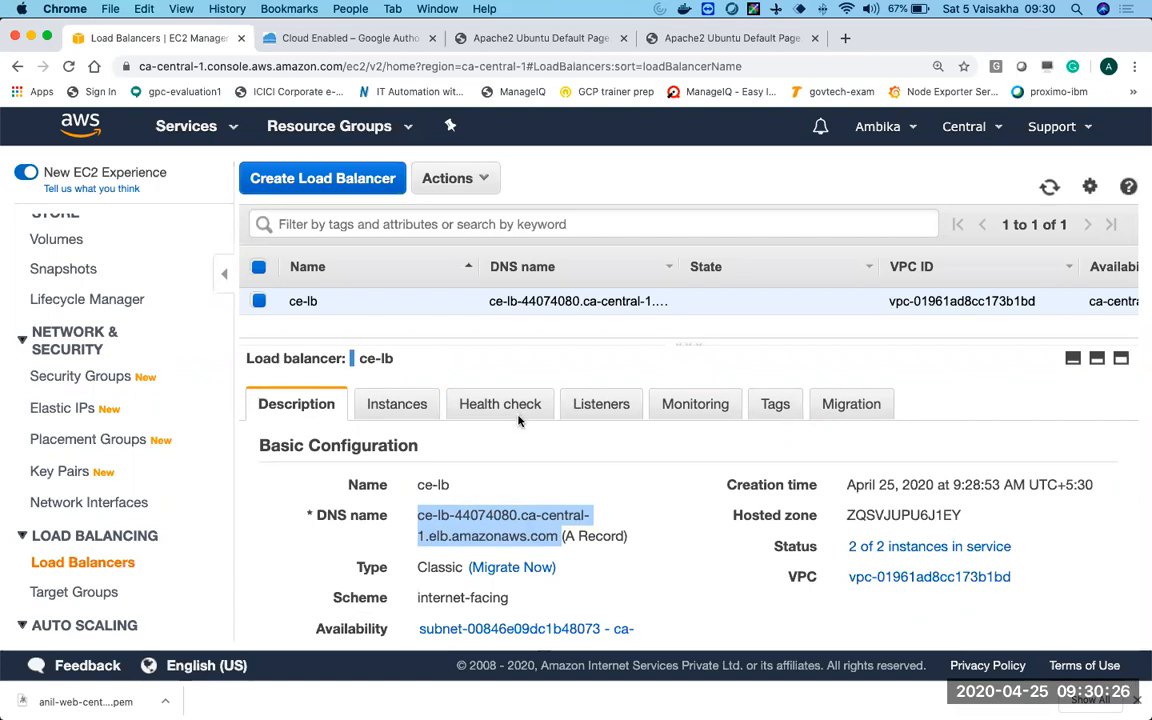
mouse_move(500, 348)
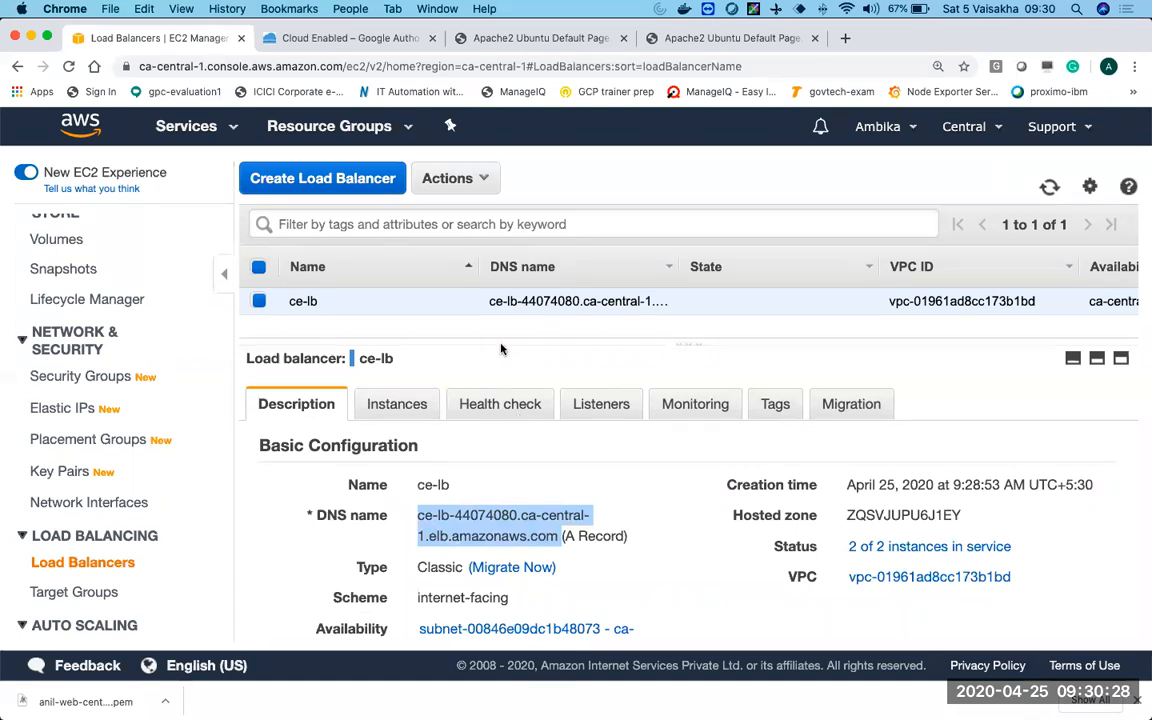
mouse_move(588, 510)
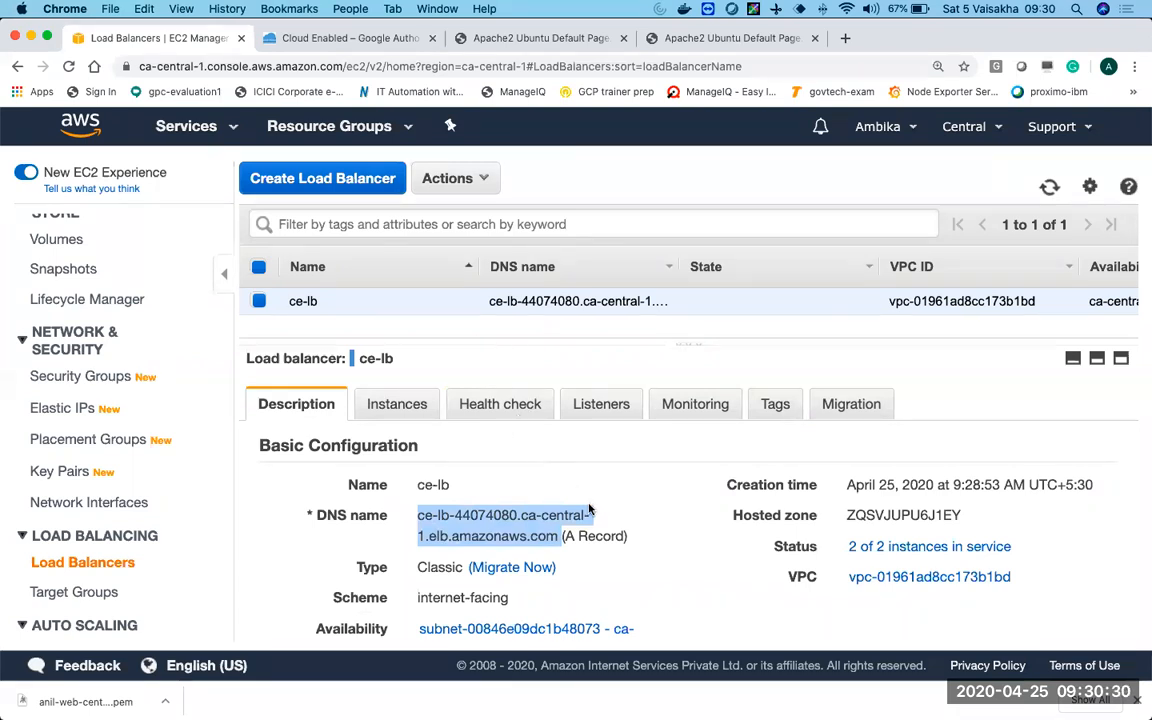
Load the ce-lb DNS name in a new tab and reload to alternate Web-01 and Web-02
click(1036, 38)
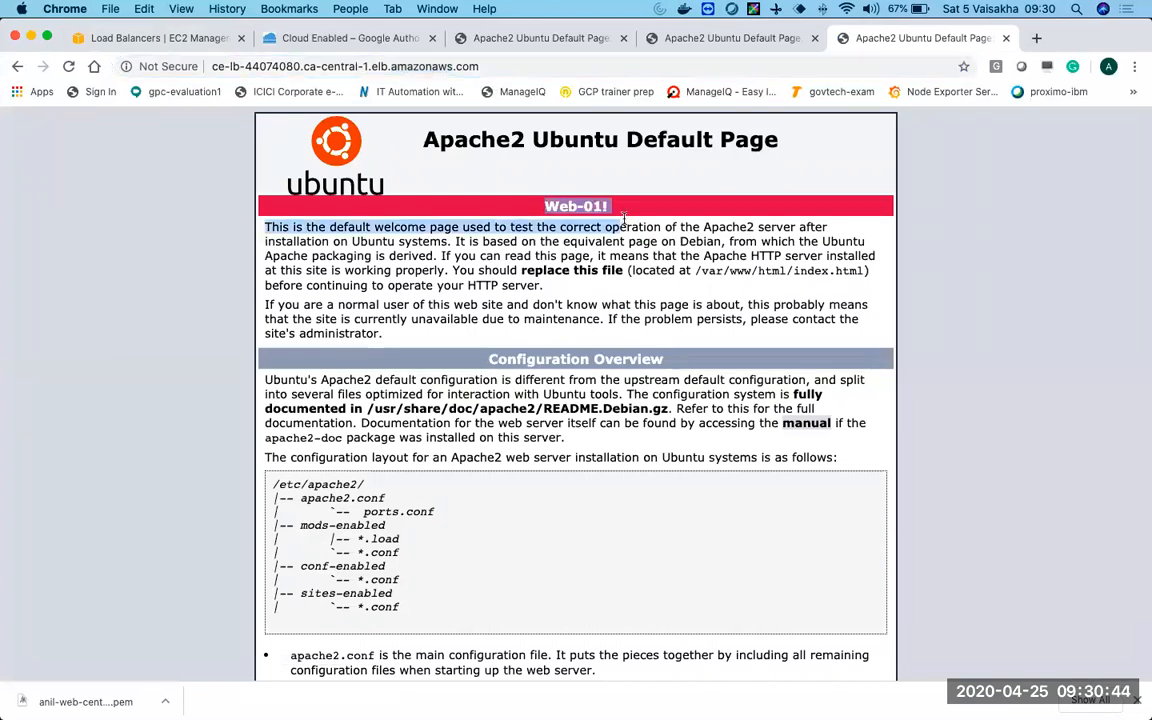
click(68, 66)
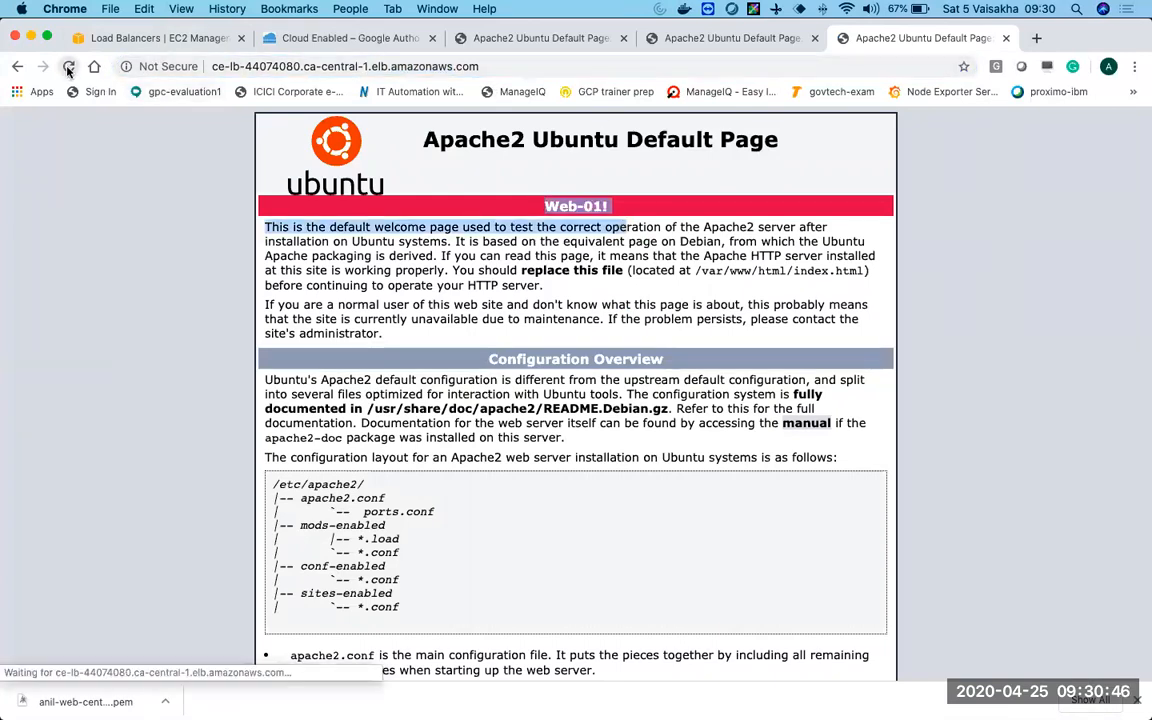
click(68, 66)
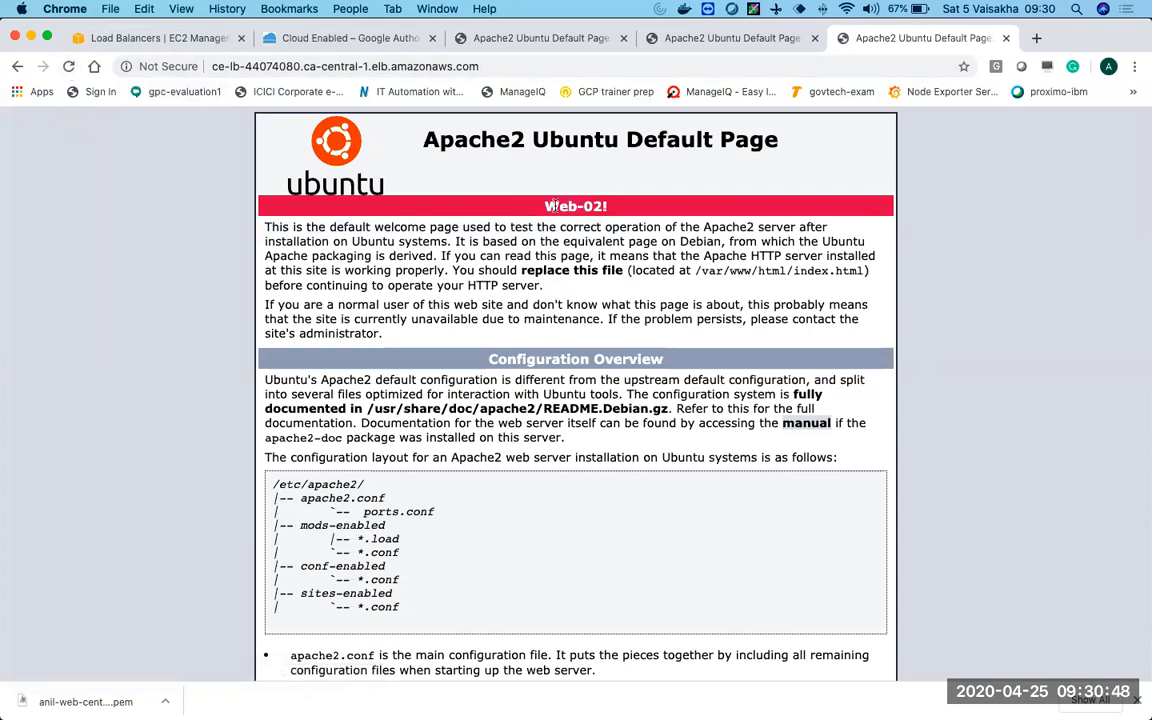
double_click(576, 206)
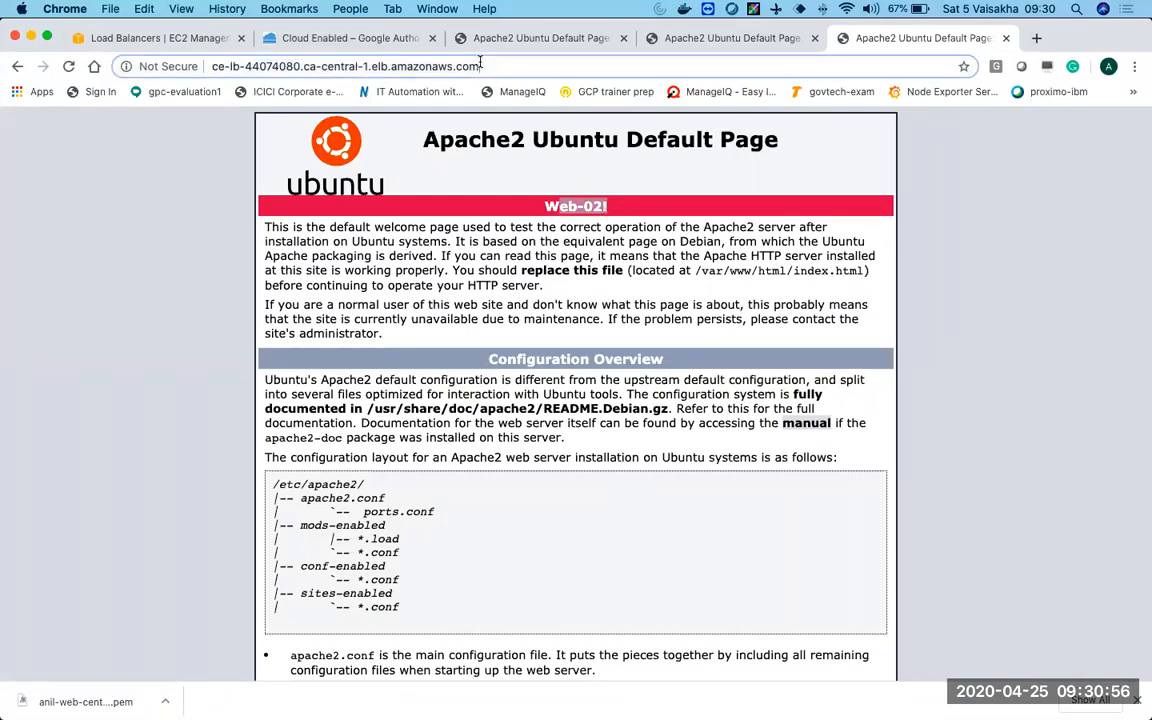
click(344, 66)
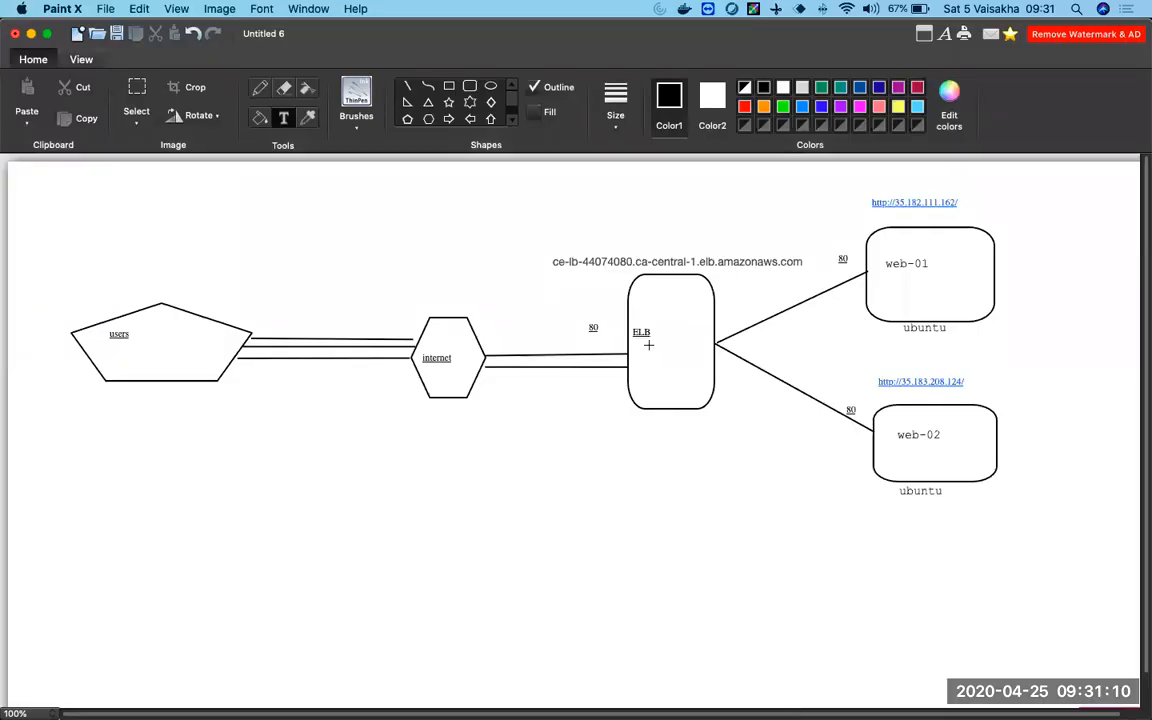
Draw a star between the hexagon and ELB and label it r-53
click(470, 84)
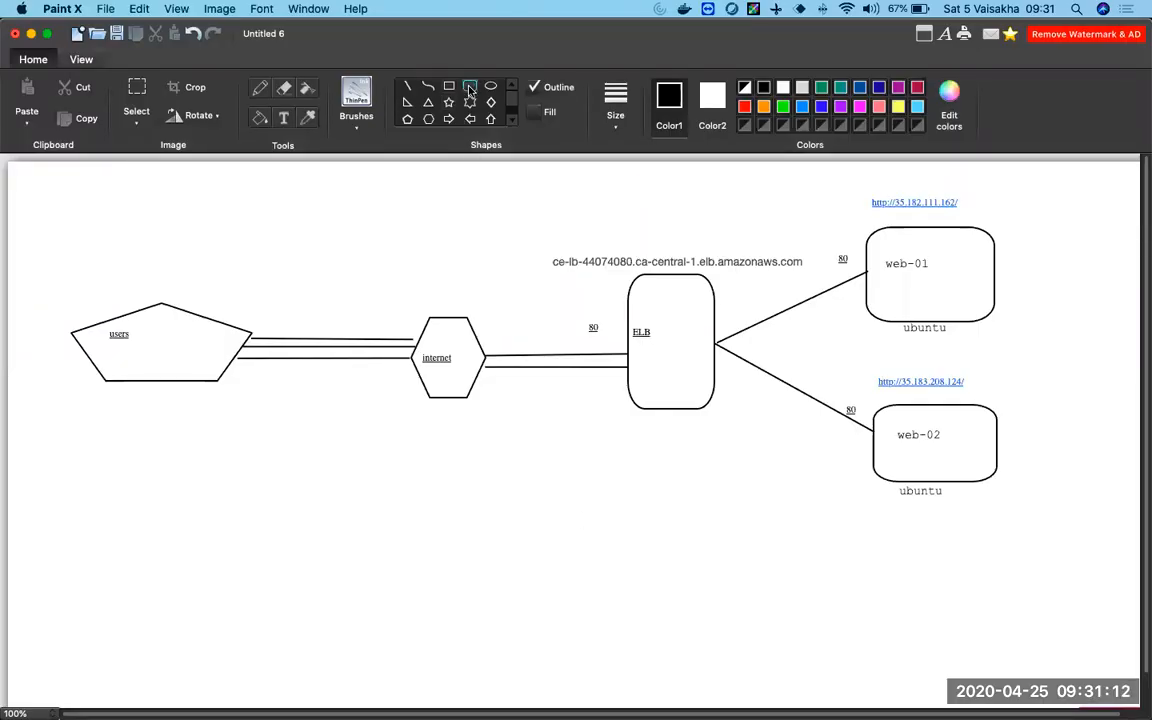
click(470, 86)
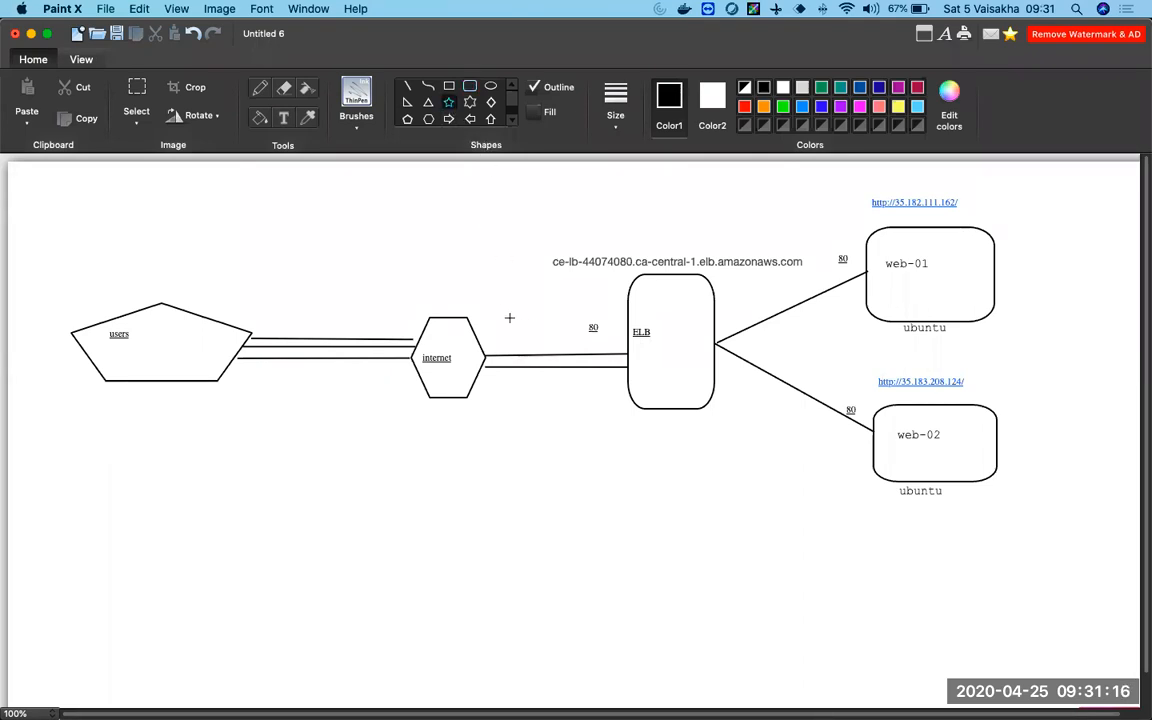
drag(510, 318, 600, 420)
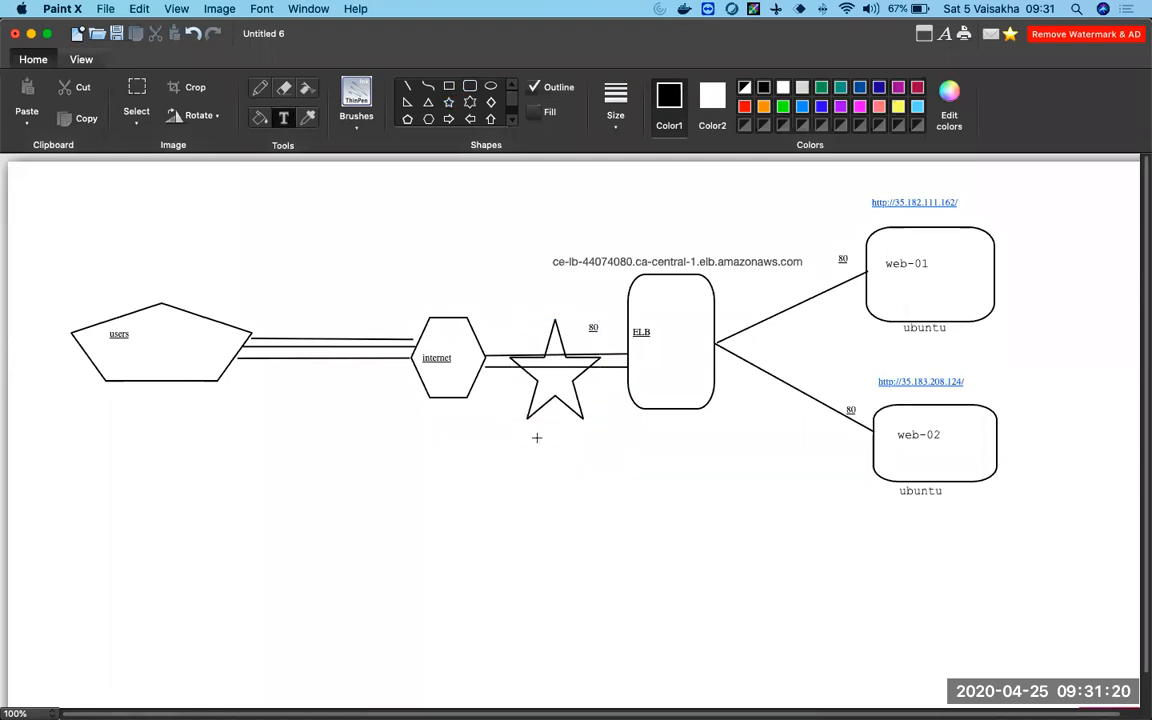
drag(516, 436, 668, 498)
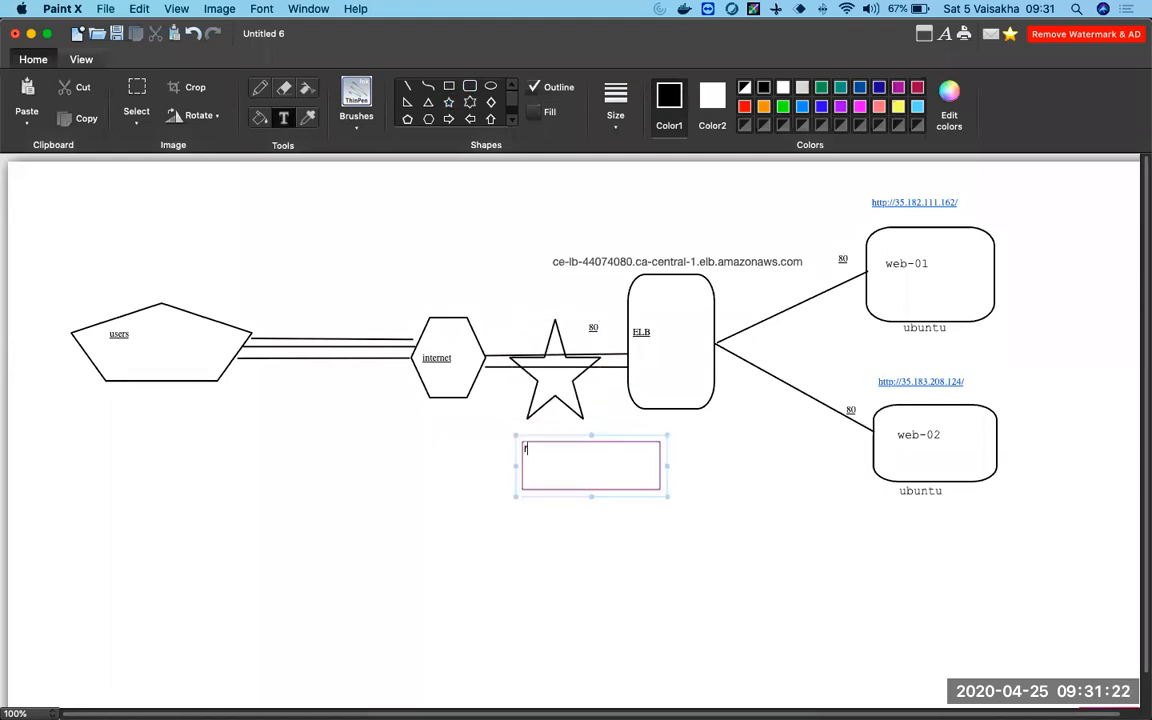
text(-53)
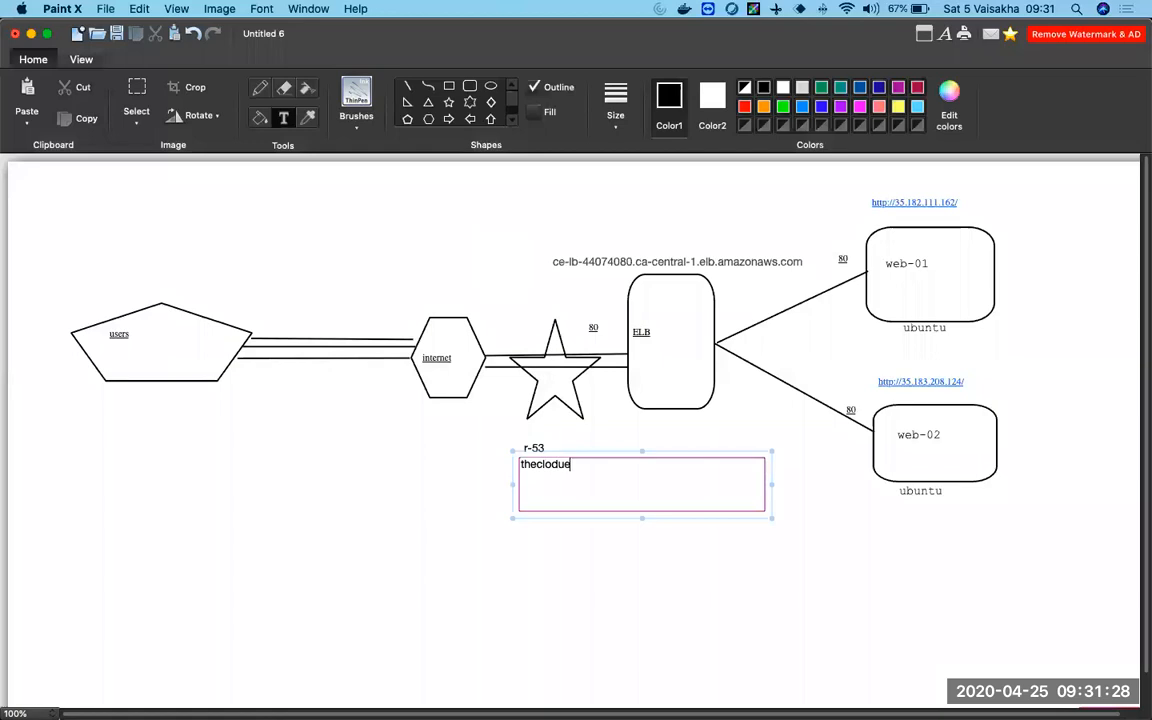
Add thecloudenabled.com and ce.thecloudenabled.com under the r-53 label, fixing the typo
text(nabed)
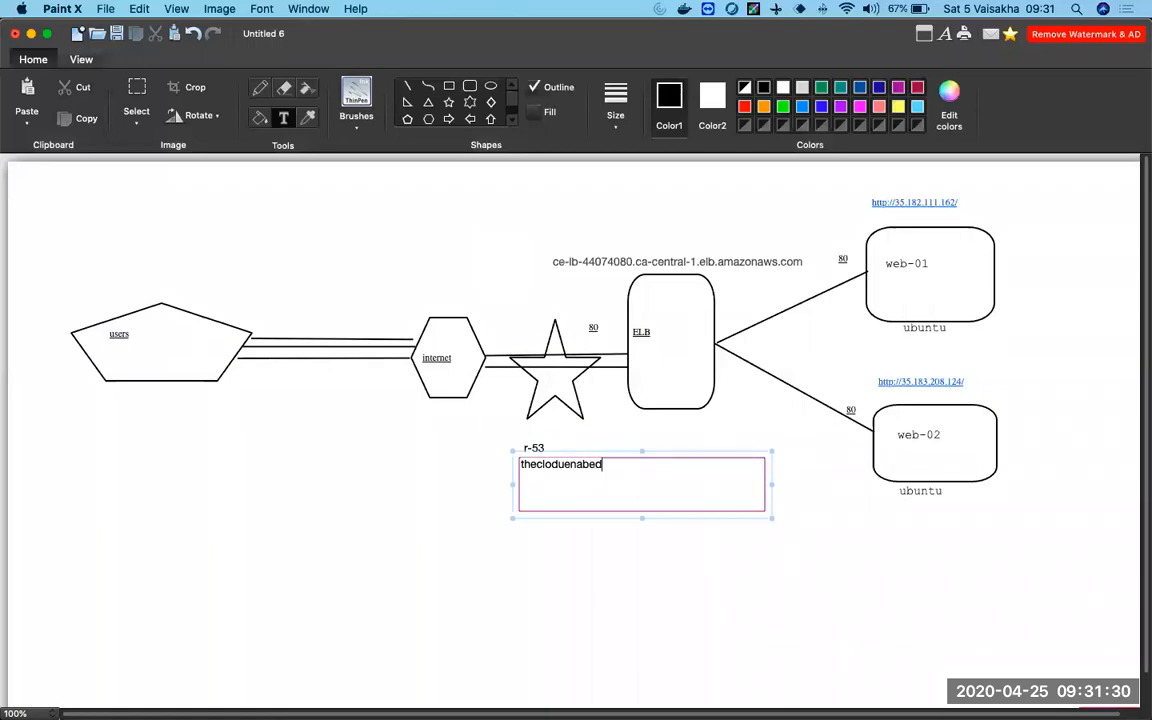
text(co)
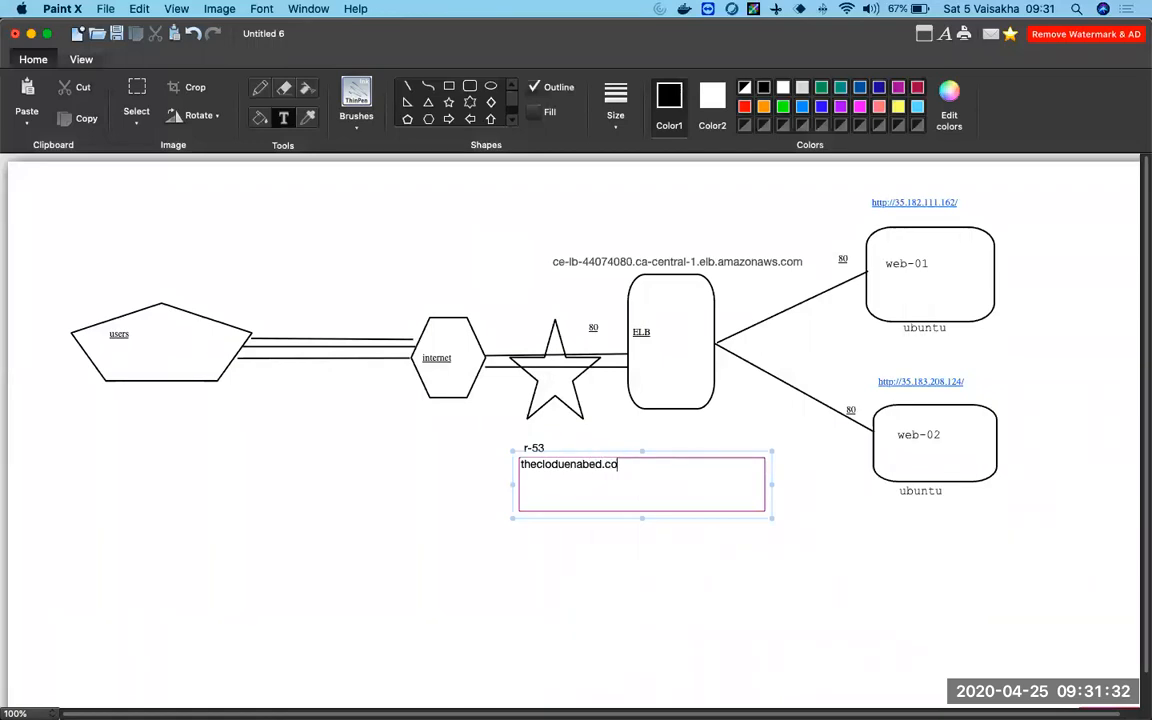
key(backspace)
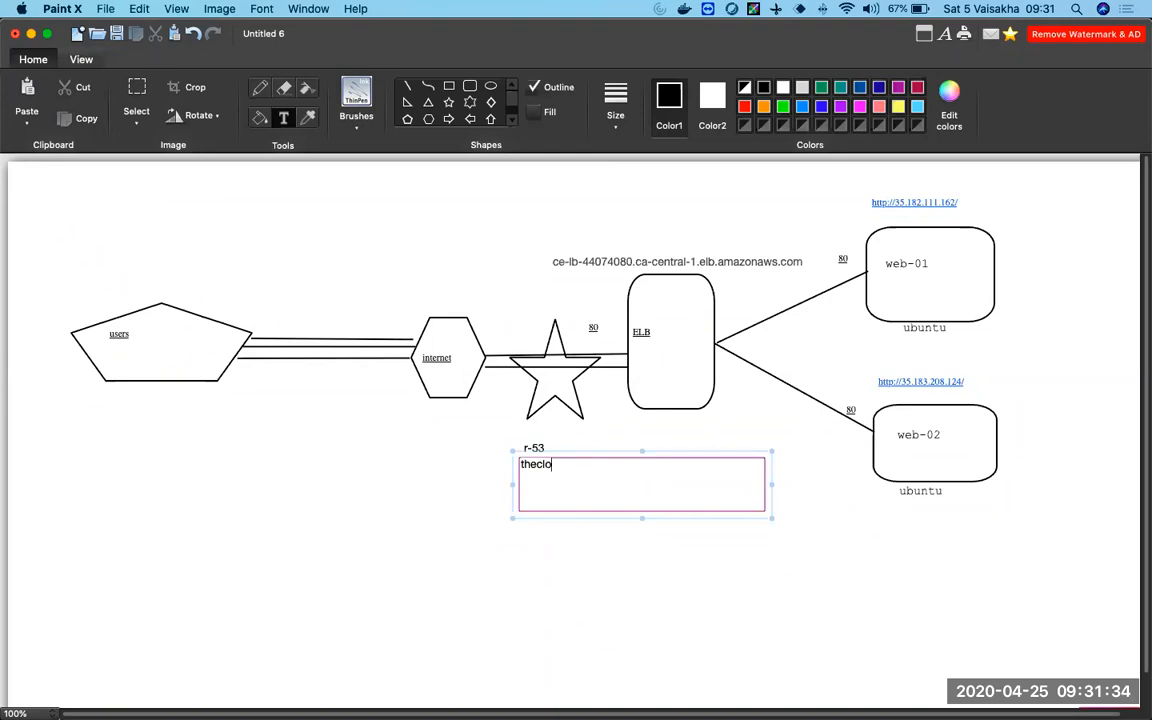
text(udenabled.co)
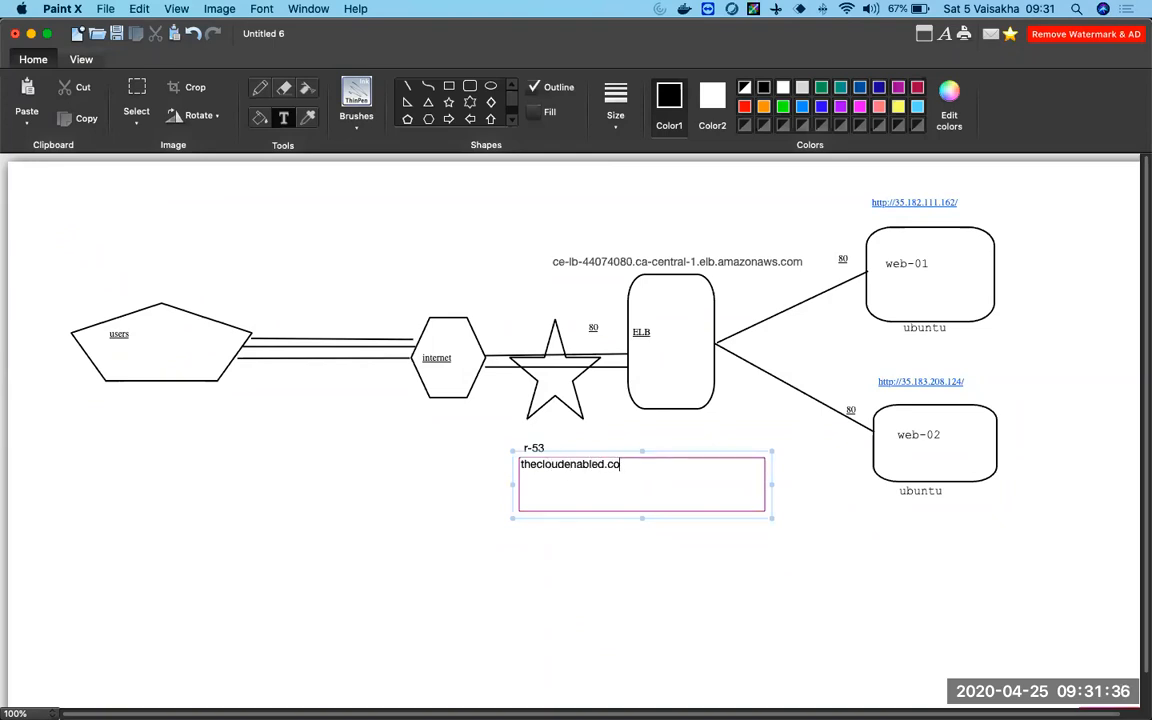
text(m)
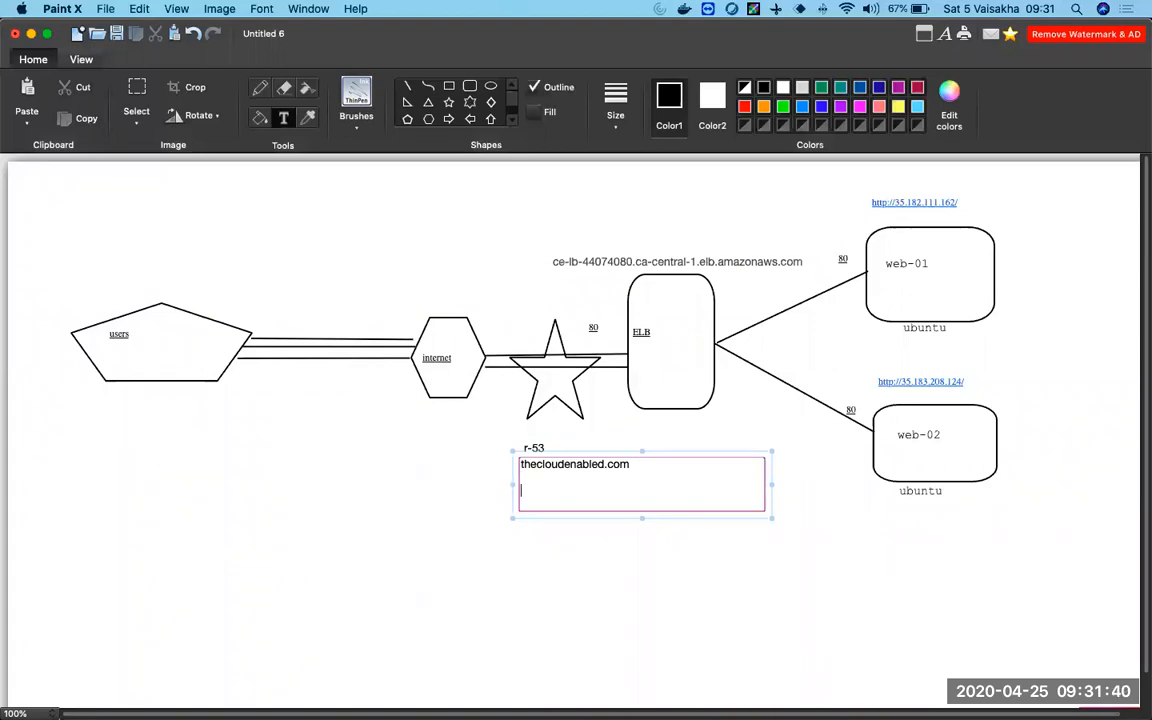
text(ce.theclo)
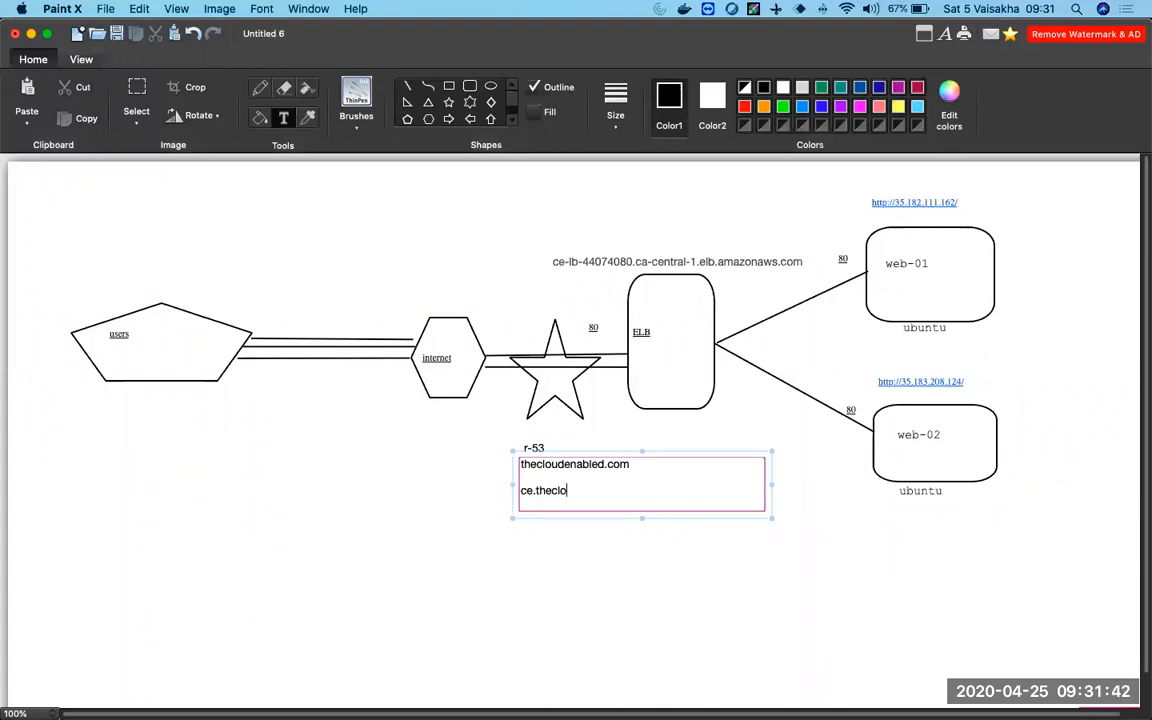
text(udenabled.com)
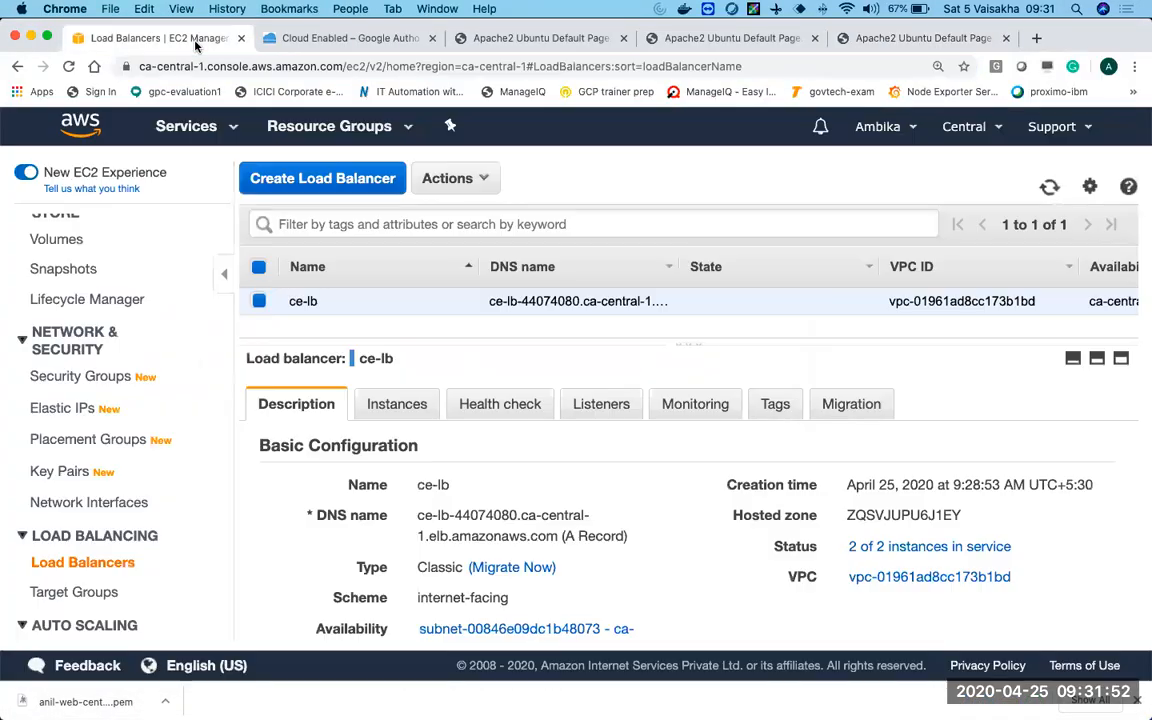
Switch from EC2 to the Route 53 dashboard via the Services search for 'route'
click(186, 124)
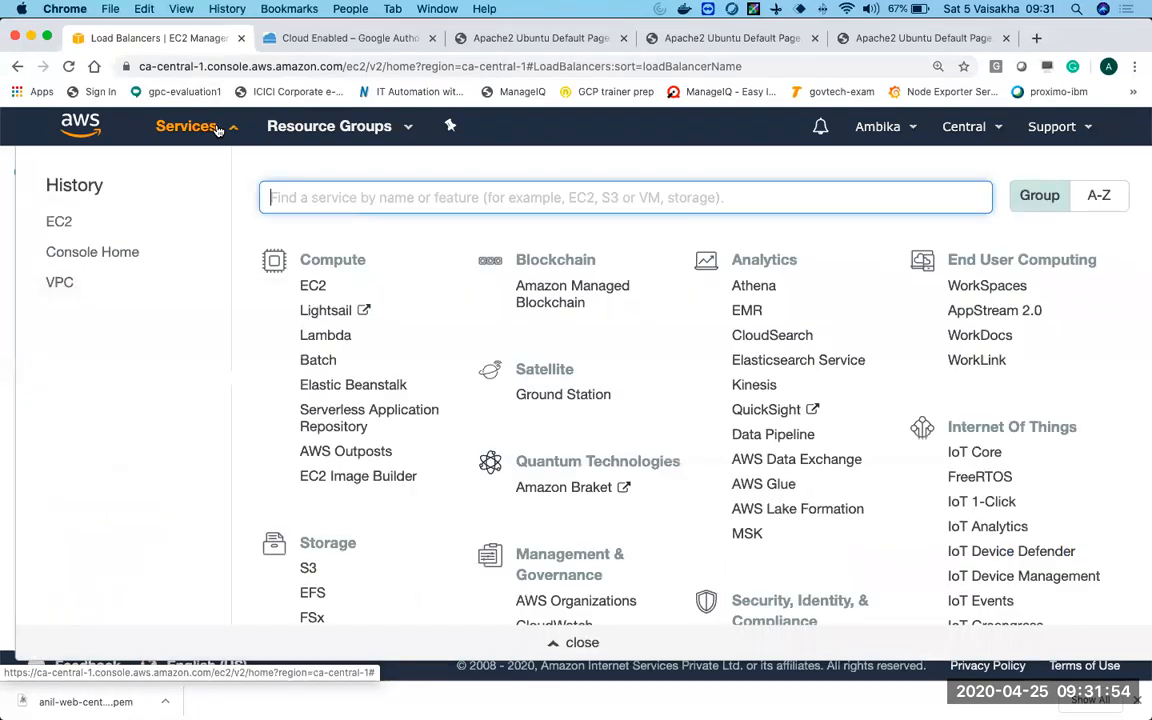
text(r)
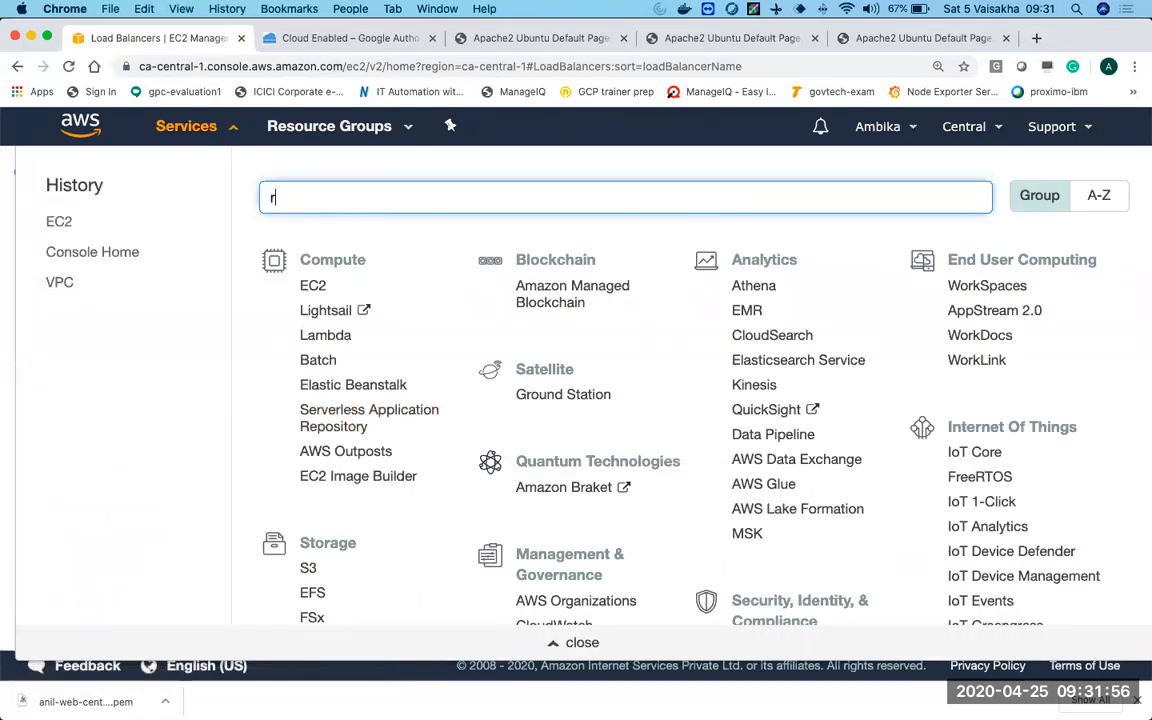
text(oute)
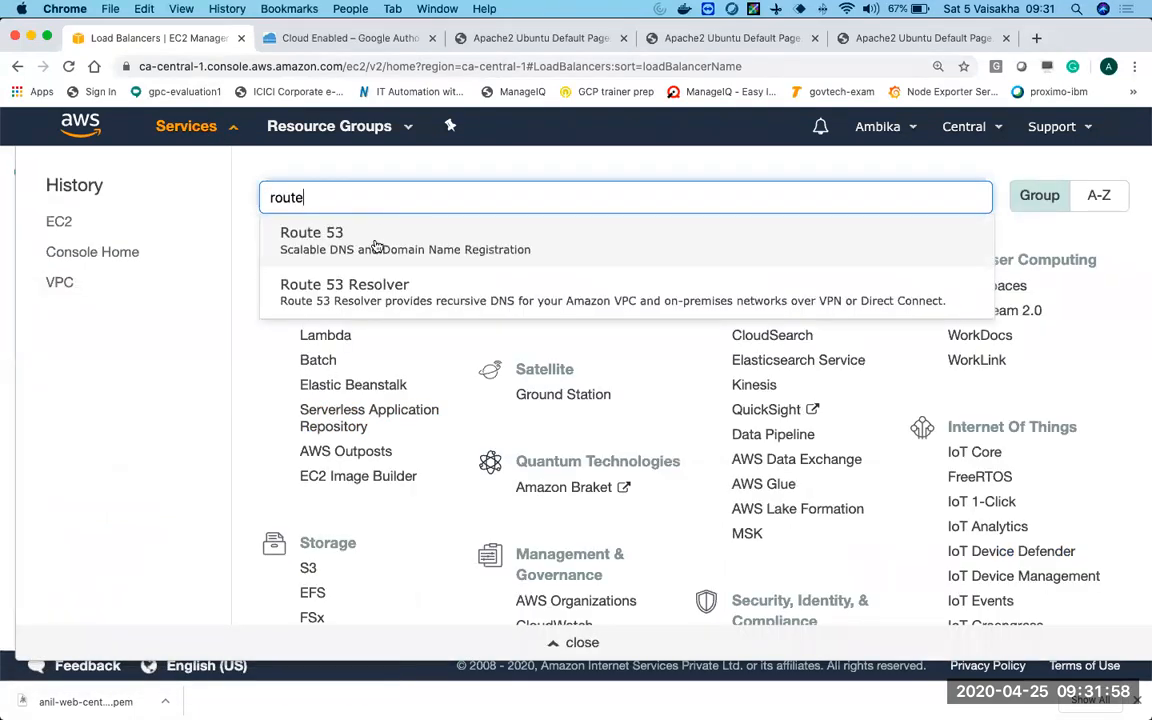
click(312, 232)
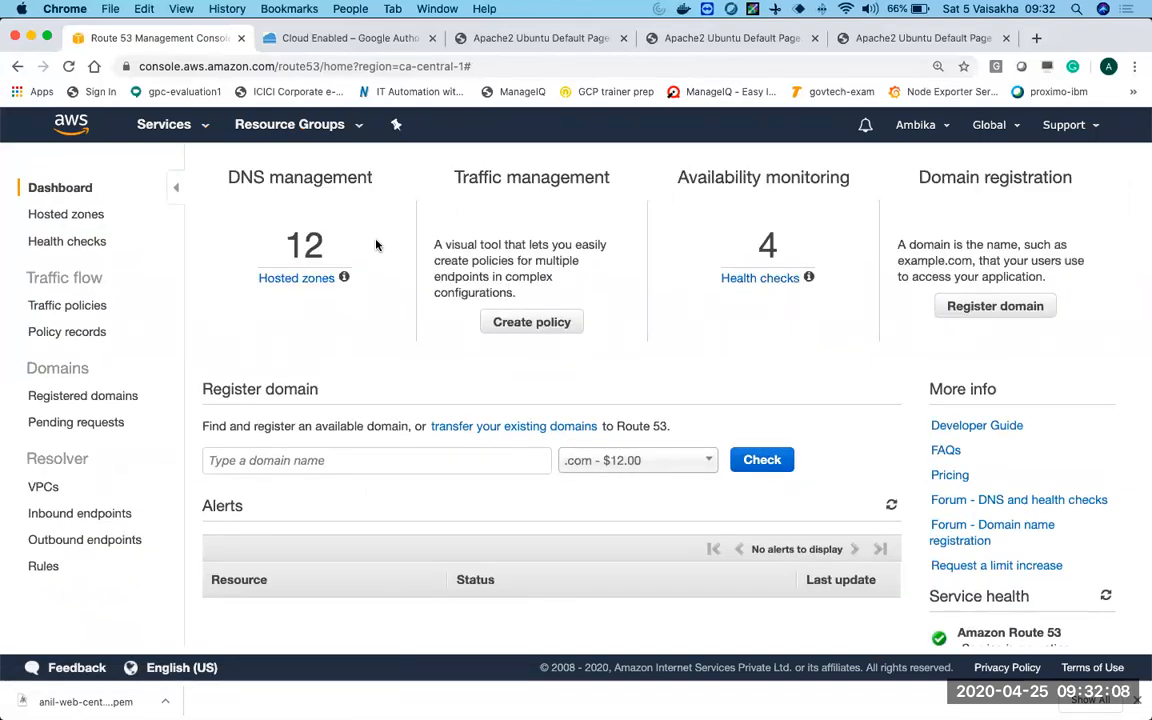
List hosted zones, check the live thecloudenabled.com site, and open that zone's records
click(66, 214)
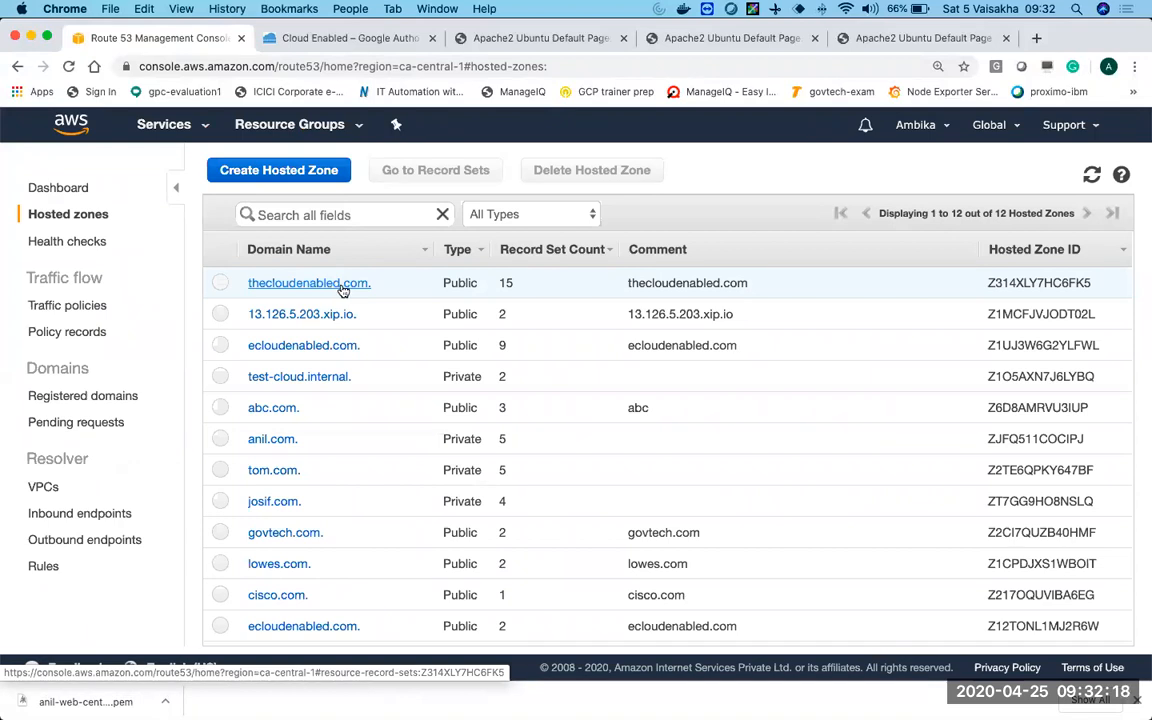
mouse_move(344, 290)
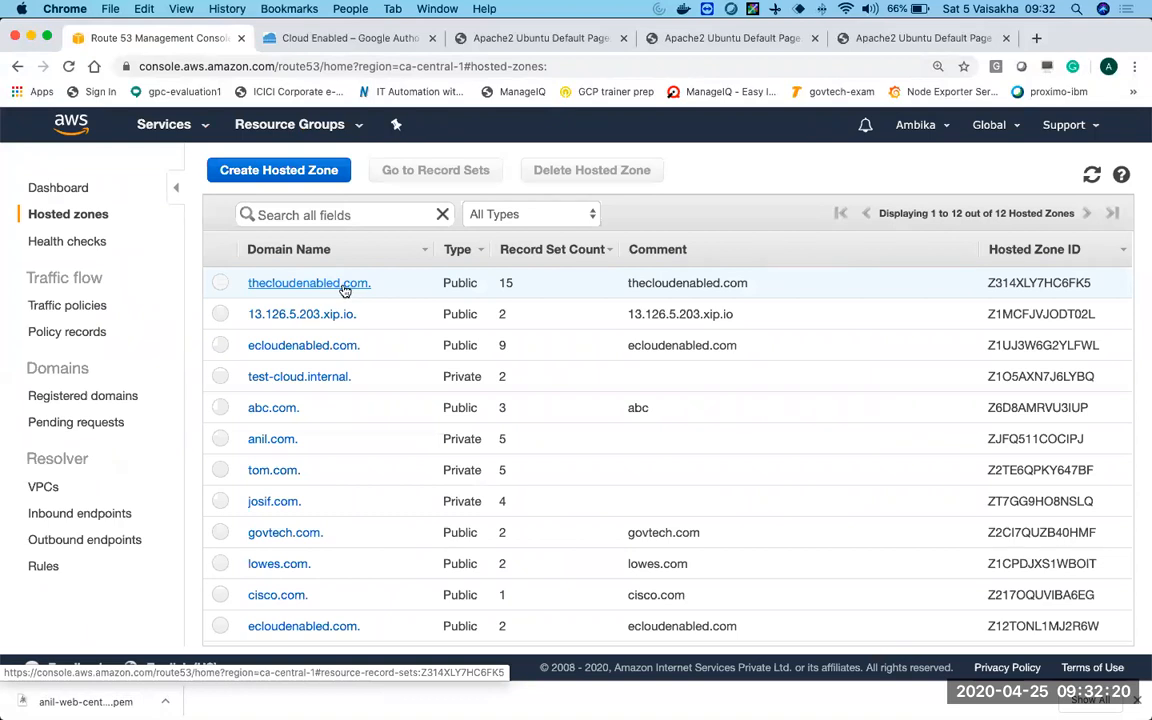
click(350, 38)
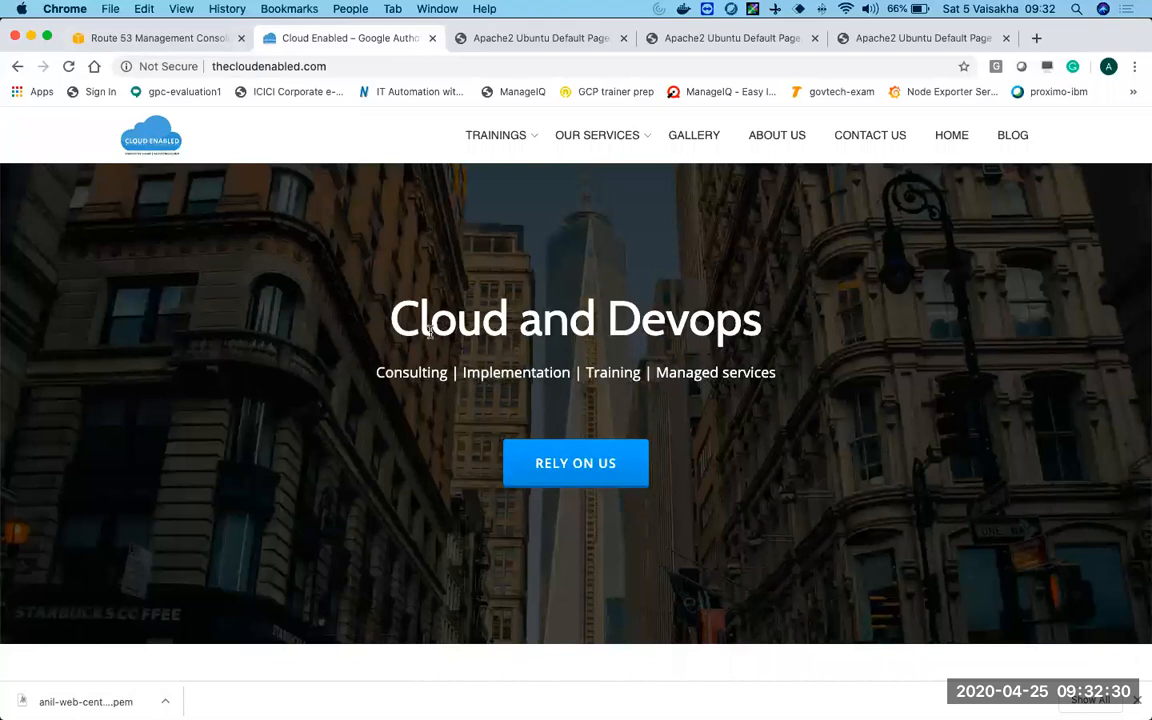
click(150, 38)
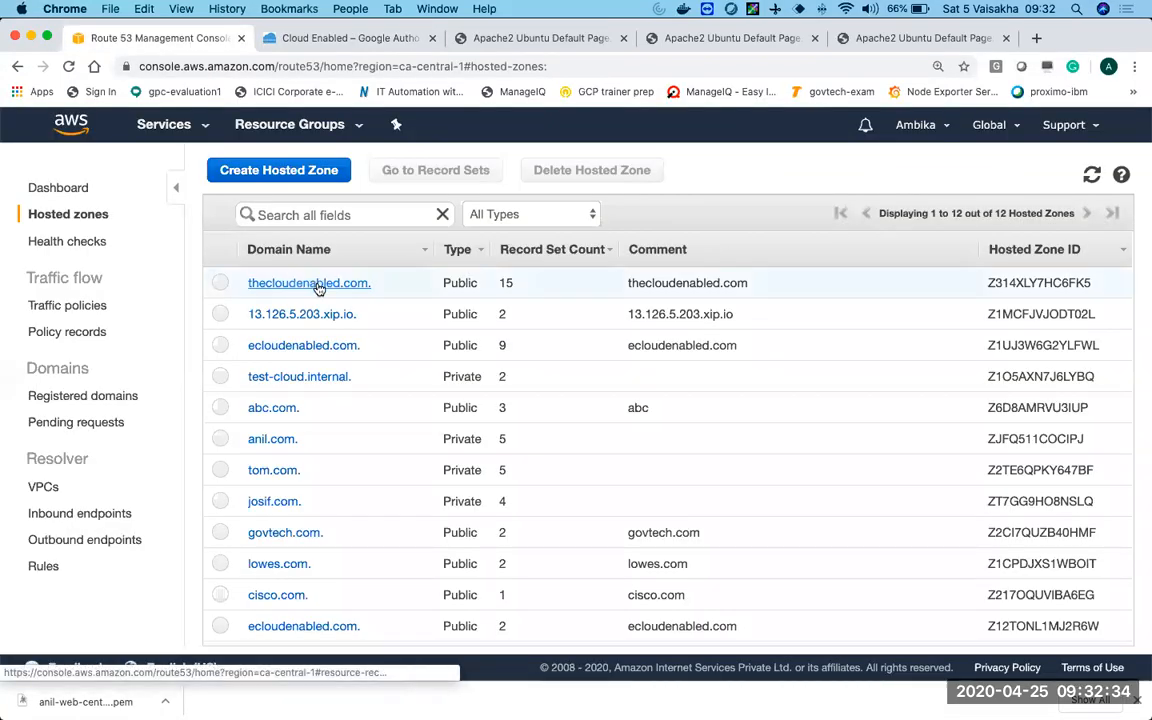
click(308, 284)
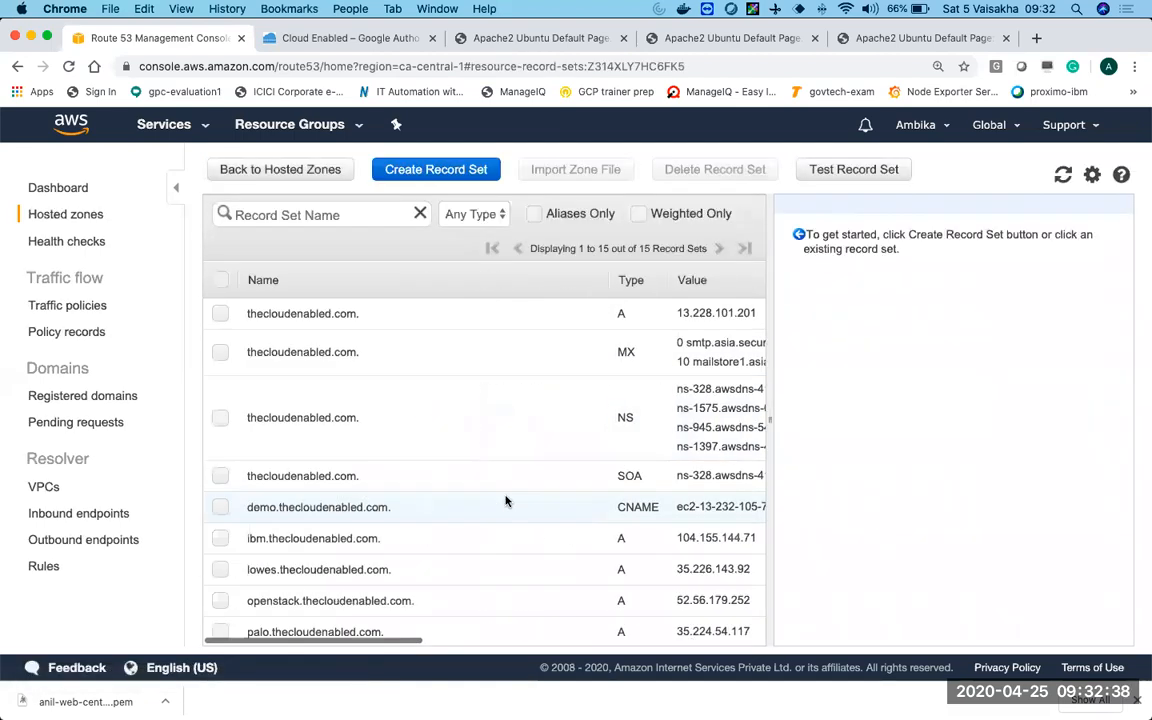
Start a new record set named ce with type CNAME – Canonical name
scroll(down, 3)
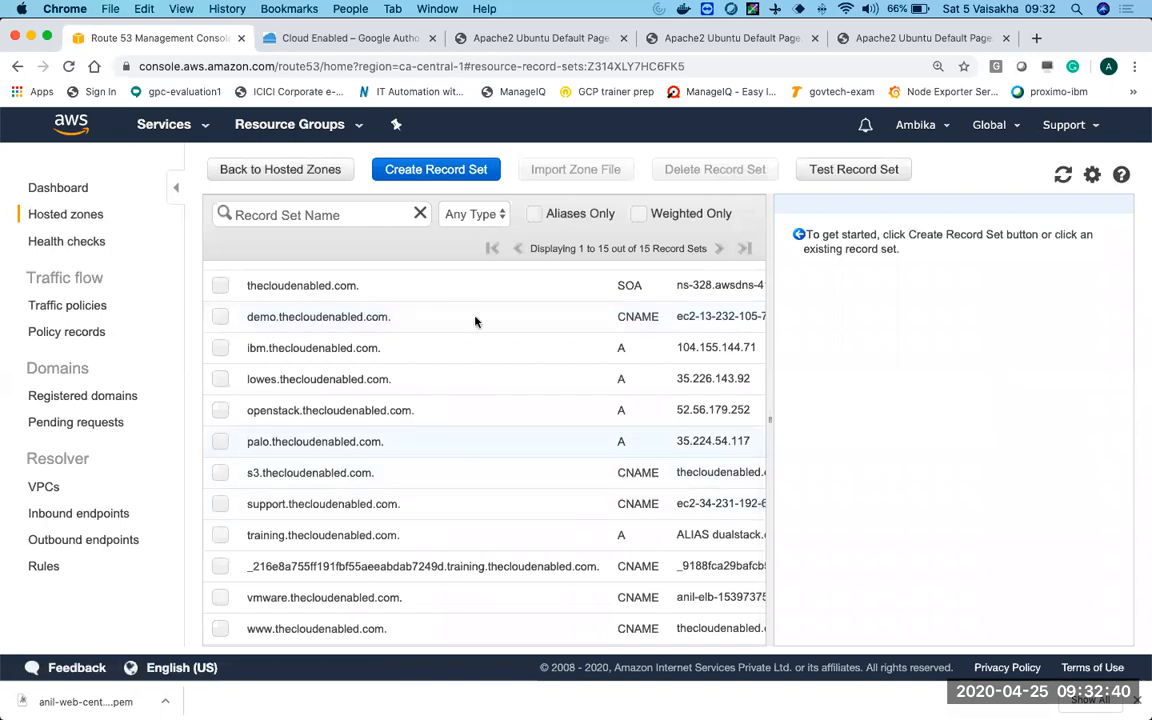
click(436, 168)
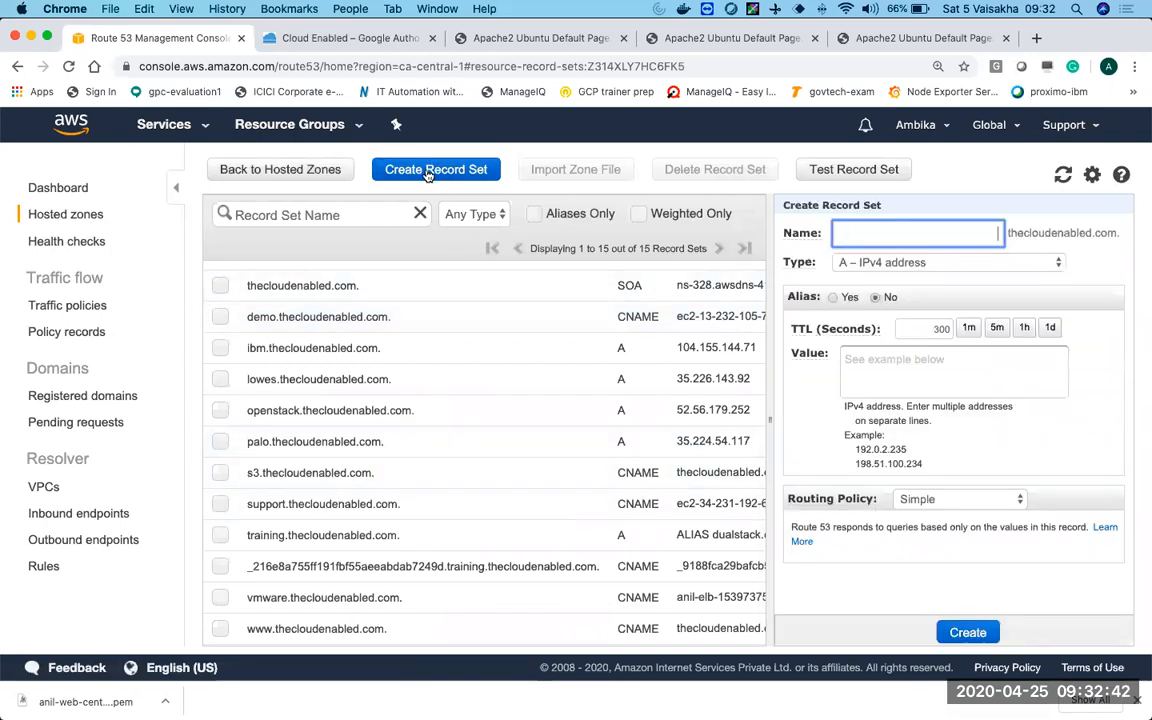
text(ce)
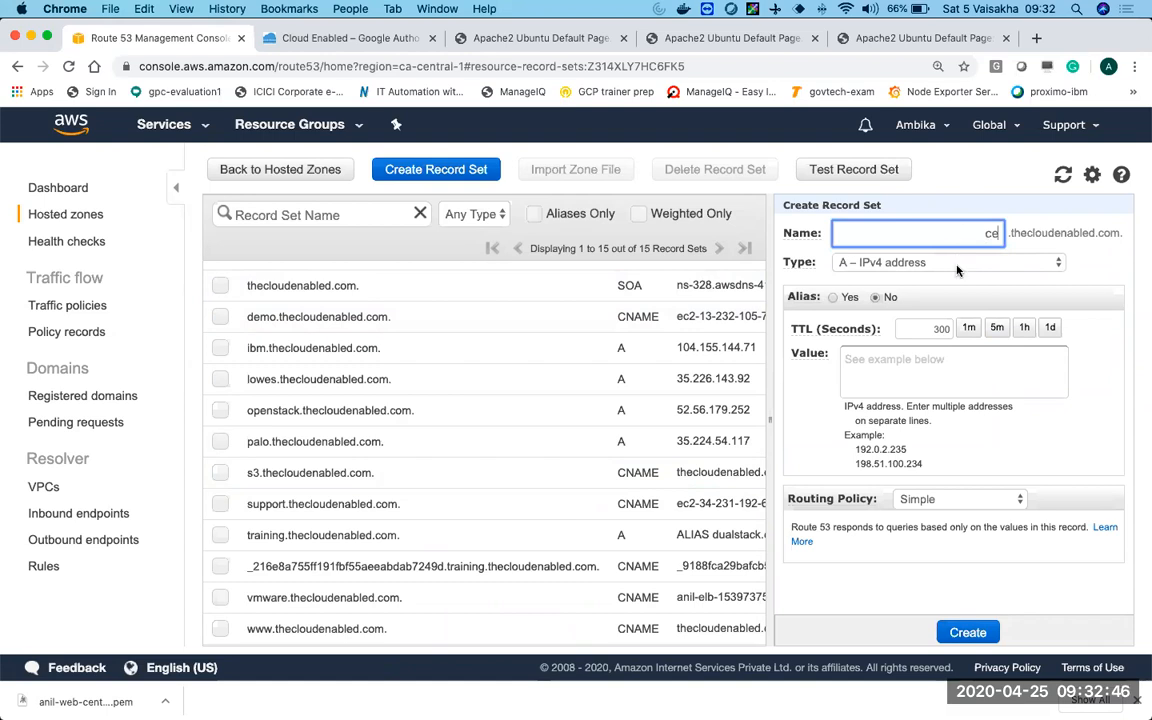
click(948, 262)
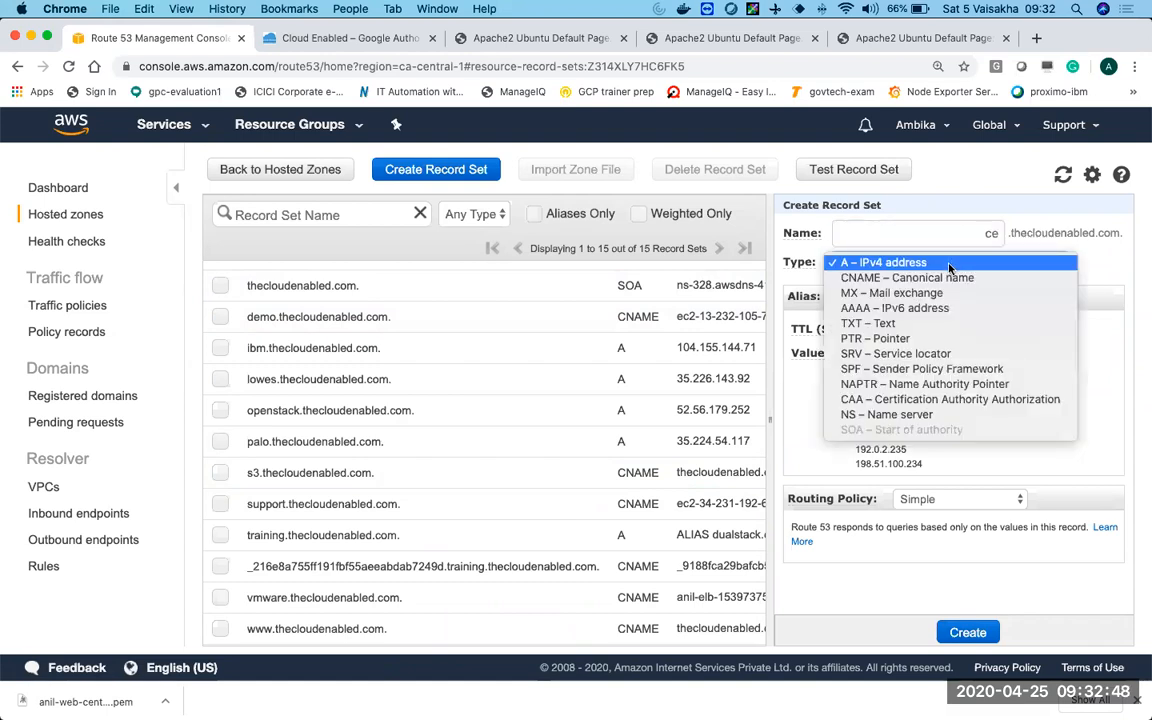
click(904, 276)
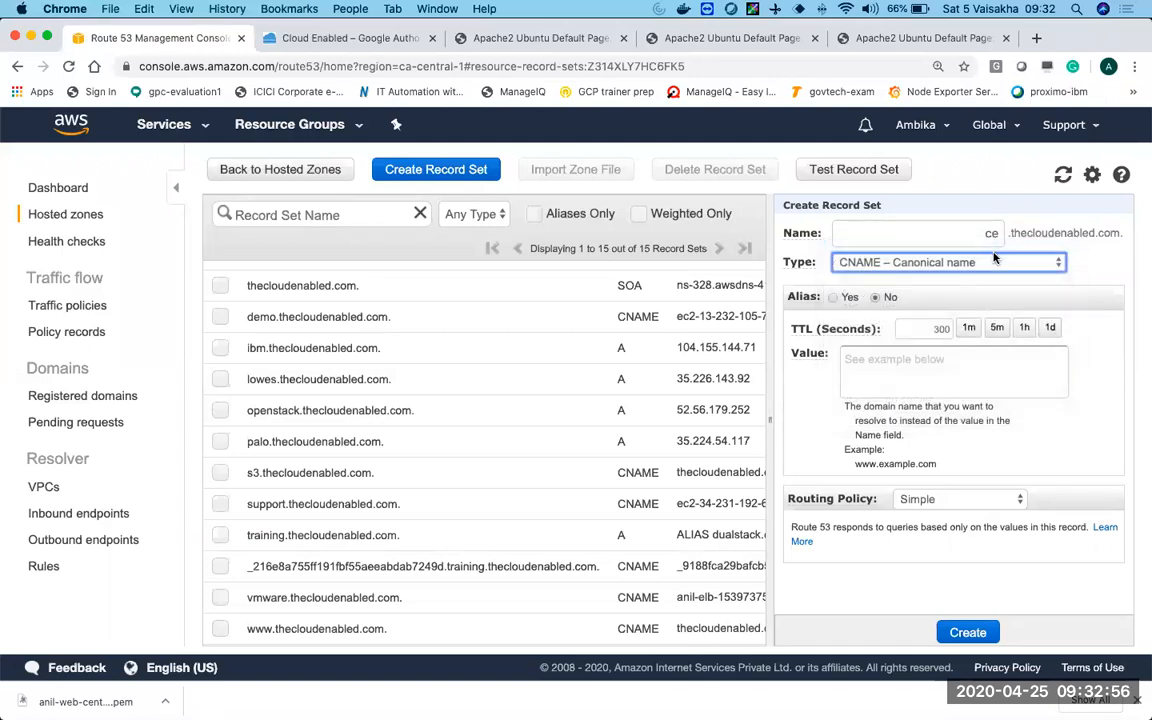
Re-select CNAME as the record type and switch to the tab holding the load balancer address
click(948, 262)
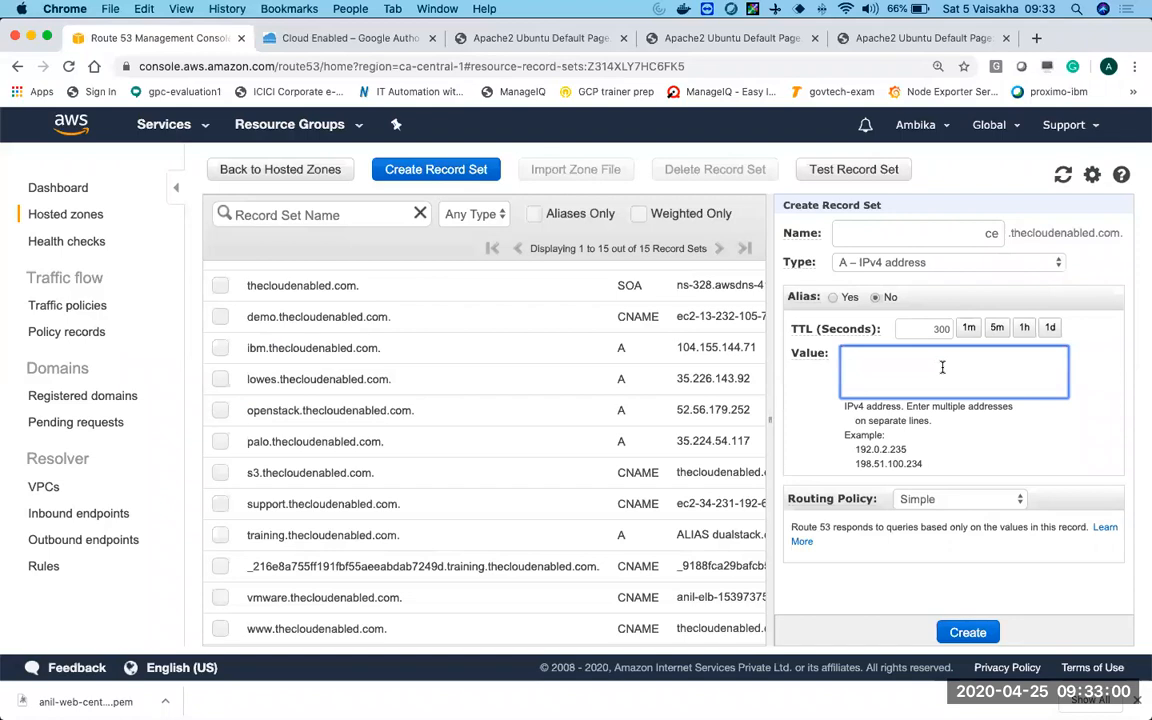
mouse_move(1032, 264)
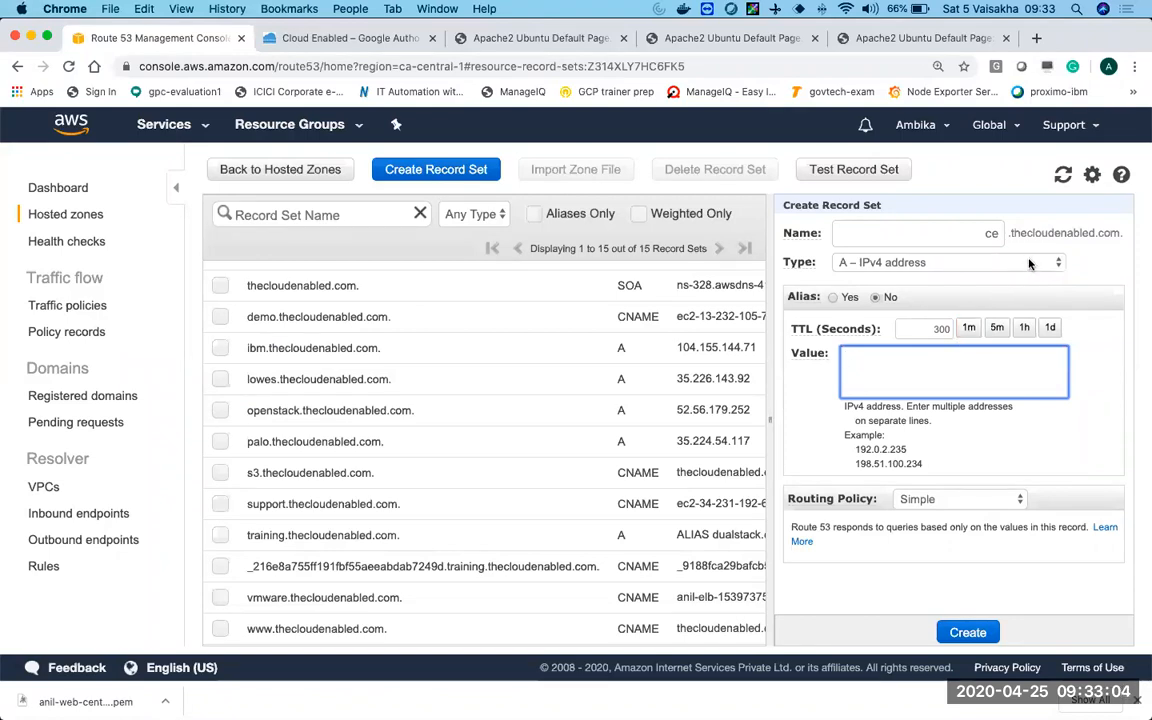
click(950, 262)
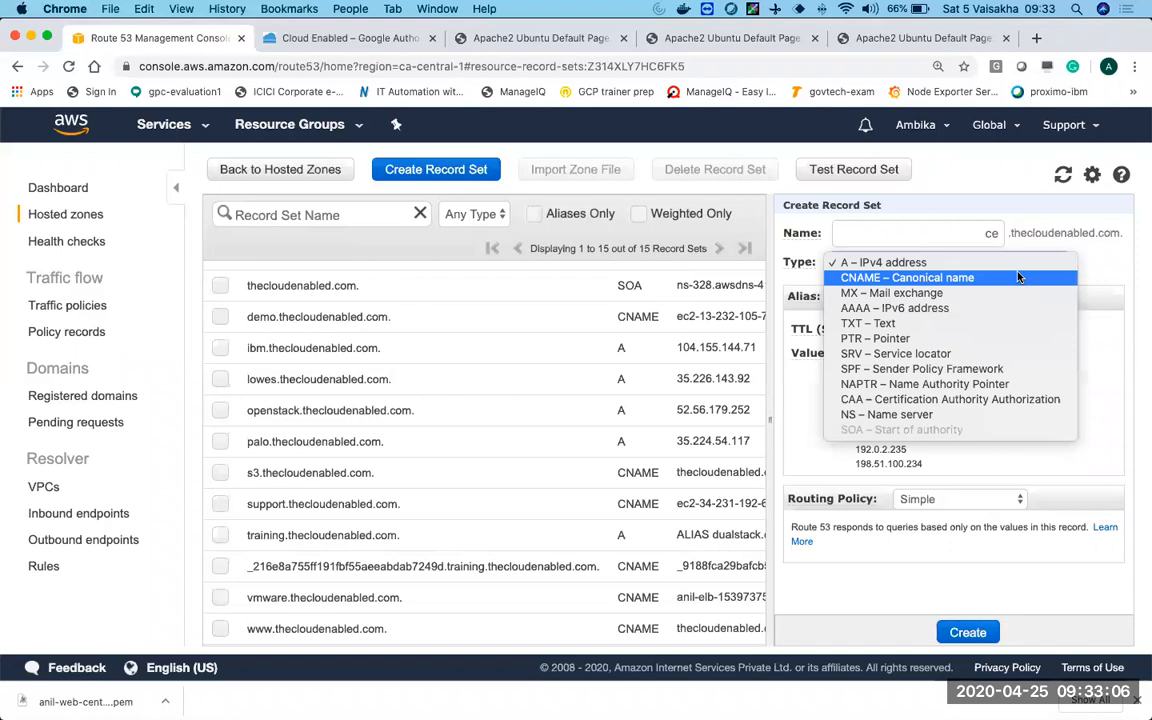
click(904, 276)
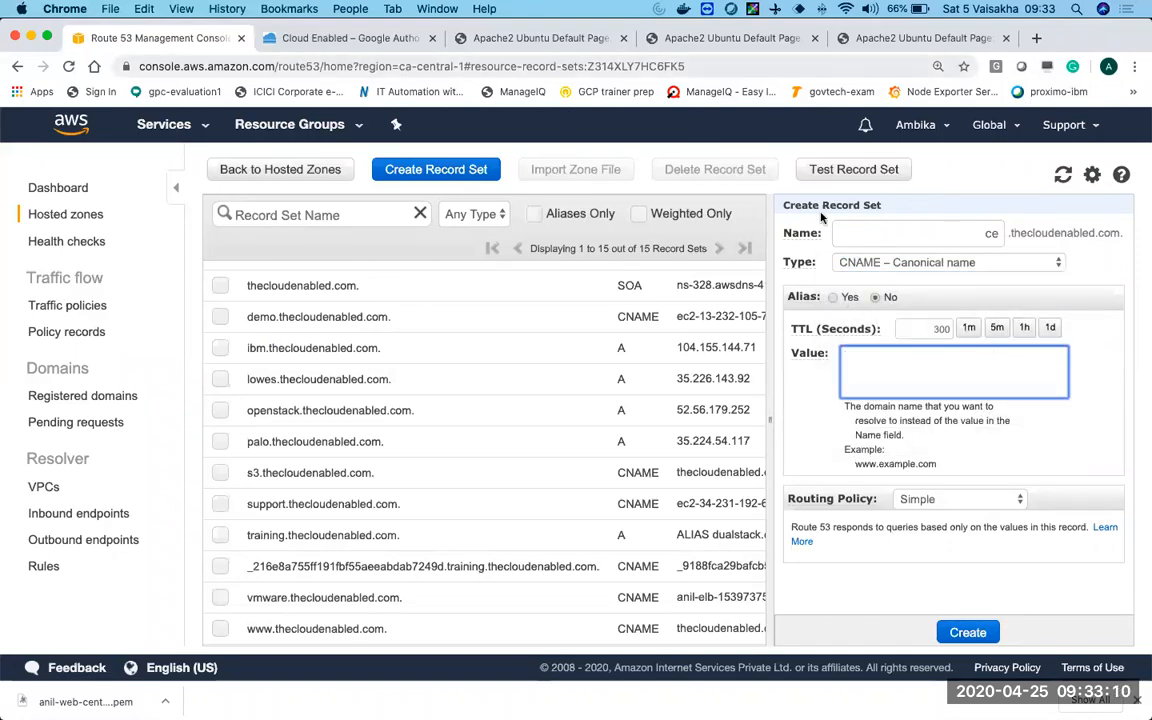
click(920, 38)
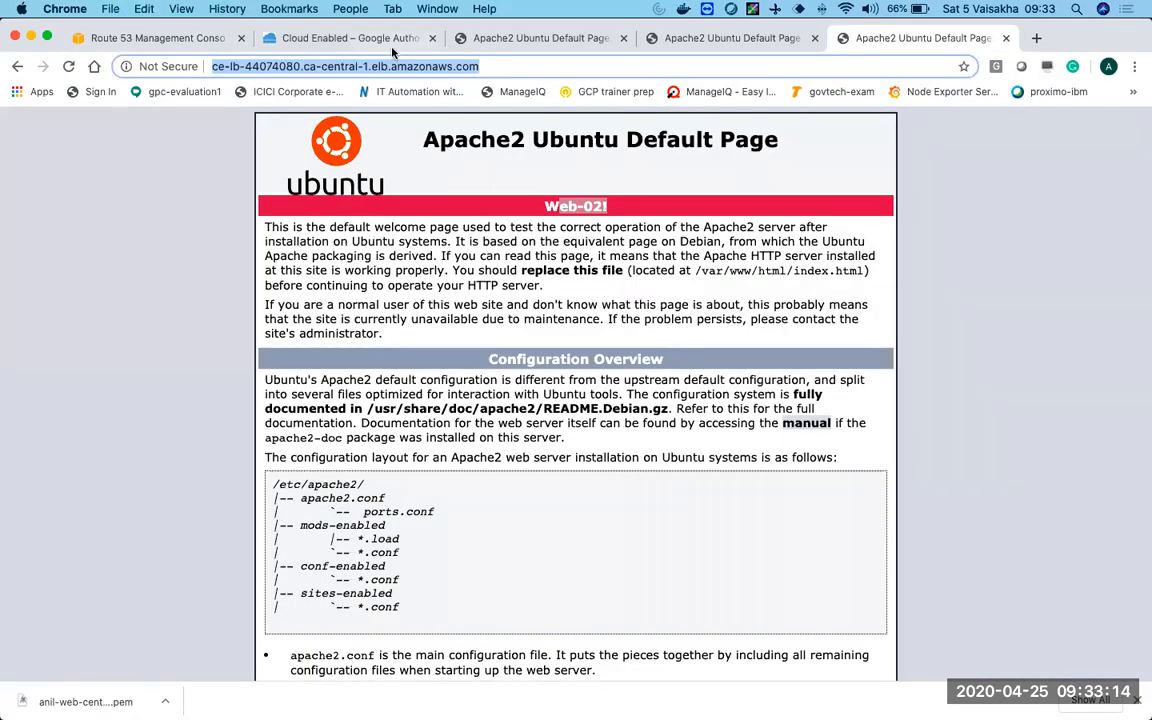
Set the ce-lb DNS name as the CNAME value and create the ce record
click(150, 38)
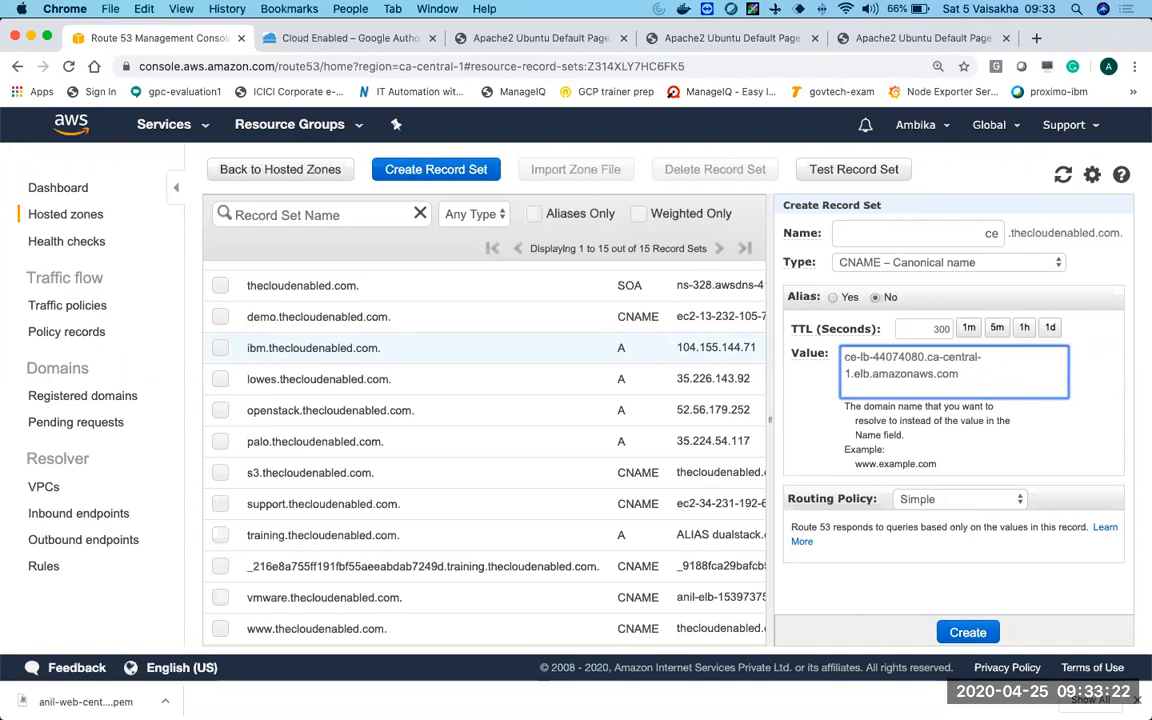
click(968, 632)
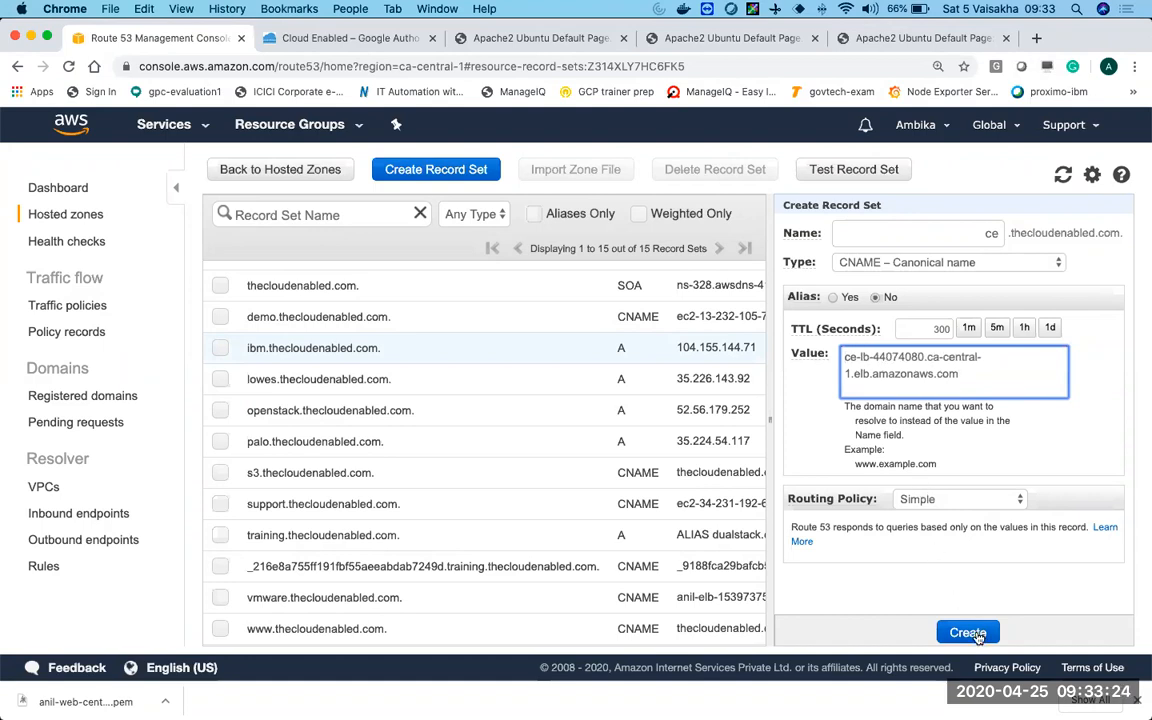
click(968, 632)
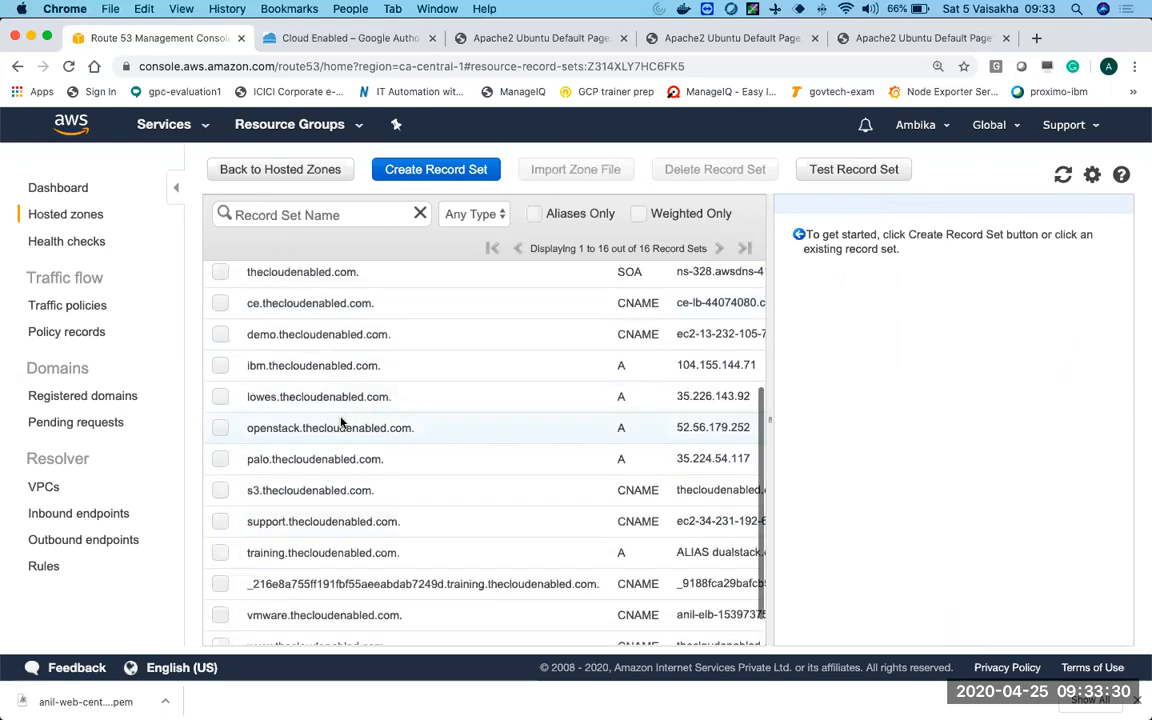
Review the ce.thecloudenabled.com record and select its load balancer DNS target
click(310, 370)
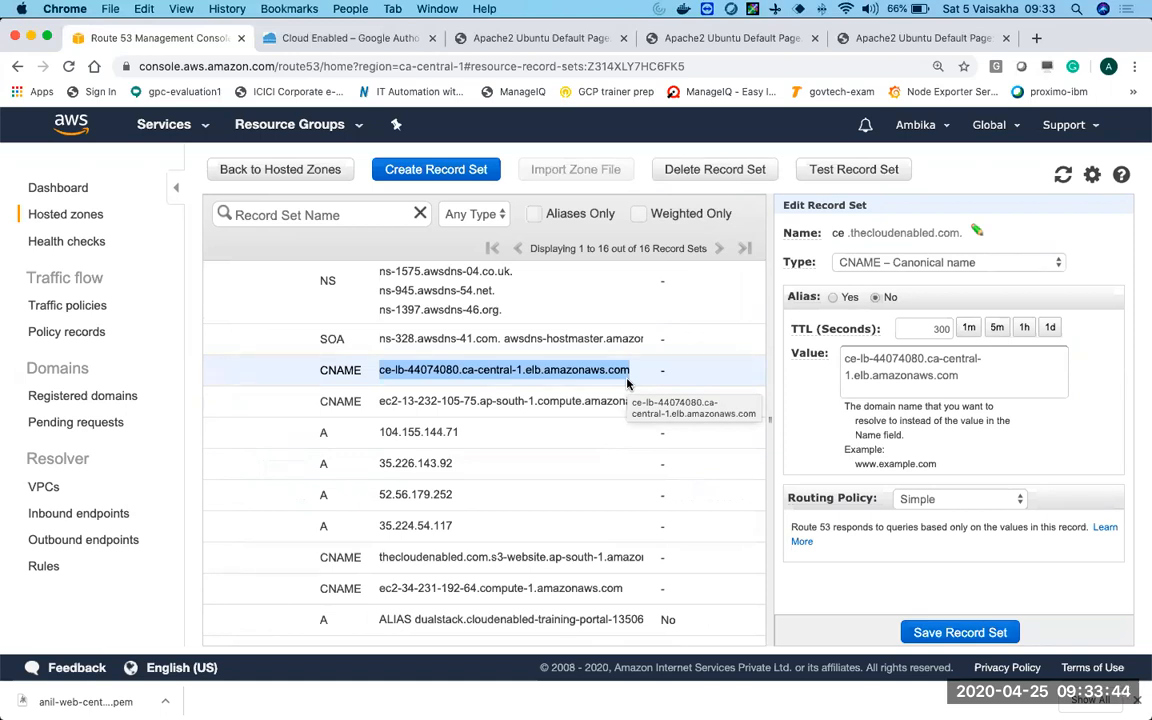
click(348, 38)
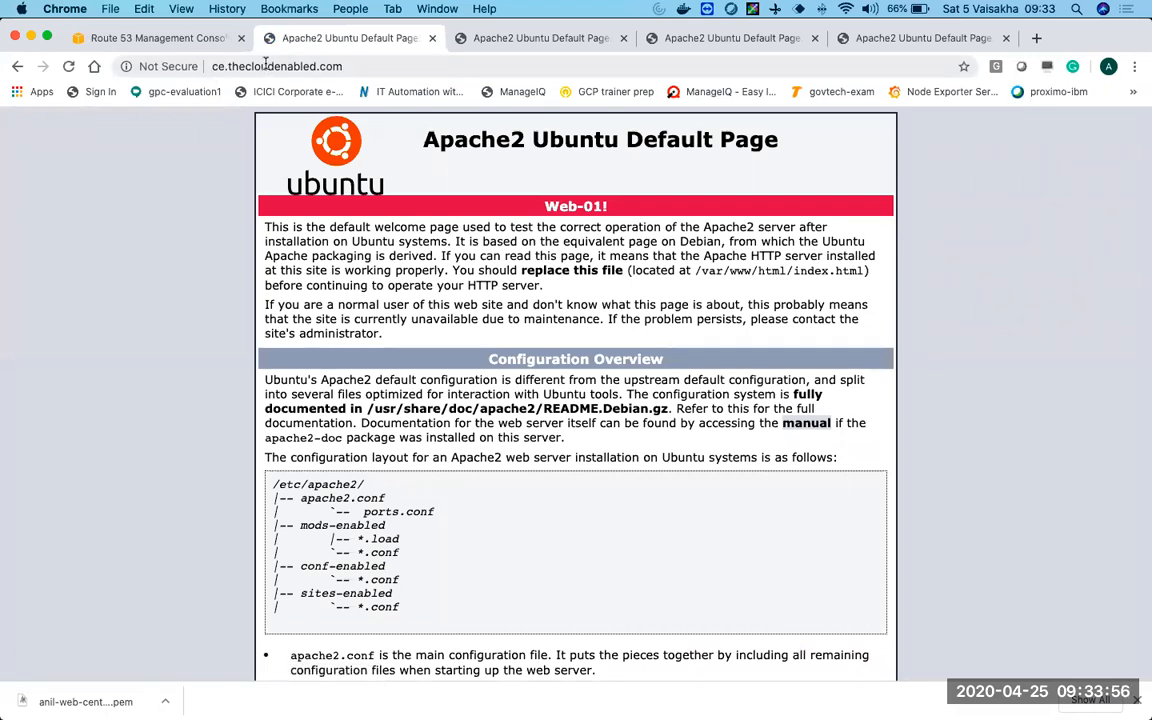
Reload ce.thecloudenabled.com in Chrome to confirm it serves the Web-01 Apache page
click(276, 66)
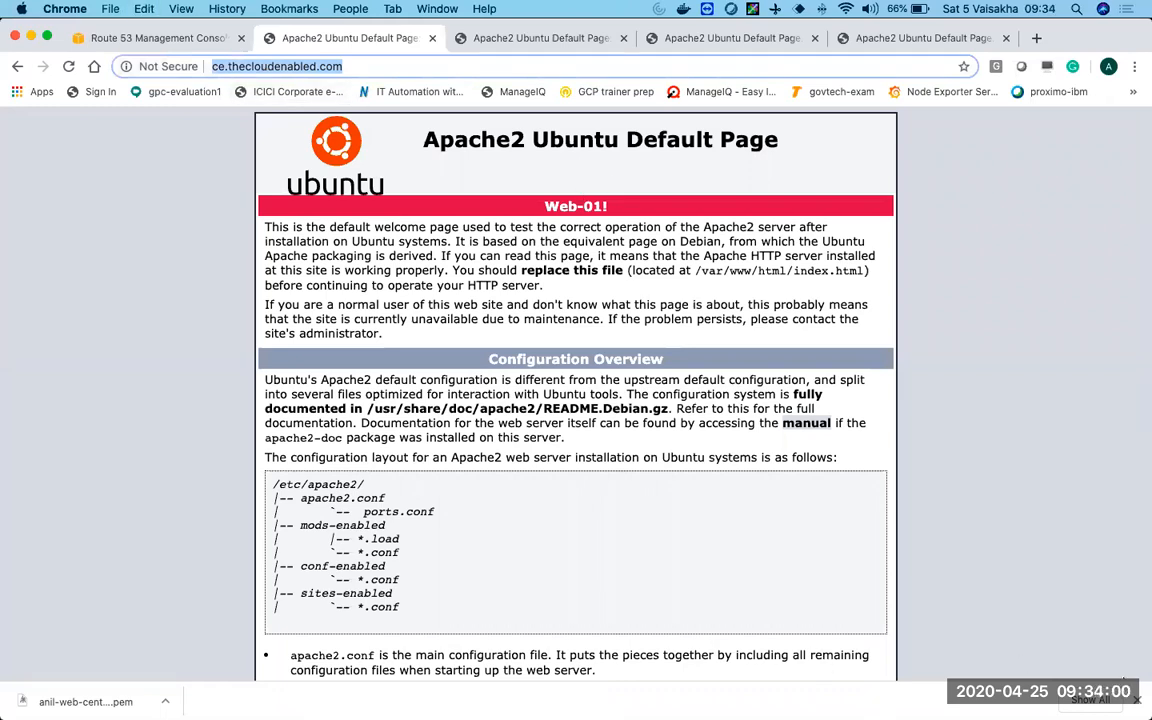
mouse_move(1080, 526)
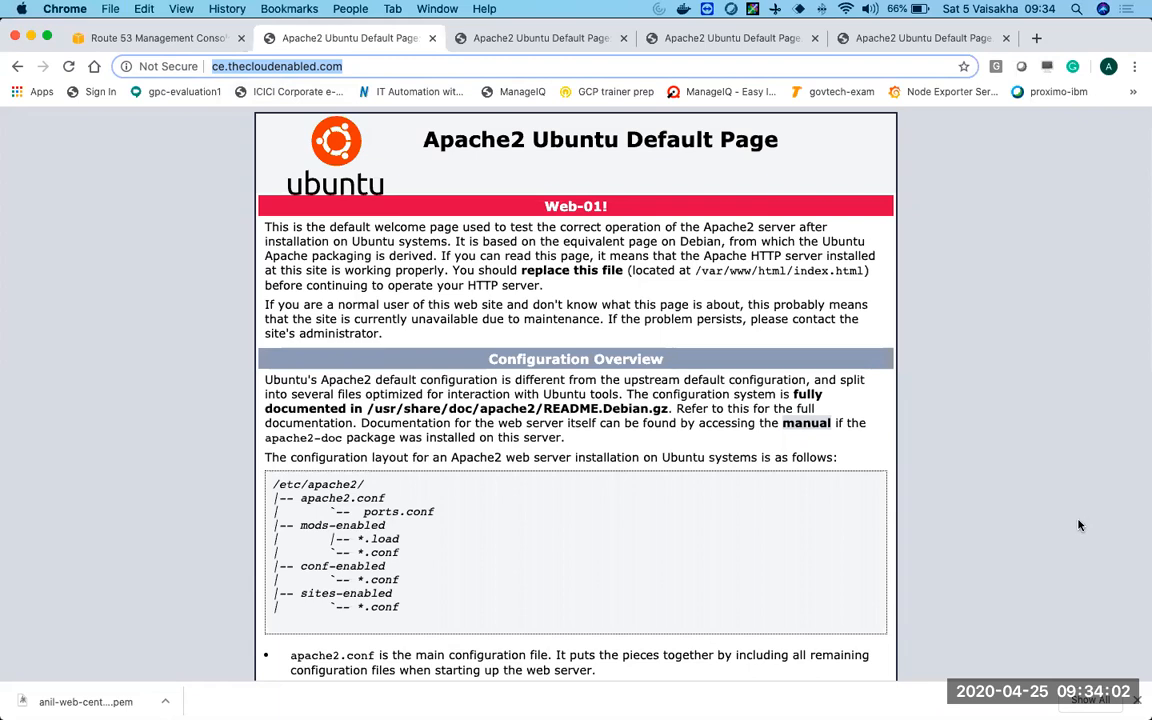
mouse_move(540, 432)
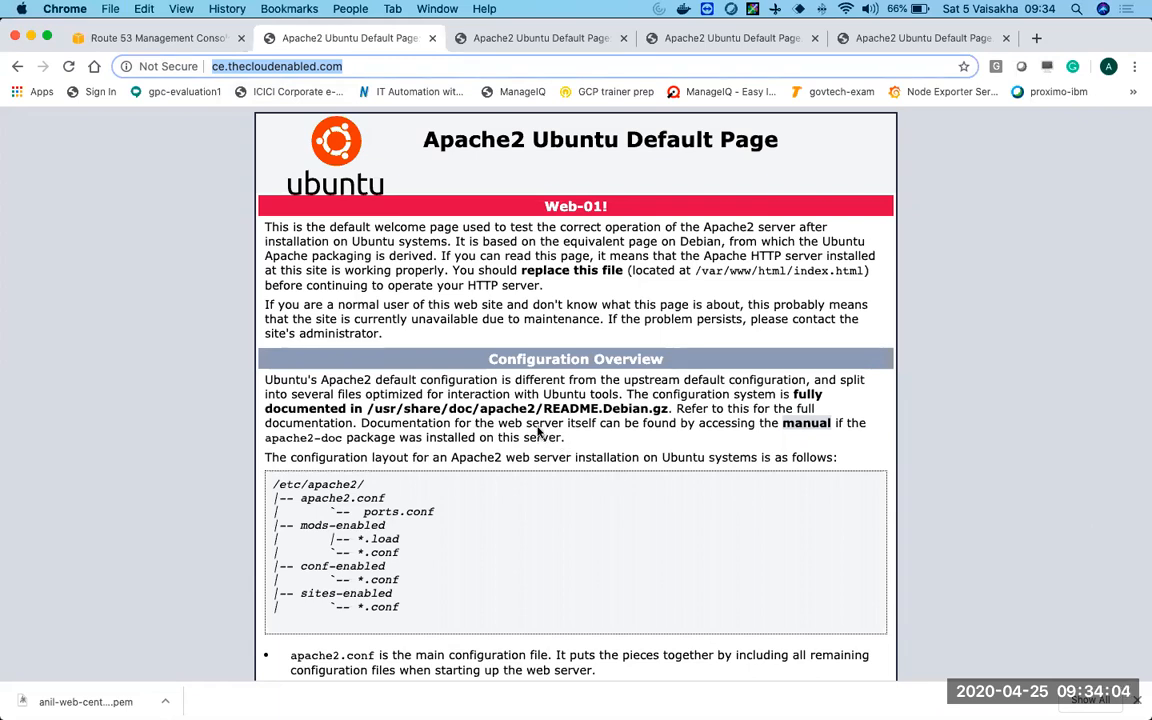
mouse_move(548, 470)
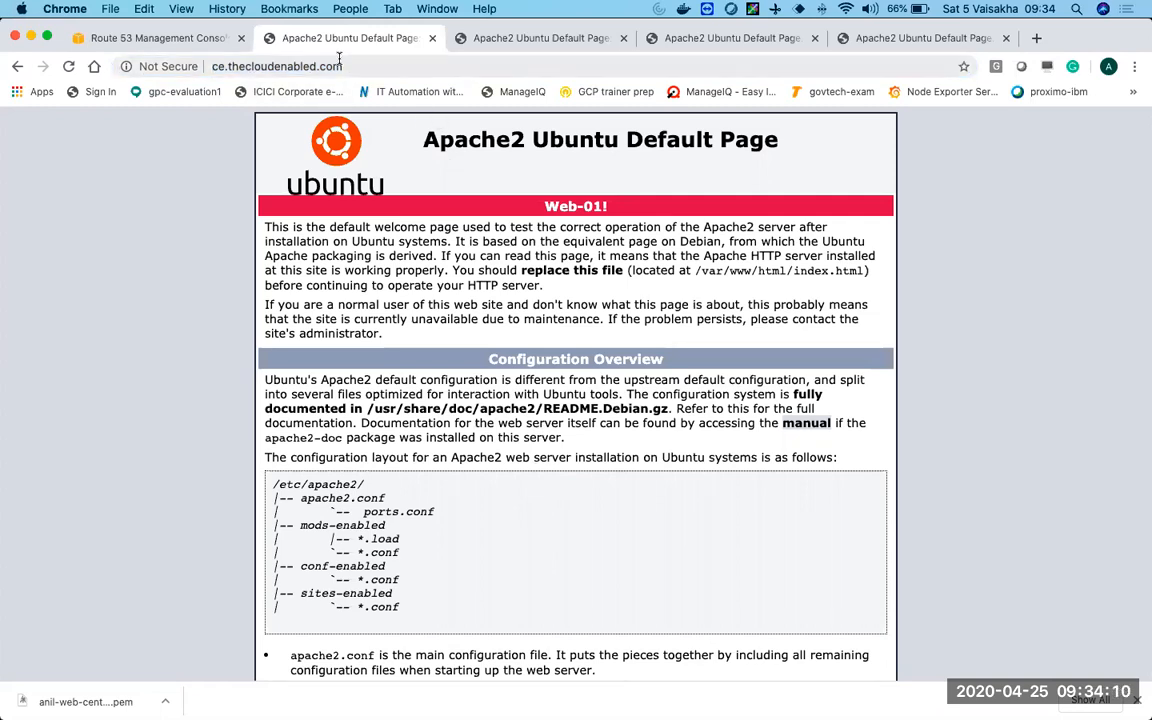
click(276, 66)
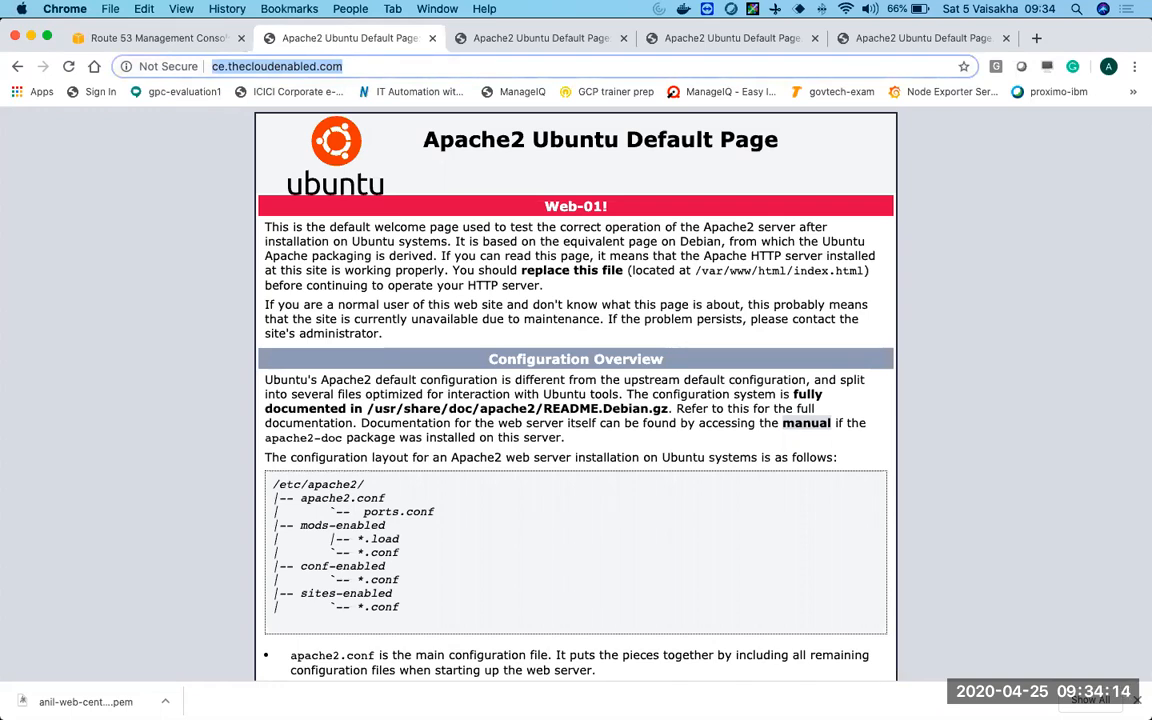
mouse_move(964, 622)
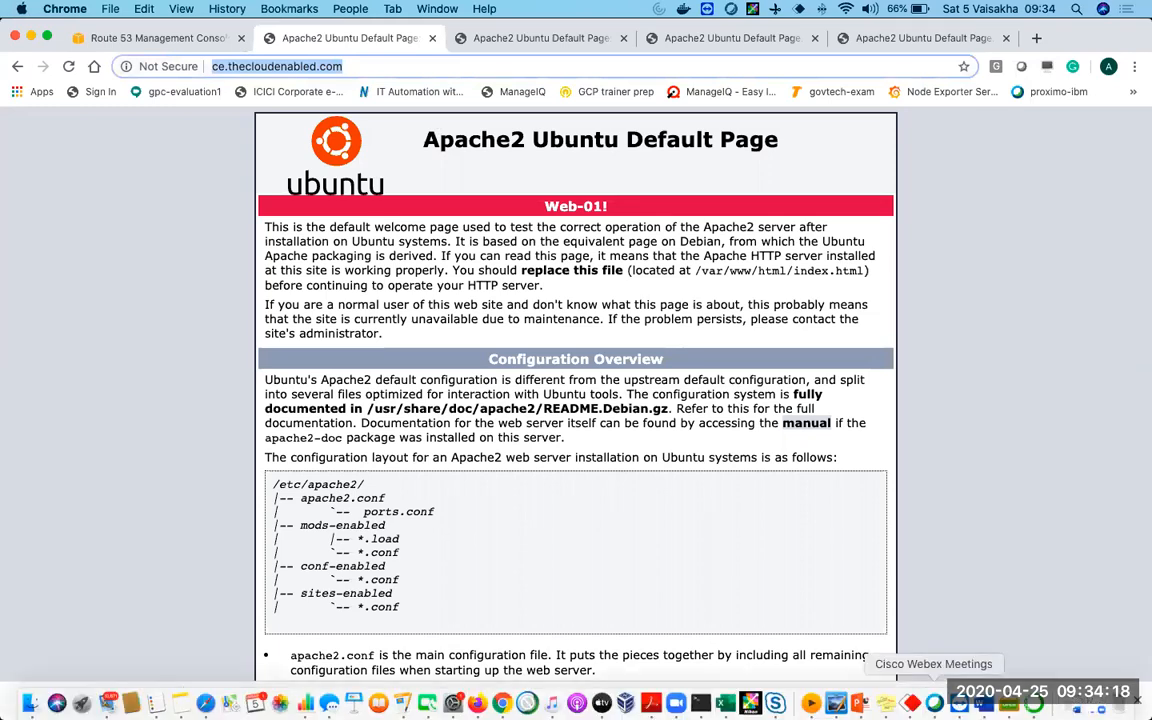
mouse_move(776, 704)
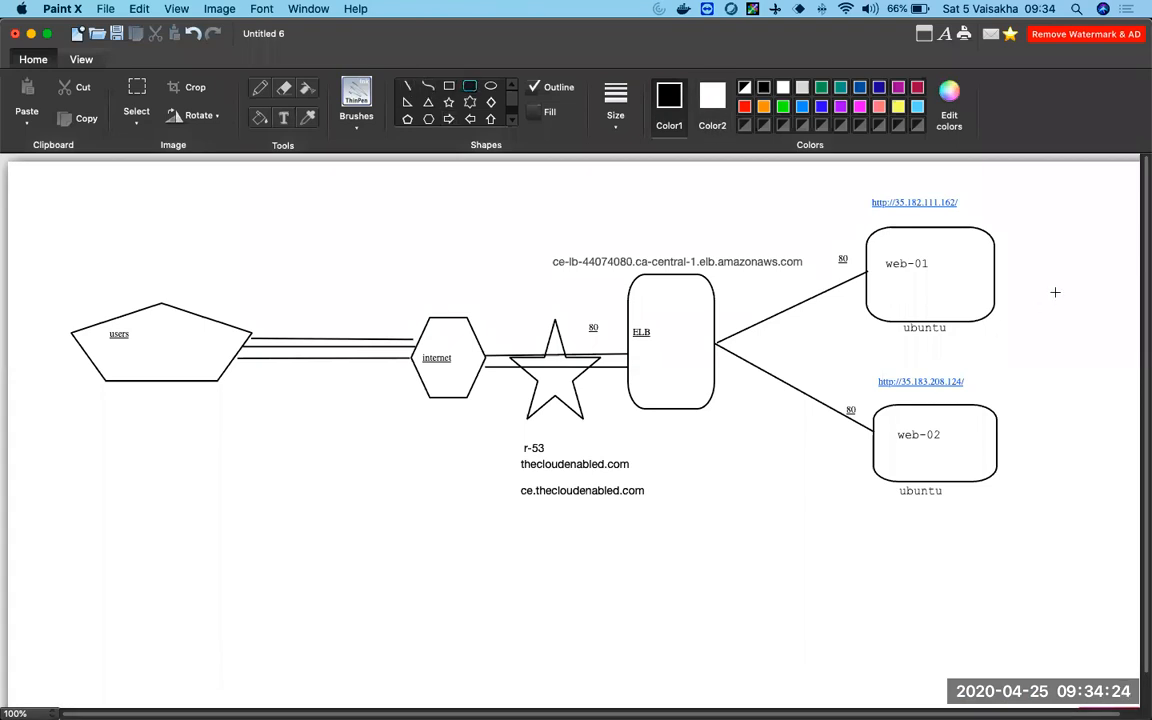
Draw a rounded RDS box right of the web servers and connect web-01 to it
drag(1056, 292, 1128, 392)
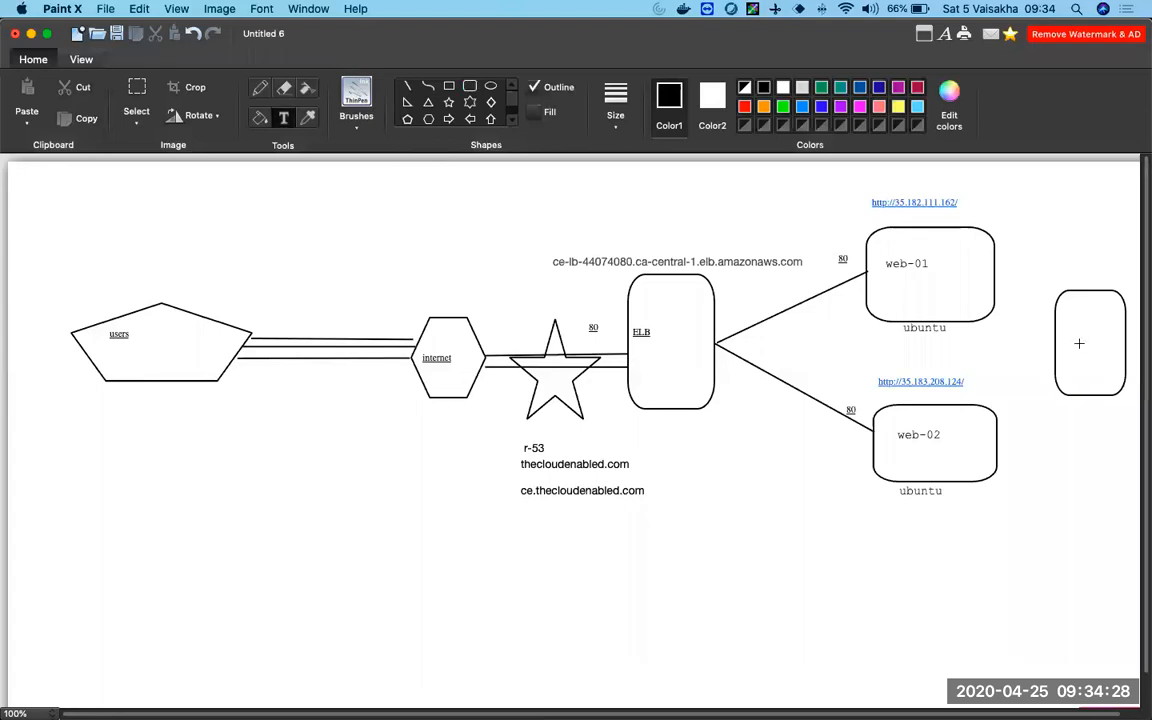
text(RDS)
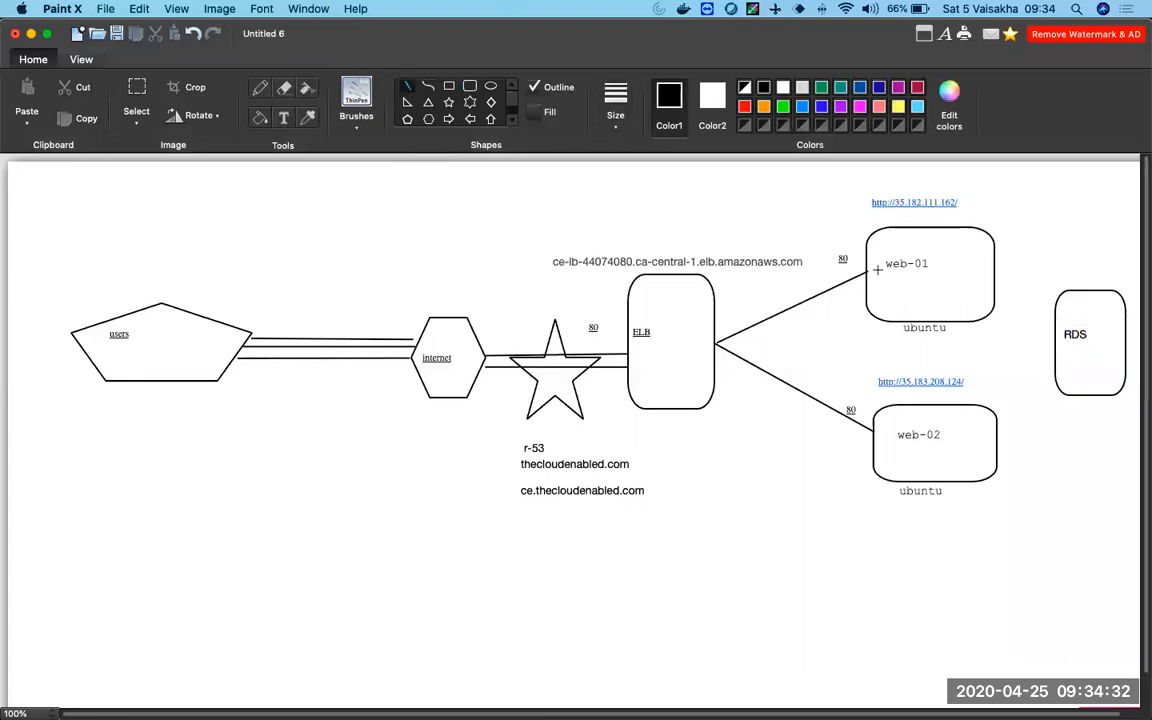
drag(996, 300, 1056, 334)
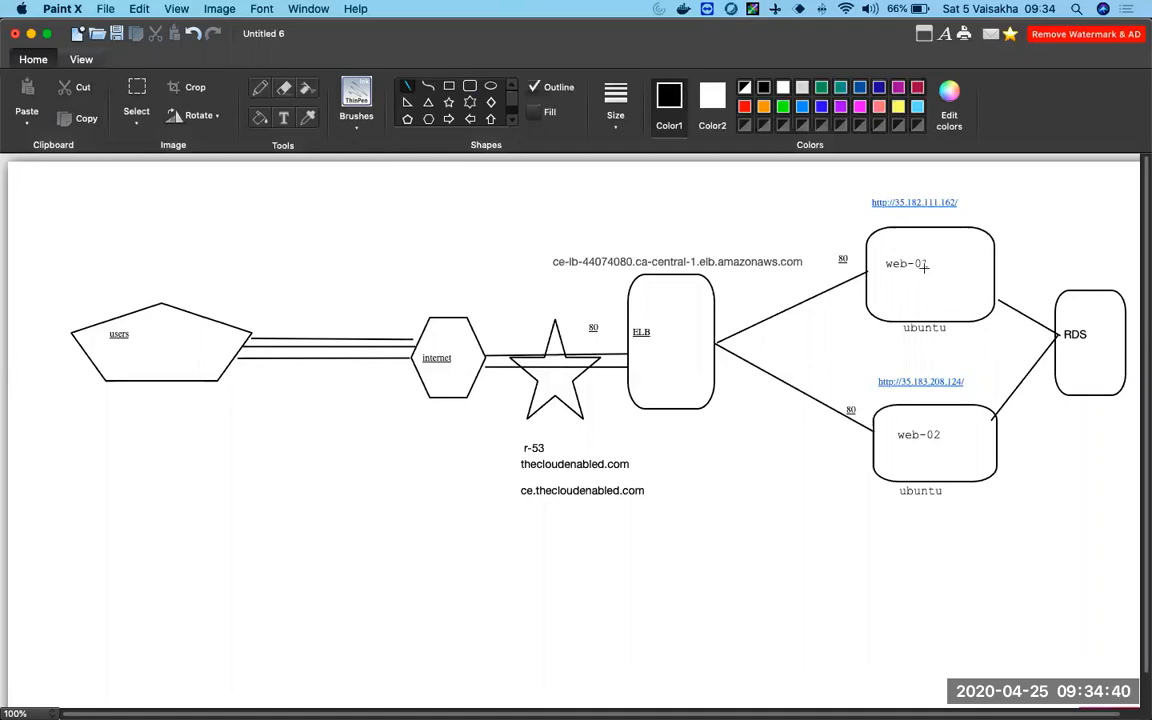
mouse_move(1076, 338)
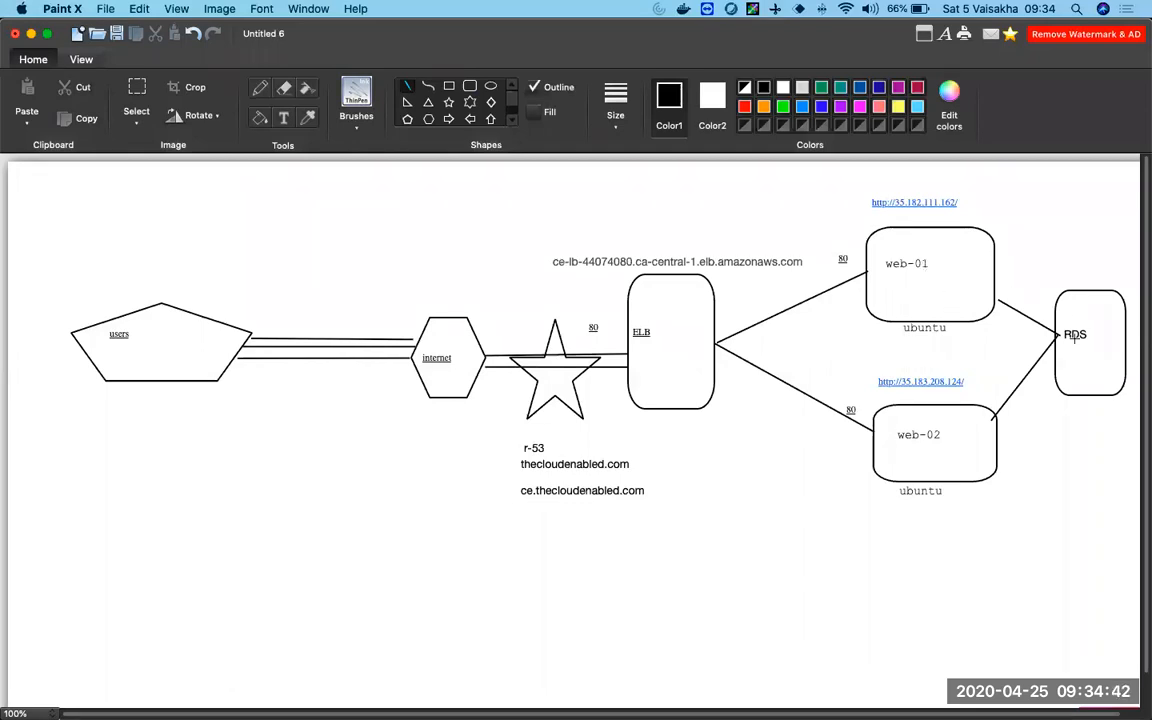
mouse_move(880, 290)
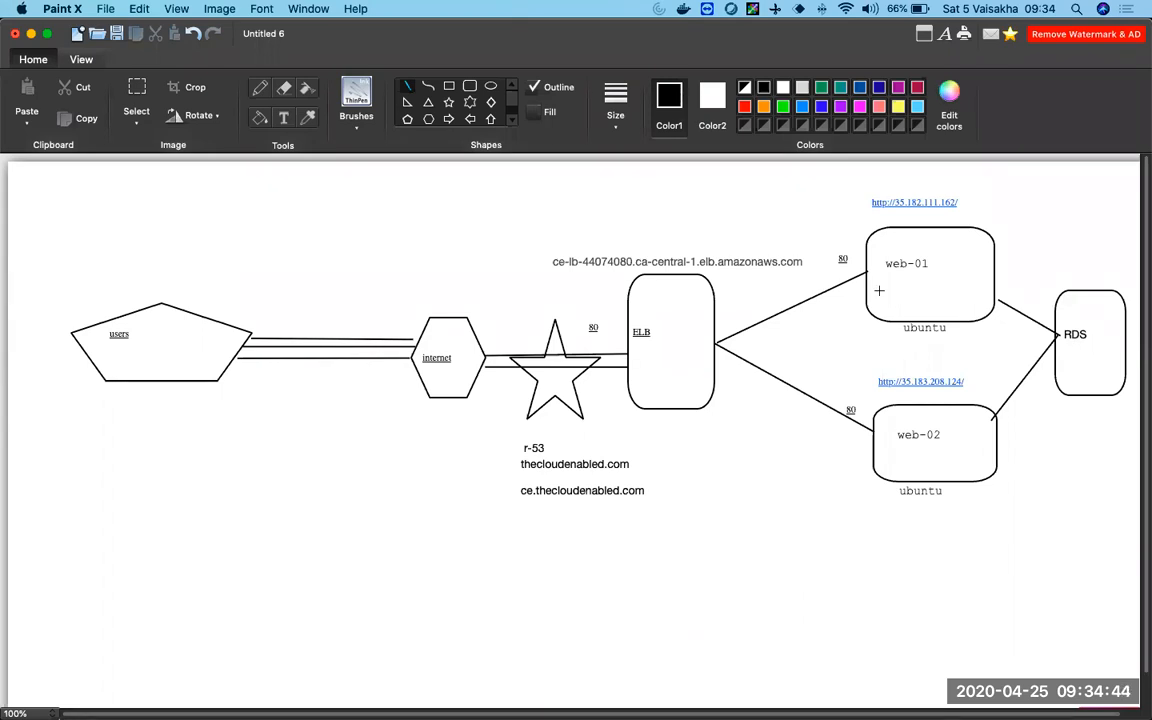
mouse_move(790, 580)
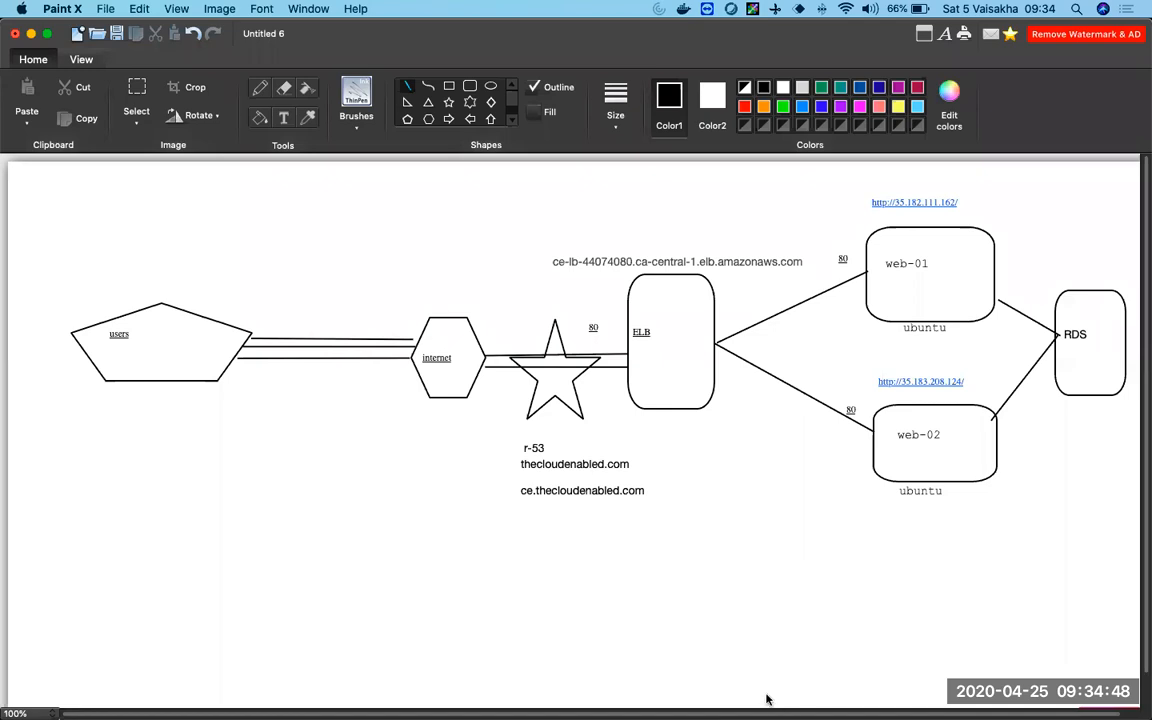
mouse_move(888, 616)
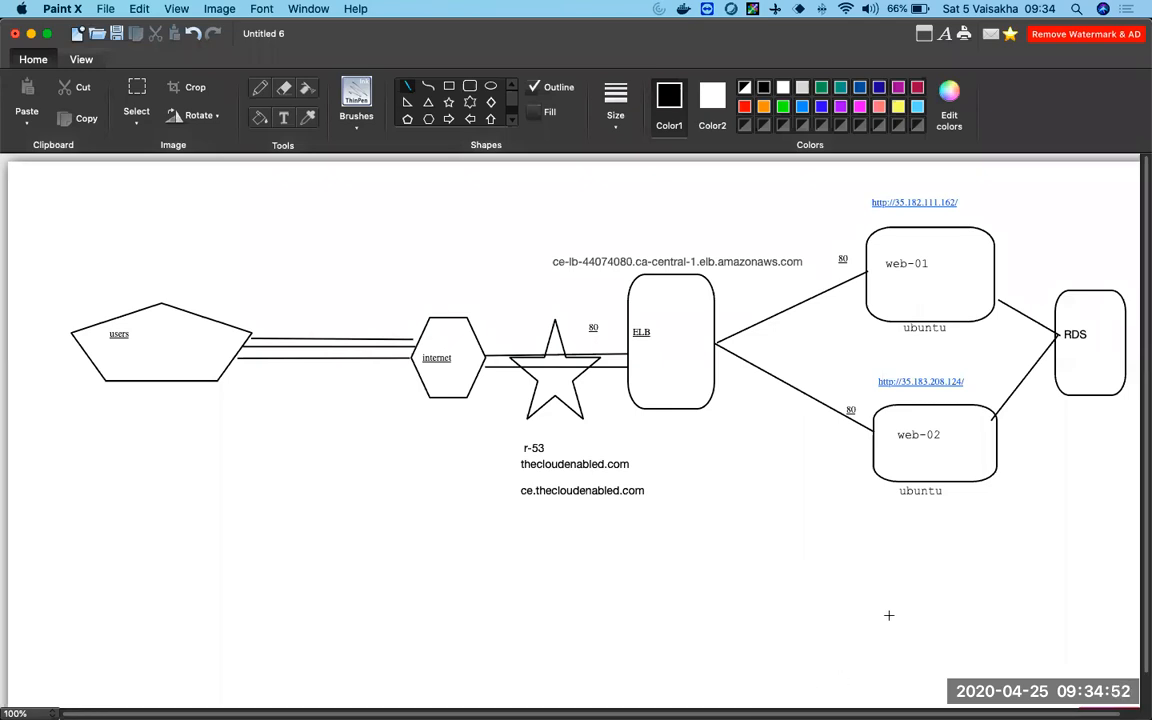
mouse_move(1096, 660)
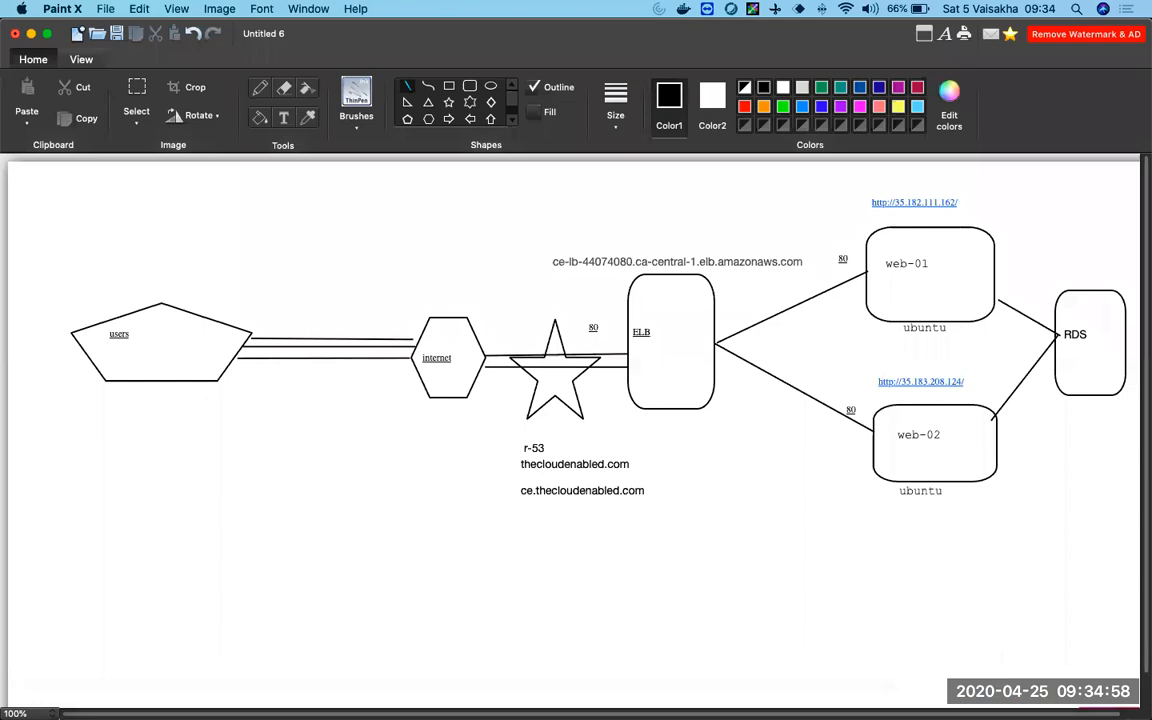
mouse_move(1048, 578)
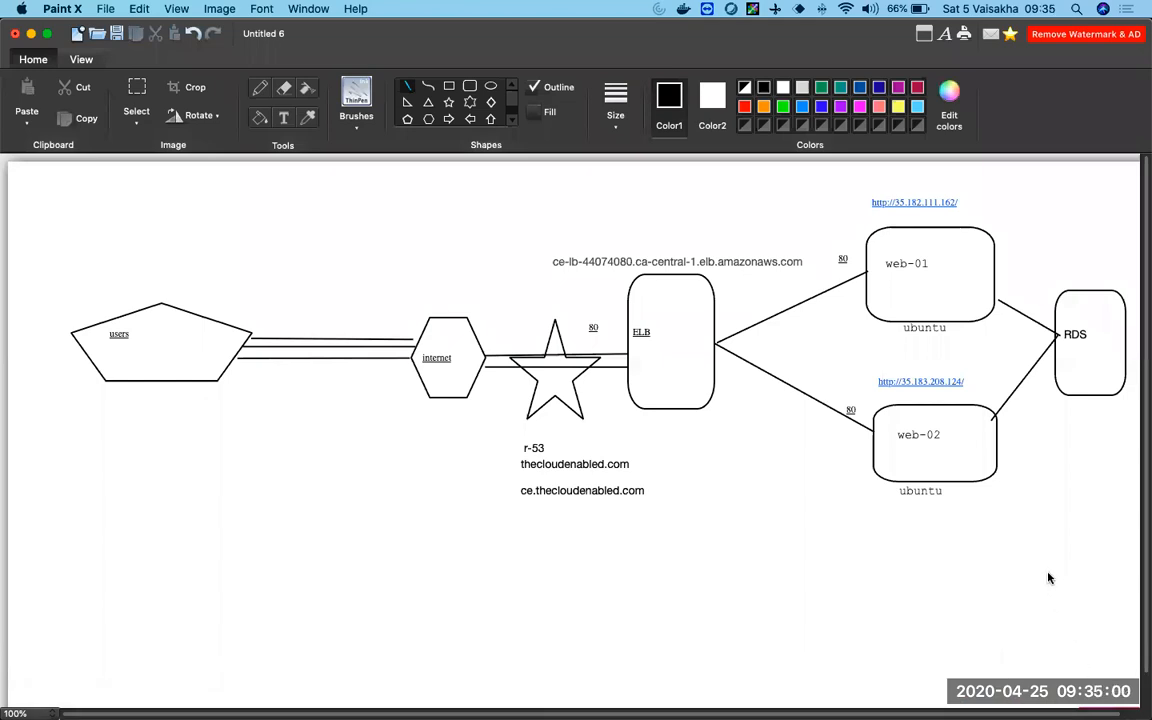